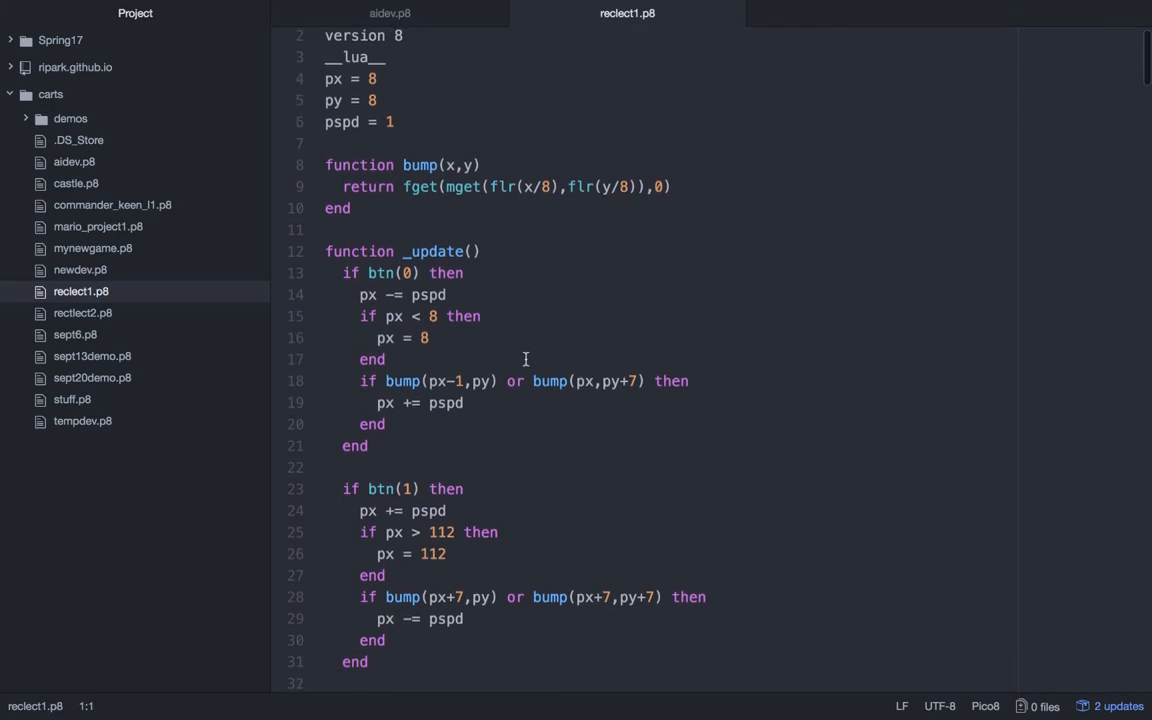
# - Load the reclect1.p8 cart from the PICO-8 prompt
pyautogui.scroll(-3)
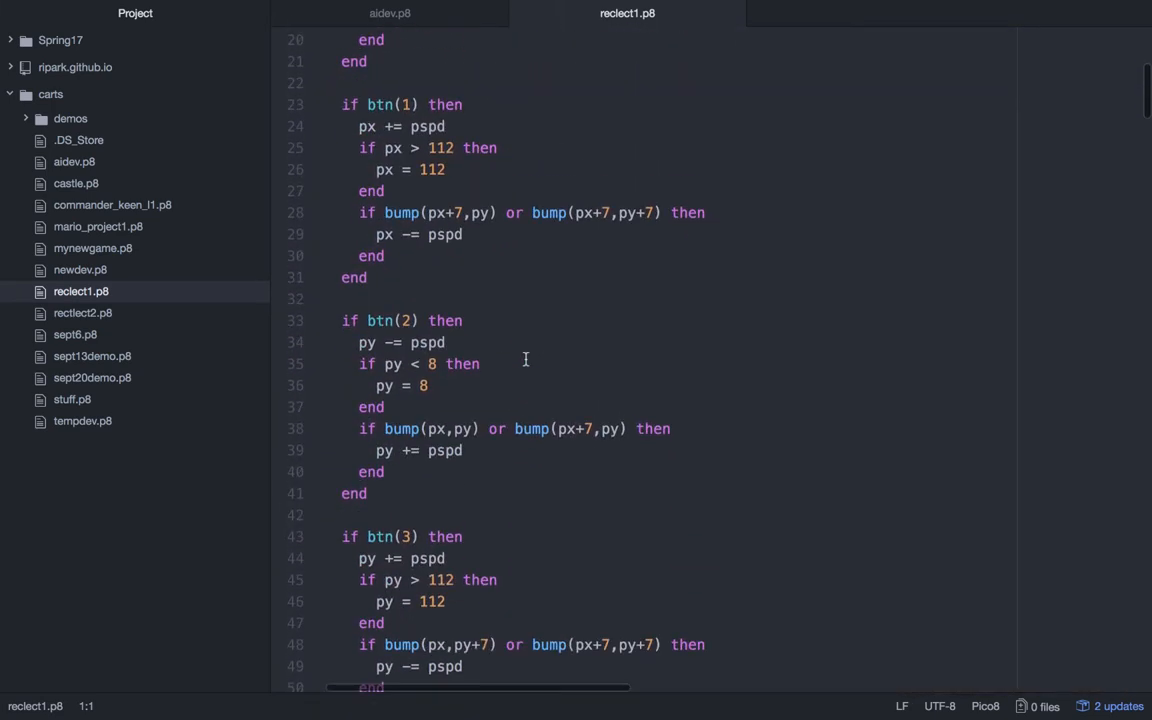
pyautogui.scroll(-3)
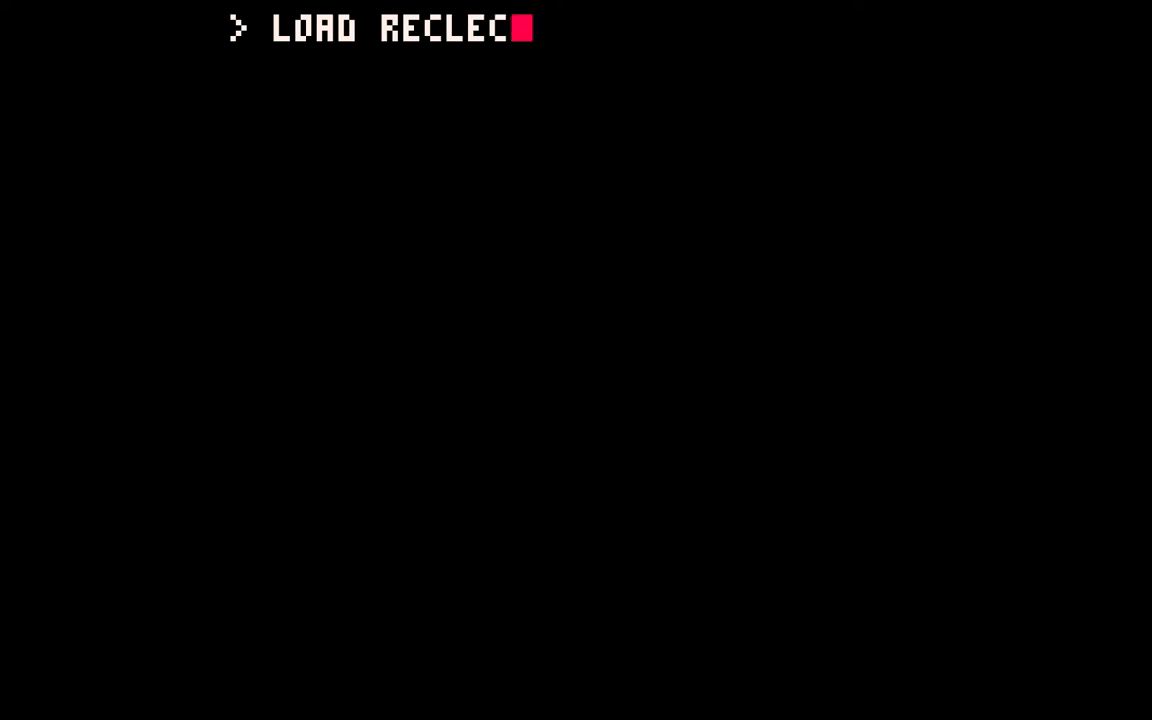
pyautogui.write('T1.P8')
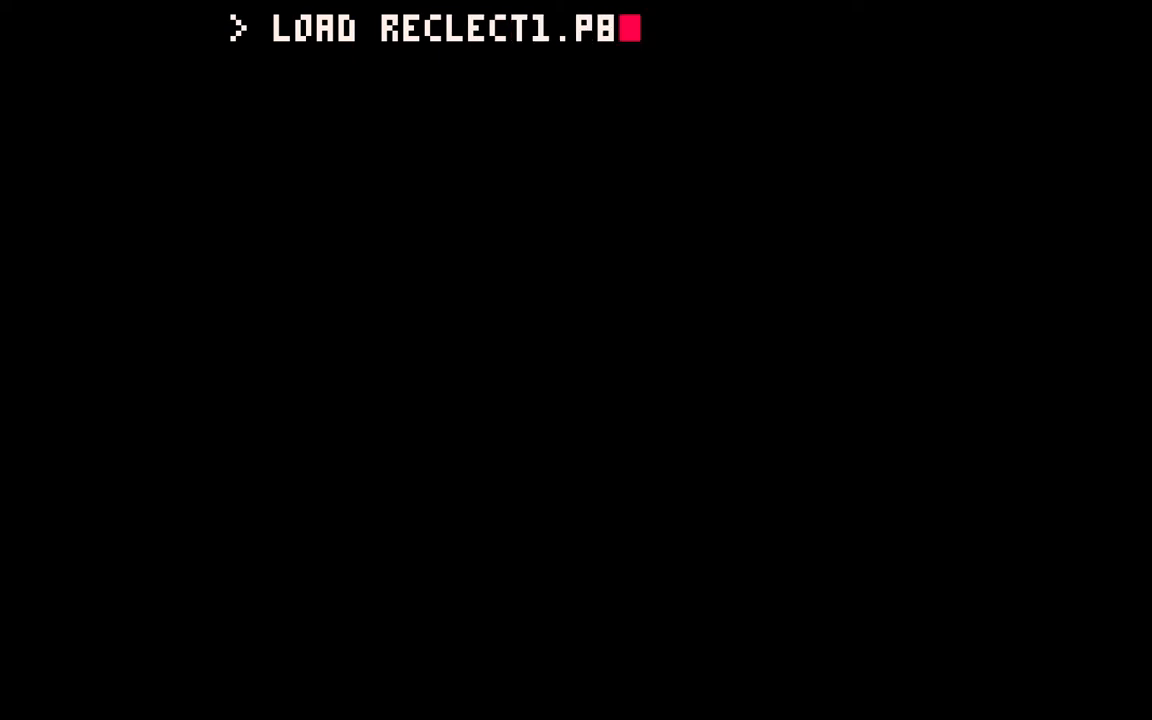
pyautogui.press('enter')
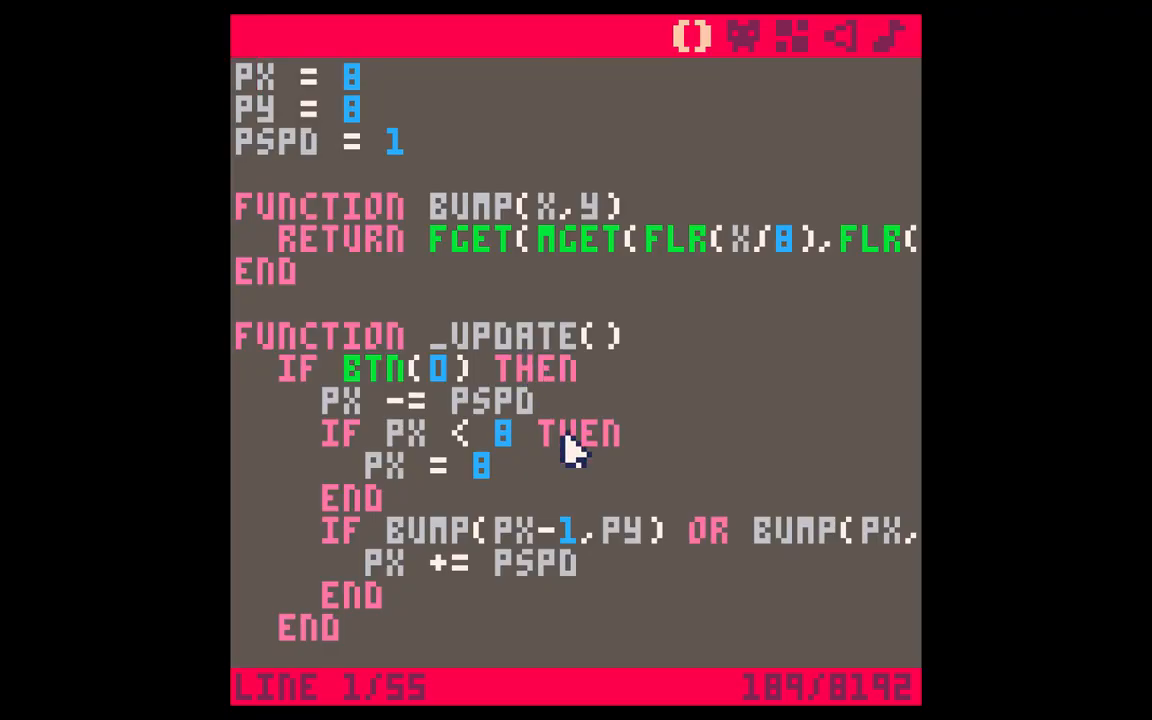
pyautogui.moveTo(604, 158)
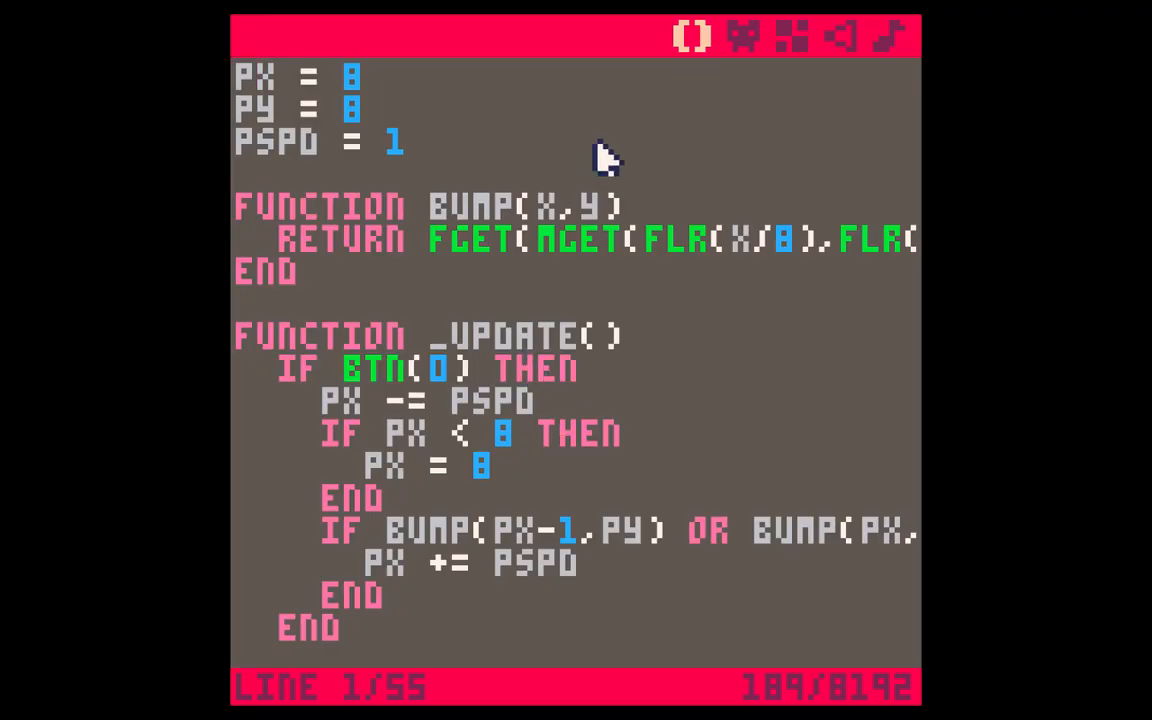
pyautogui.moveTo(496, 150)
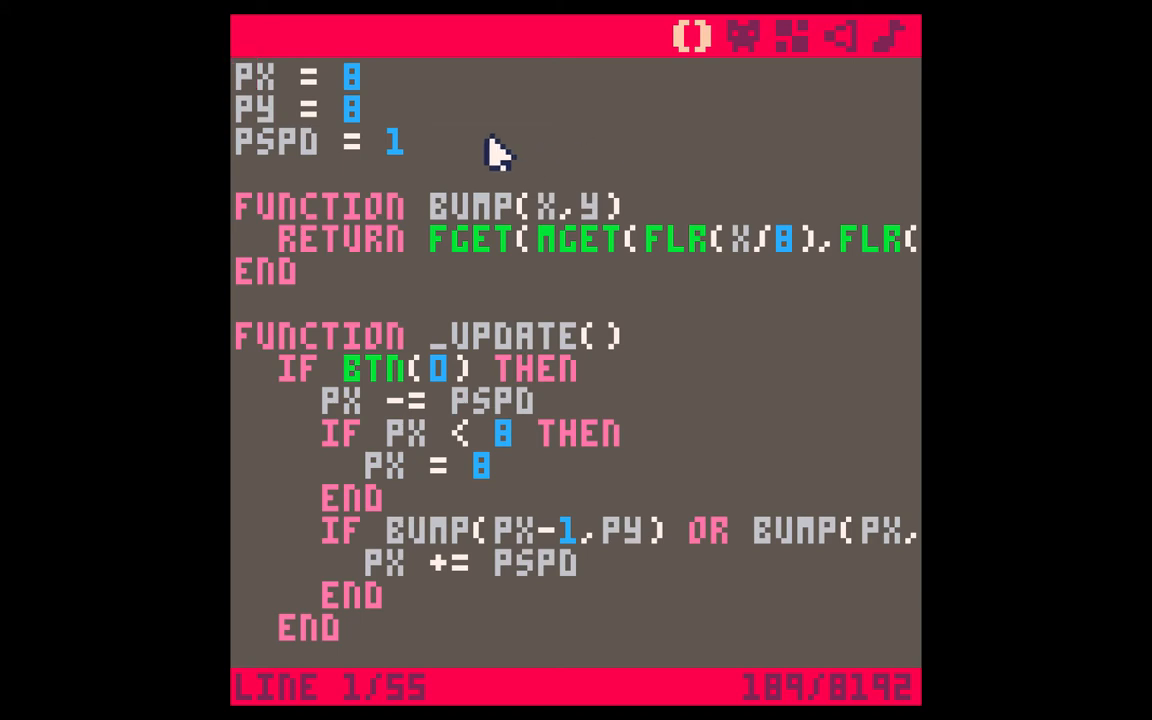
pyautogui.moveTo(484, 168)
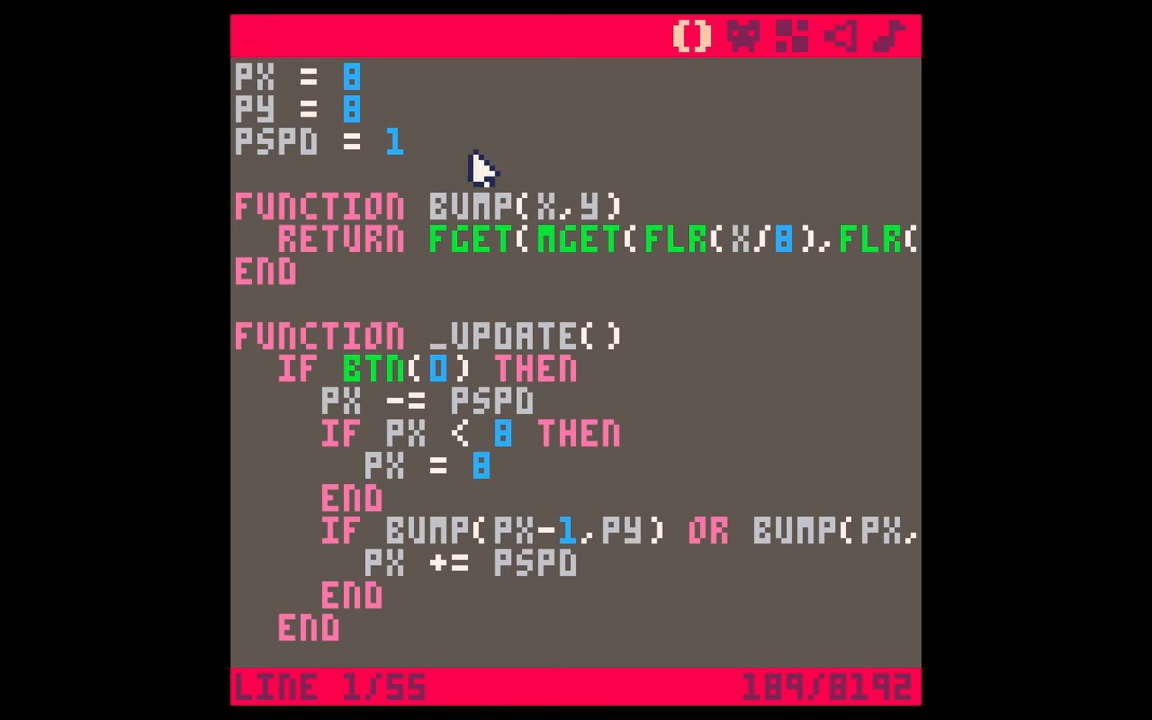
# - View the cart's code, scrolling down through it to the _draw function
pyautogui.click(744, 36)
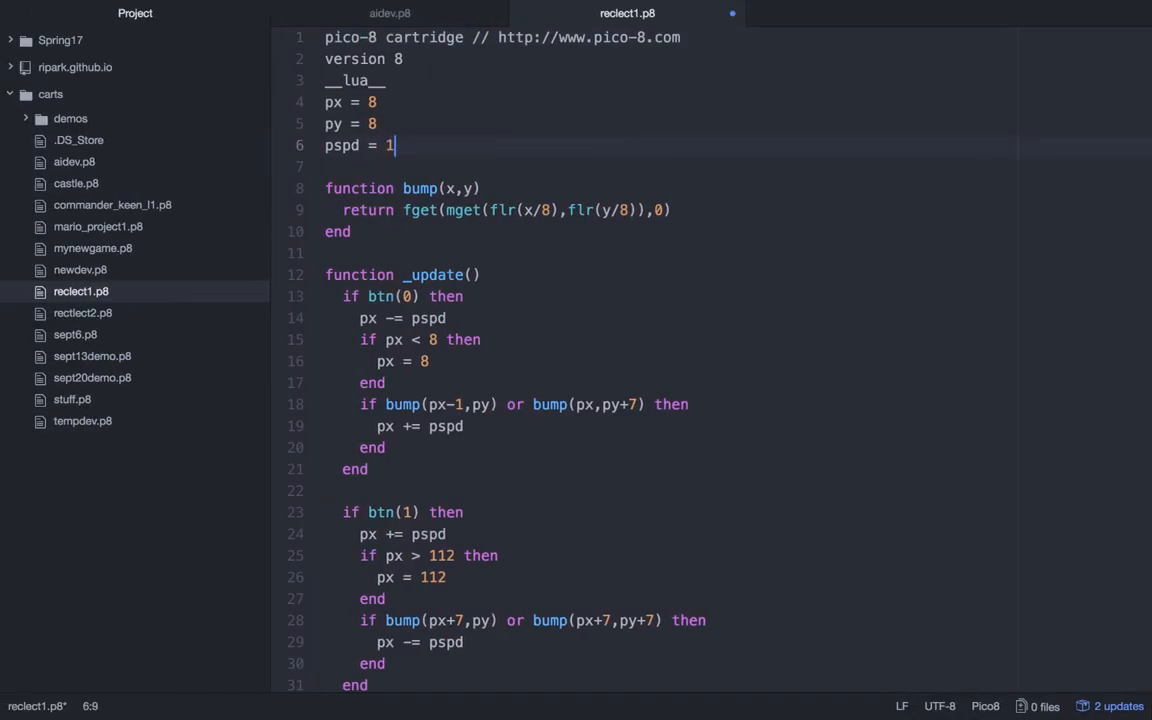
pyautogui.click(448, 318)
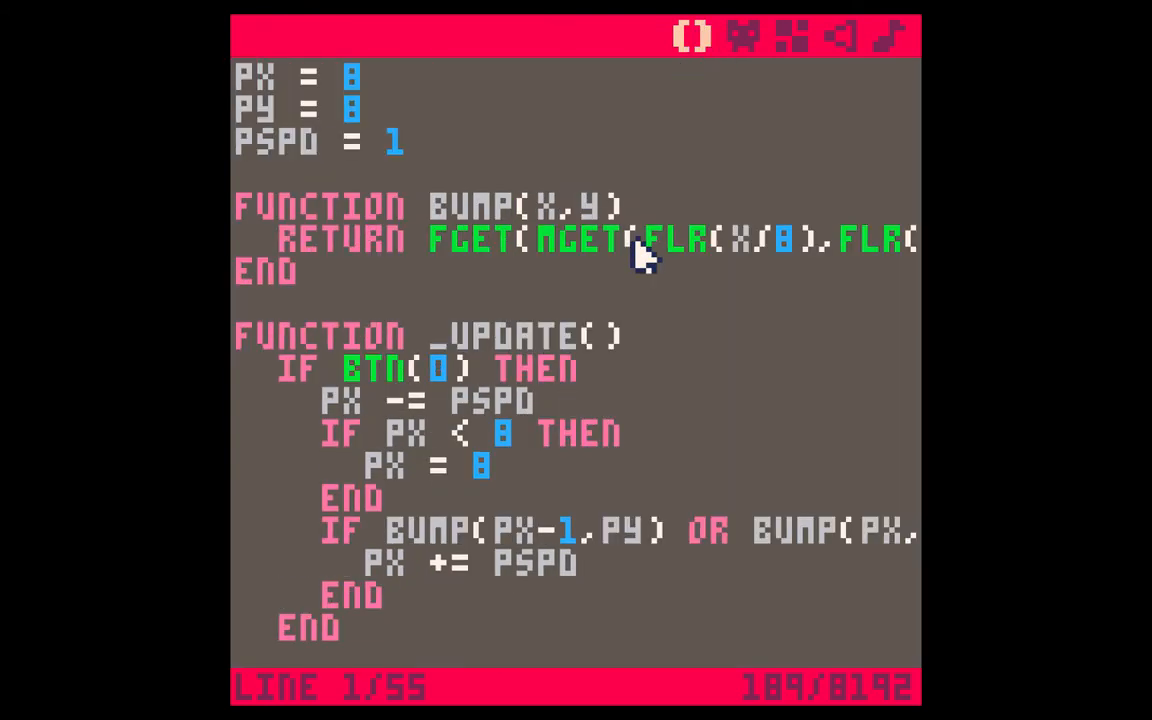
pyautogui.scroll(-3)
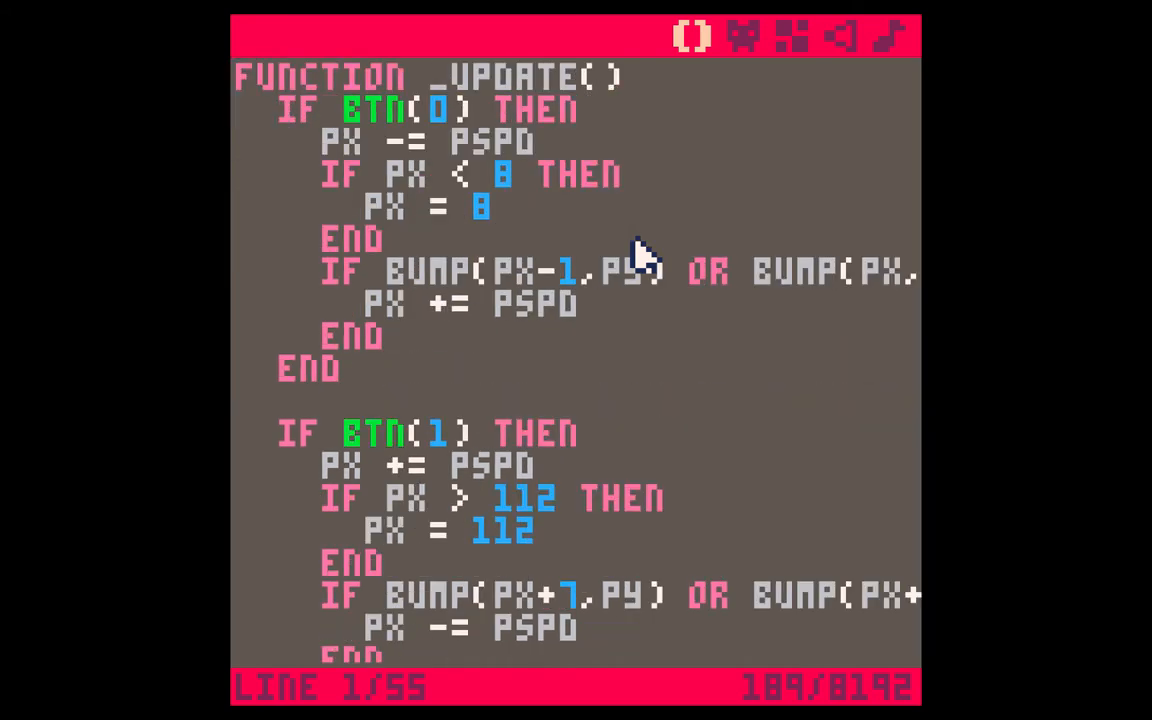
pyautogui.scroll(-3)
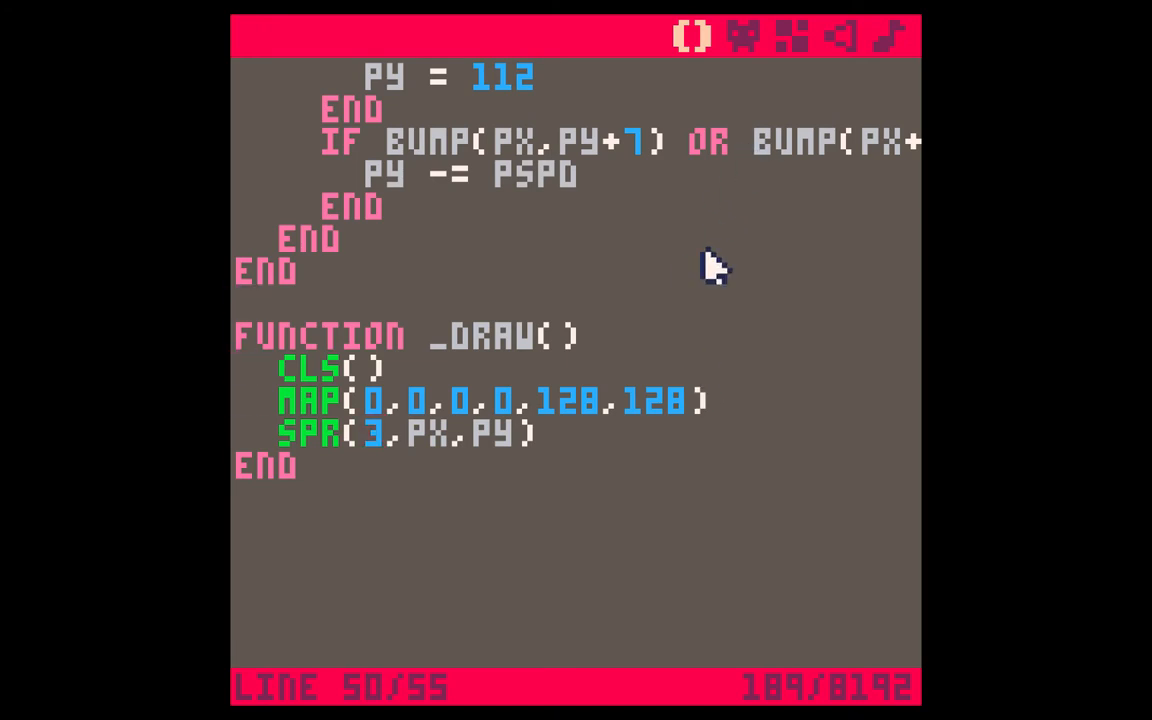
pyautogui.press('ctrl+r')
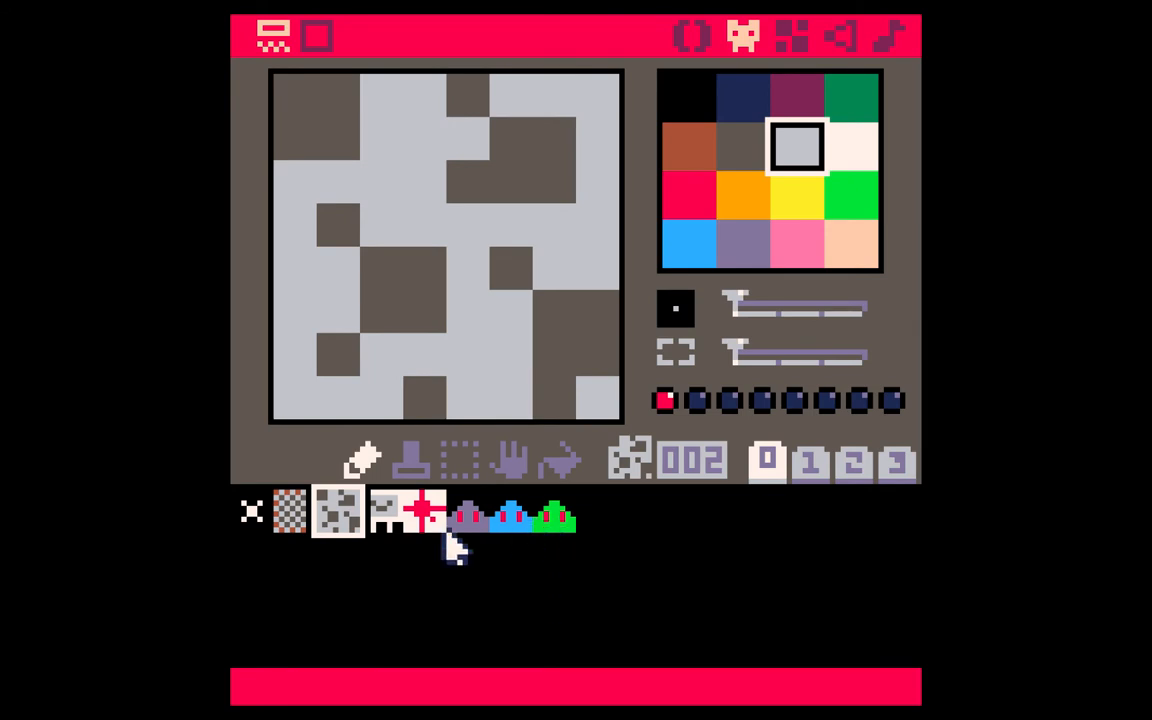
# - Select the purple enemy sprite 005 in the sprite sheet strip to inspect it
pyautogui.click(512, 512)
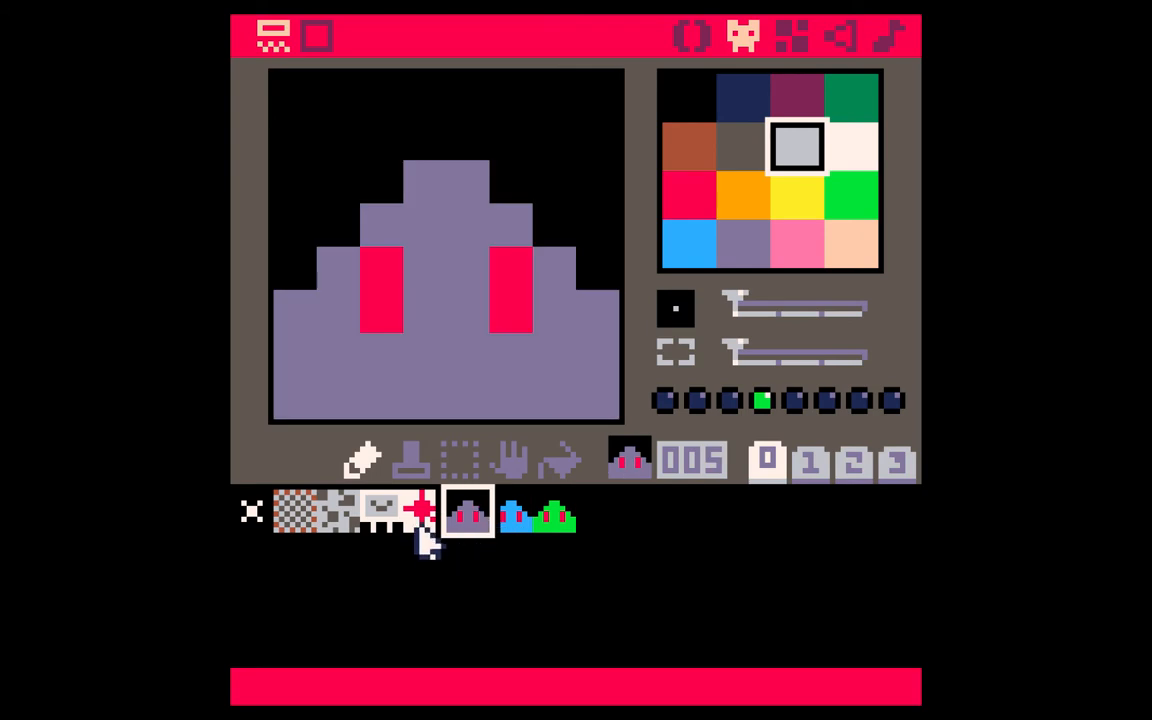
pyautogui.click(336, 512)
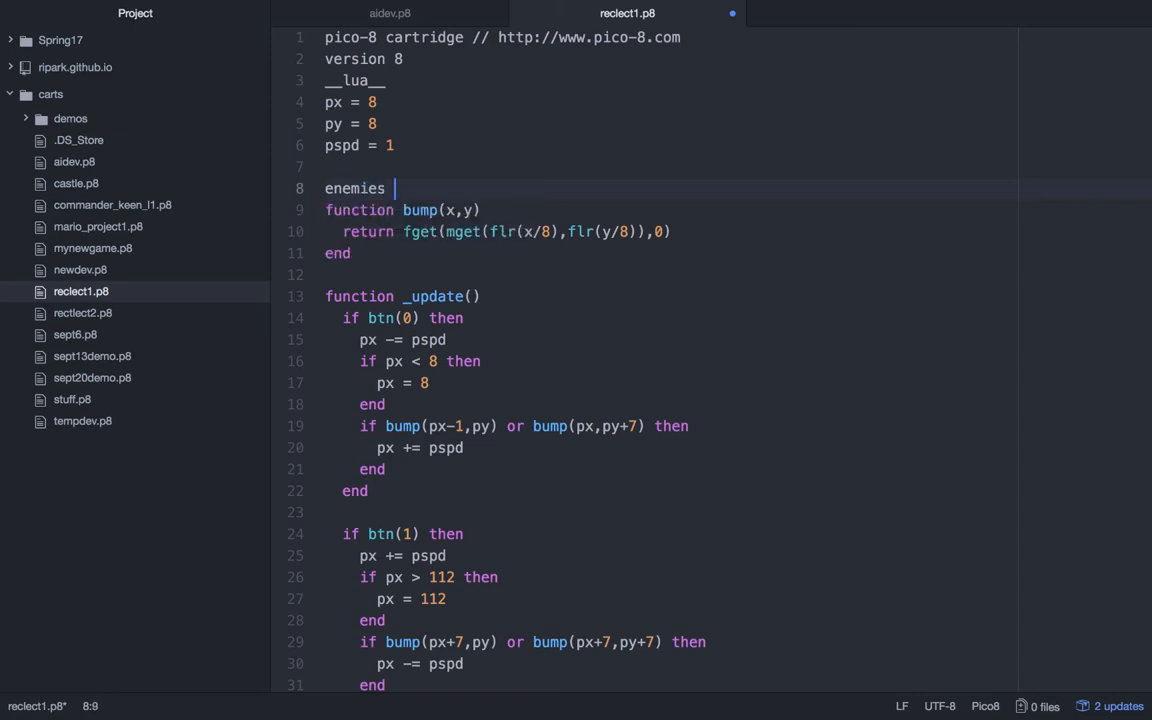
# - Define an enemies table with enemies[1] at x 70, y 90
pyautogui.write('= {')
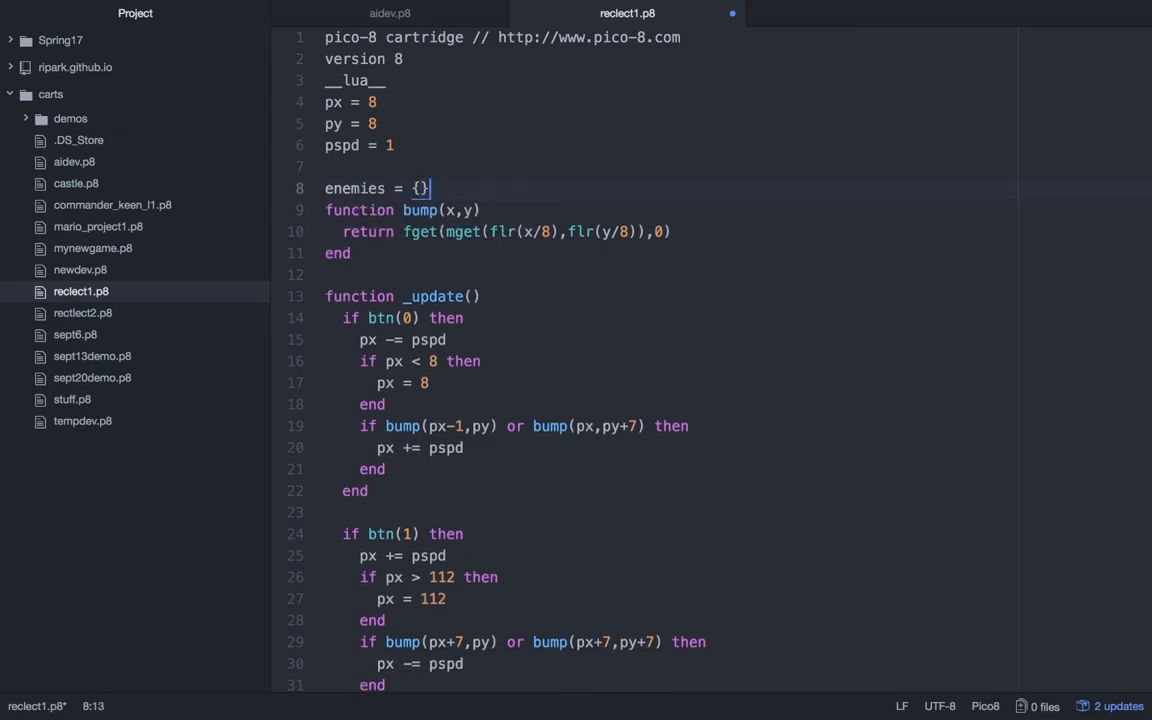
pyautogui.write('enemies')
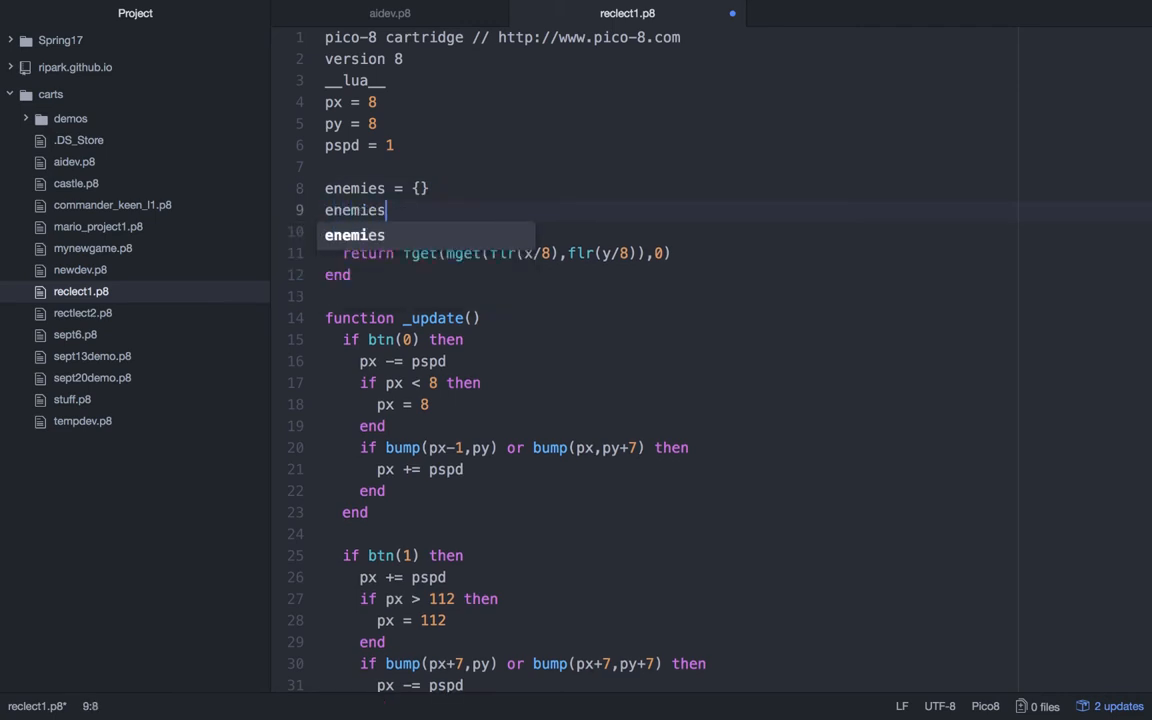
pyautogui.write('[1] =')
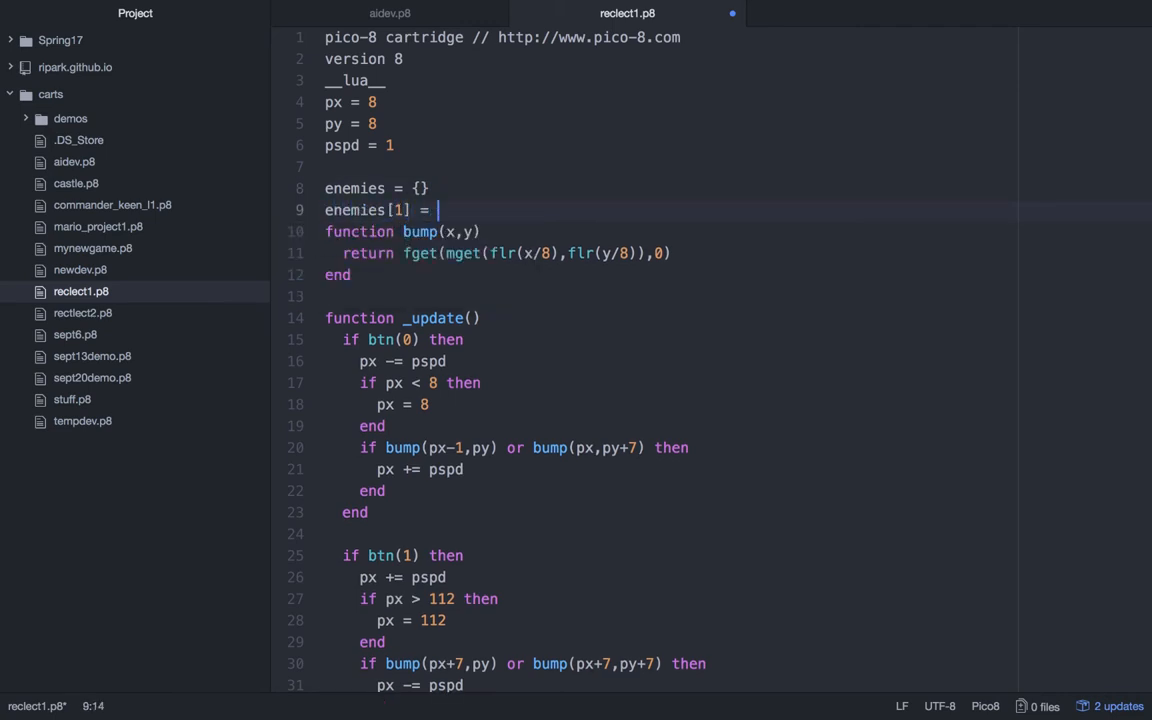
pyautogui.write('{}')
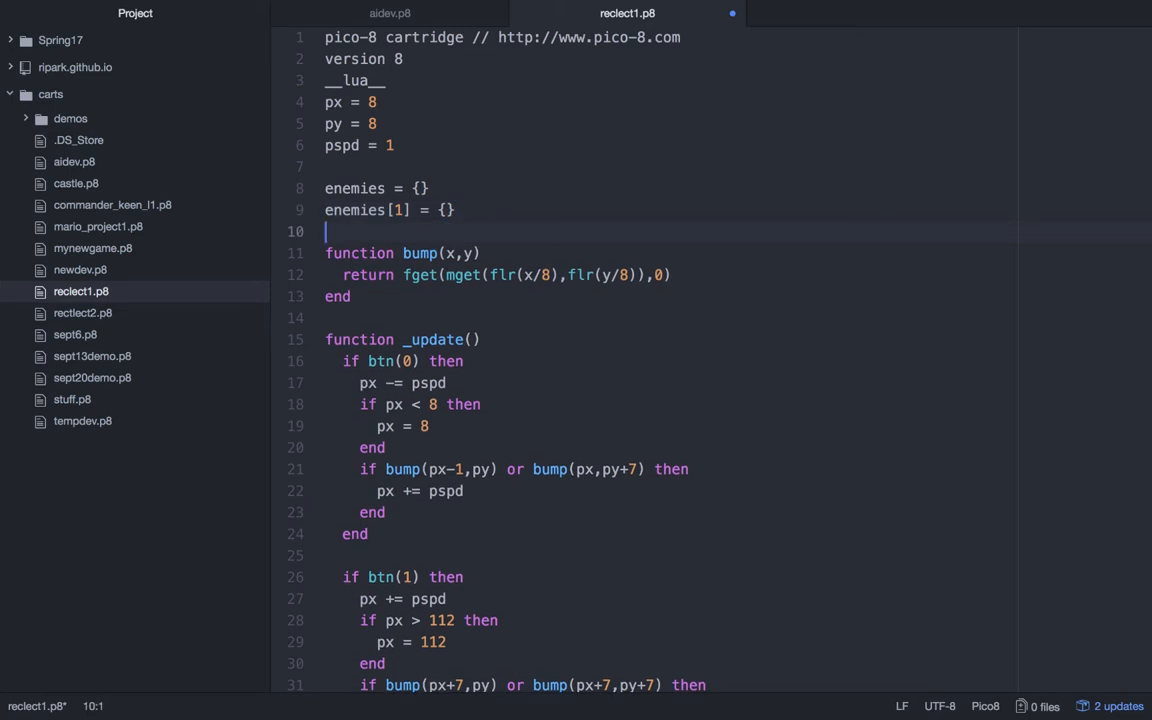
pyautogui.write('enemies[1].x = 70')
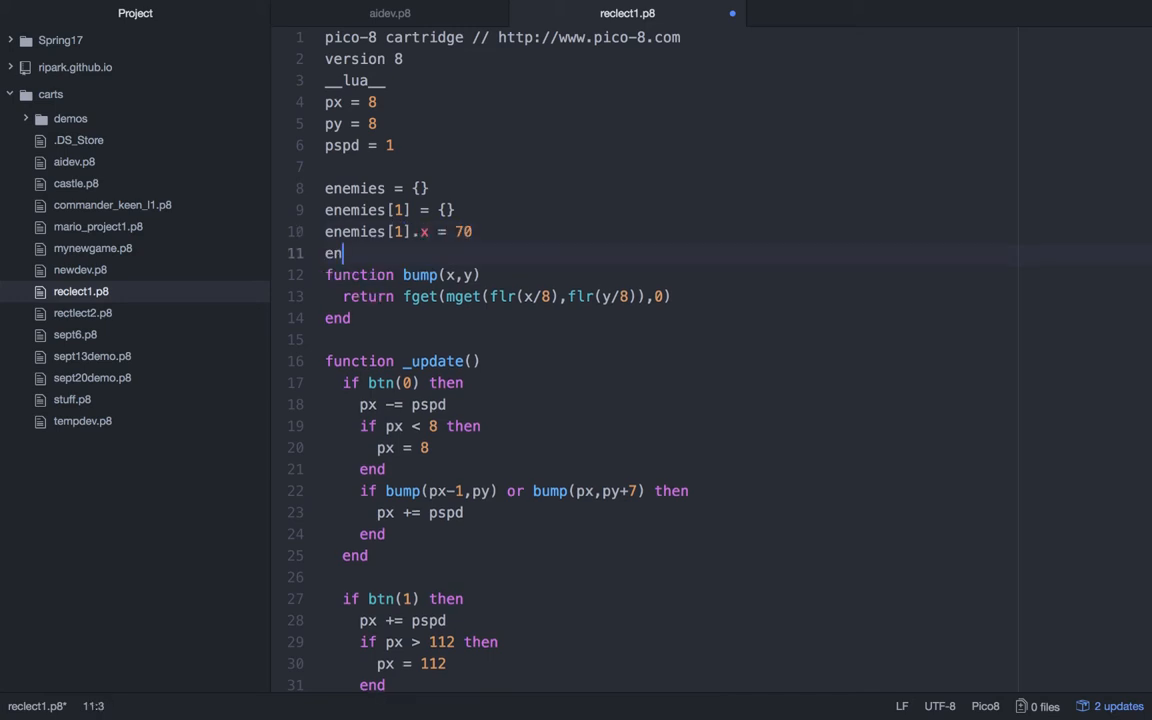
pyautogui.write('emiesp')
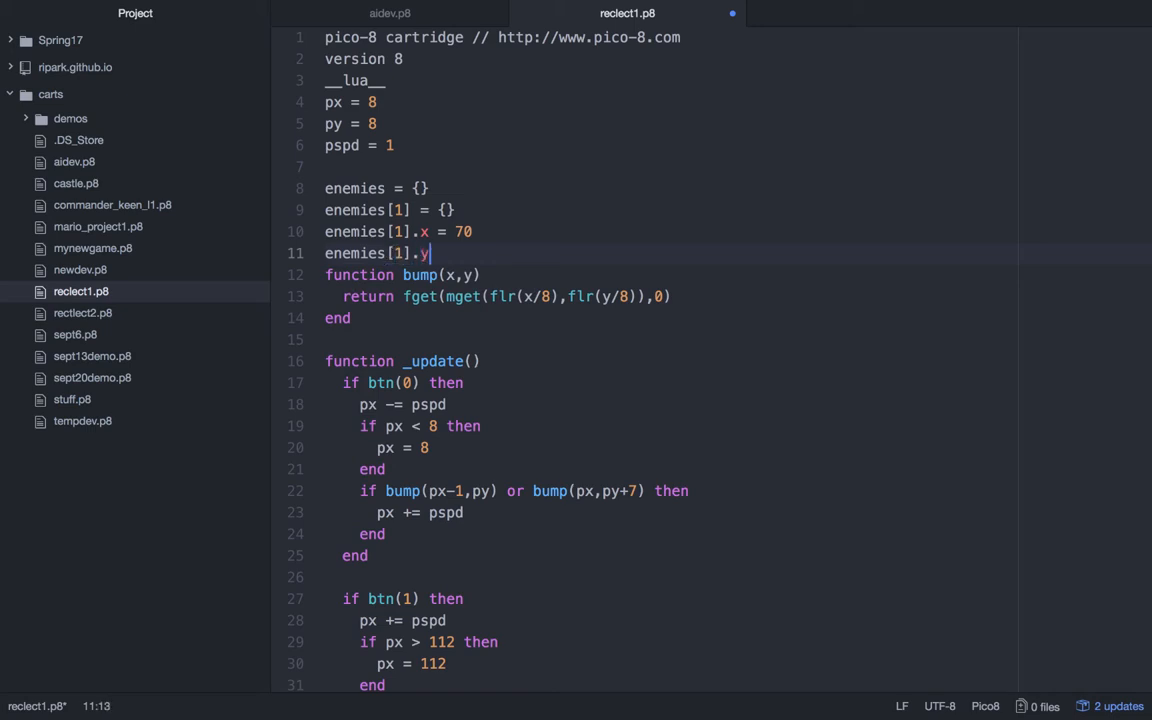
pyautogui.write('= 90')
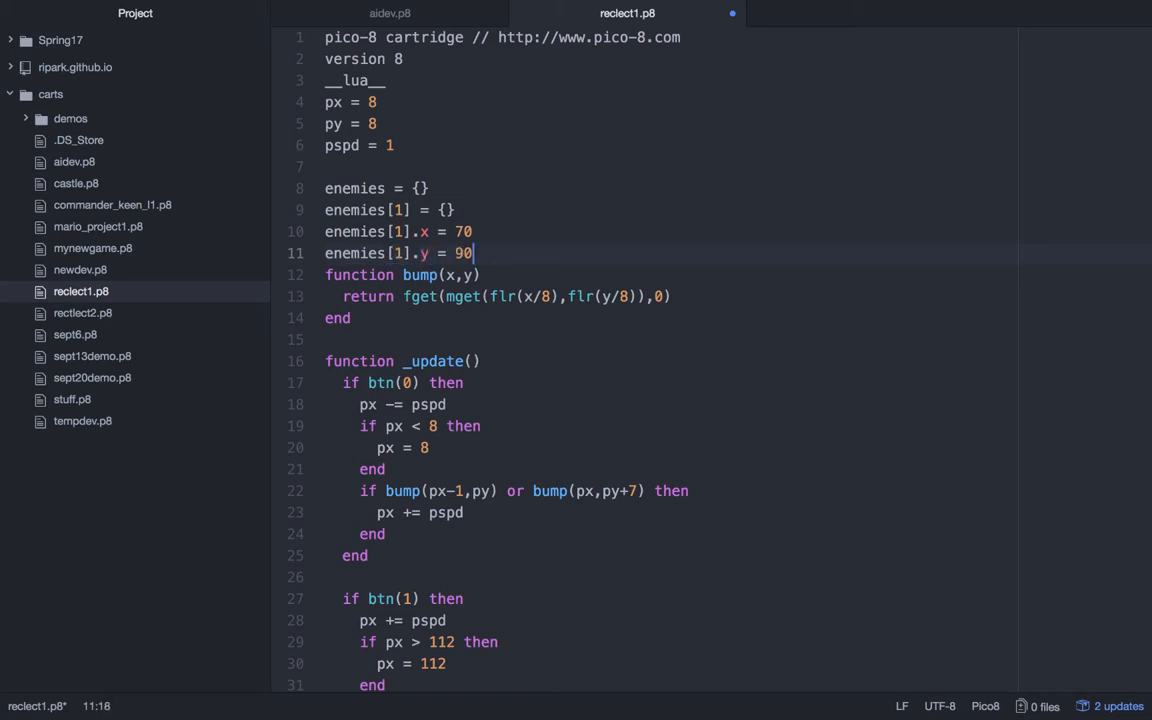
# - Add enemies[2] at x 34, y 110
pyautogui.write('enemies[2].x =')
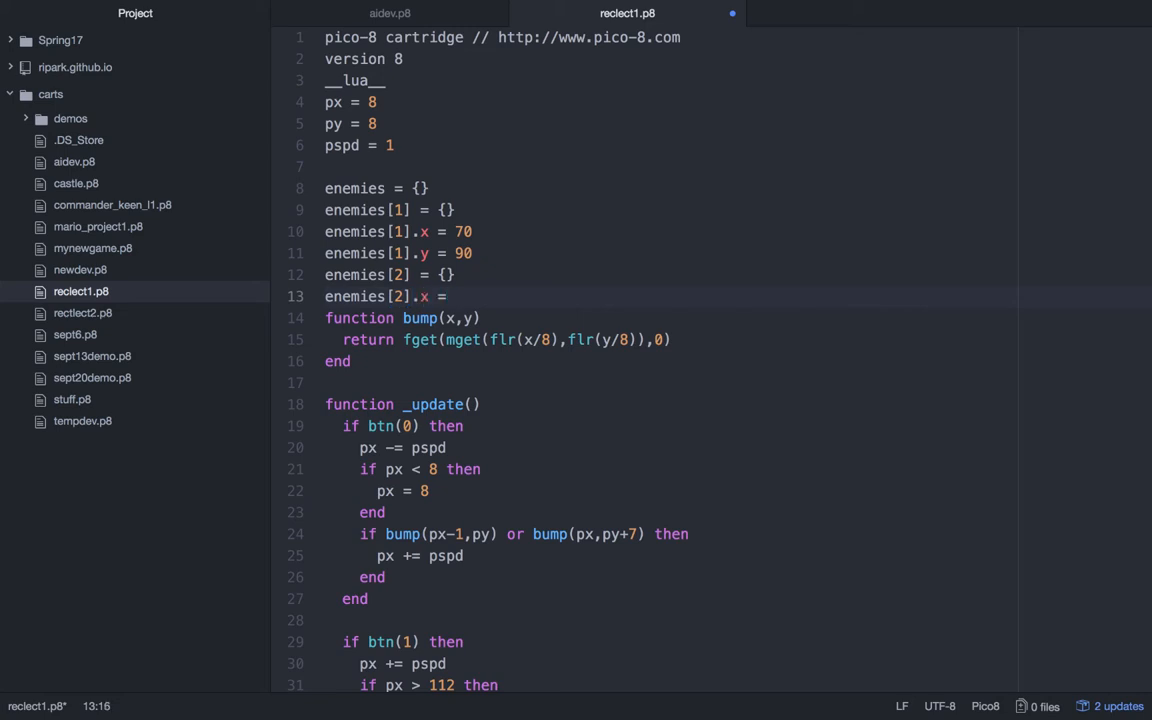
pyautogui.write('34')
pyautogui.write('enemies[2')
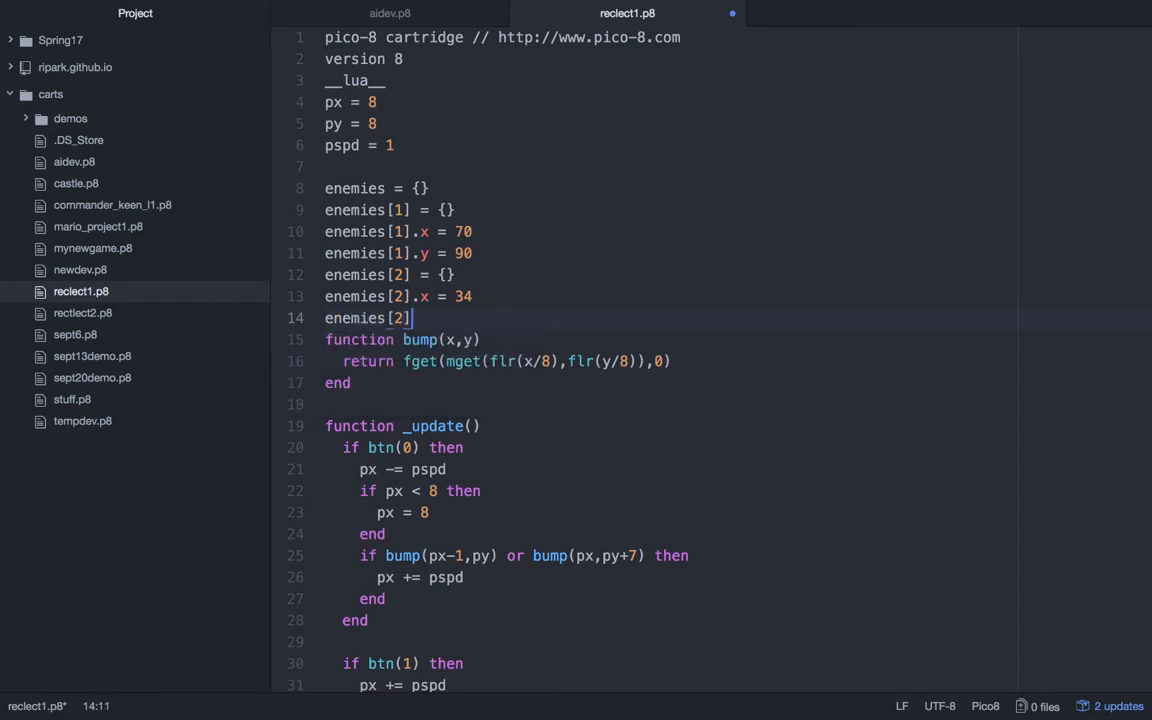
pyautogui.write('.y = 1')
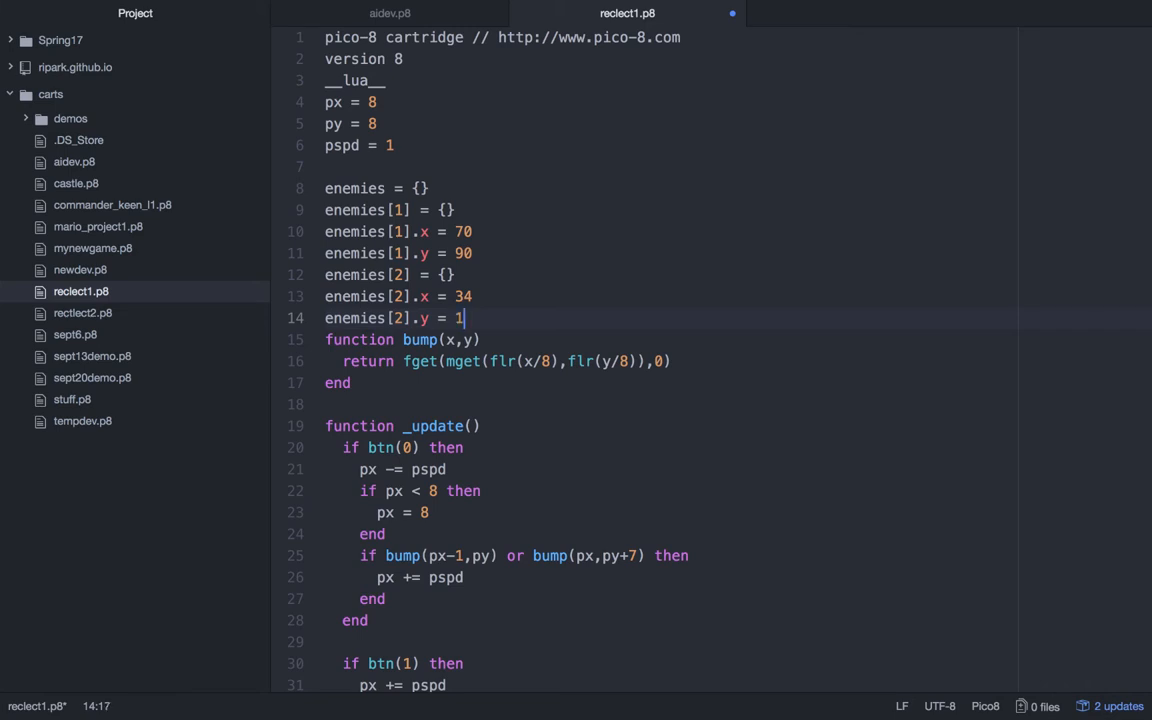
pyautogui.write('10')
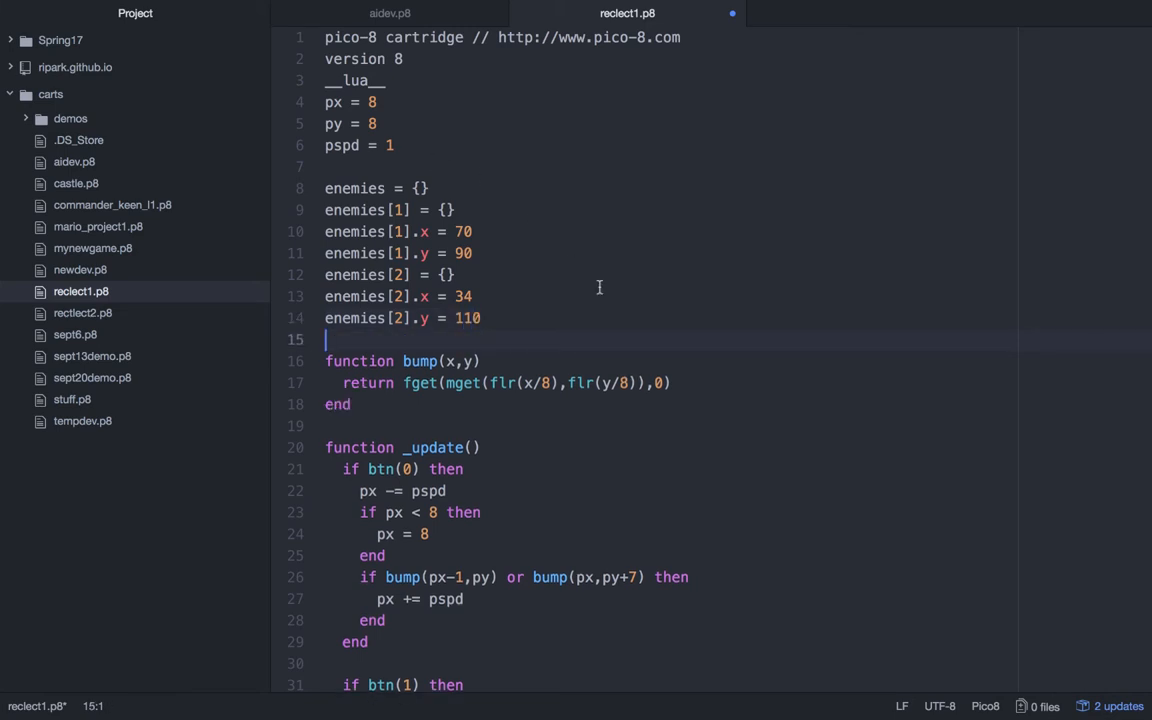
# - Add a for i in all(enemies) loop inside _draw
pyautogui.scroll(-3)
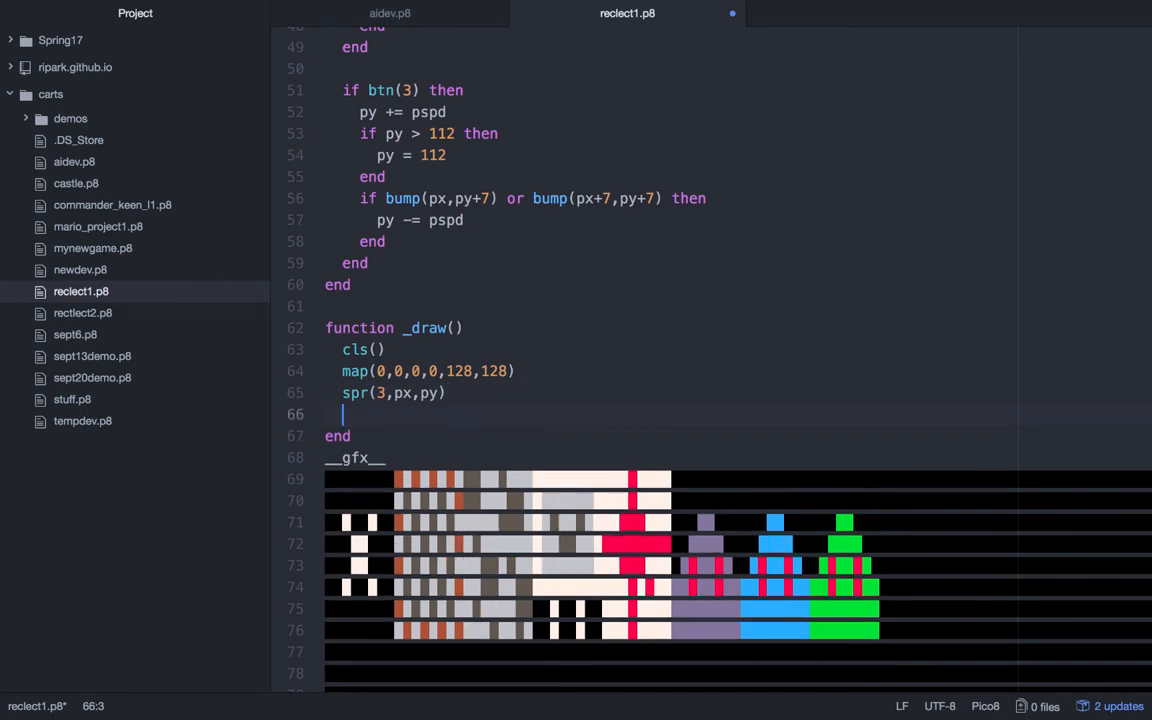
pyautogui.write('for i i')
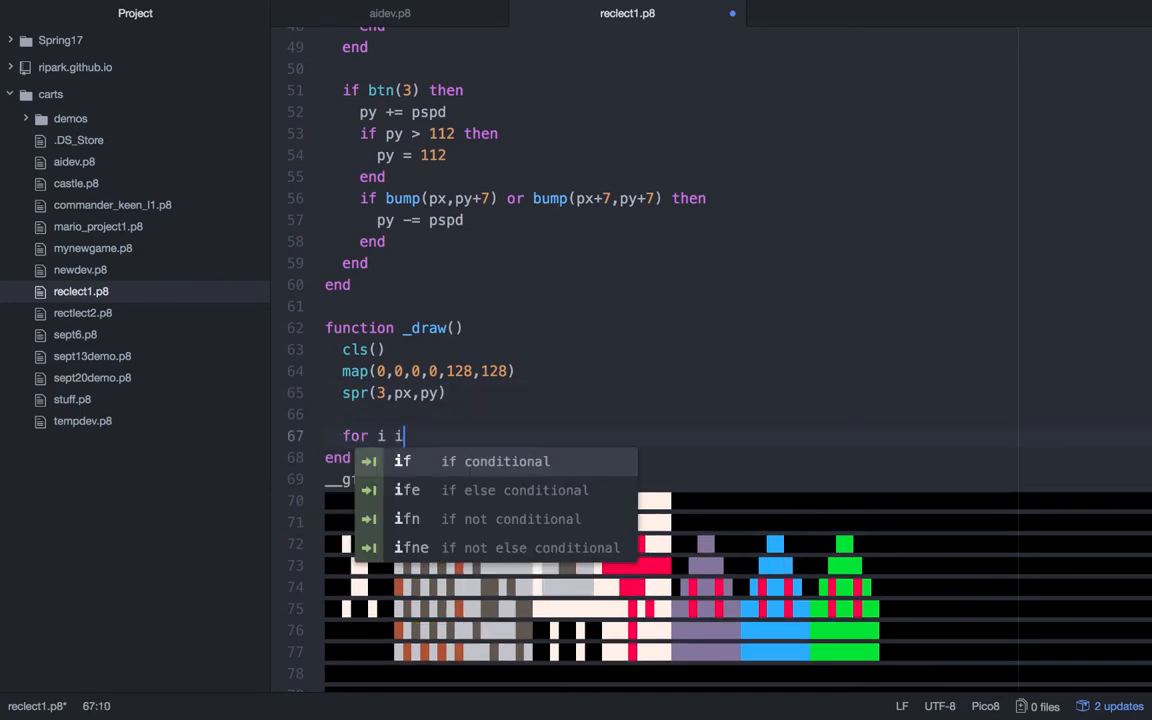
pyautogui.write('in all(enemies) do')
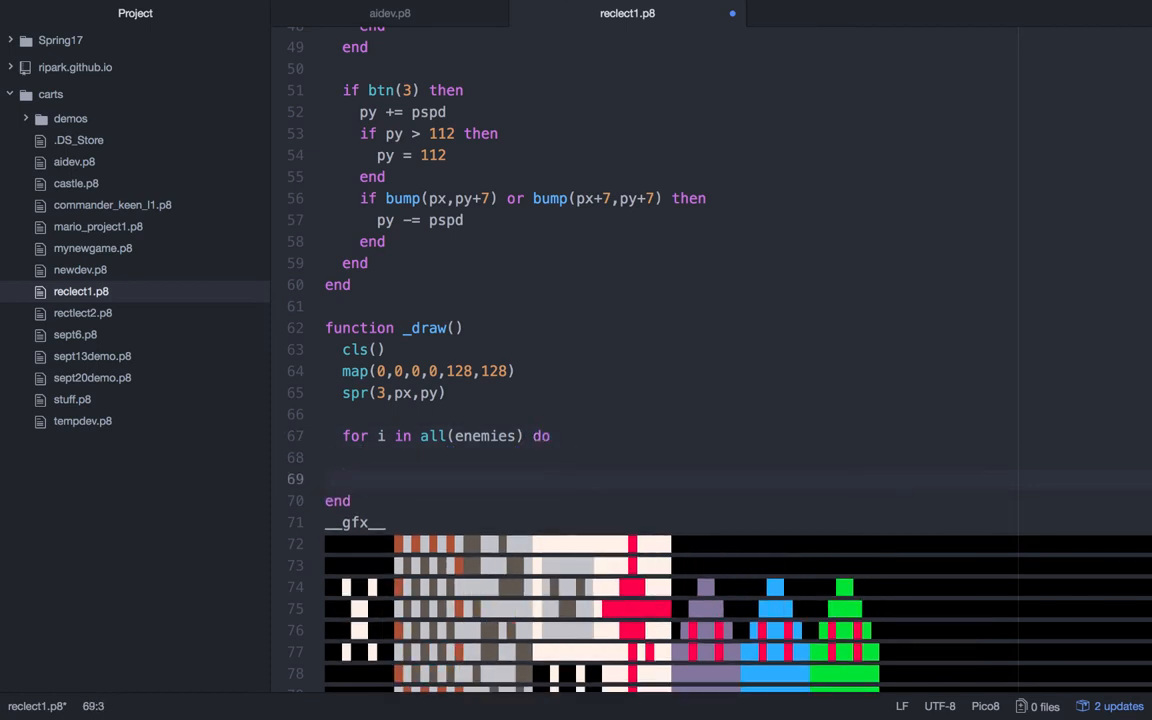
pyautogui.write('end')
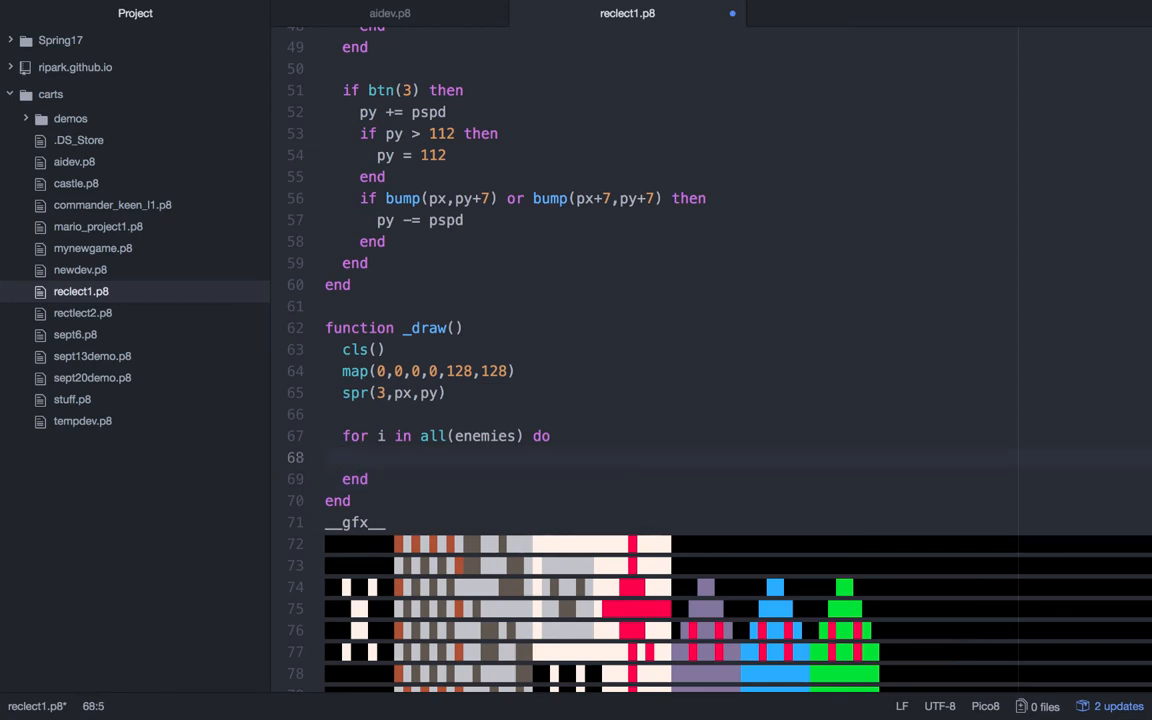
pyautogui.write('e')
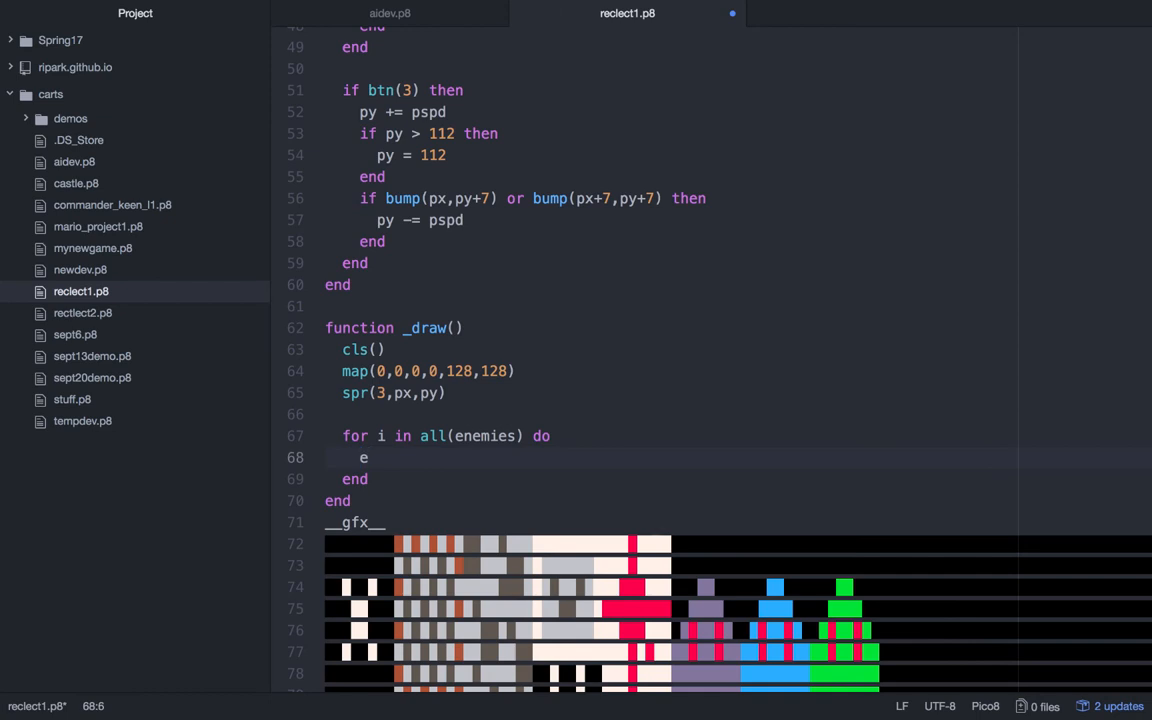
# - Draw each enemy as spr(5,i.x,i.y) in the loop and return to PICO-8
pyautogui.write('spr(')
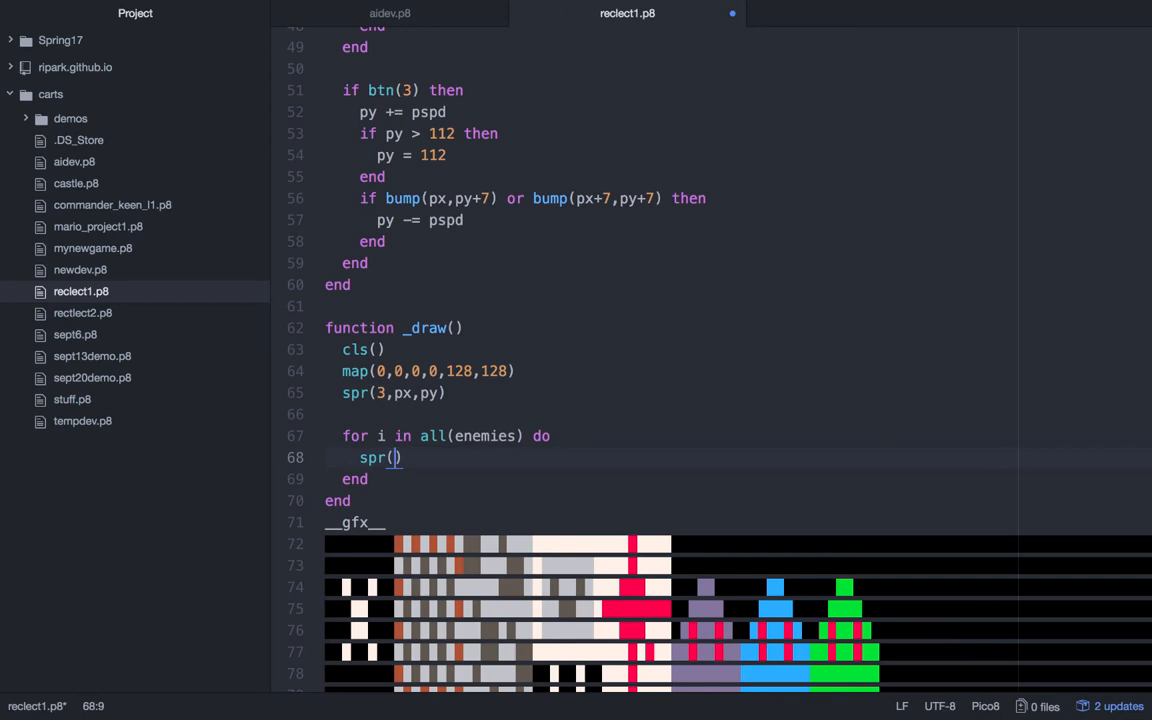
pyautogui.write('5')
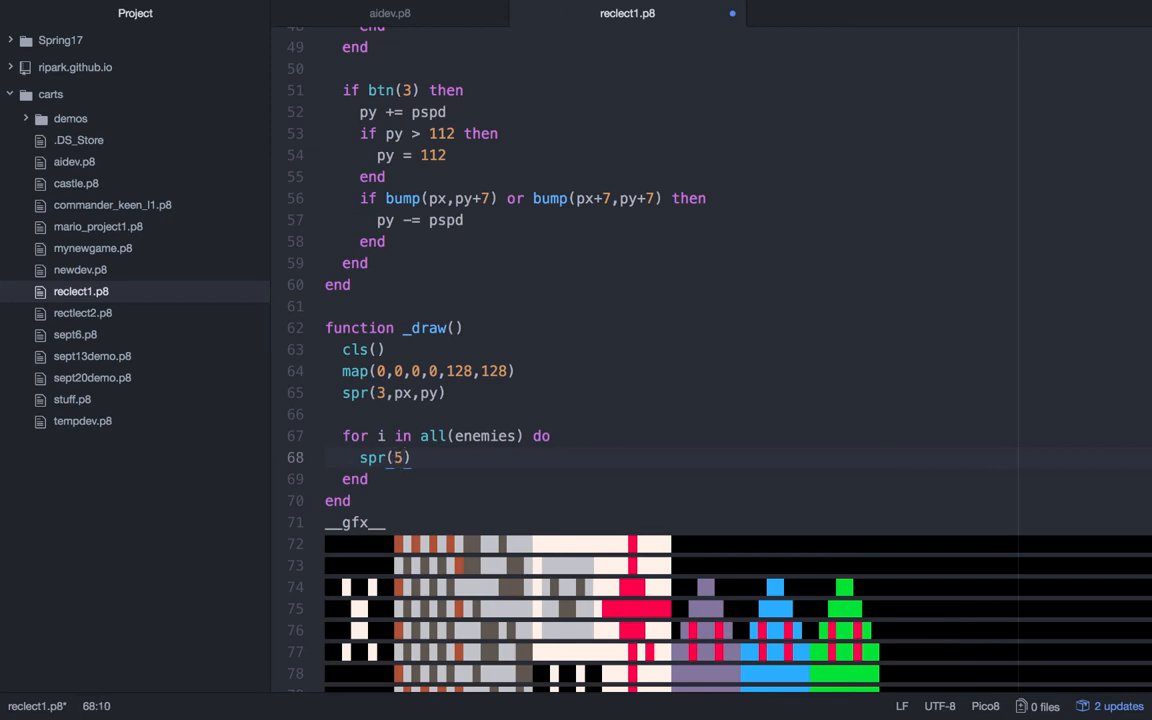
pyautogui.write('i.x,')
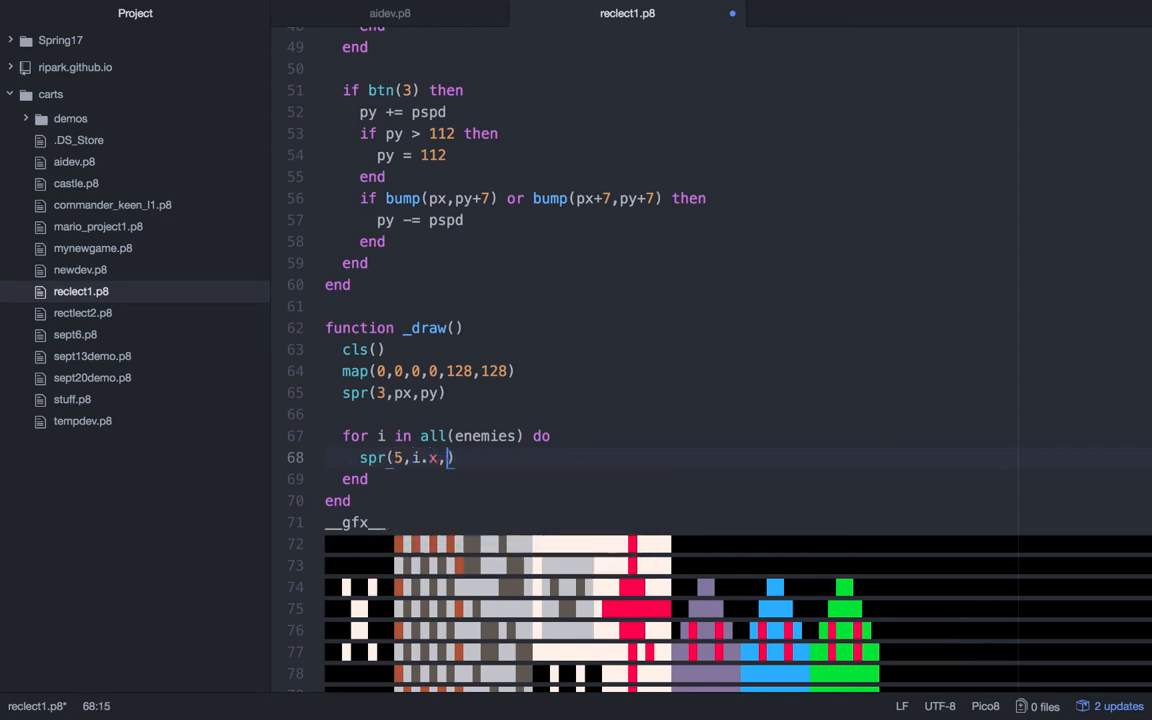
pyautogui.write('i.y)')
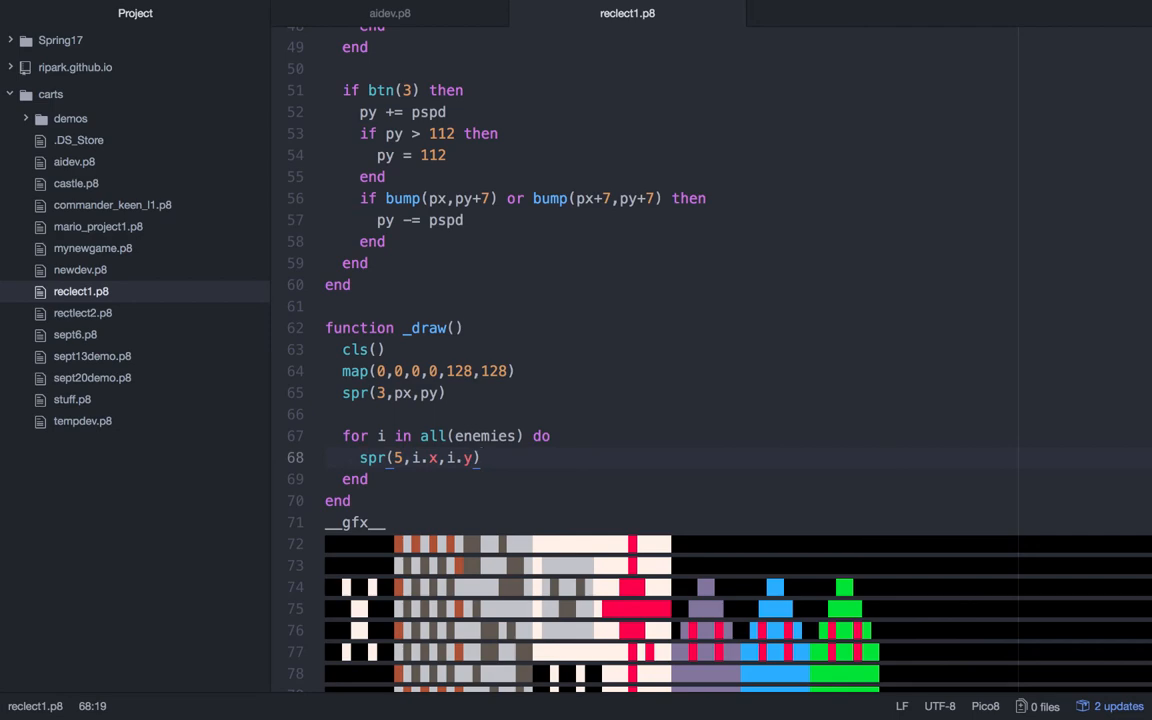
pyautogui.click(480, 456)
pyautogui.write('LOAD')
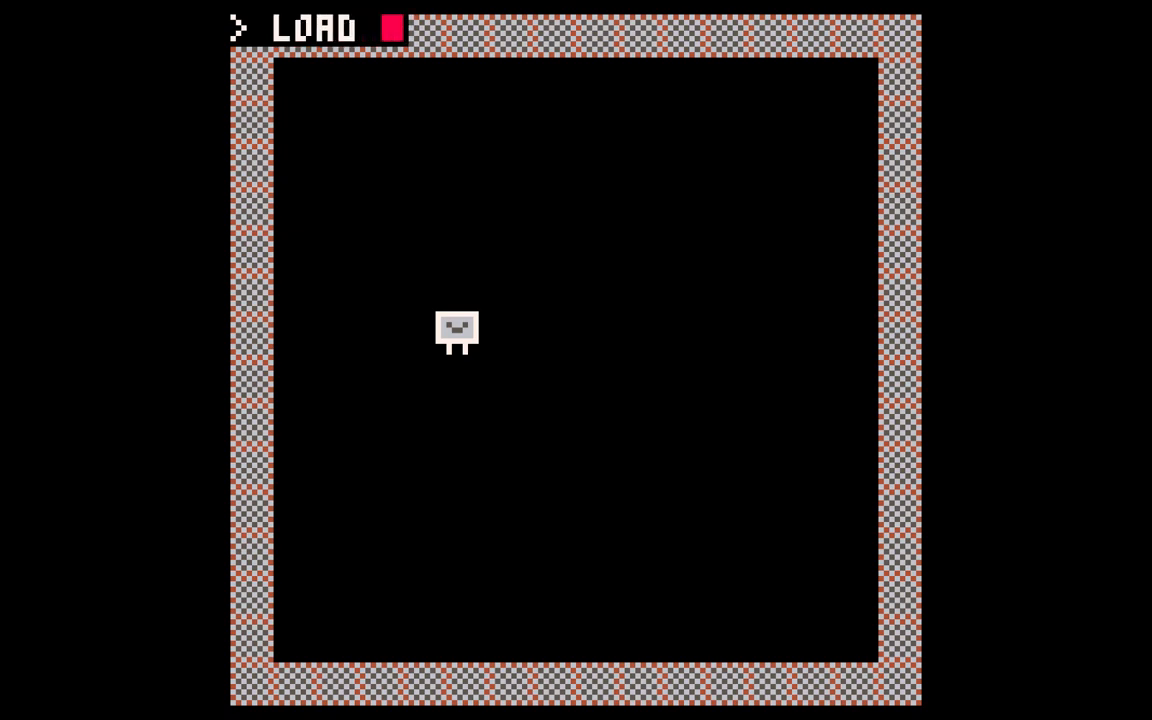
# - Enter the LOAD command for the reclect1 cart to reload it
pyautogui.write('RECLE')
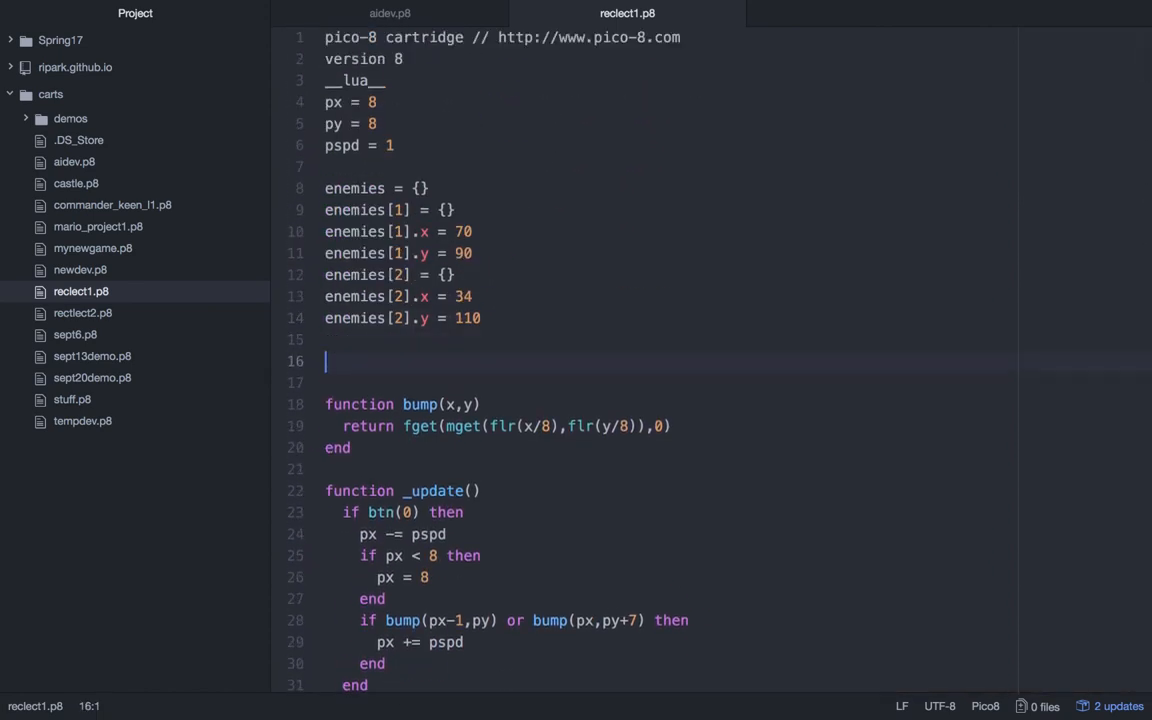
# - Start a tilez table and copy the seven tile positions from aldev.p8 into it
pyautogui.write('tilez = {')
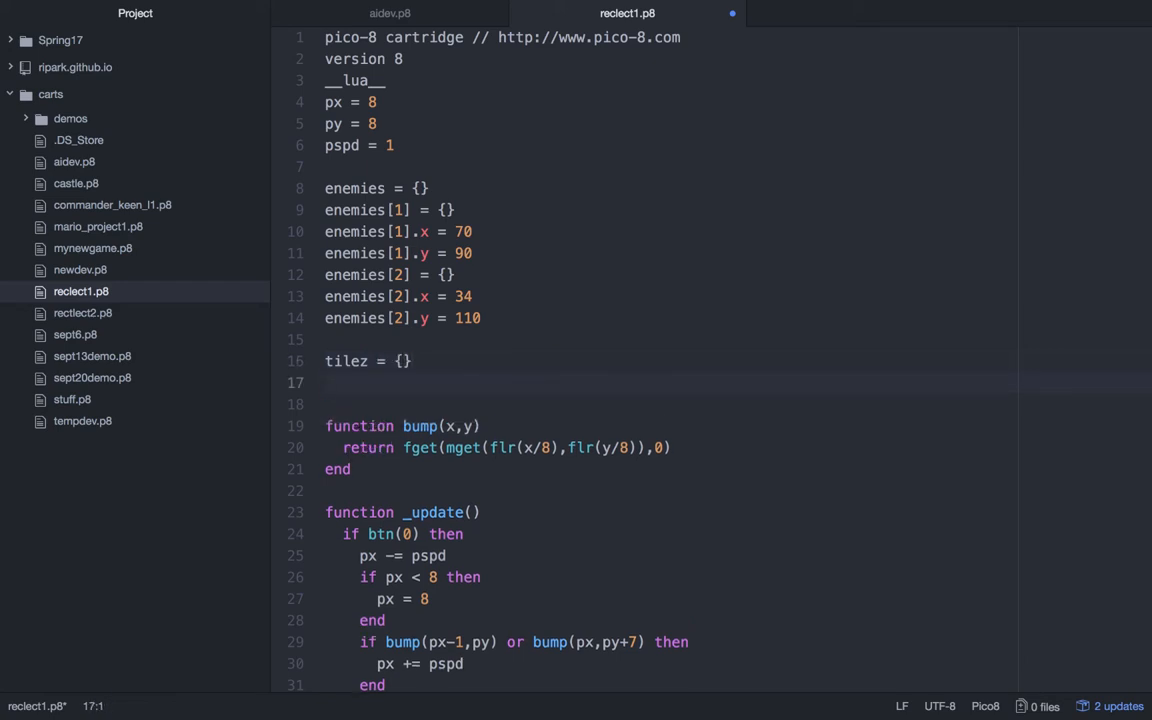
pyautogui.write('tilez')
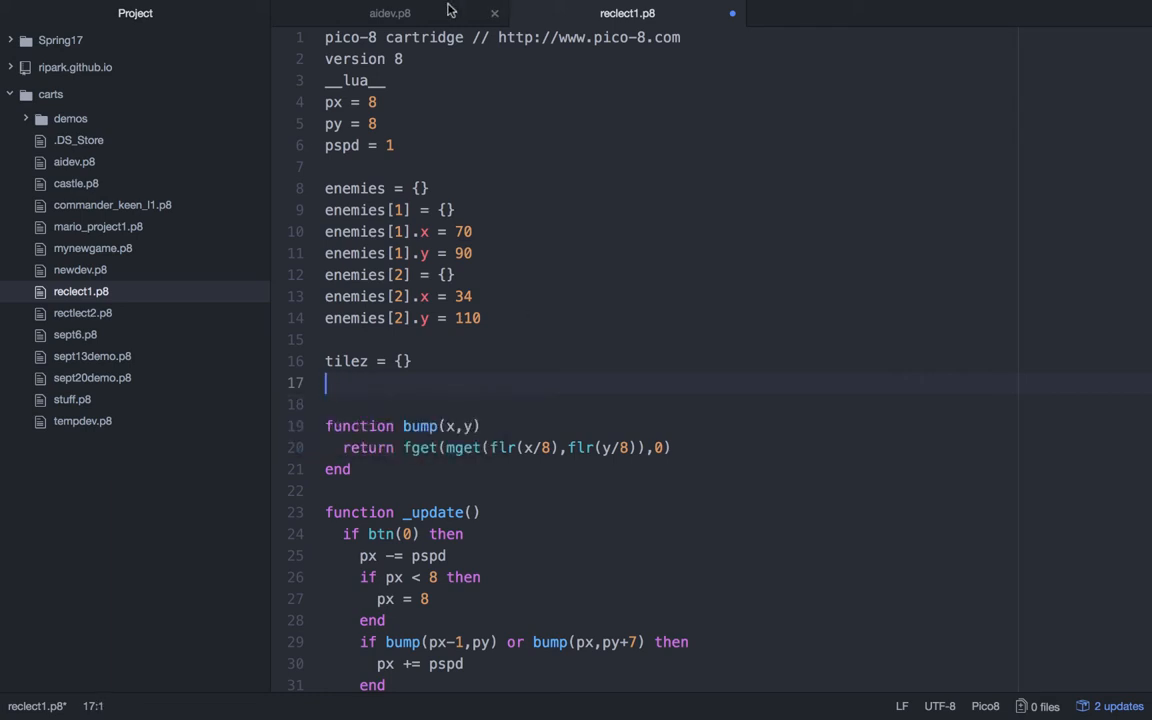
pyautogui.click(388, 12)
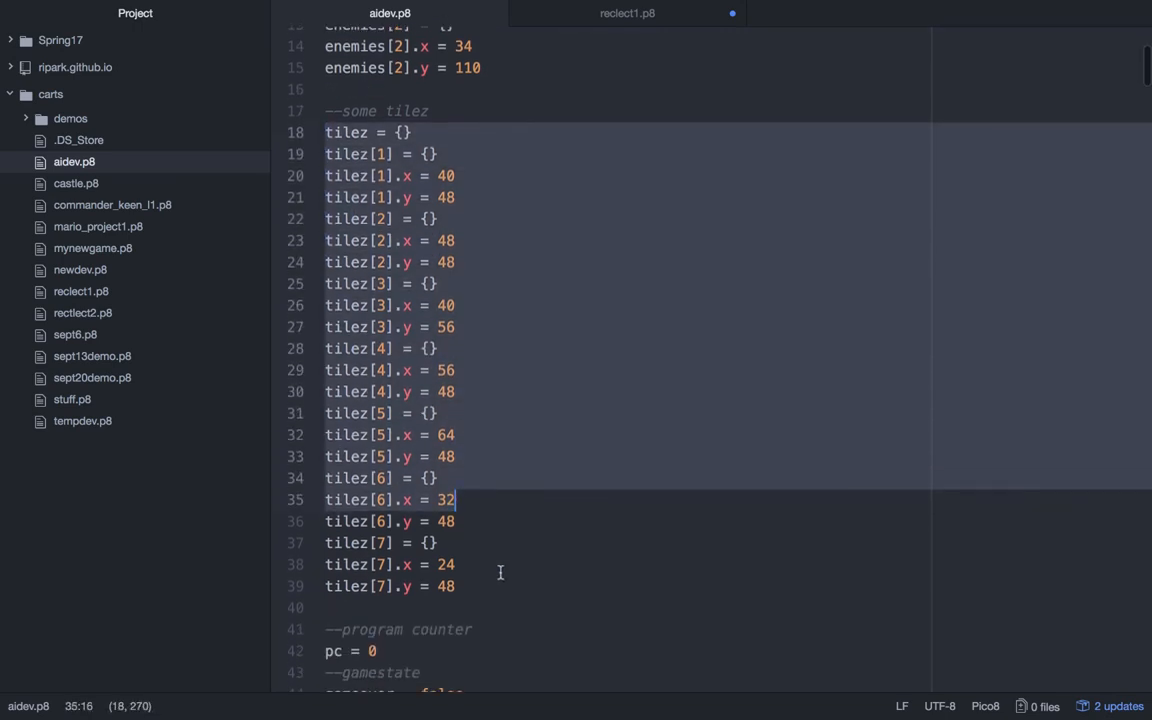
pyautogui.click(628, 12)
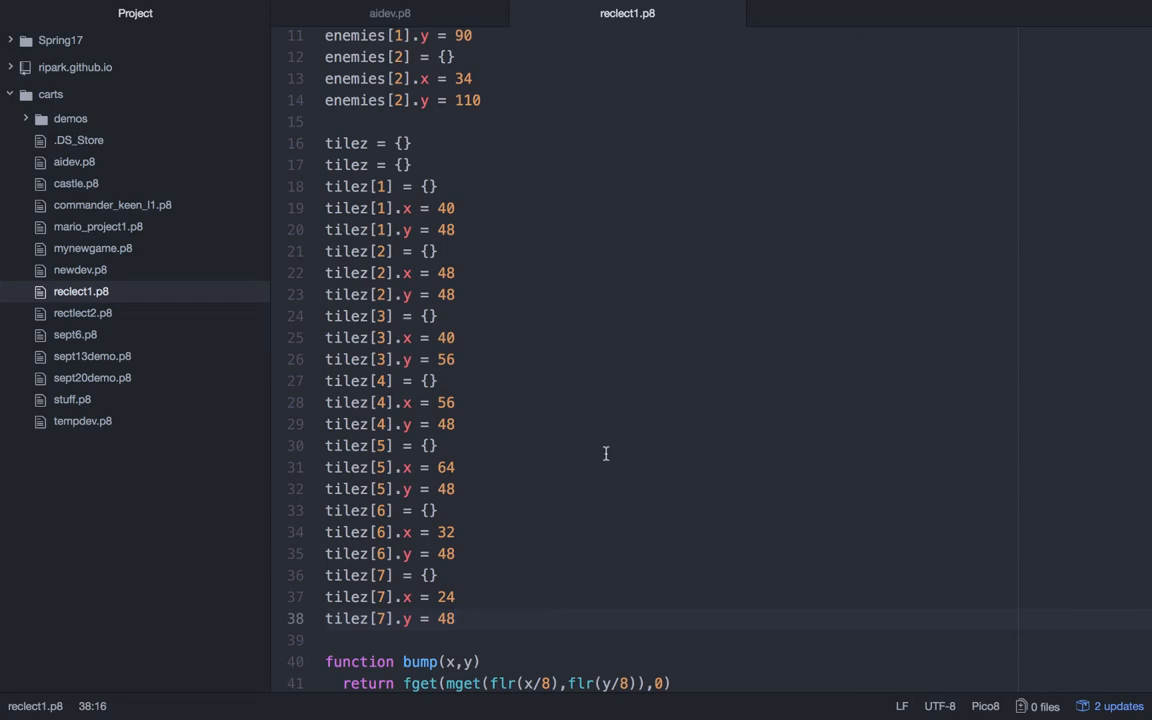
# - Add a for i in all(tilez) loop in _draw above the enemies loop
pyautogui.scroll(-3)
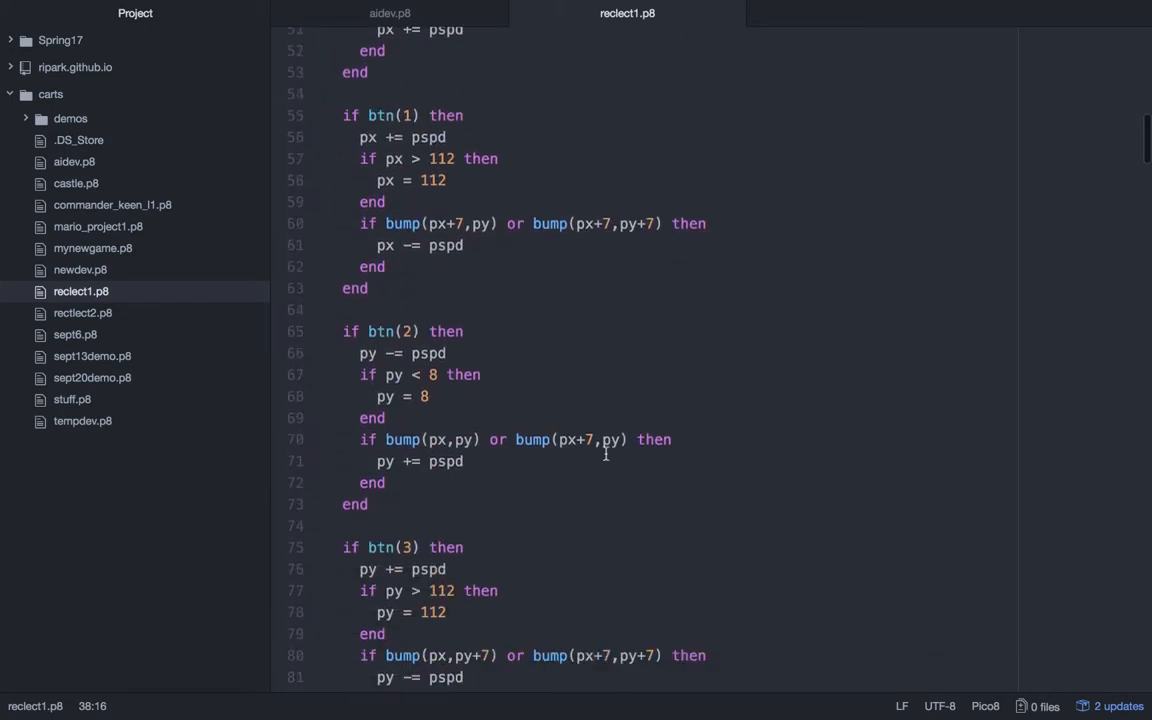
pyautogui.scroll(-3)
pyautogui.write('for i in a')
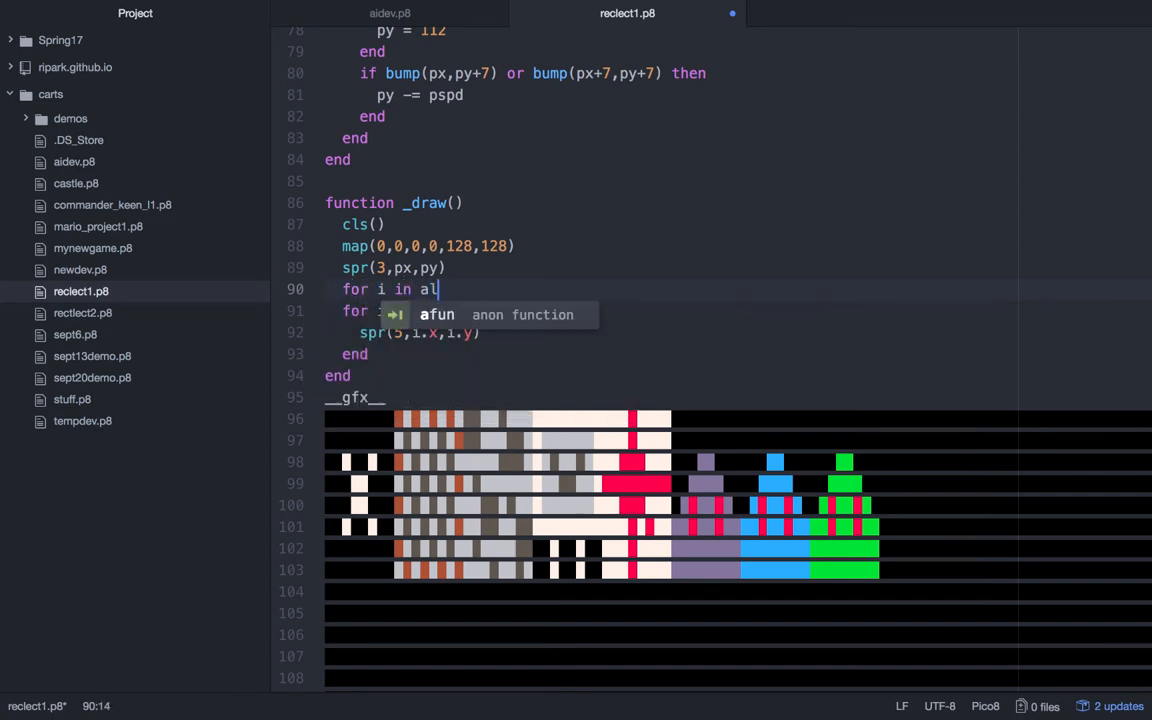
pyautogui.write('l(tilez) do')
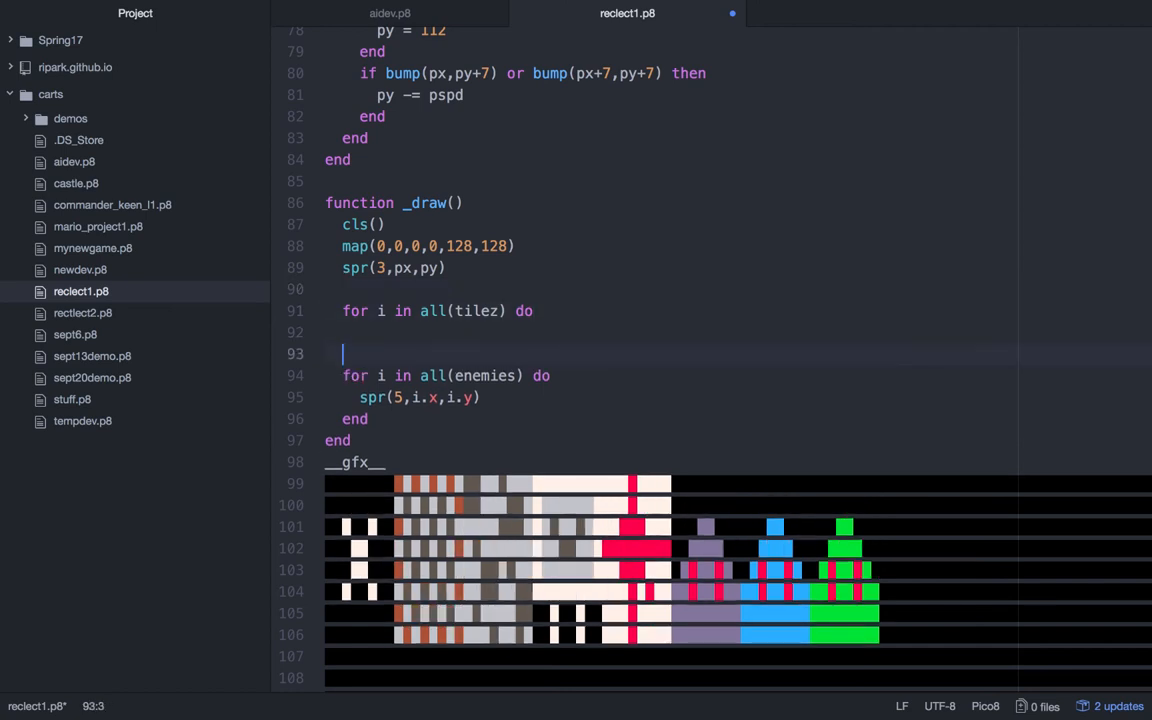
pyautogui.write('end')
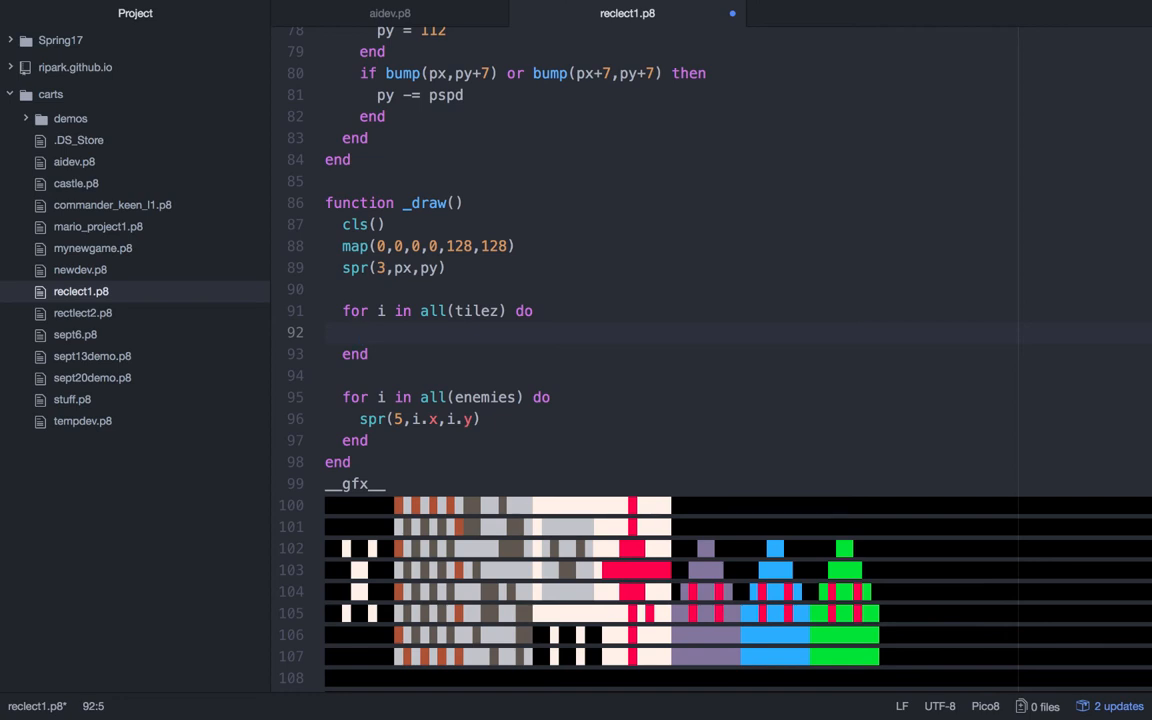
# - Draw each tile as spr(2,i.x,i.y) in the loop and save the cart
pyautogui.write('spr')
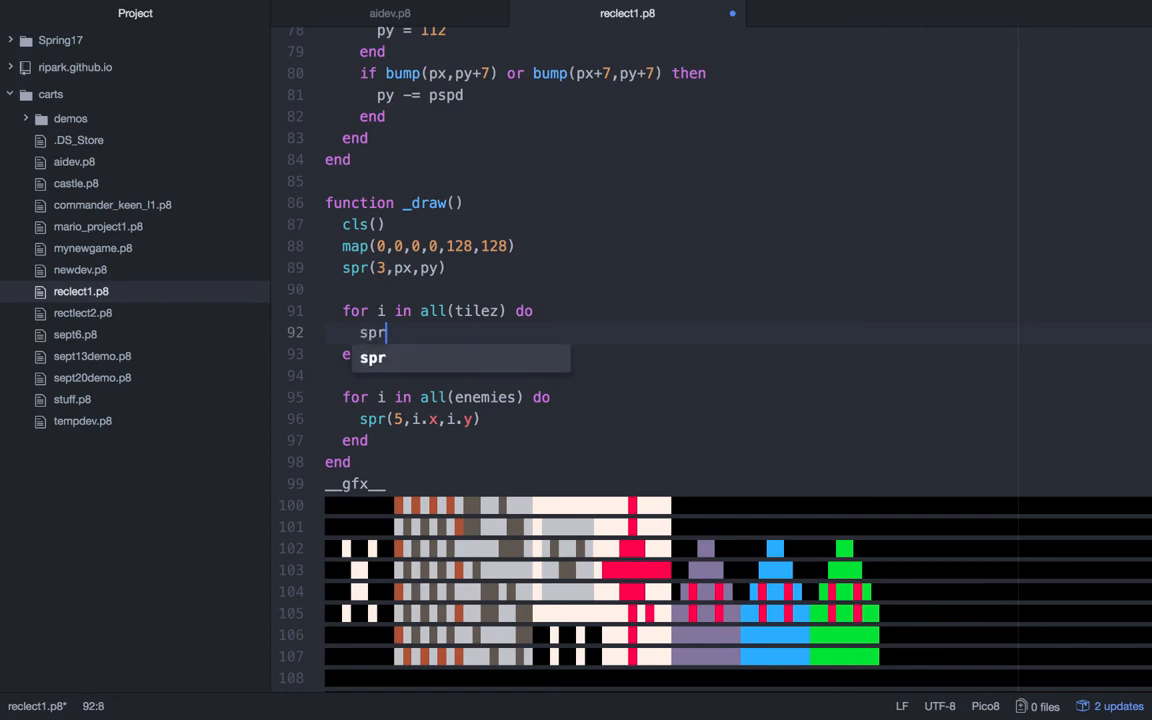
pyautogui.write('(')
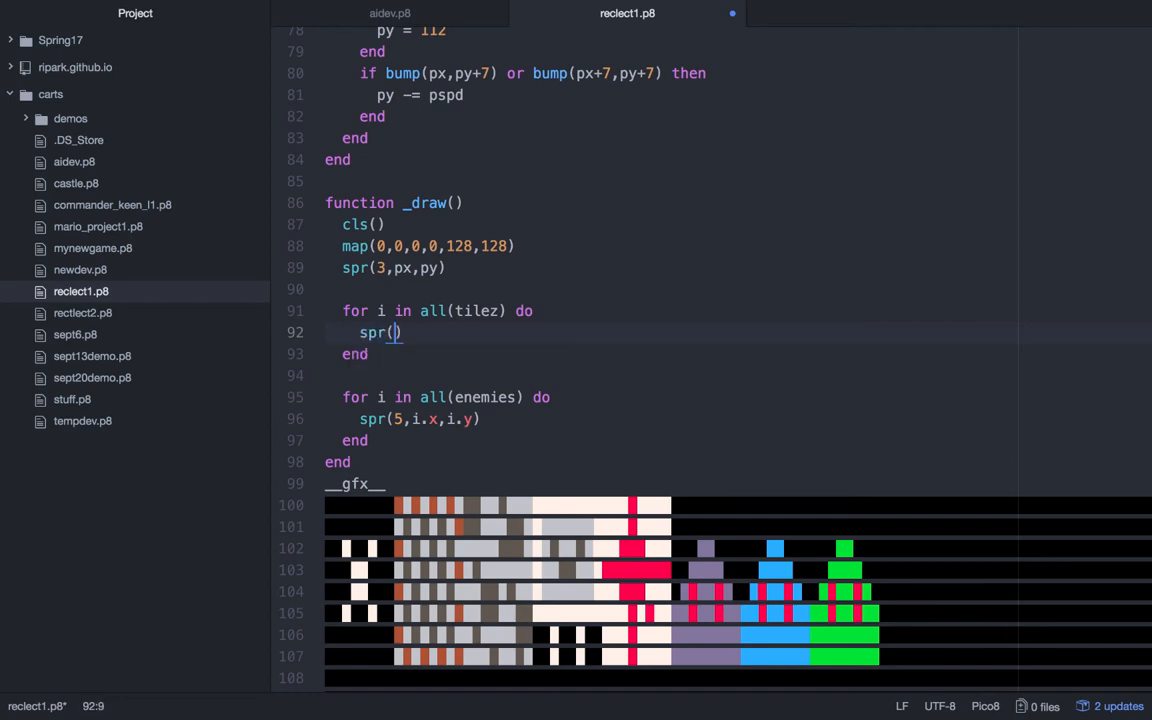
pyautogui.write('2,i')
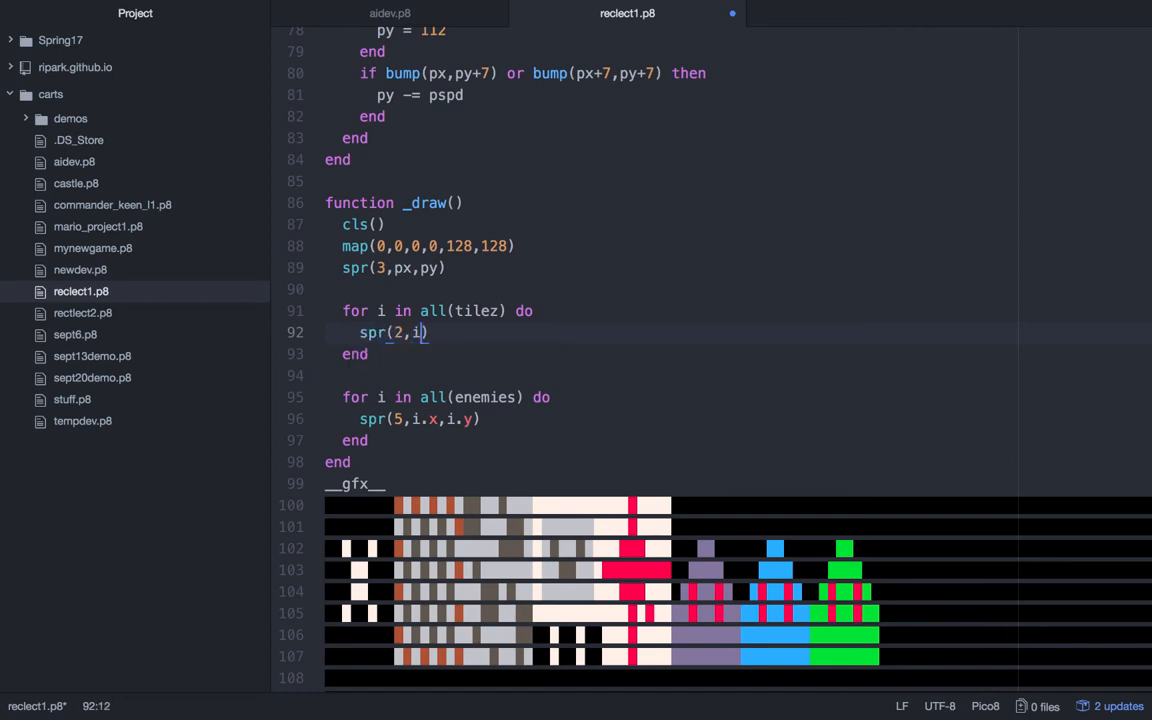
pyautogui.write('.x,i.y')
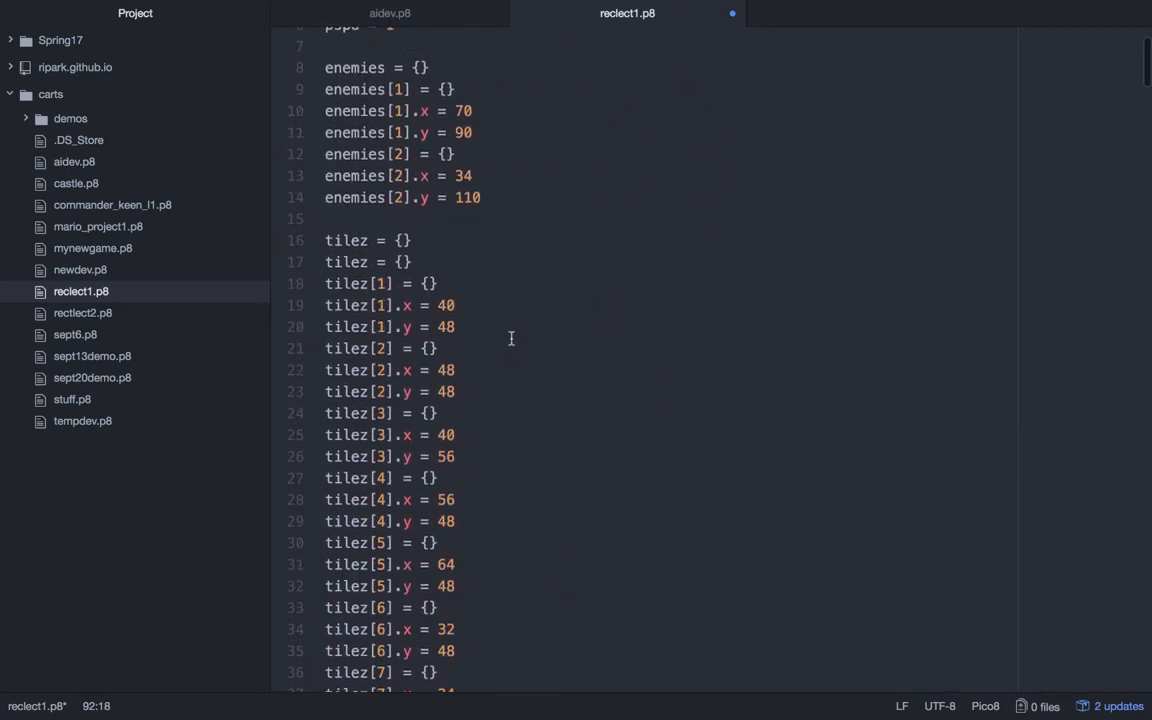
pyautogui.scroll(-3)
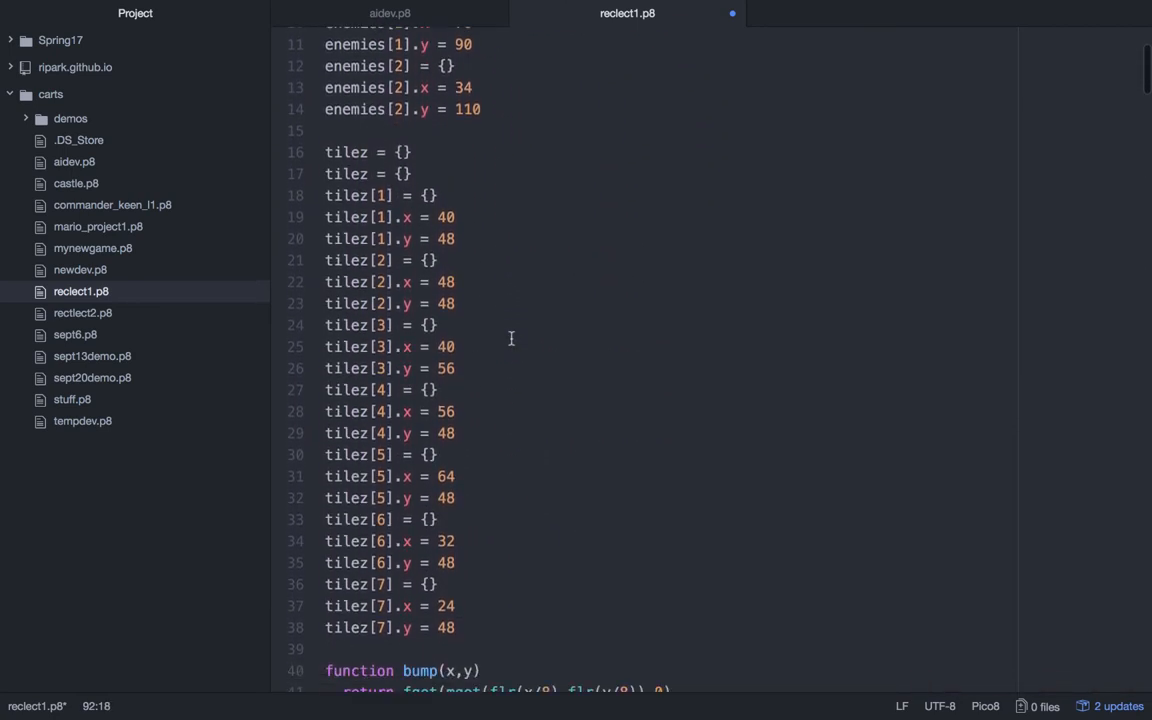
pyautogui.scroll(-3)
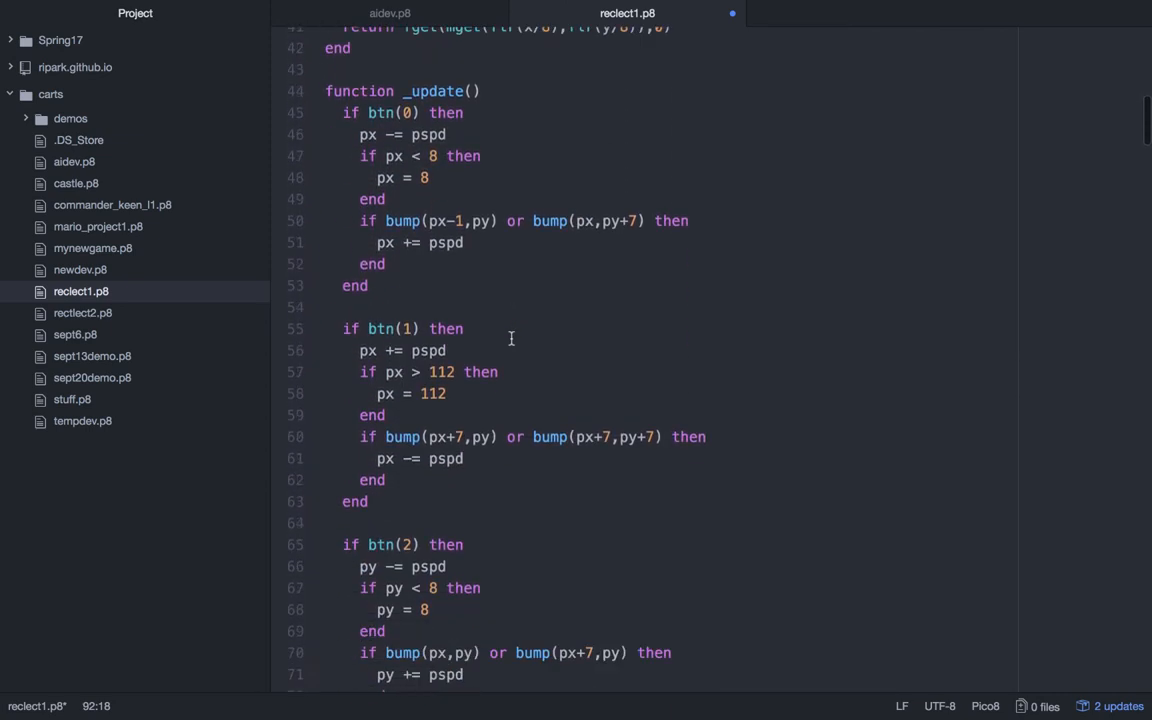
pyautogui.scroll(-3)
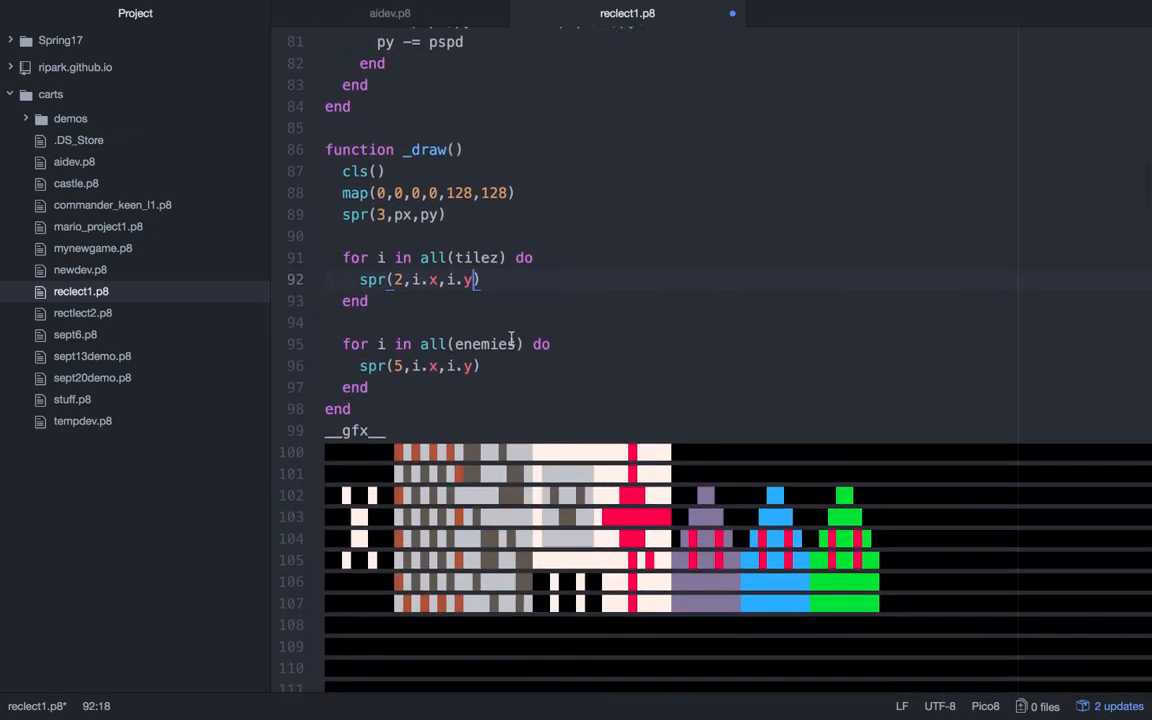
pyautogui.press('ctrl+s')
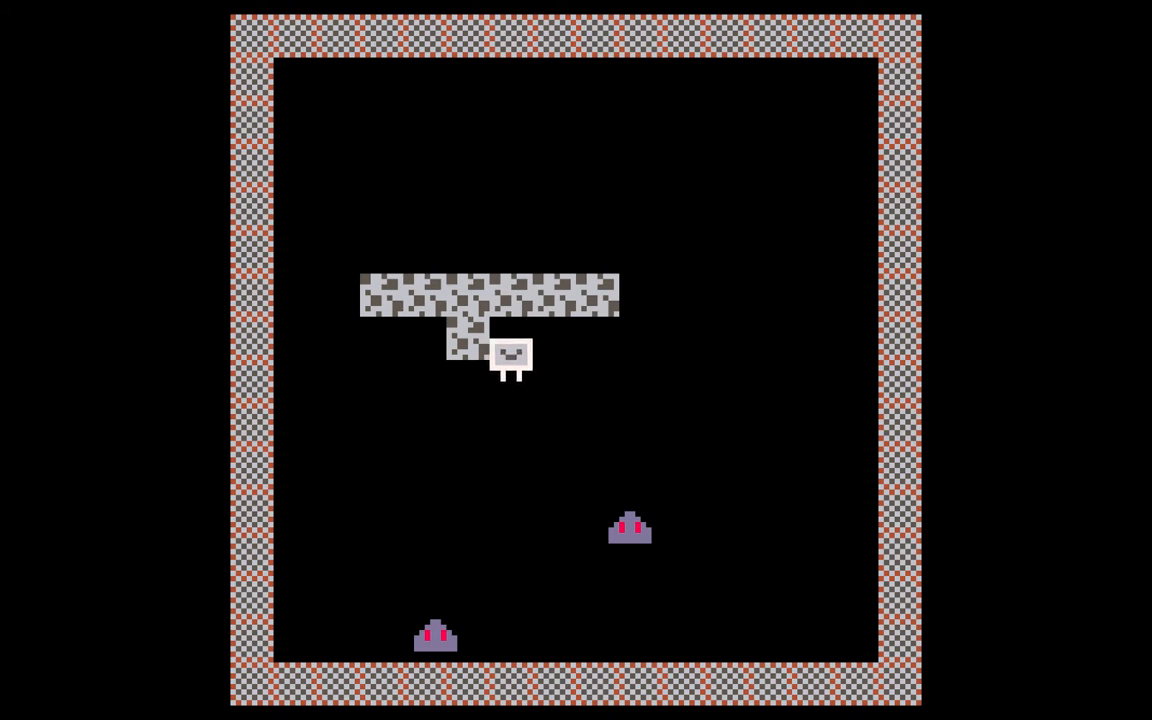
# - Steer the player up and down around the new grey tile platform in the running cart
pyautogui.press('up')
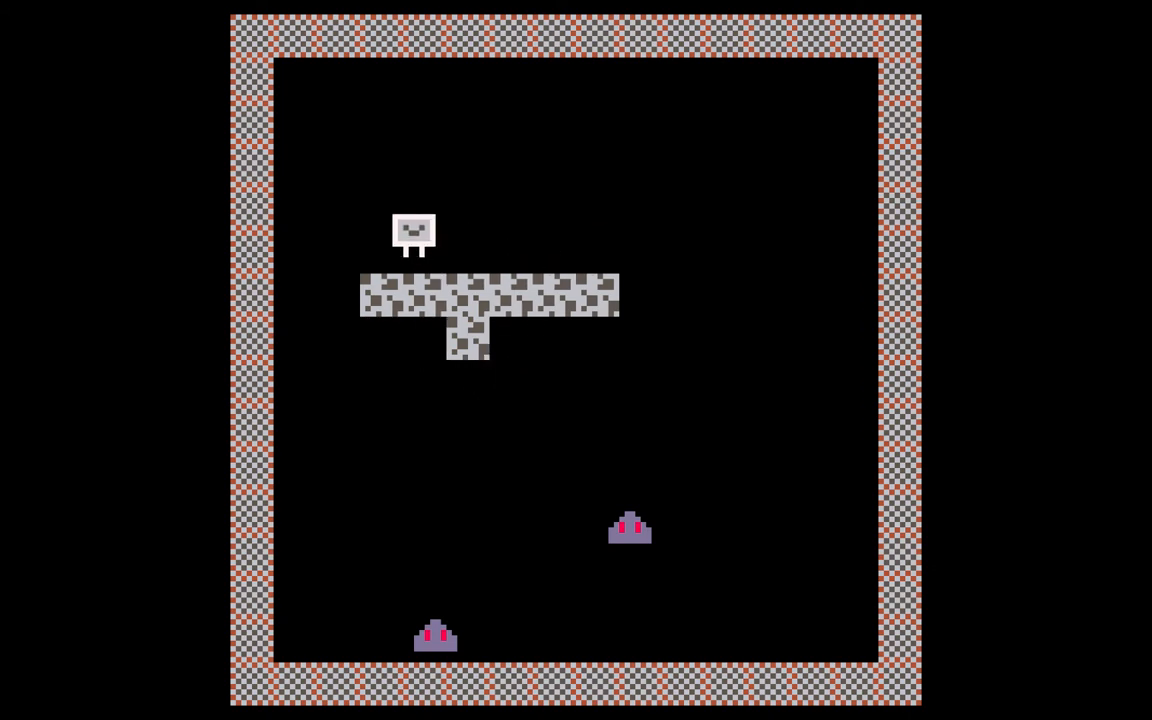
pyautogui.press('Down')
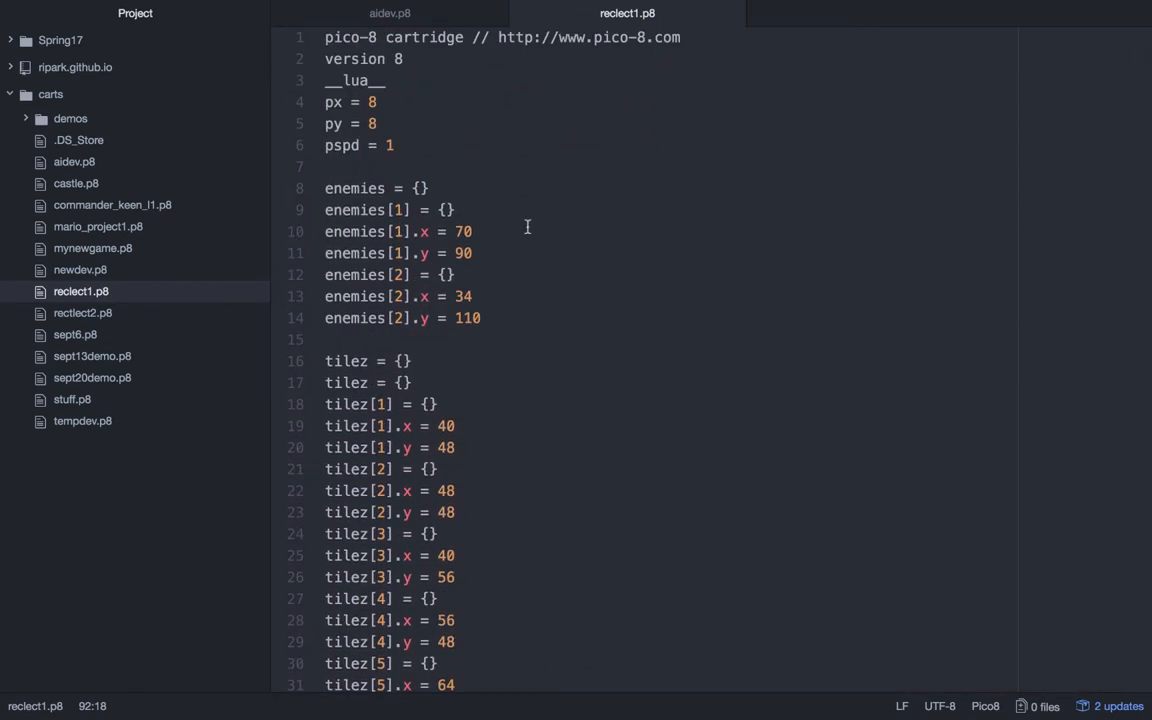
# - Start a new function named encollide below bump
pyautogui.scroll(-3)
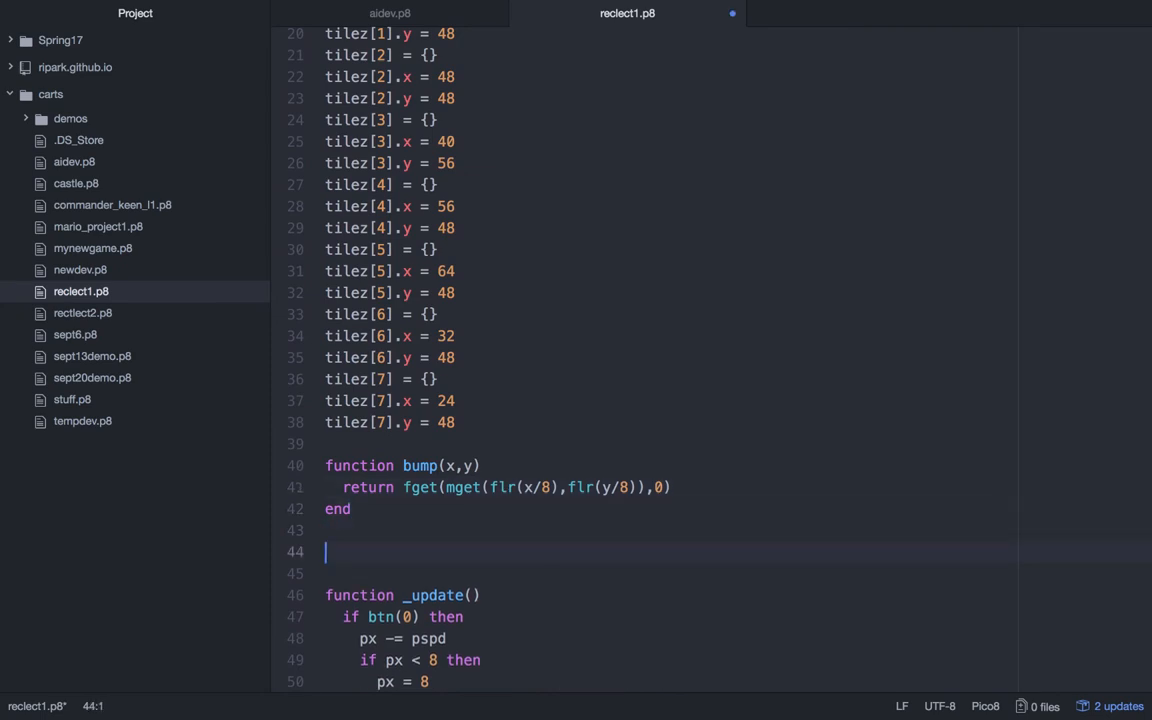
pyautogui.write('fu')
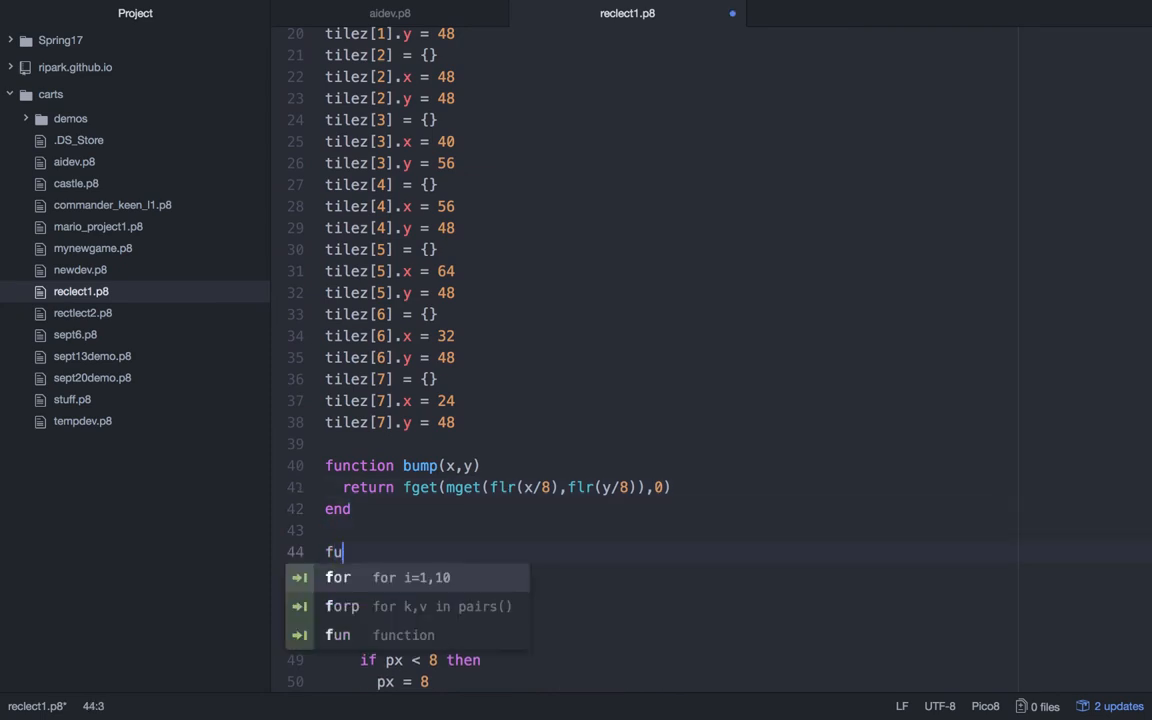
pyautogui.write('nction encoll')
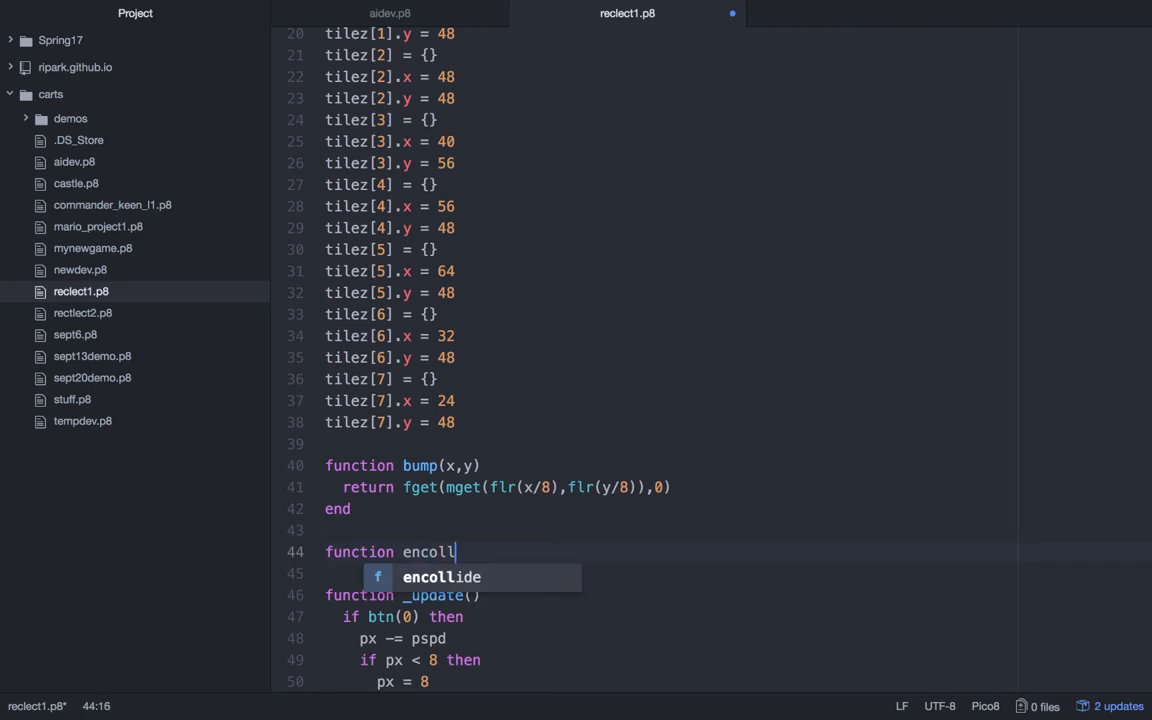
pyautogui.press('Tab')
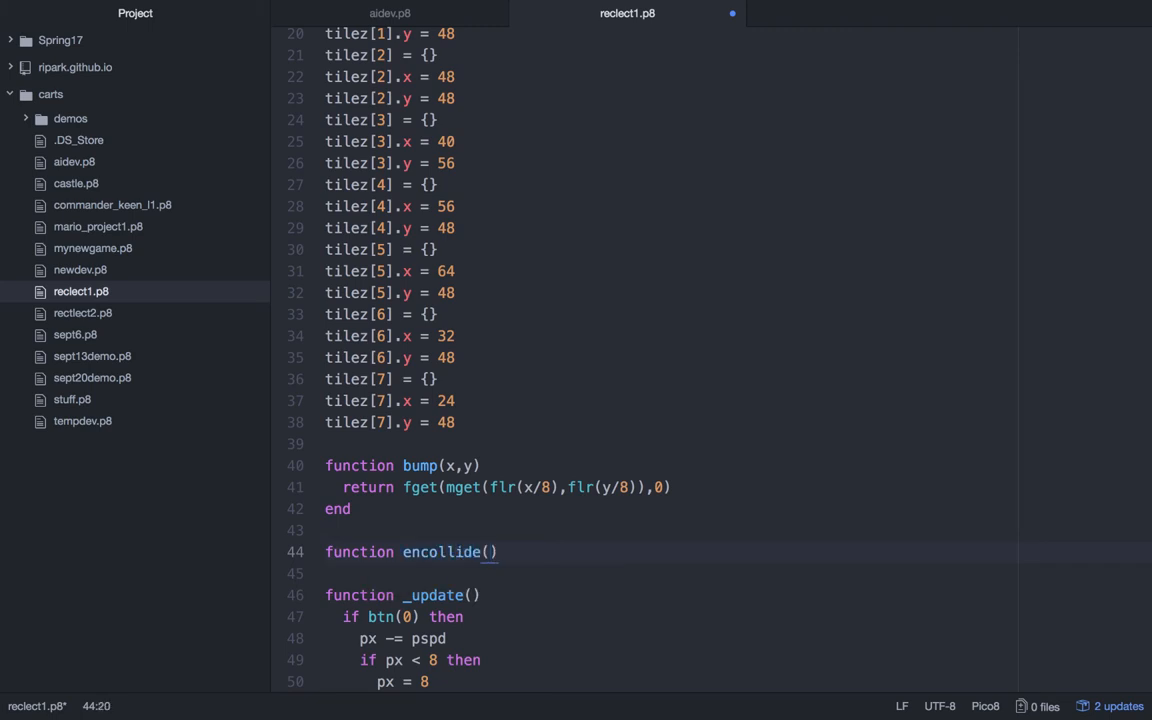
# - Give encollide the parameters x1,y1,x2,y2 and close it with end
pyautogui.write('x1,y')
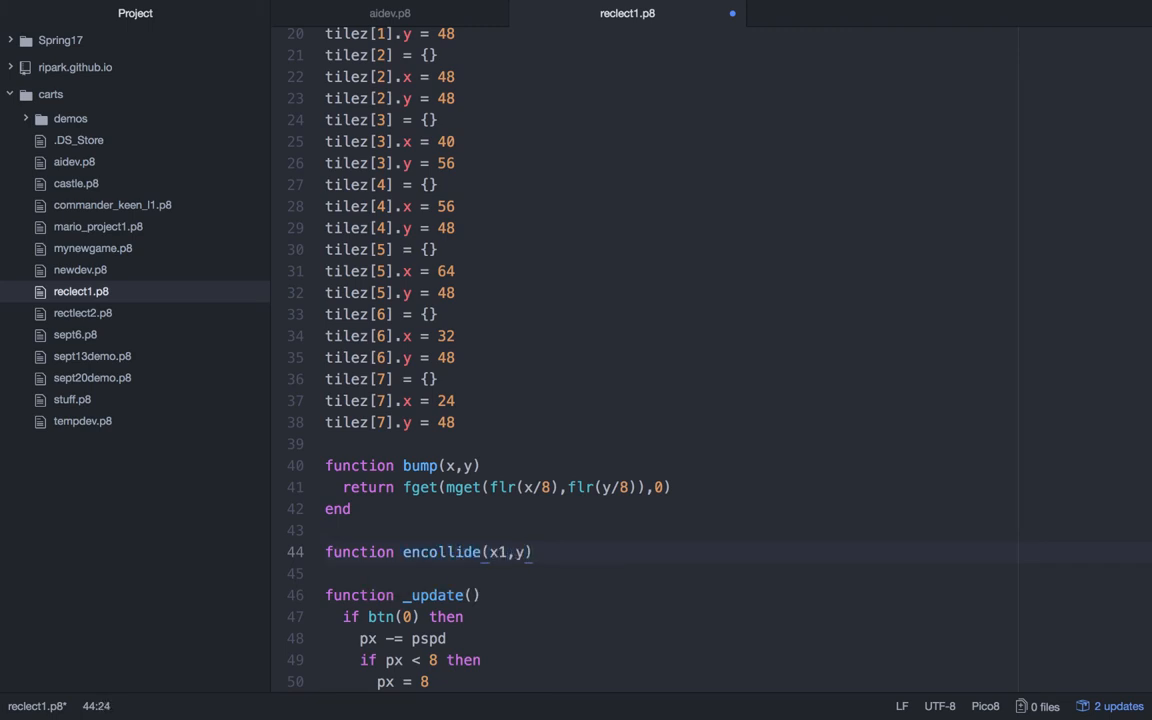
pyautogui.write('1,')
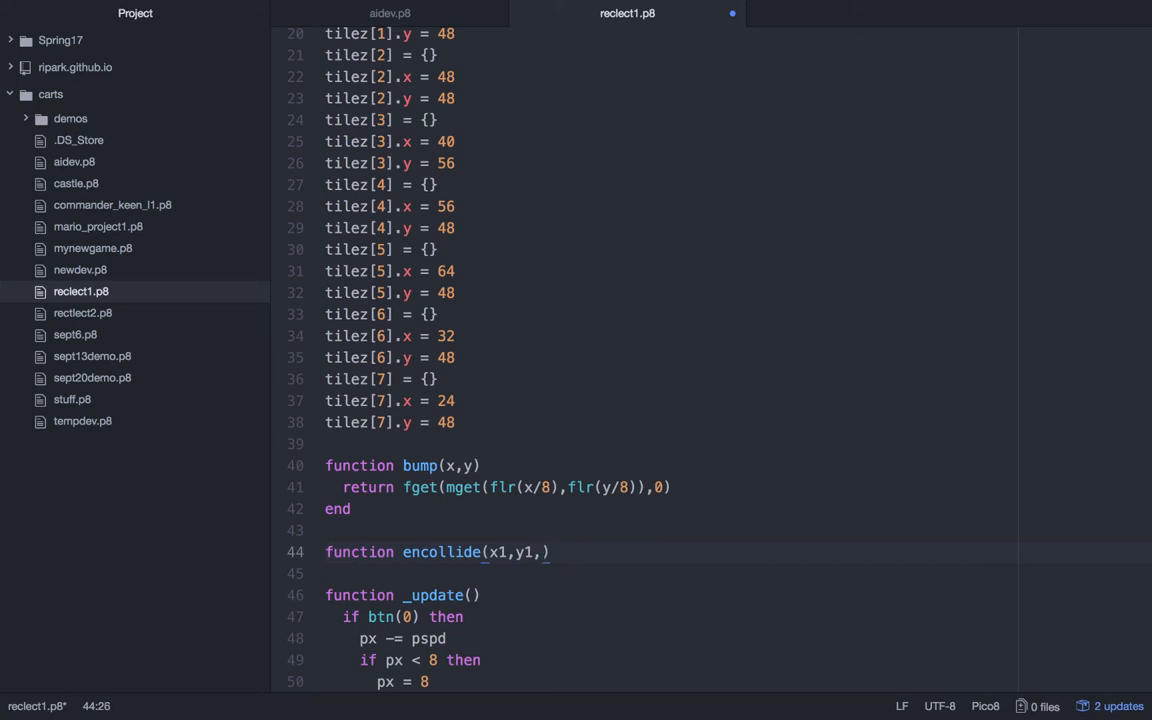
pyautogui.write('x2,')
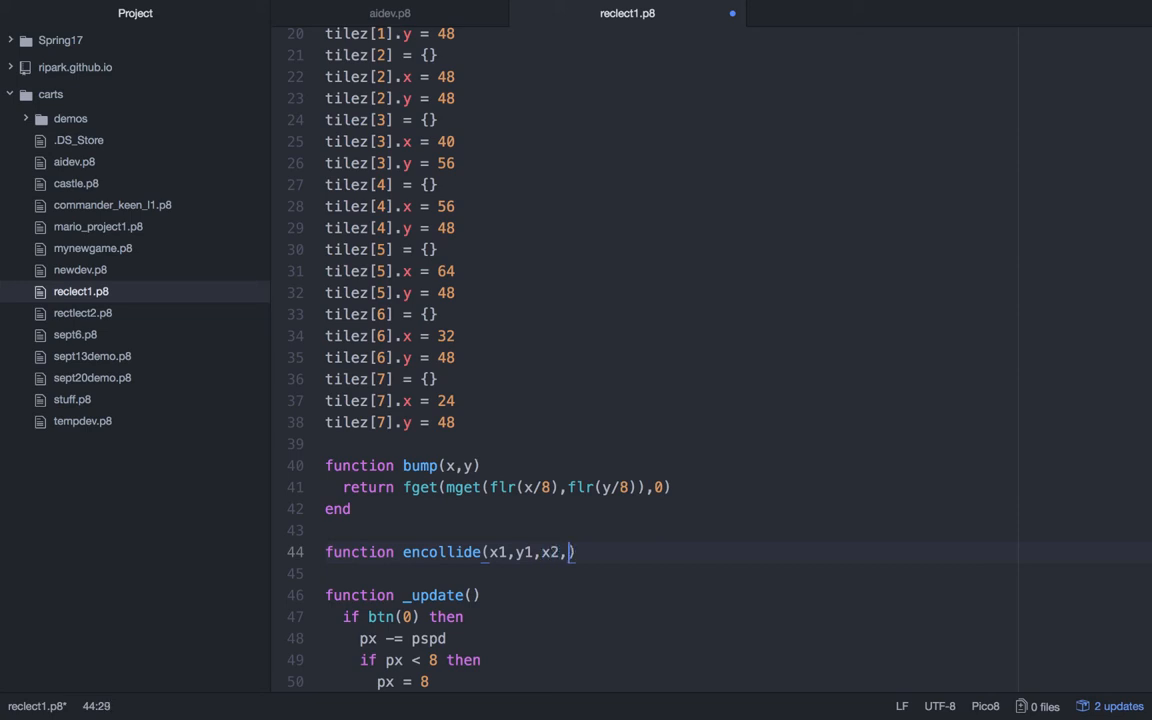
pyautogui.write('y2)')
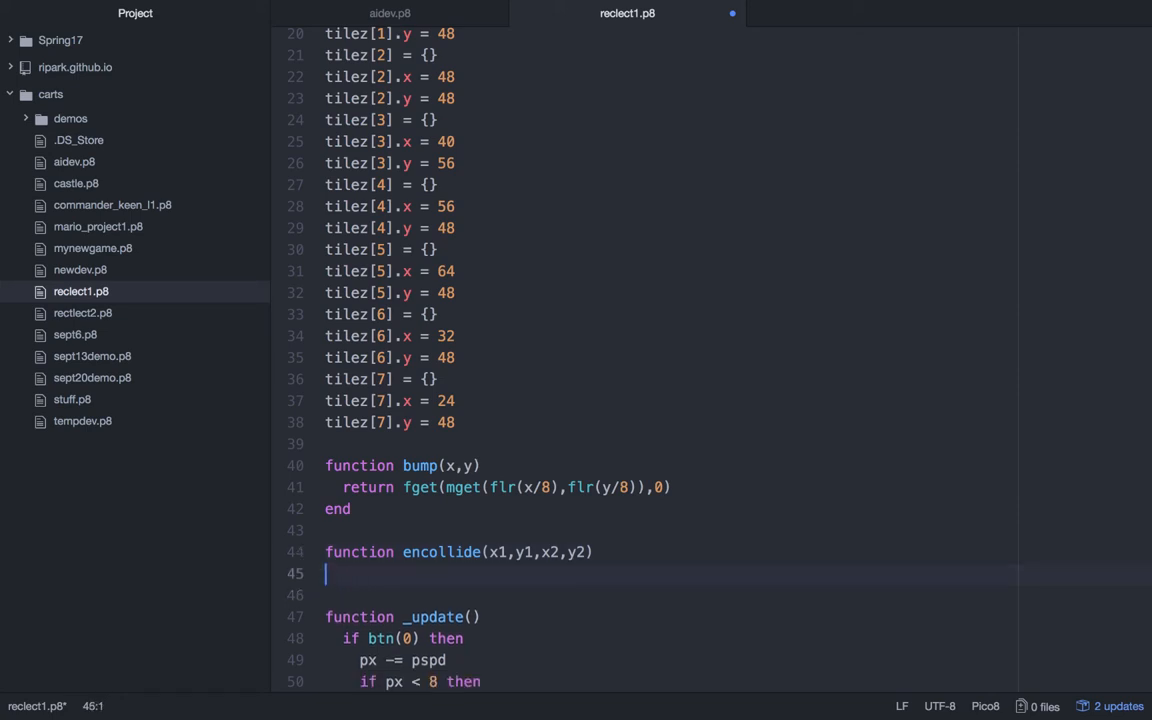
pyautogui.write('end')
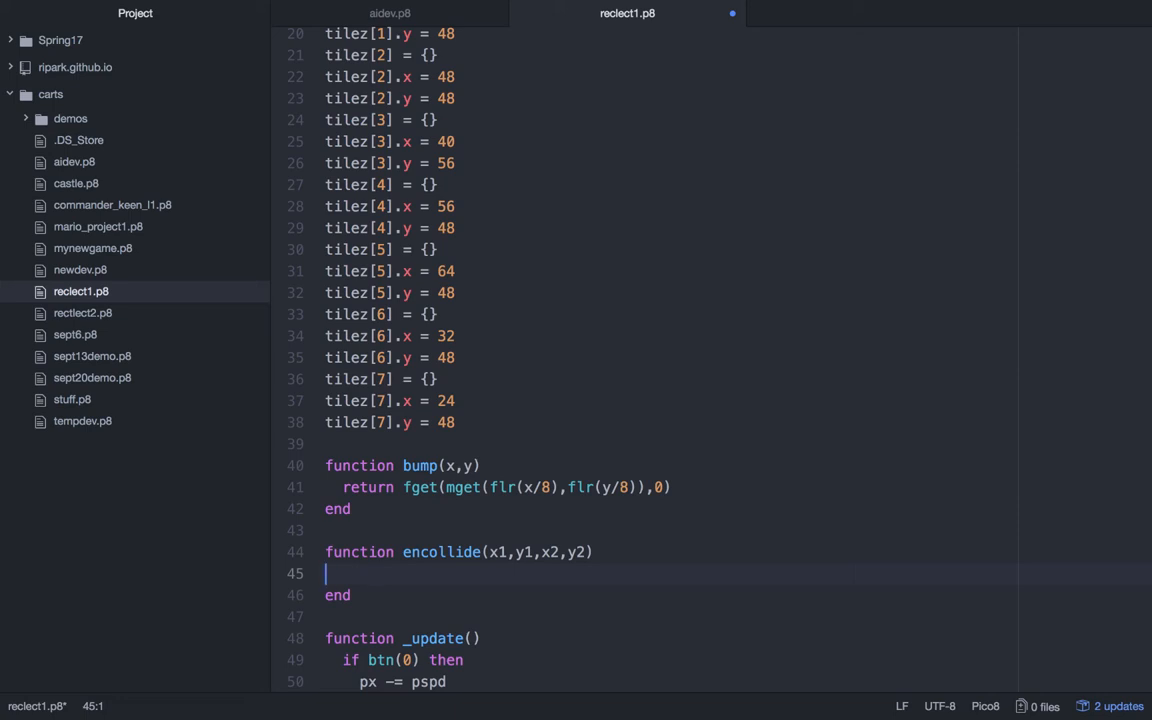
# - Return (x2 > x1+8 or x2+8 < x1 or y2 > y1+8 or y2+8 < y1) == false from encollide
pyautogui.write('return')
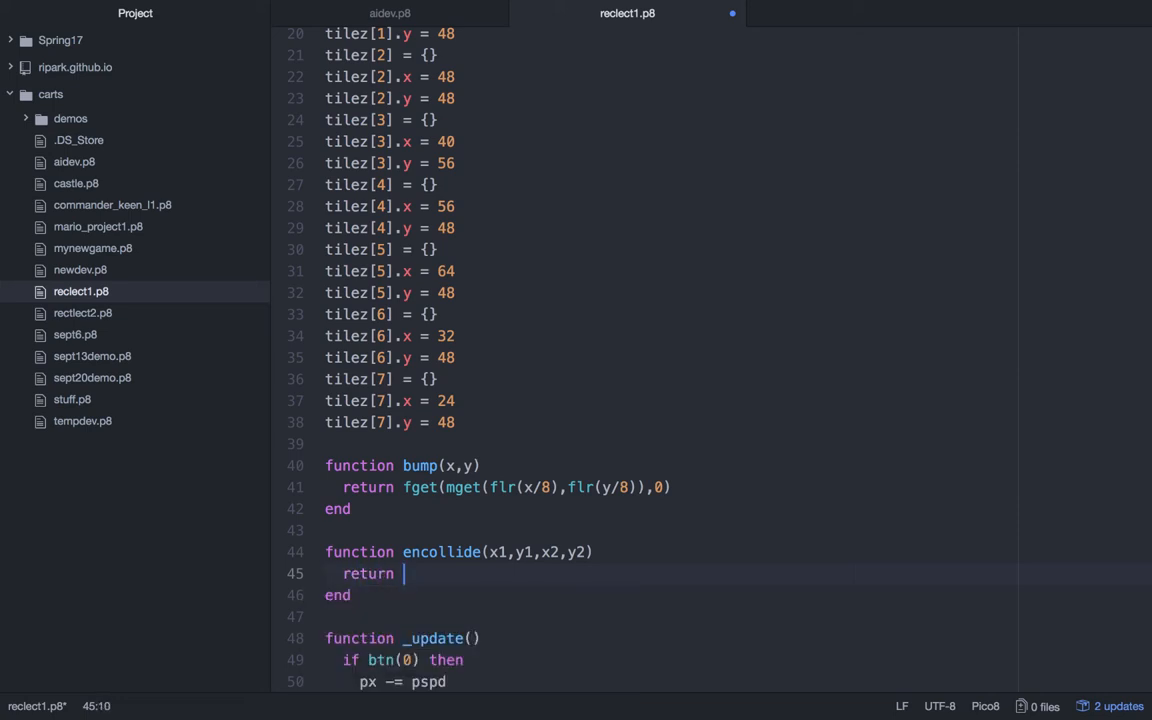
pyautogui.write('(x2 > )')
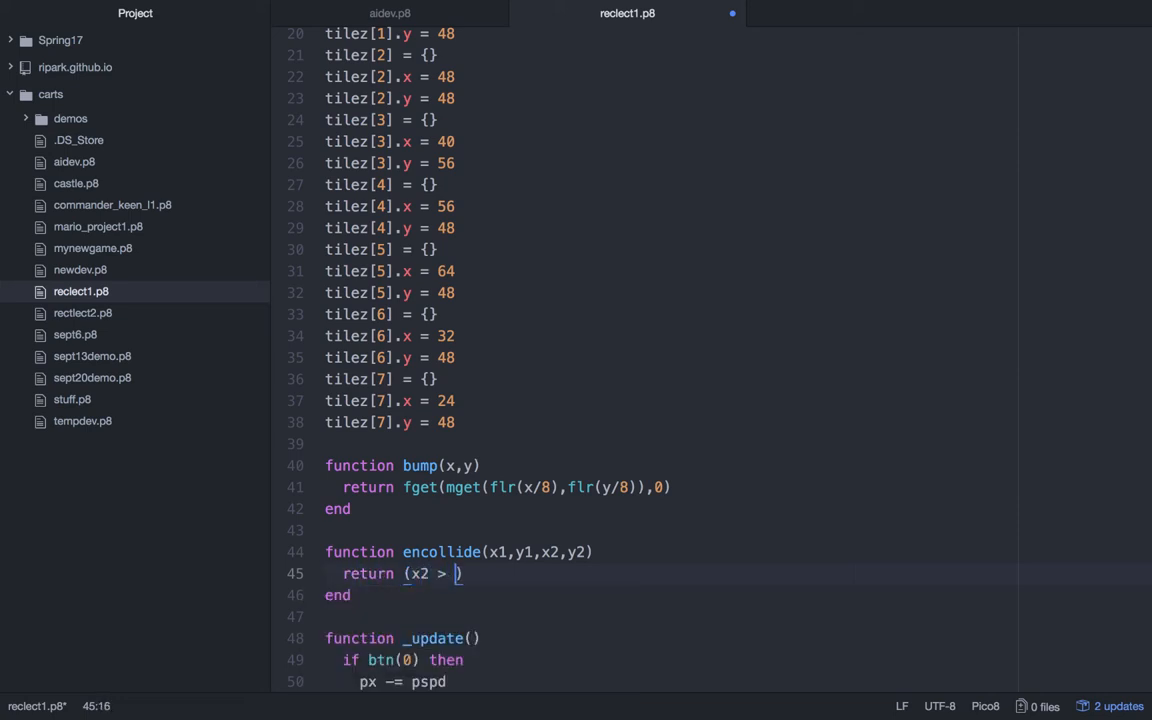
pyautogui.write('x1+8 or x2+8 < x1')
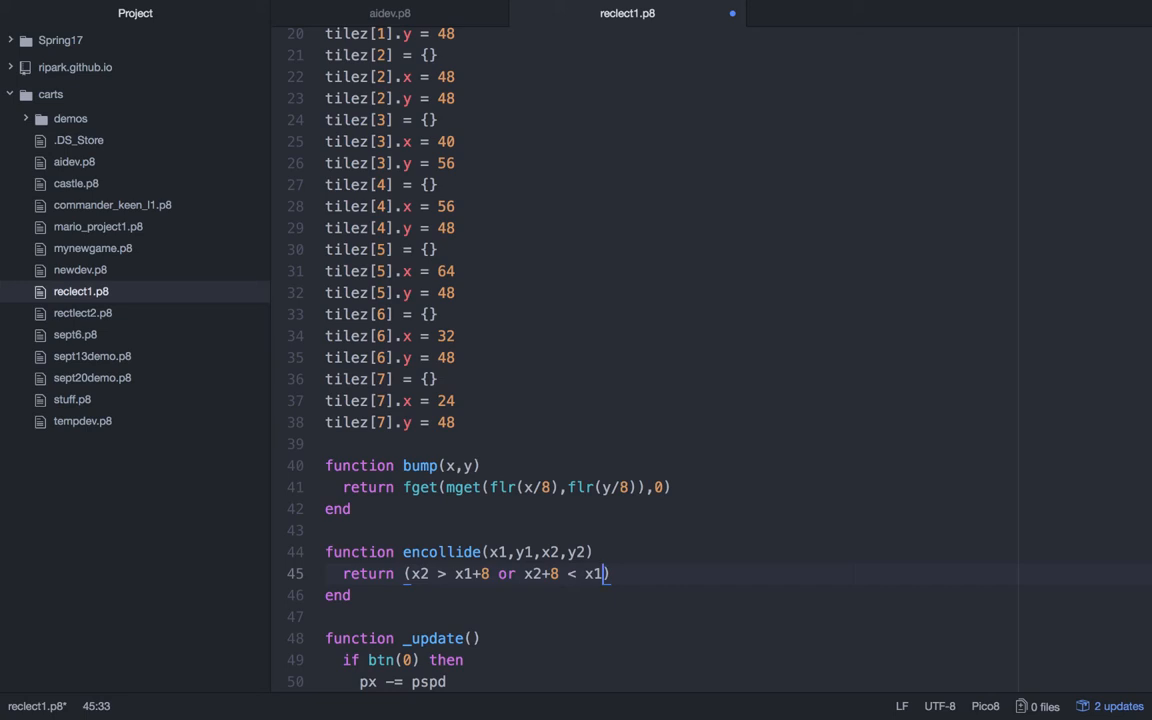
pyautogui.write('o')
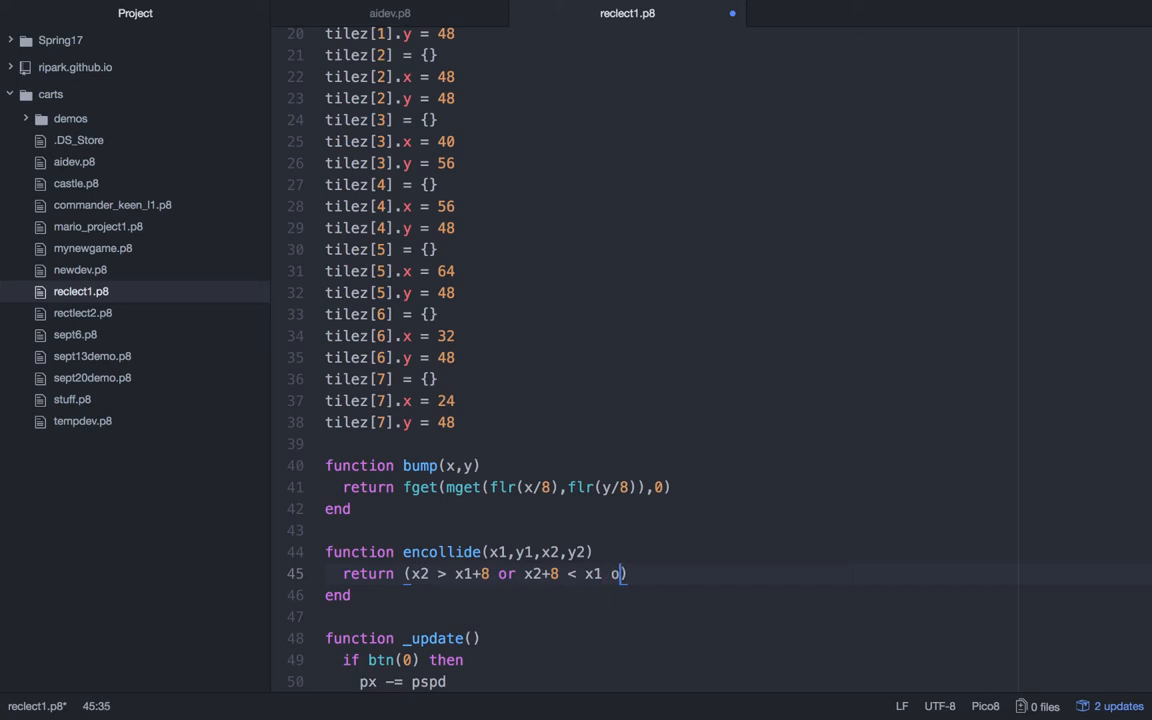
pyautogui.write('y2 > 1')
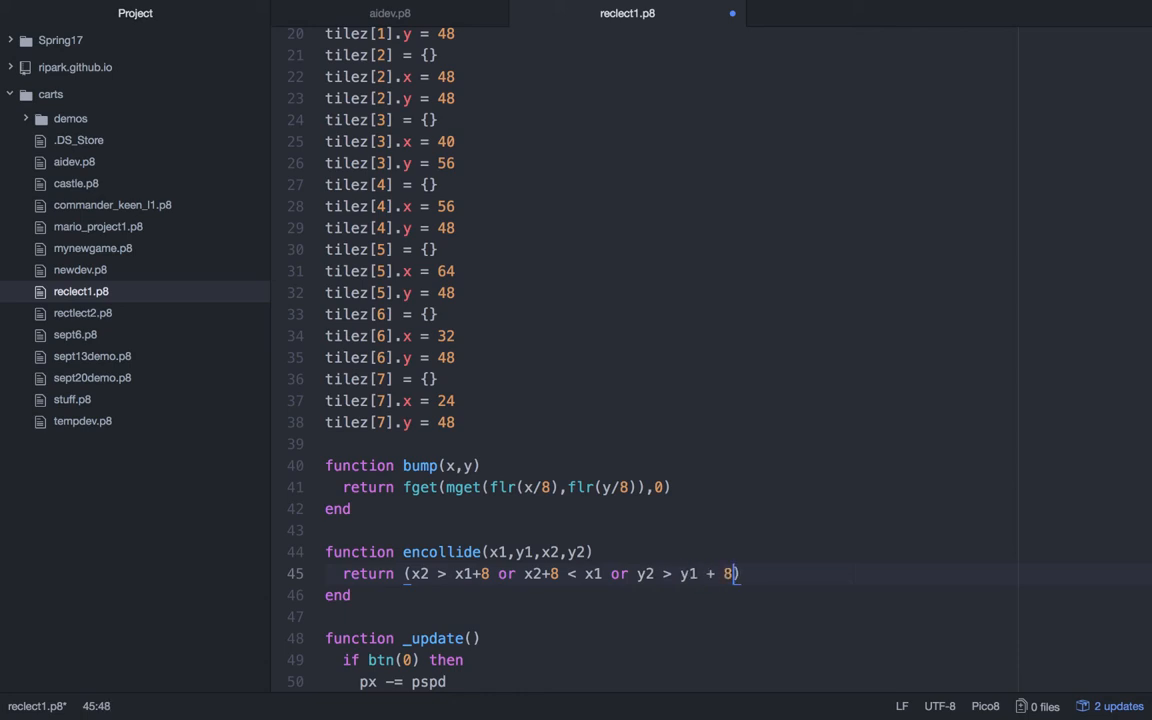
pyautogui.write('or y2+8 < y1')
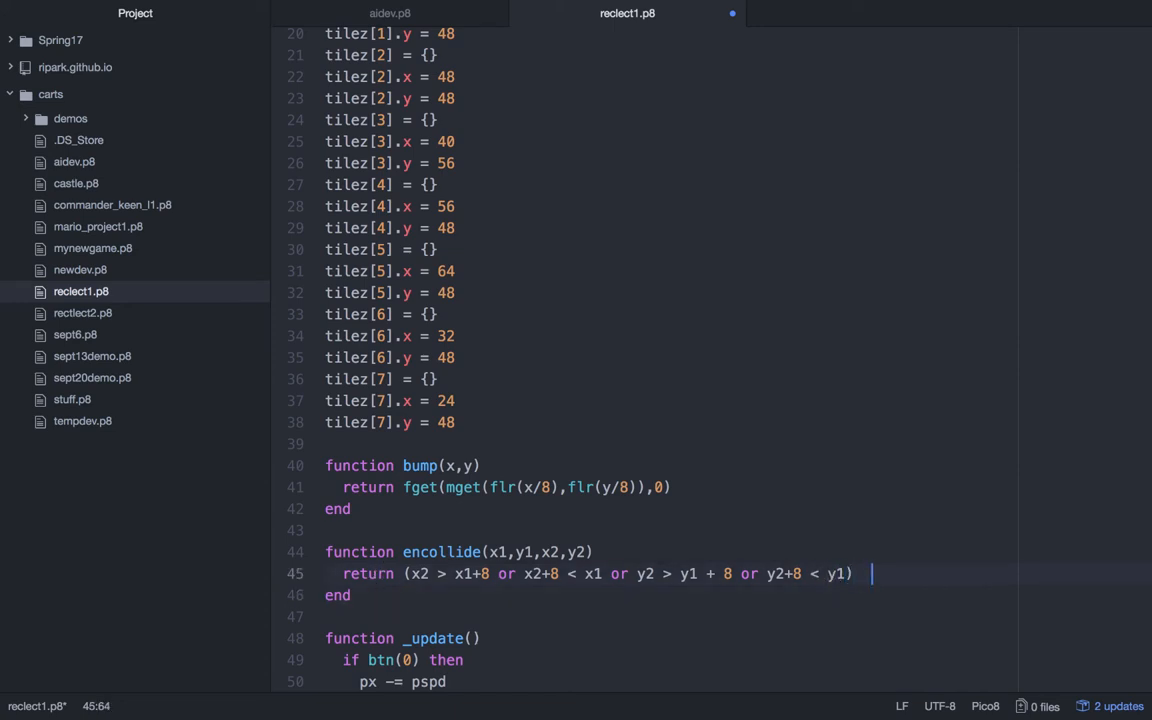
pyautogui.write('==')
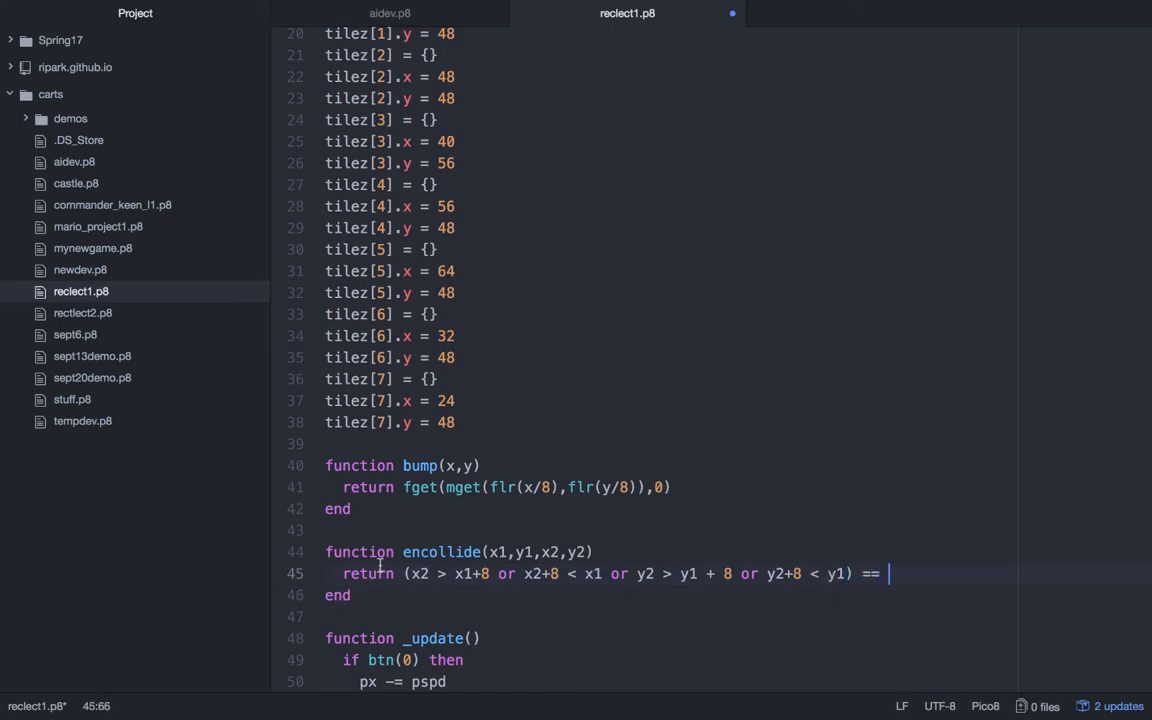
pyautogui.write('false')
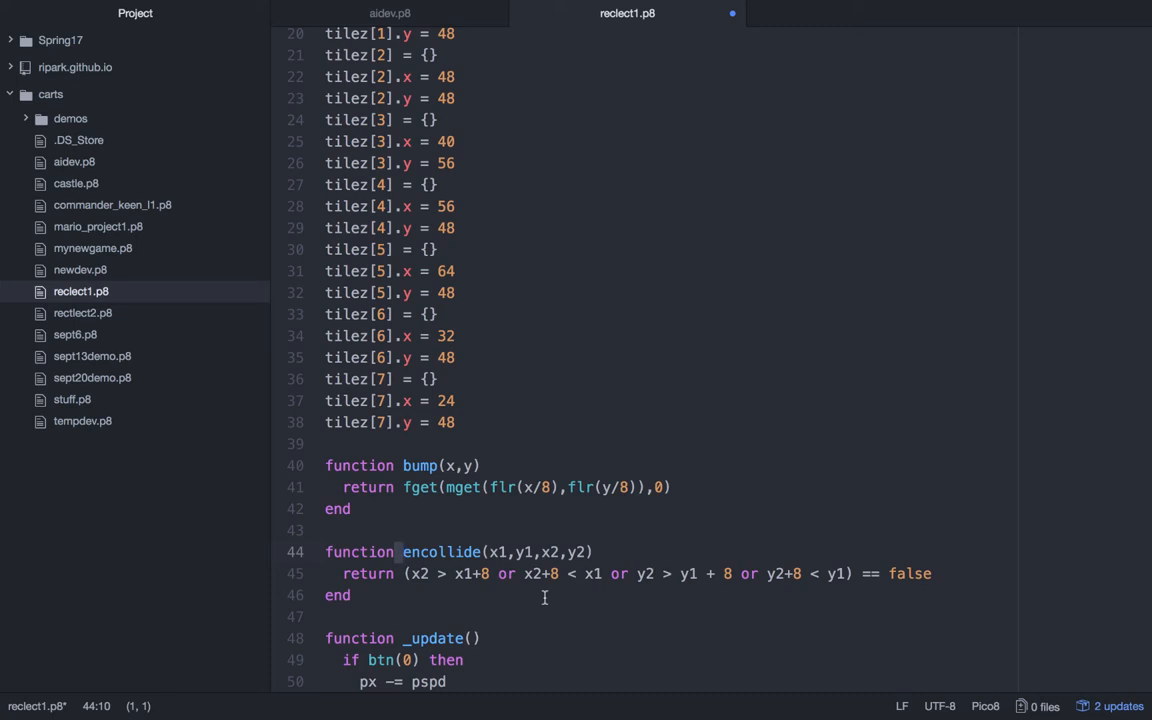
pyautogui.click(402, 552)
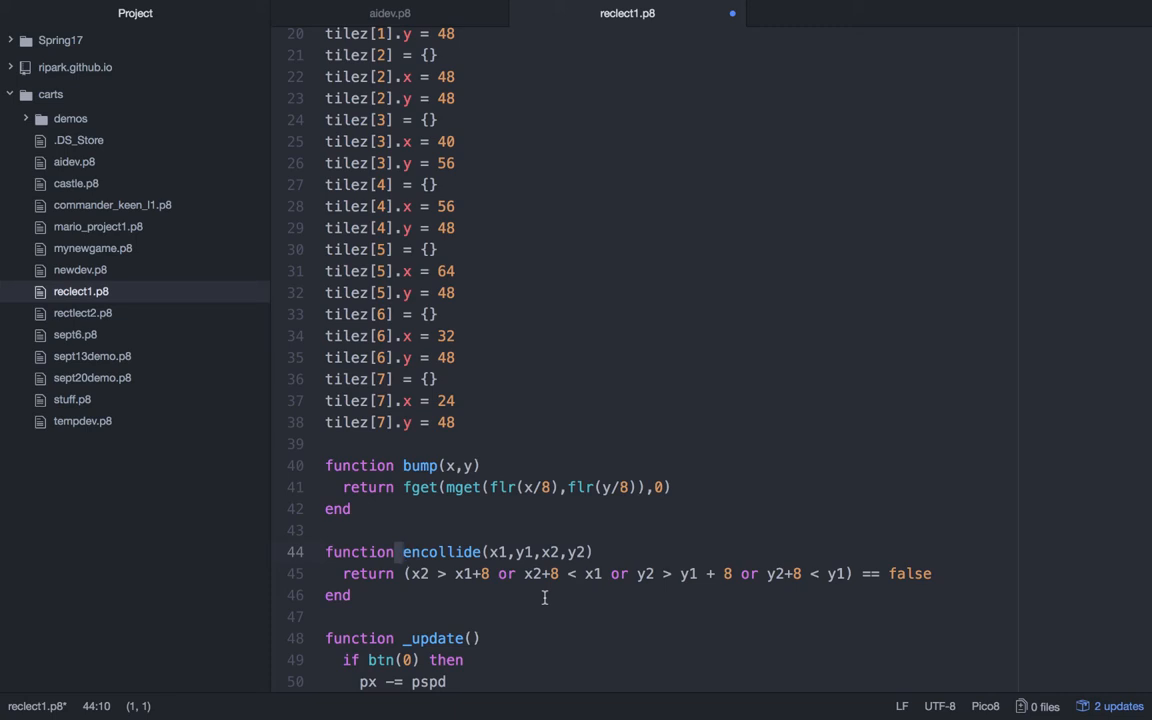
pyautogui.click(400, 552)
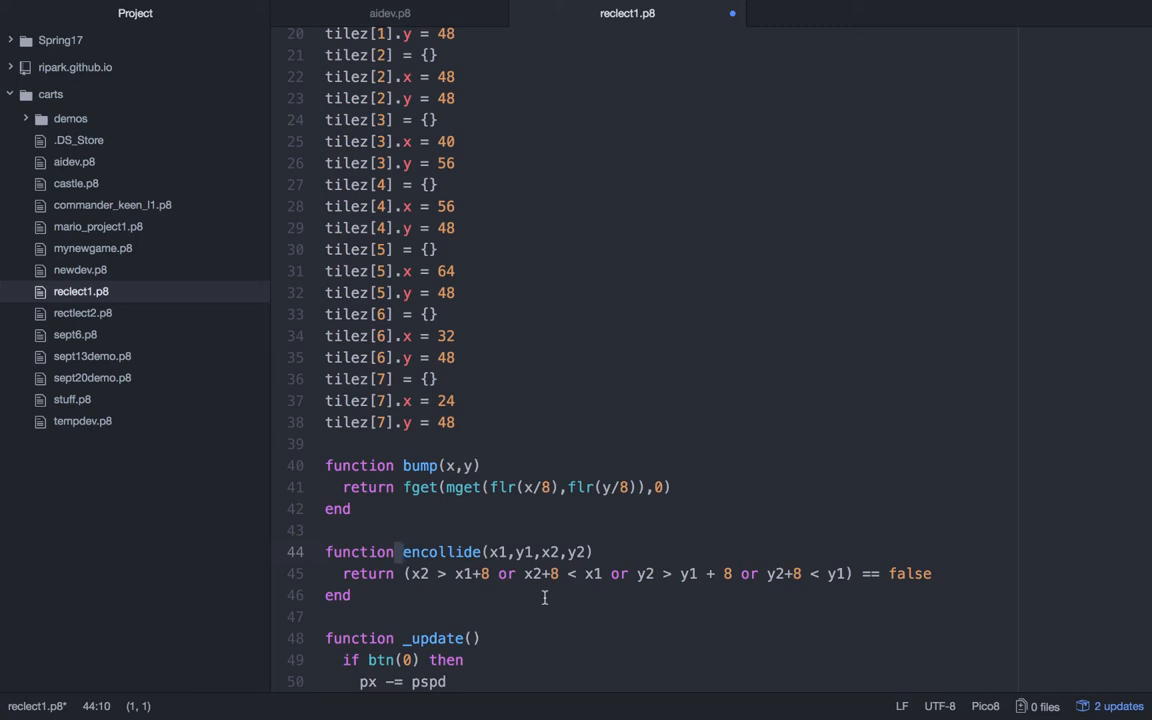
pyautogui.click(478, 572)
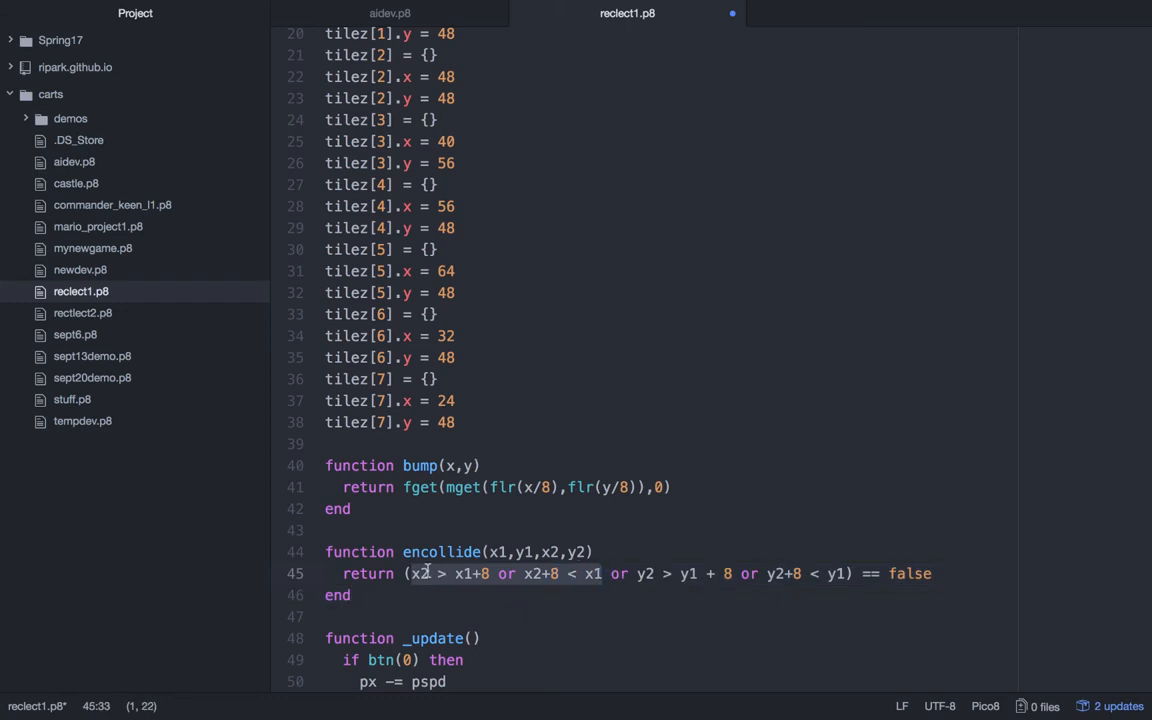
pyautogui.click(434, 572)
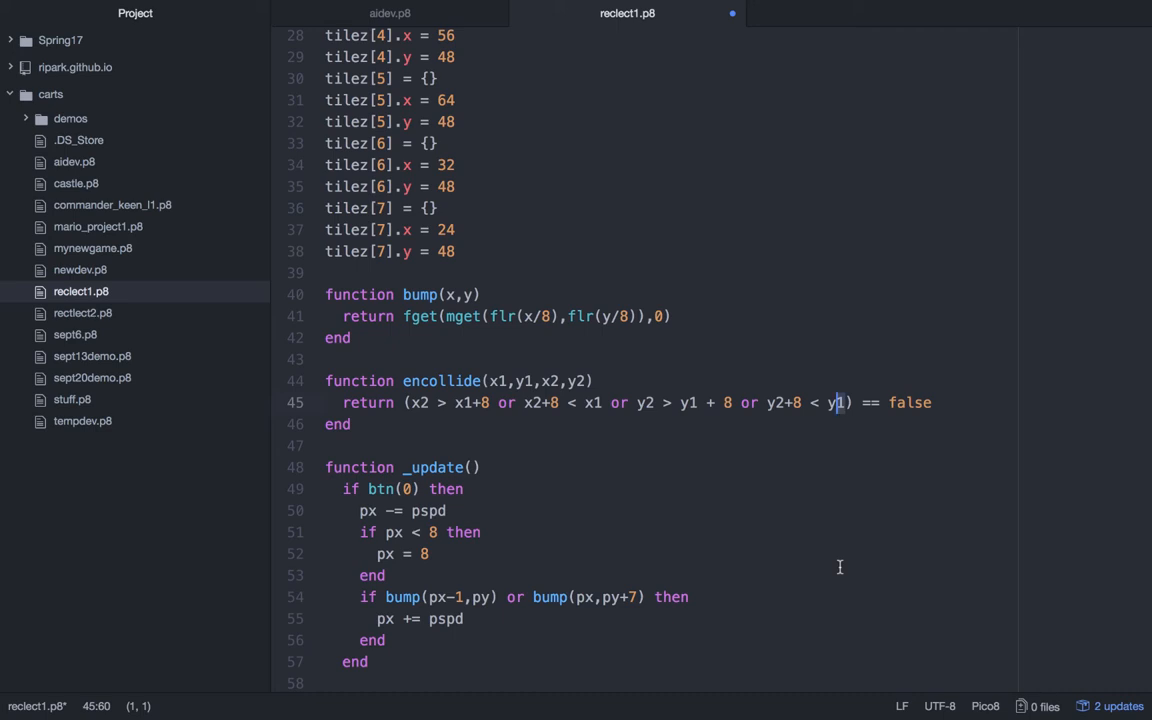
# - Write a for loop over tilez in the btn(0) block calling encollide(px,py,i.x,i.y)
pyautogui.scroll(-3)
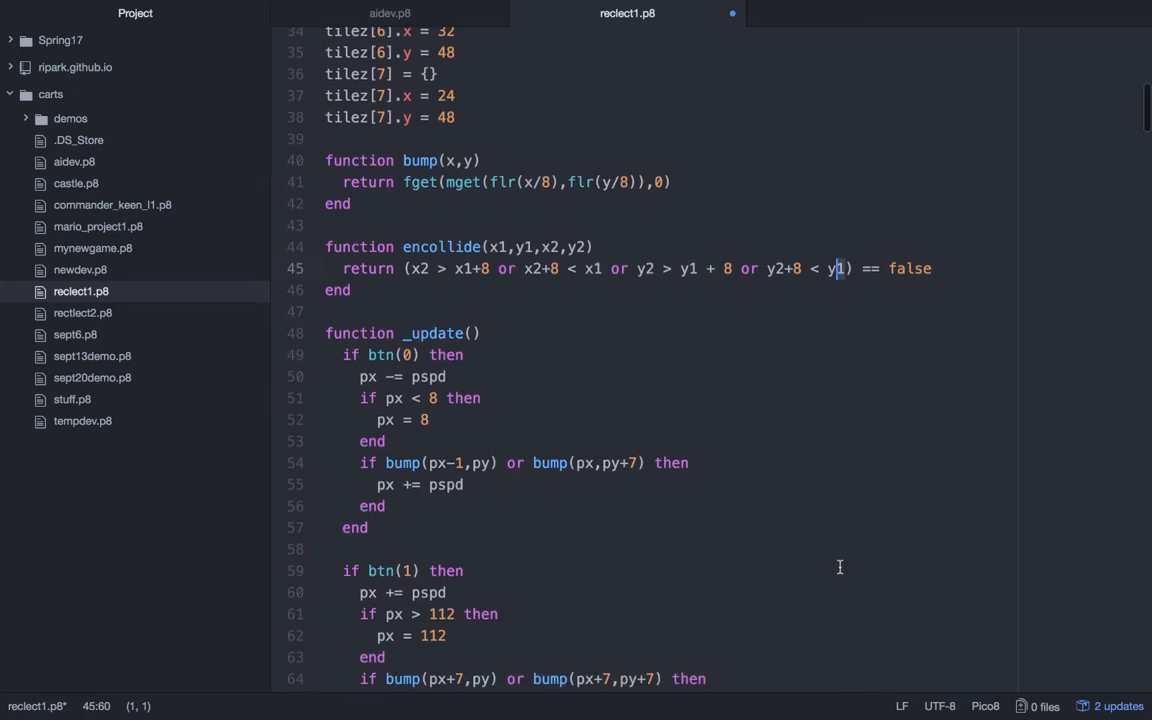
pyautogui.scroll(-3)
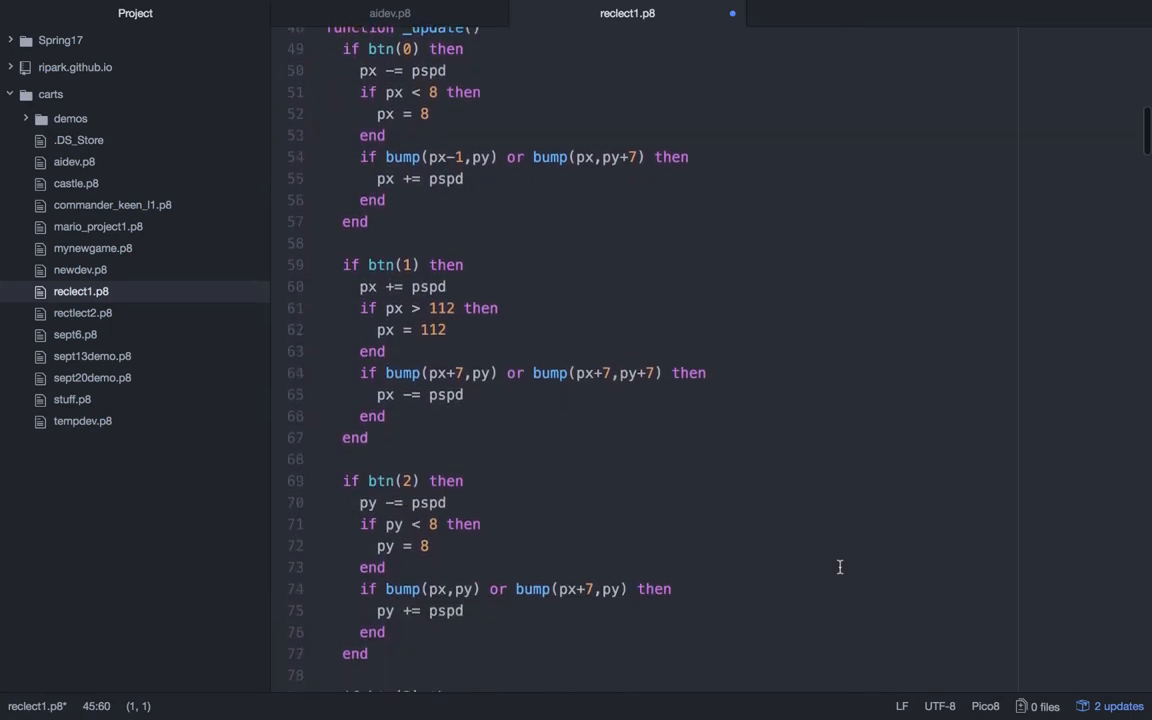
pyautogui.scroll(-3)
pyautogui.write('if enco')
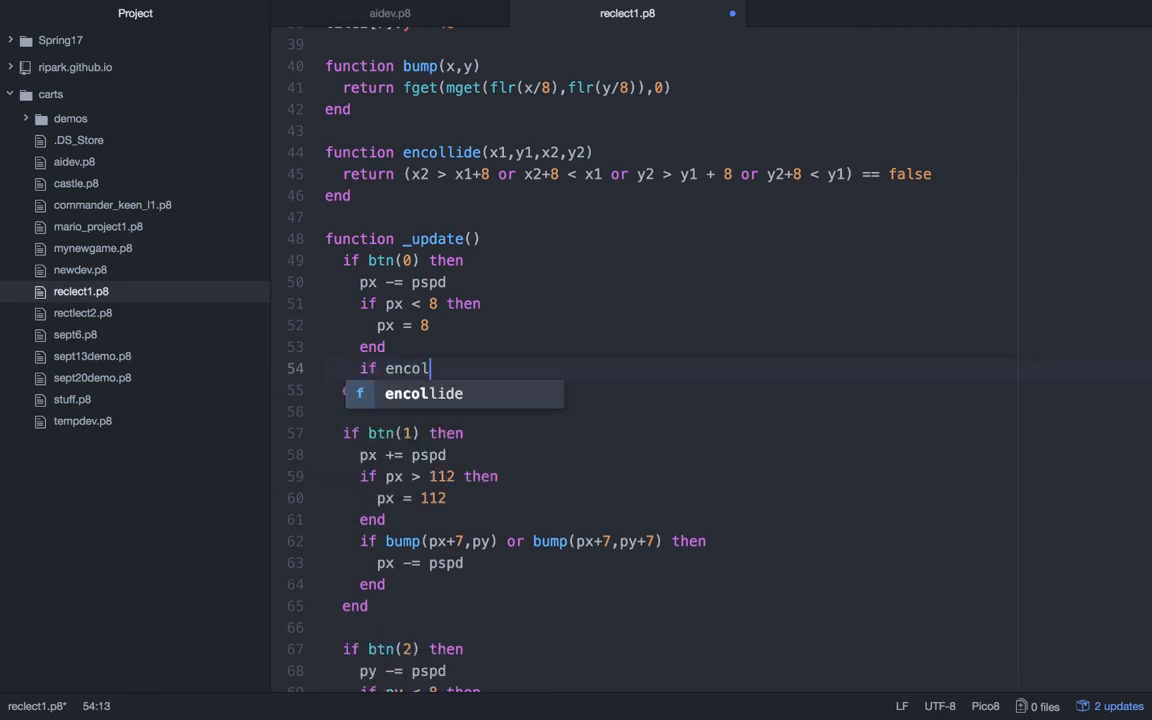
pyautogui.write('lide')
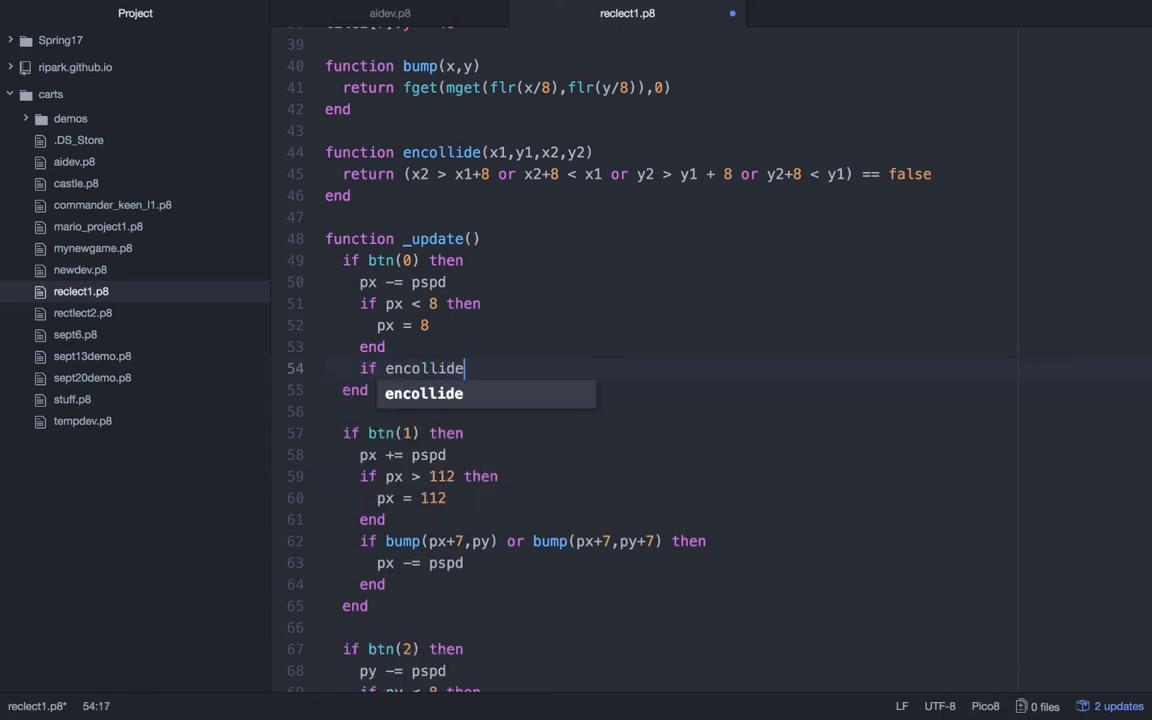
pyautogui.write('(px,py,')
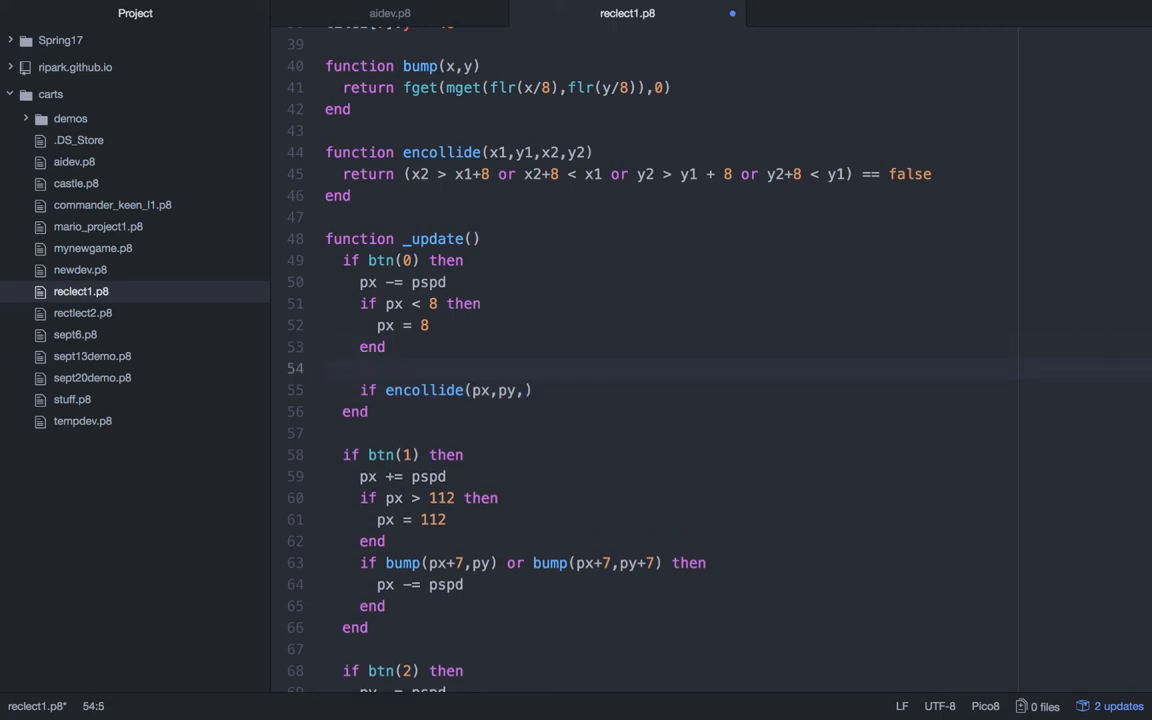
pyautogui.write('for i in all(t')
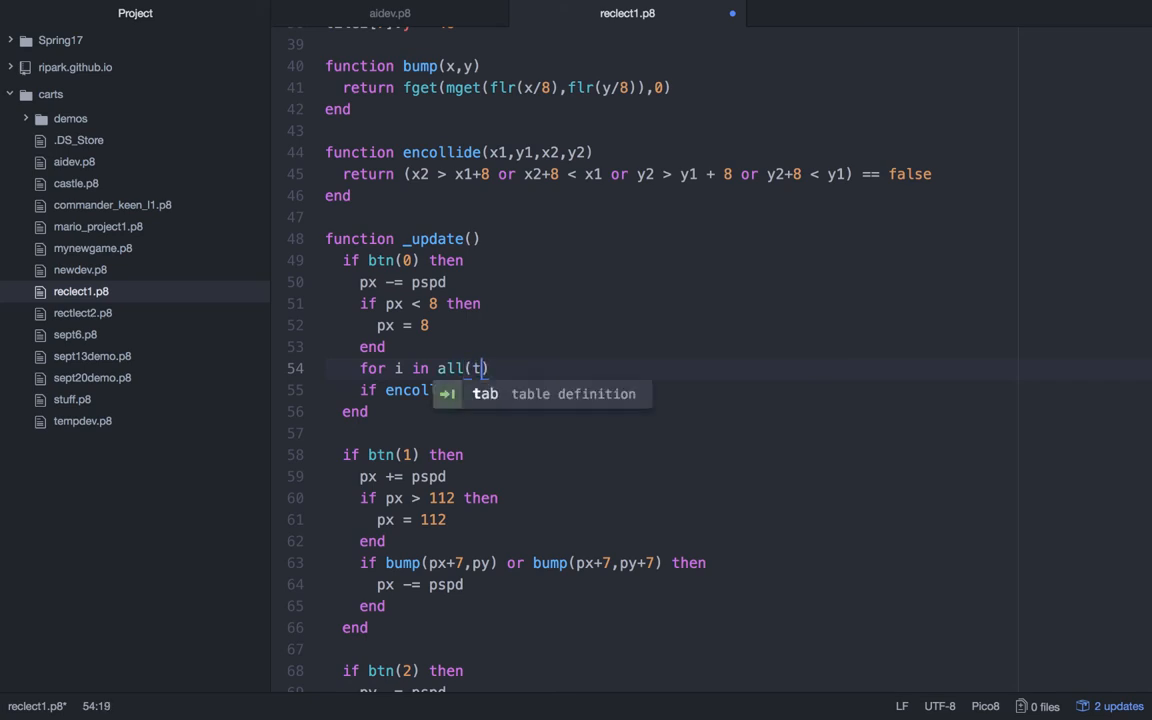
pyautogui.write('ilez)')
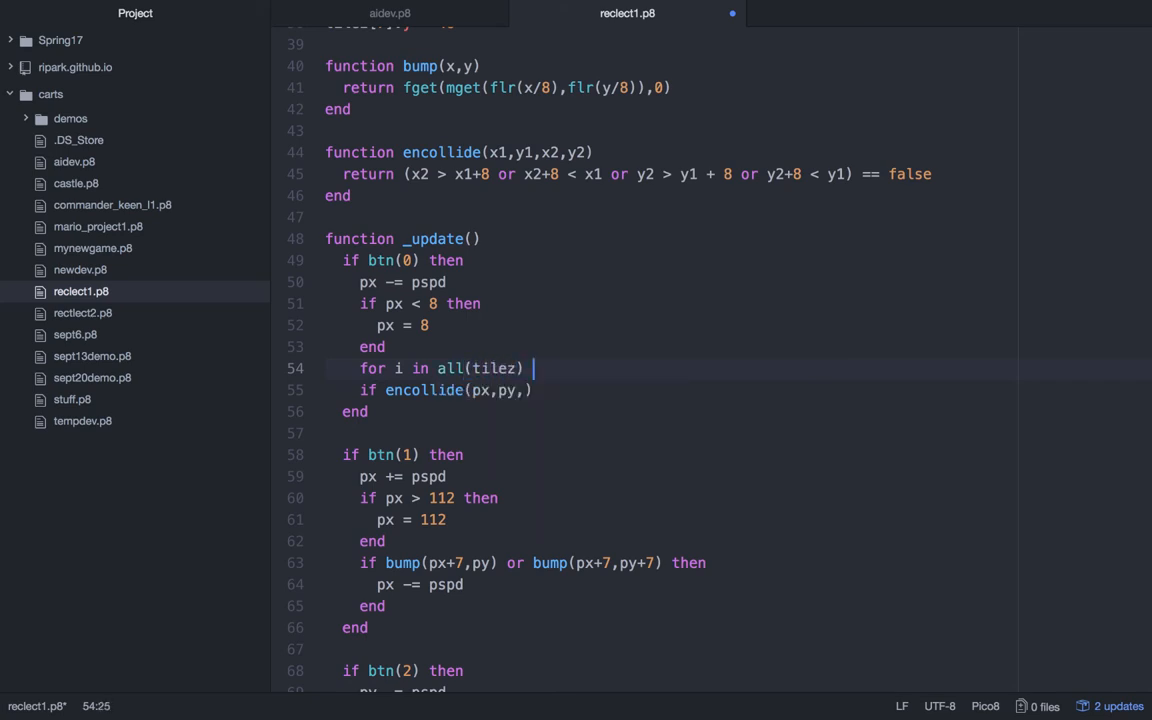
pyautogui.write('do')
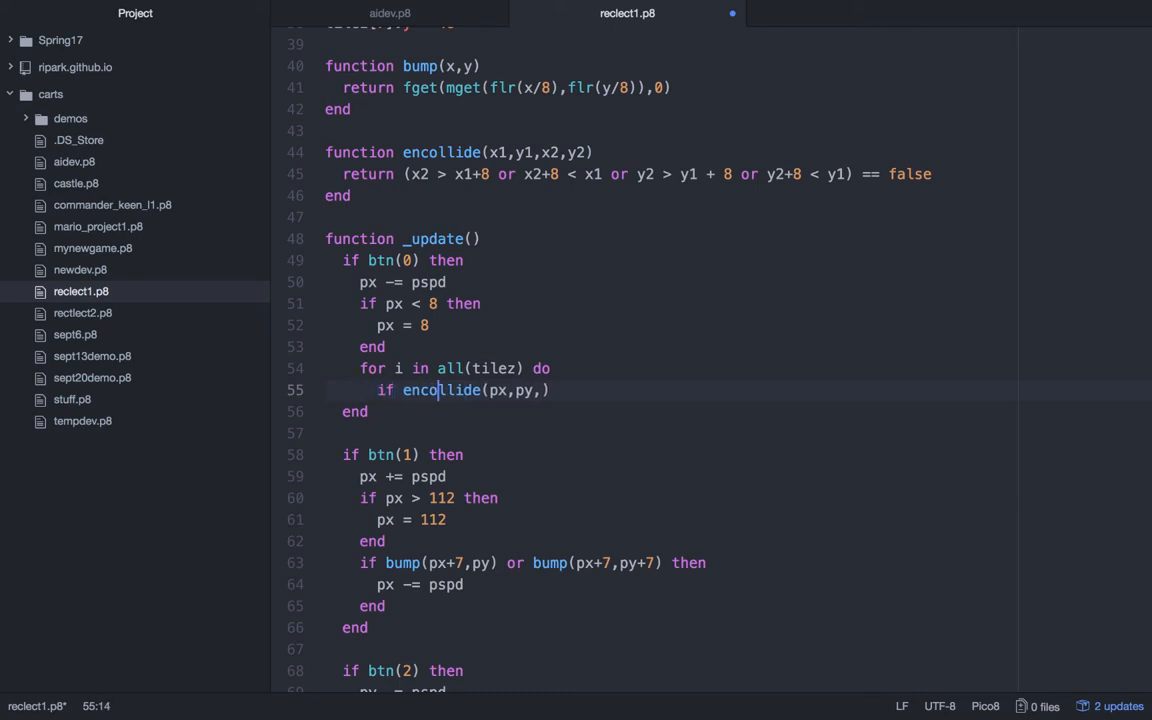
pyautogui.write('i.')
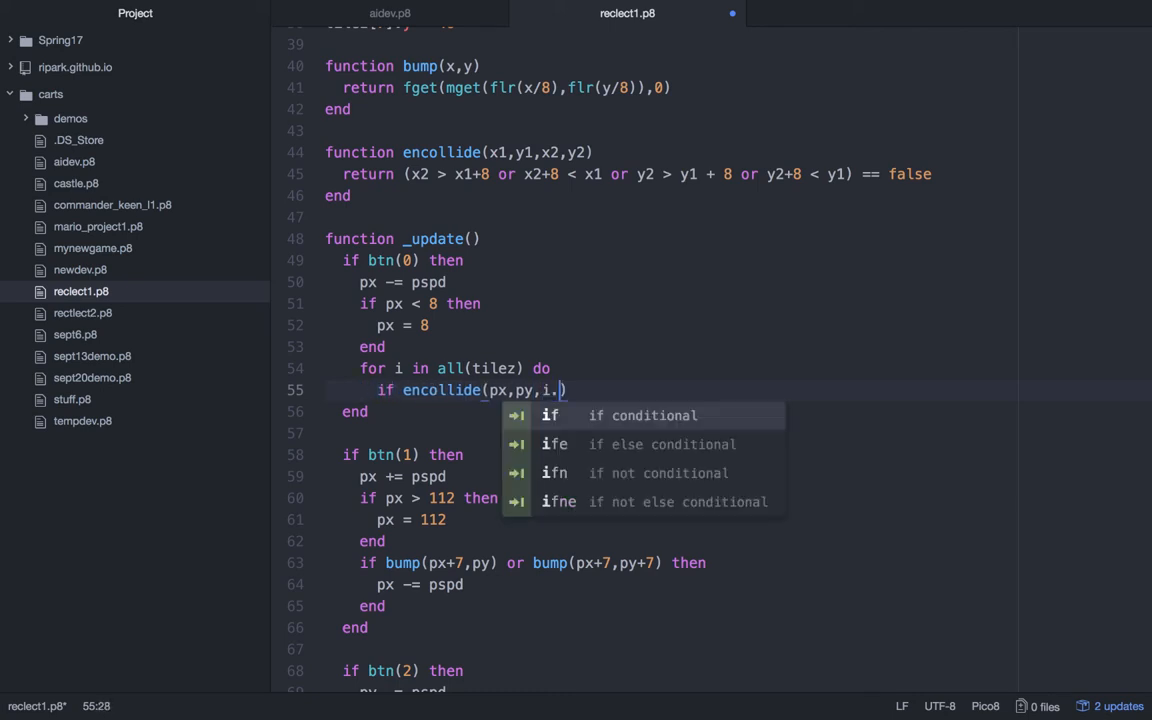
pyautogui.write('x,i.y')
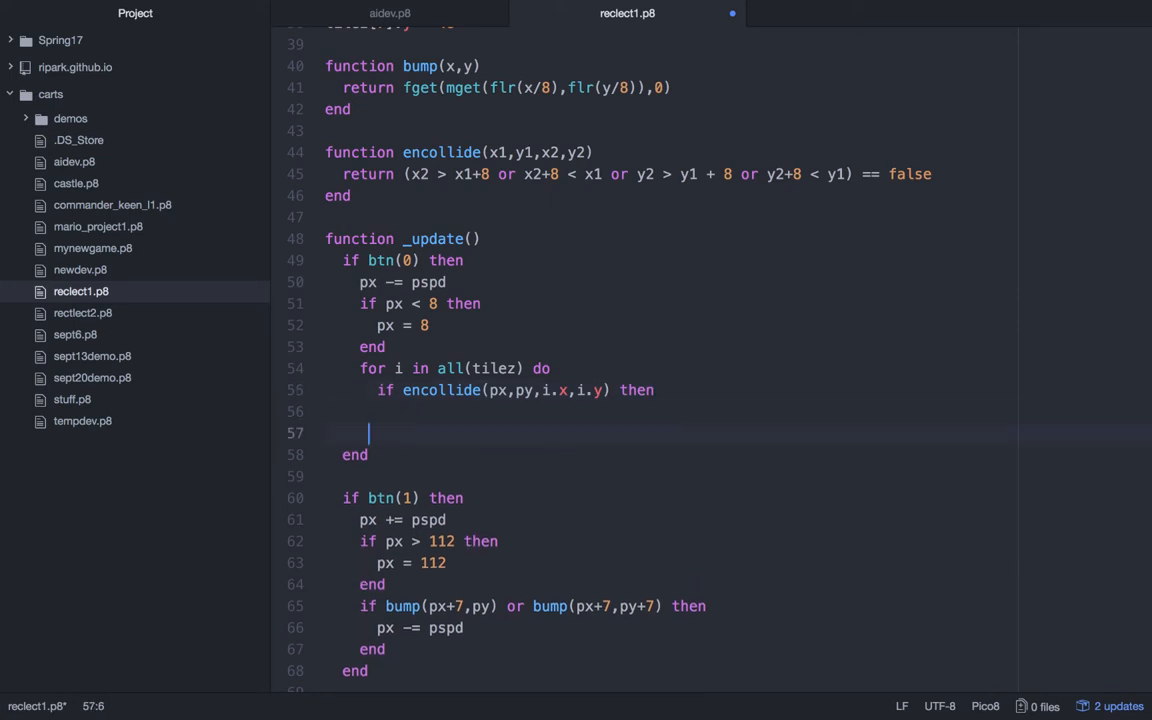
pyautogui.write('end')
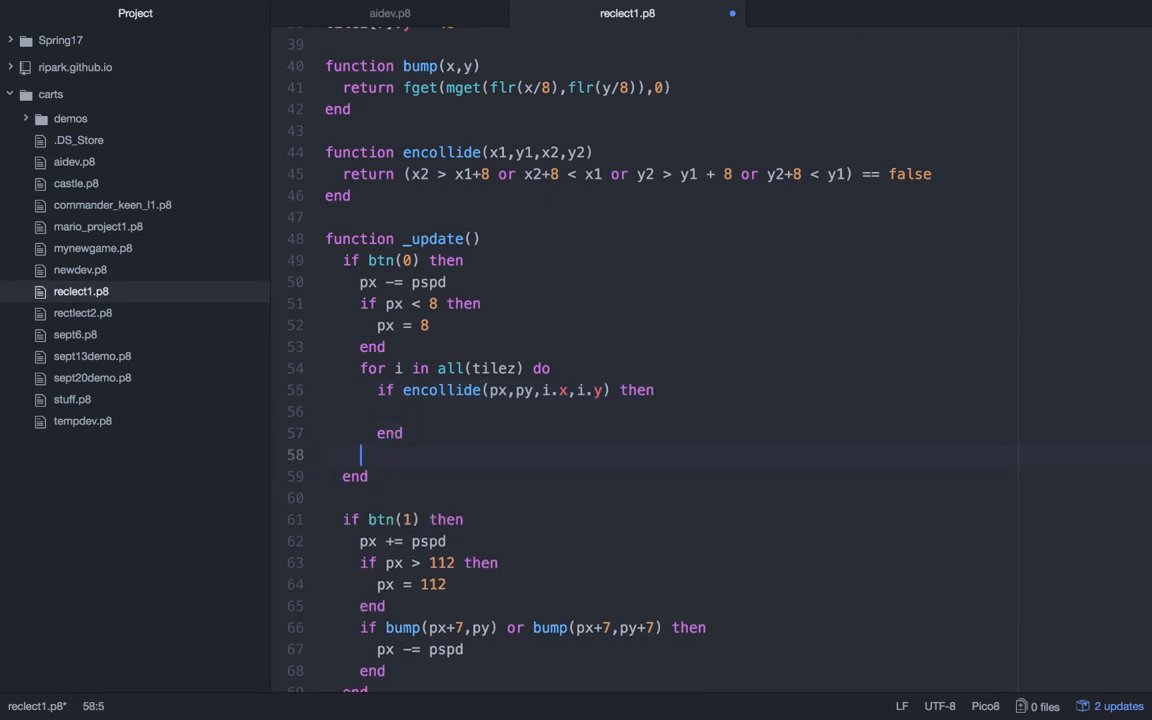
pyautogui.write('end')
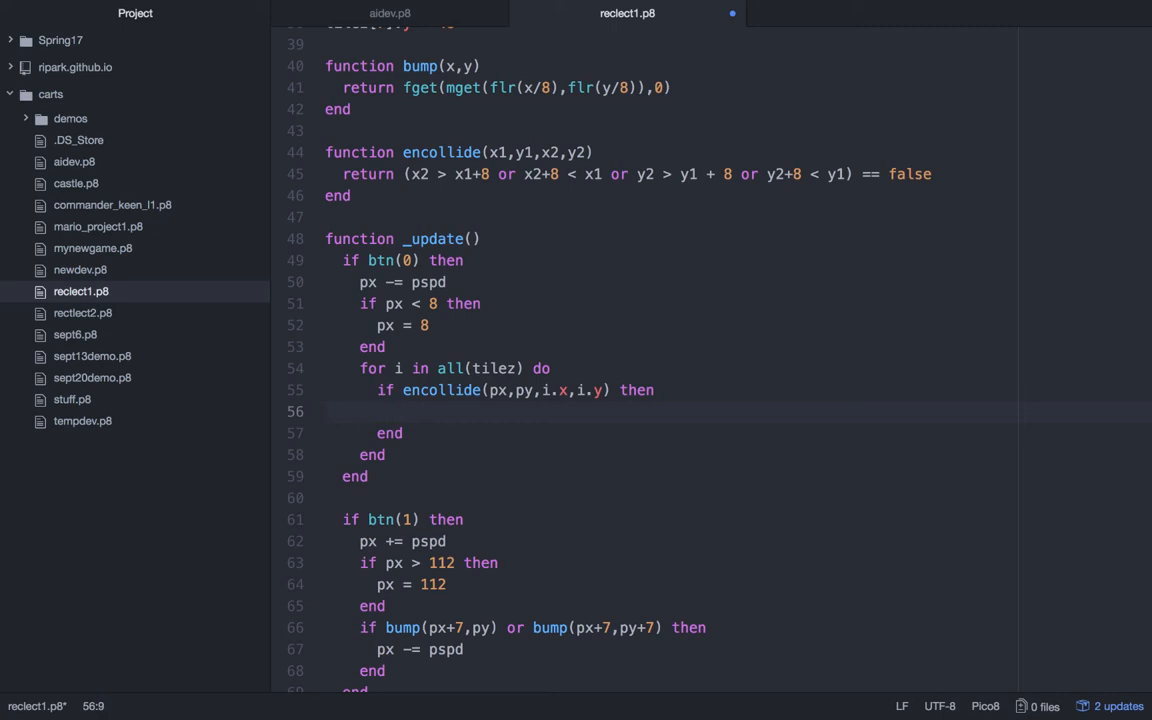
# - Inside the loop push back with px += pspd, add break, and select the loop to copy
pyautogui.write('p')
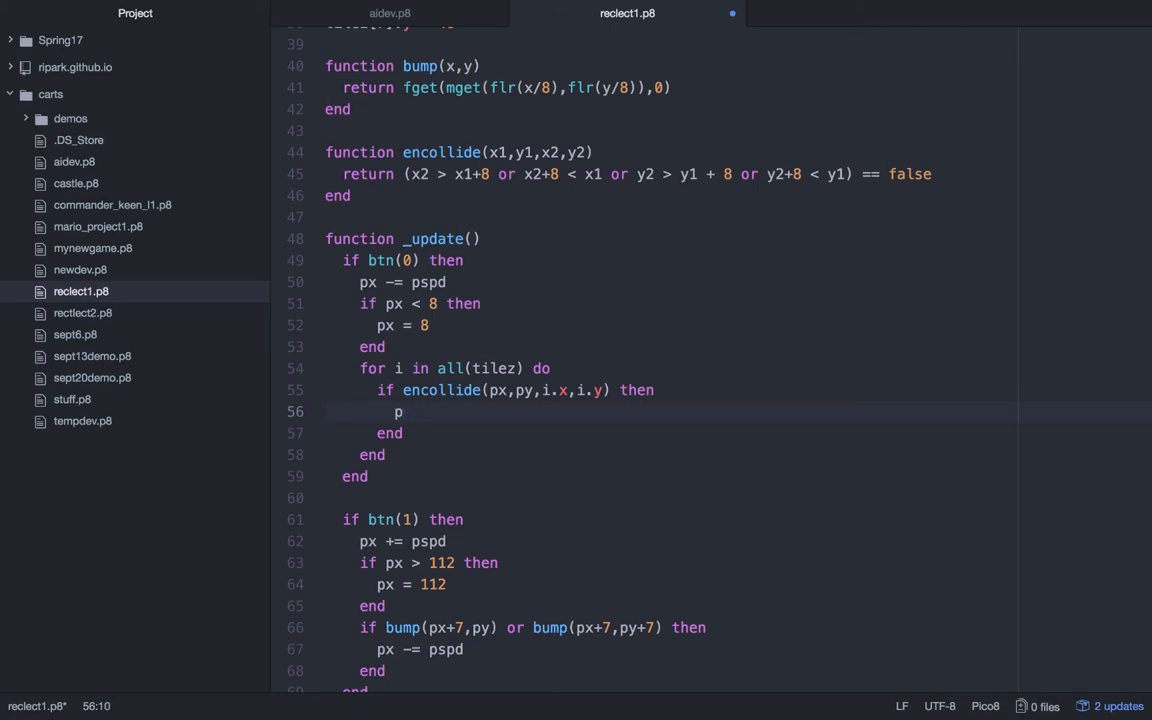
pyautogui.write('x')
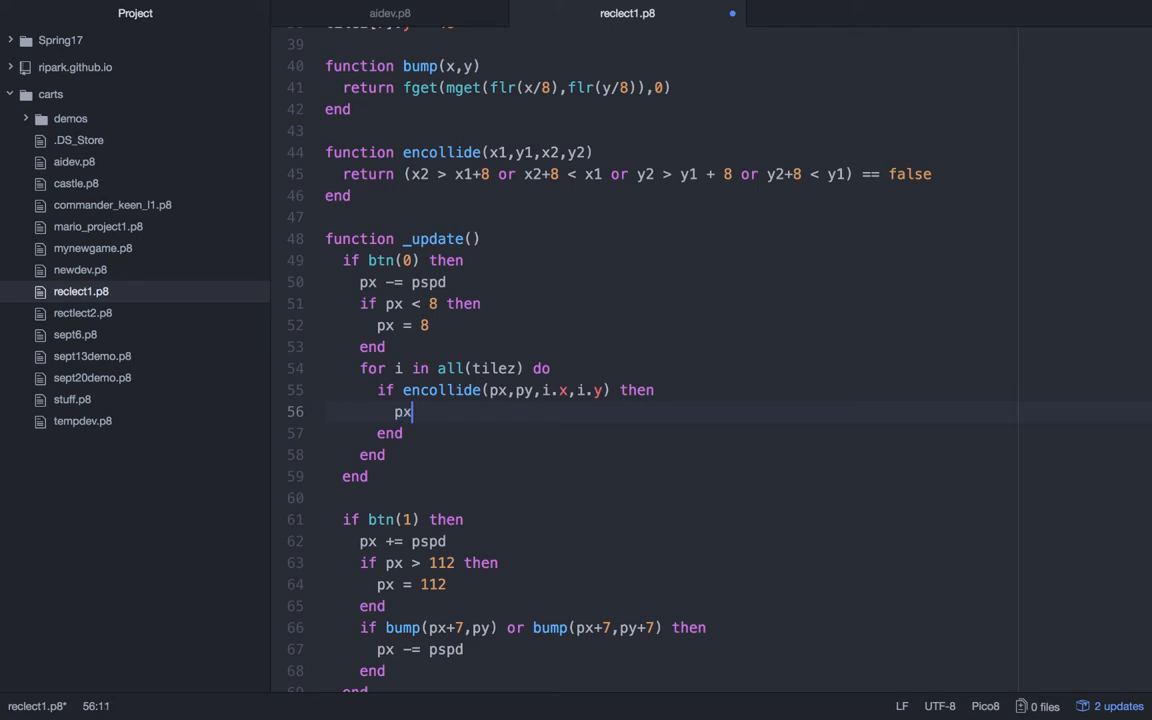
pyautogui.write('+=')
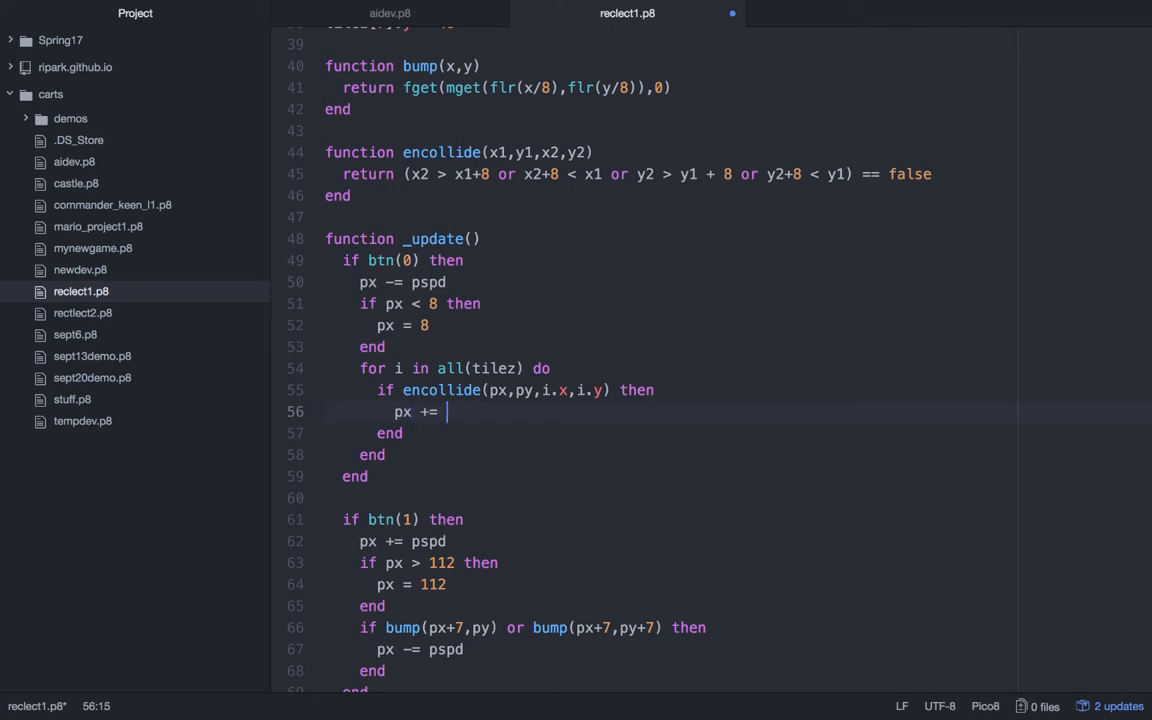
pyautogui.write('3')
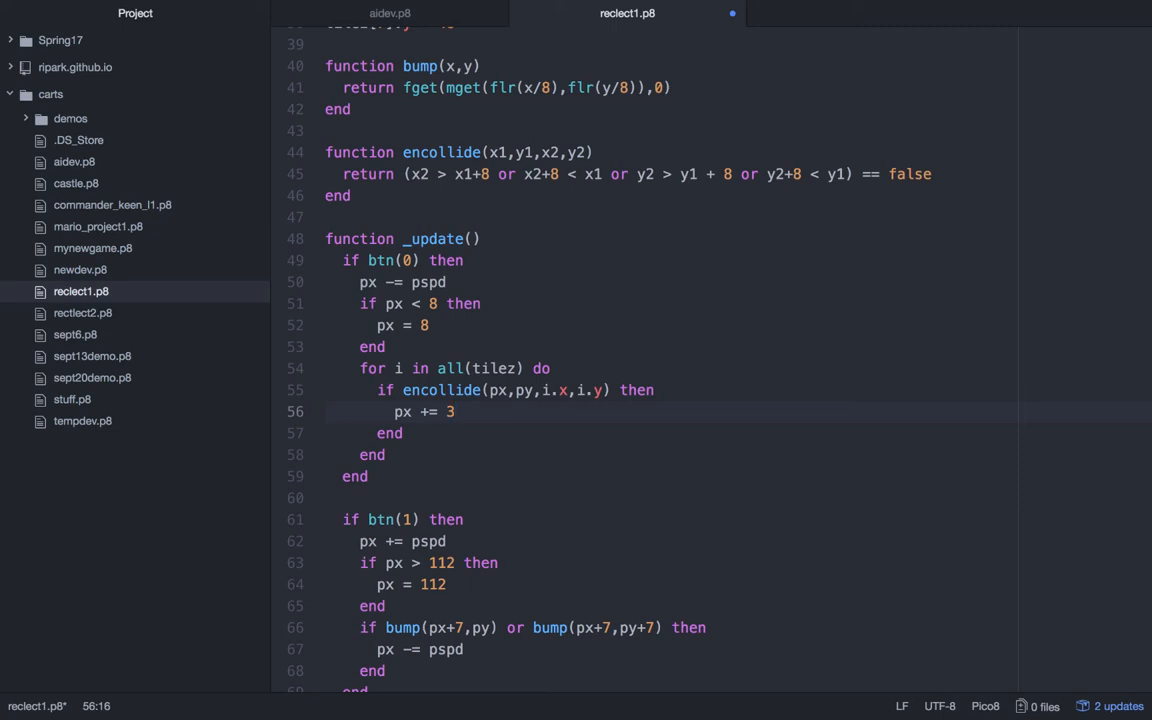
pyautogui.press('enter')
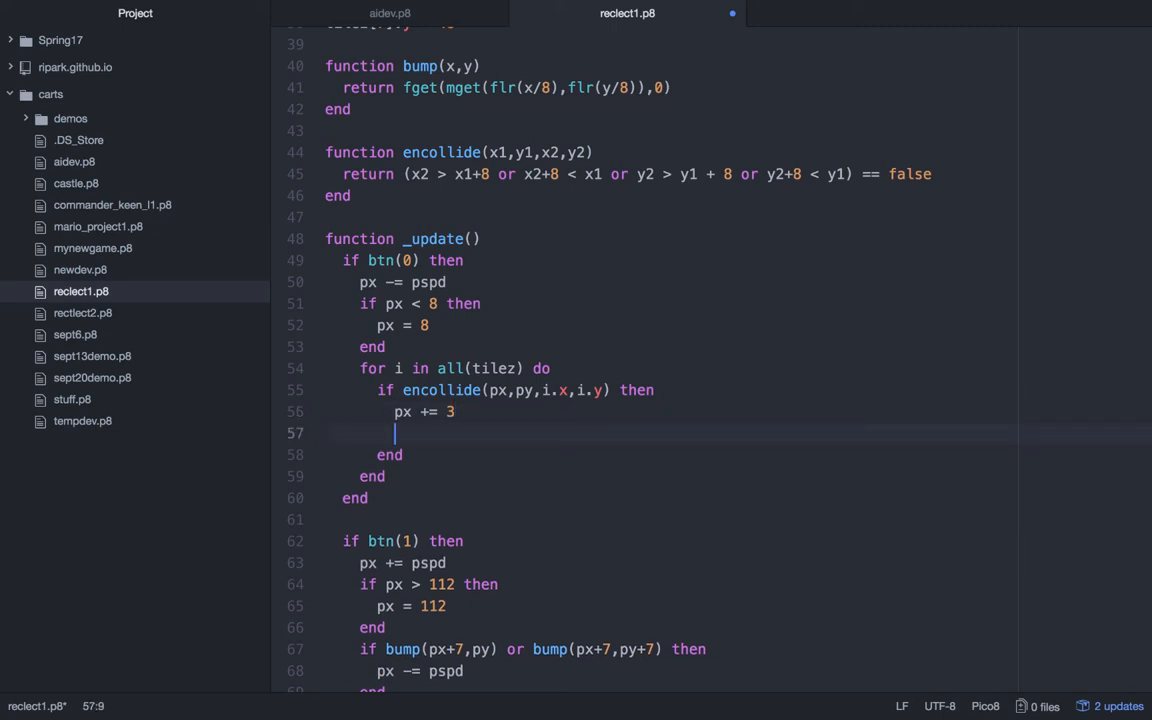
pyautogui.write('break')
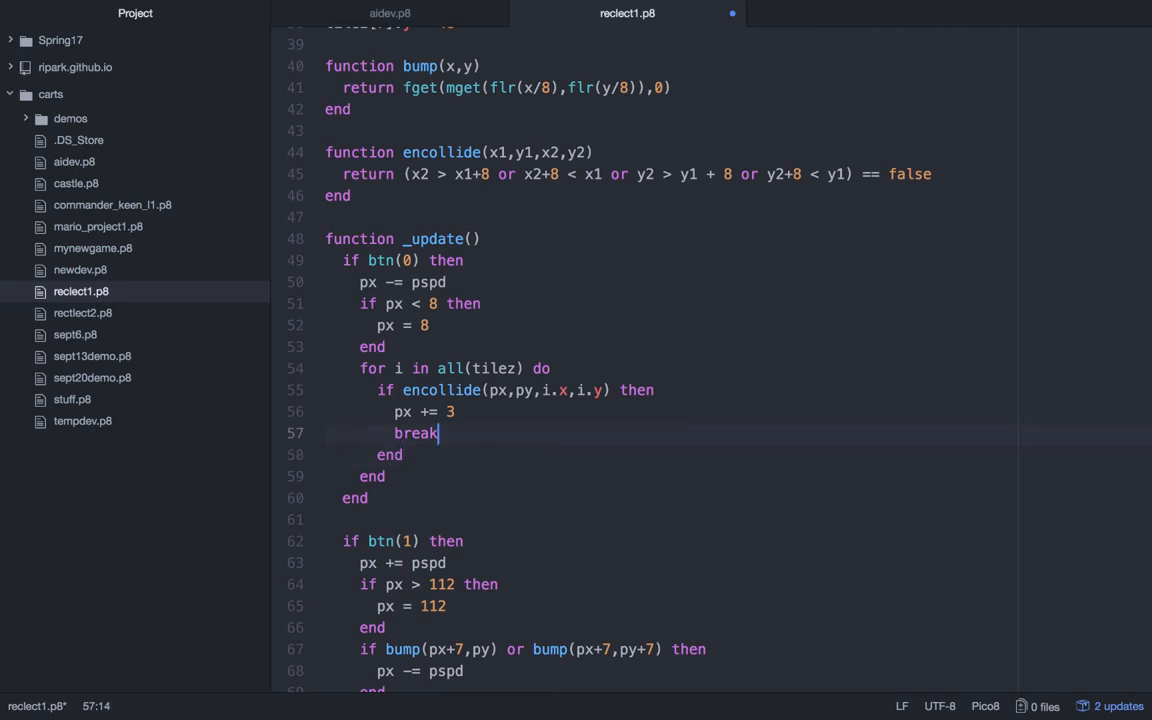
pyautogui.write('p')
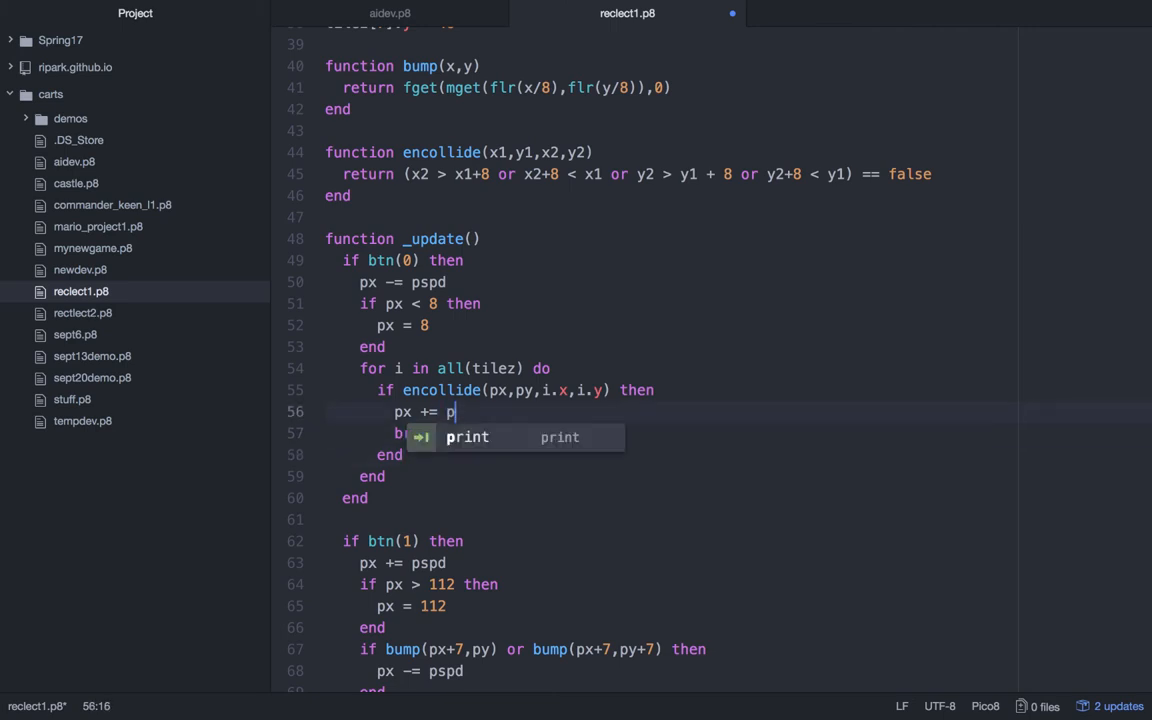
pyautogui.write('sp')
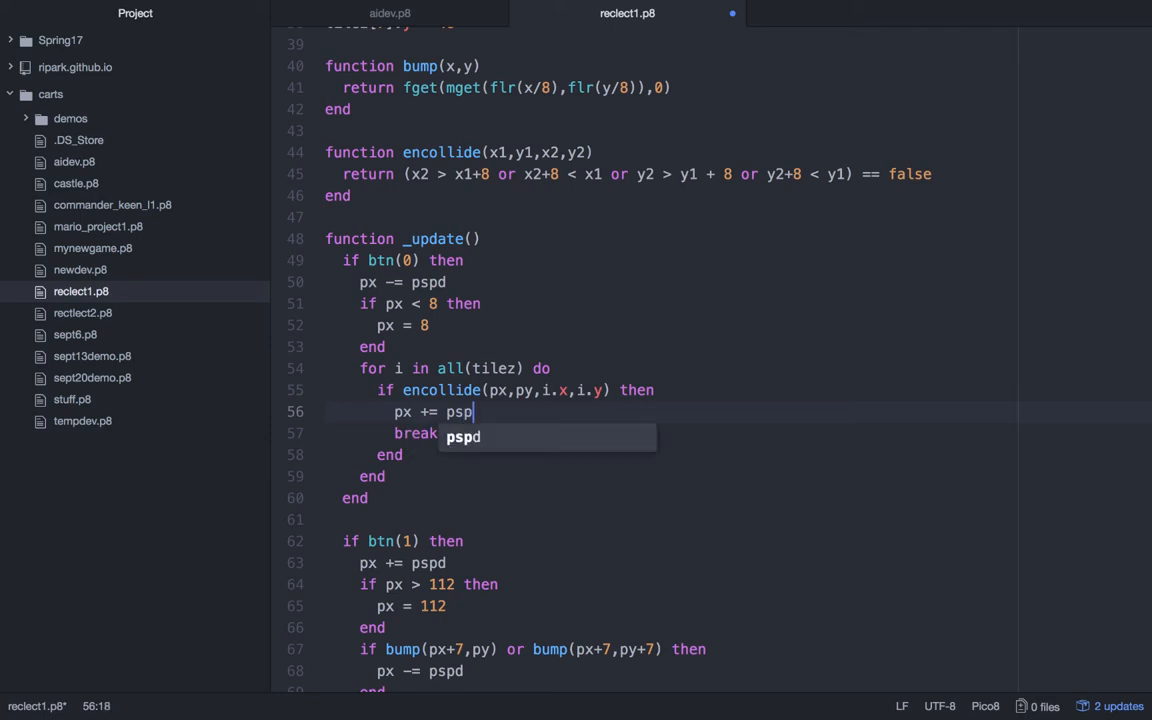
pyautogui.write('d')
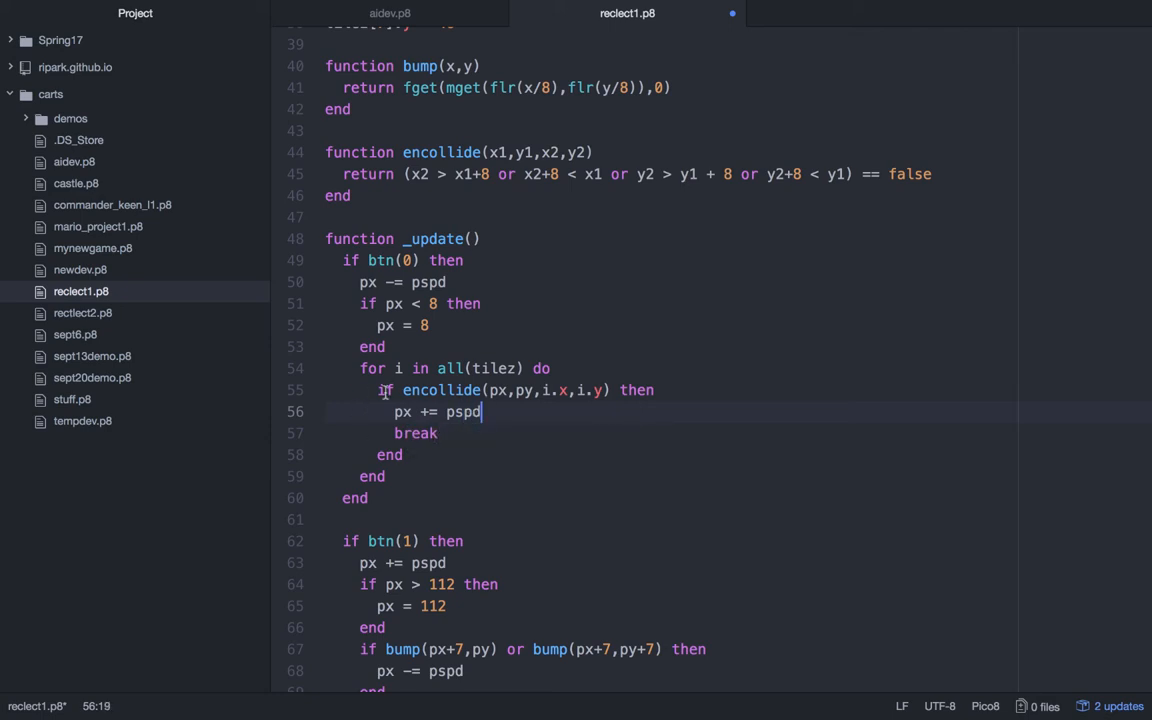
pyautogui.moveTo(480, 412); pyautogui.dragTo(388, 476)
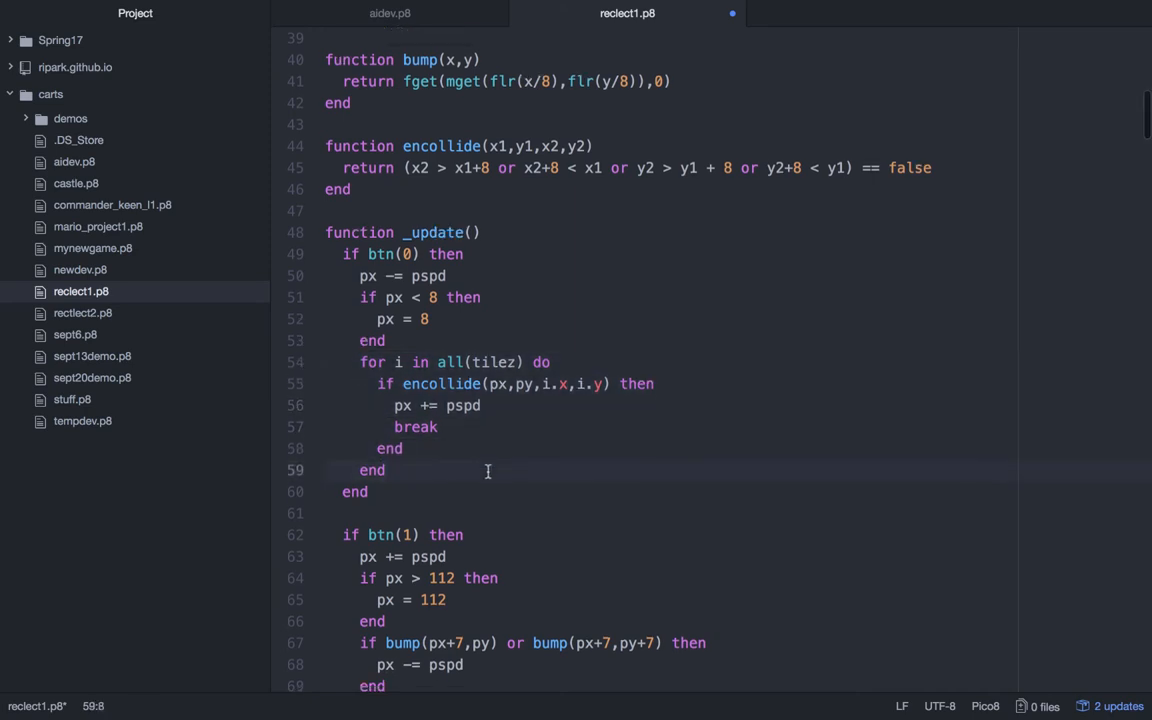
# - Paste the loop into btn(1), btn(2), btn(3) with px -= pspd, py += pspd, py -= pspd
pyautogui.scroll(-3)
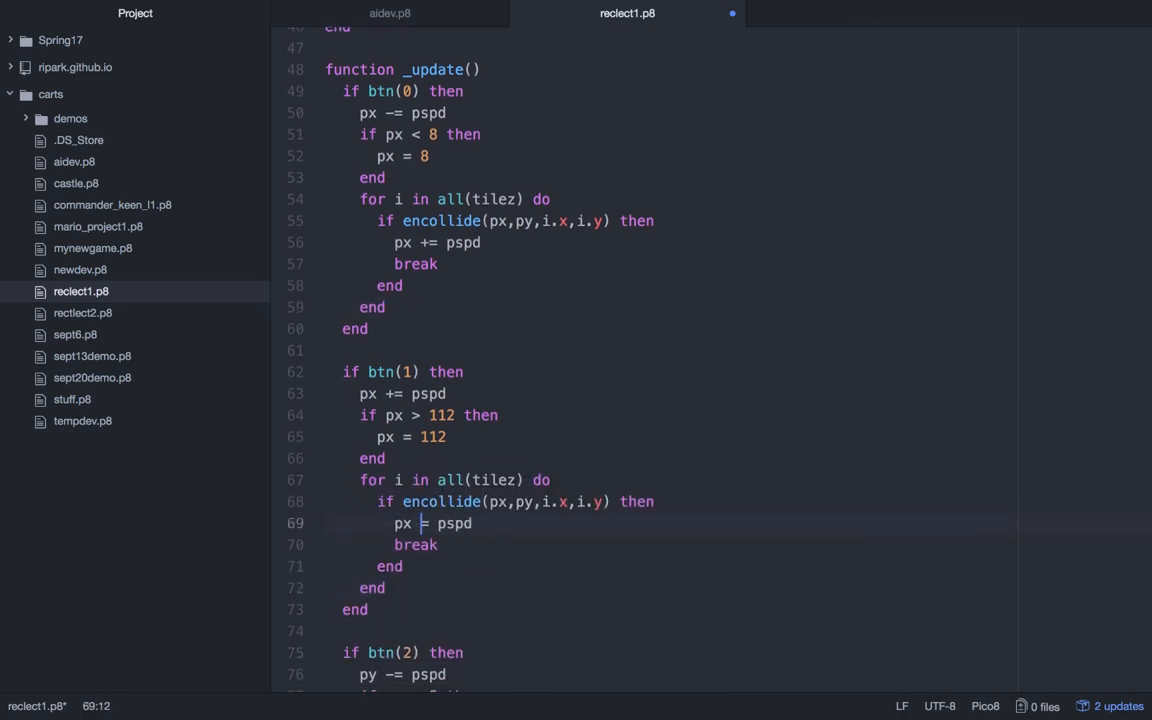
pyautogui.write('-')
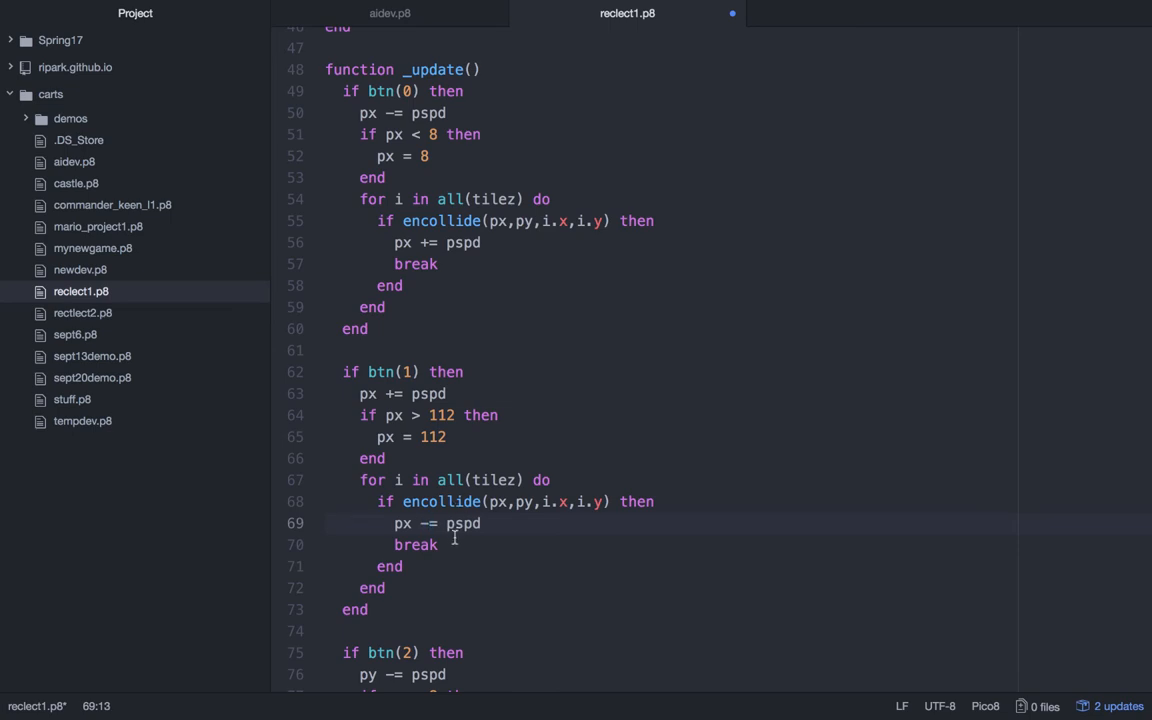
pyautogui.scroll(-3)
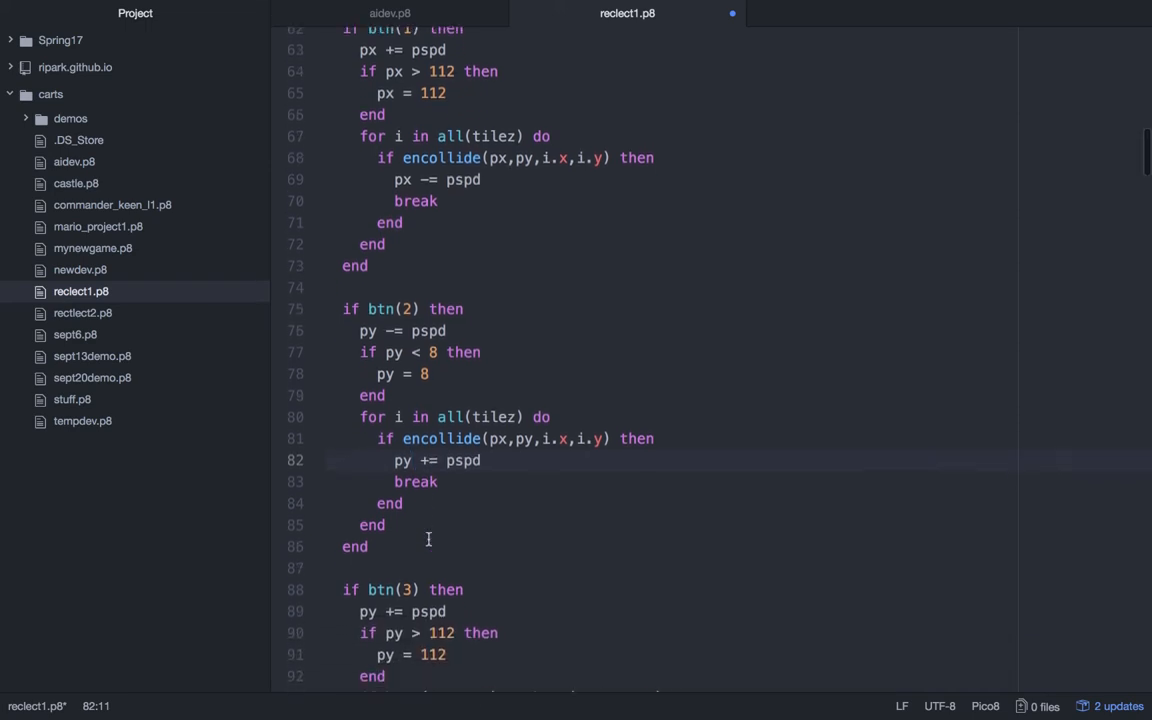
pyautogui.scroll(-3)
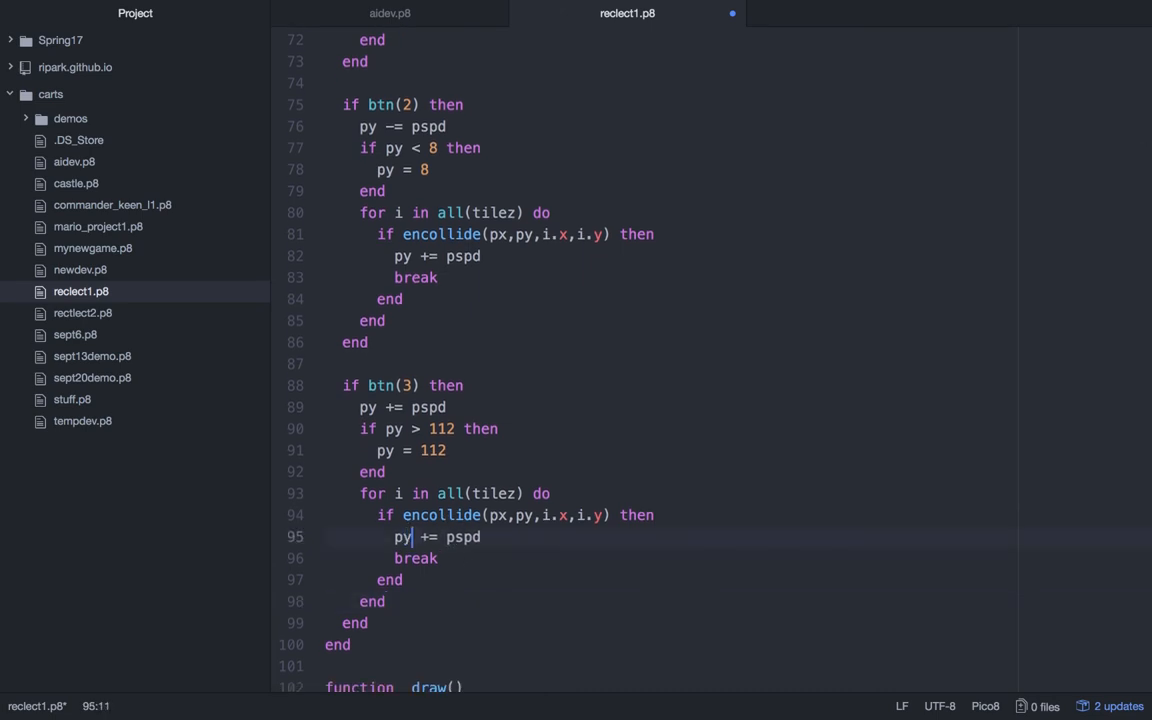
pyautogui.write('-')
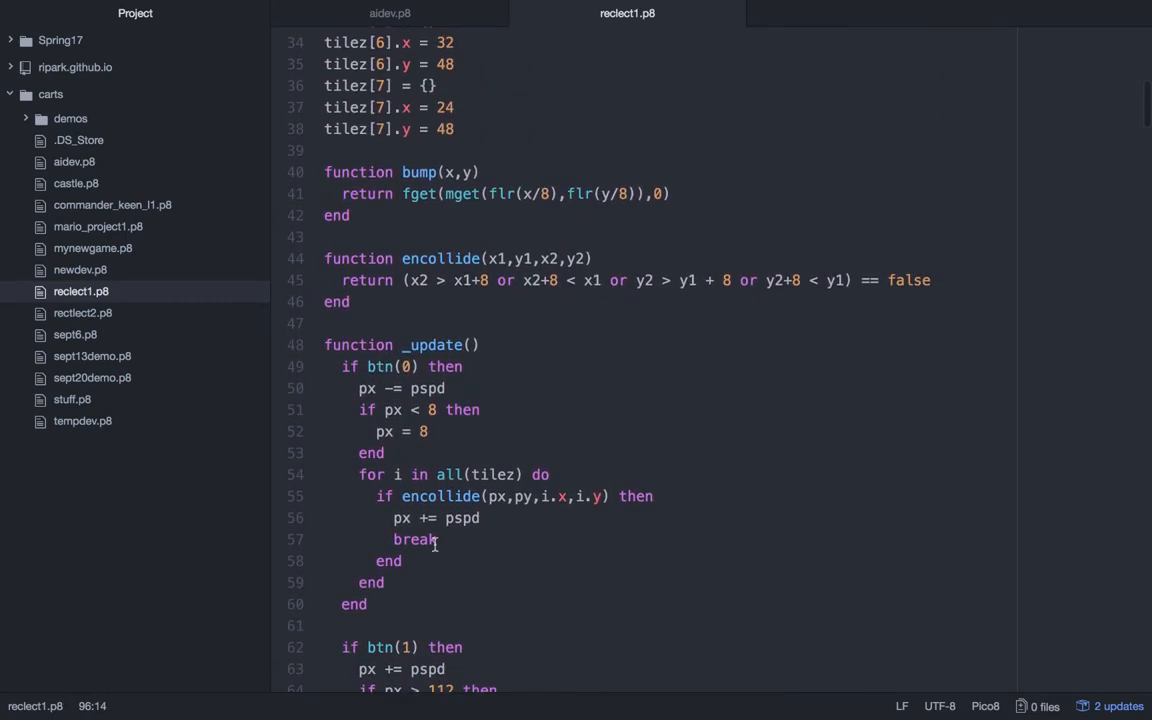
# - Save and run reclect1.p8, test the player against the grey tiles, then return to code
pyautogui.press('ctrl+r')
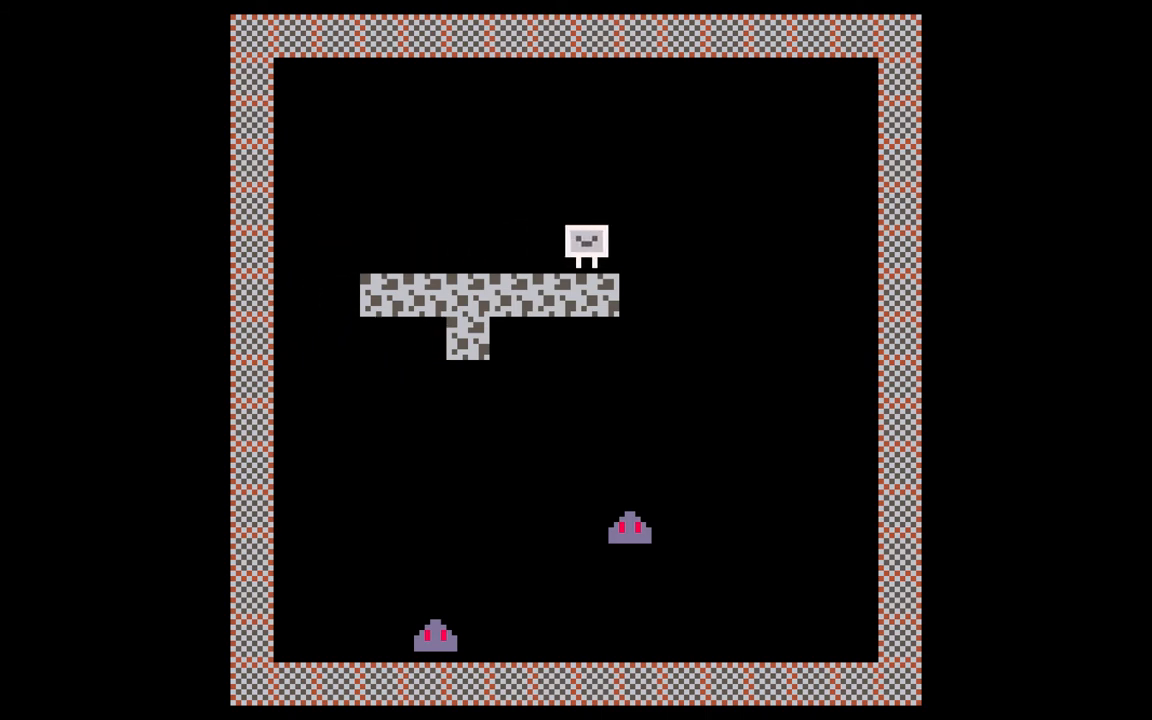
pyautogui.press('Right')
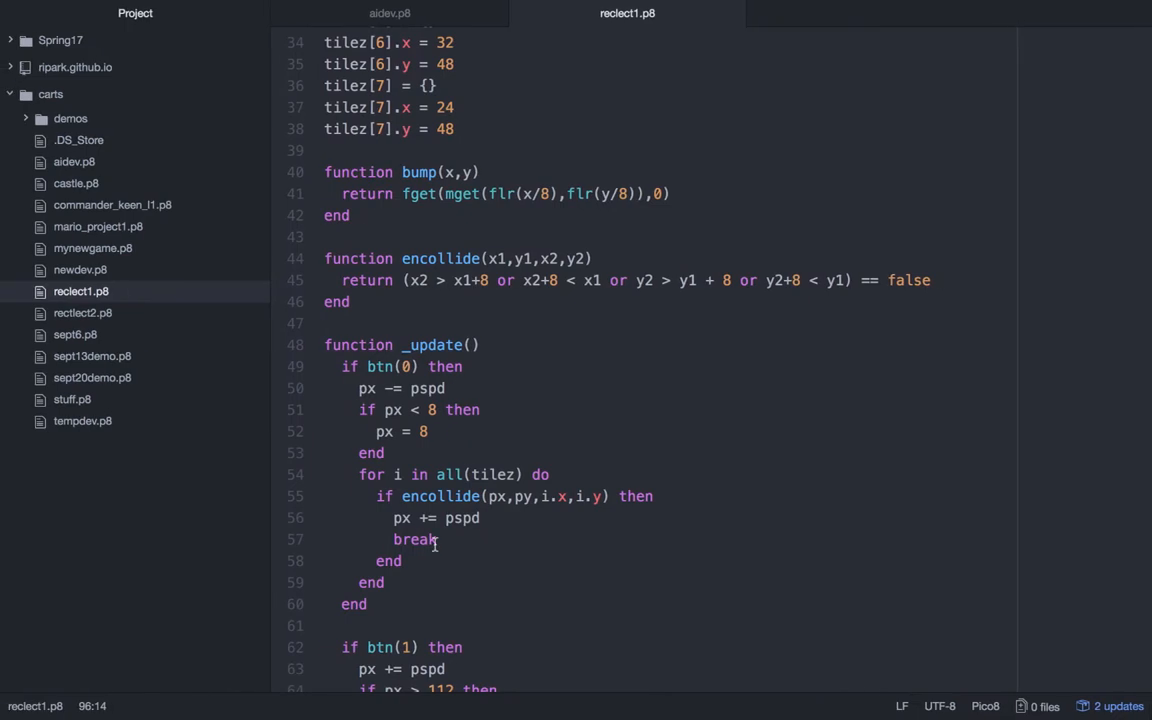
pyautogui.moveTo(436, 452)
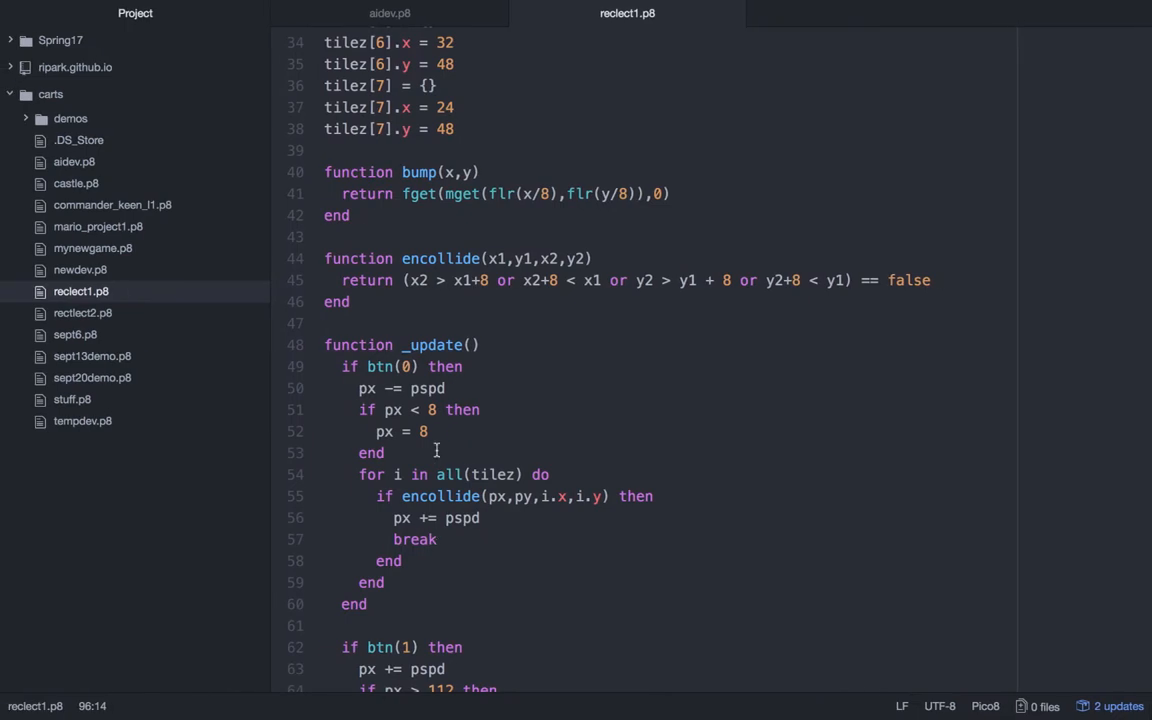
# - Add a for i in all(enemies) loop with its end at the bottom of _update
pyautogui.scroll(-3)
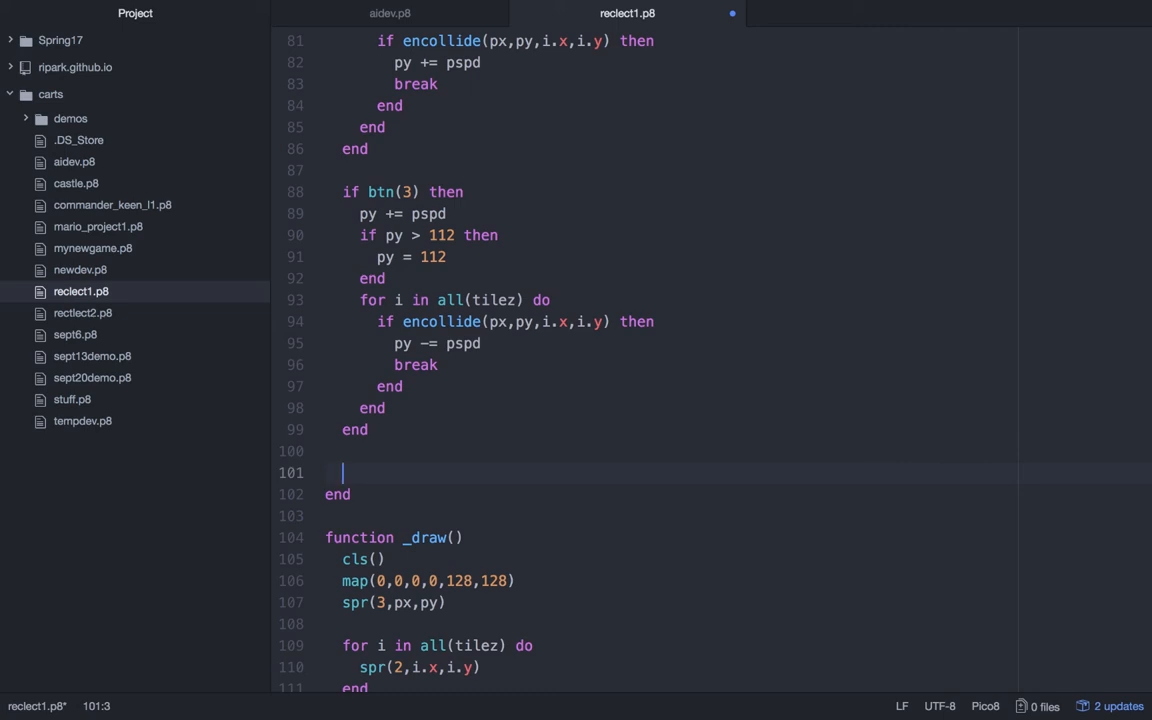
pyautogui.write('for i in al')
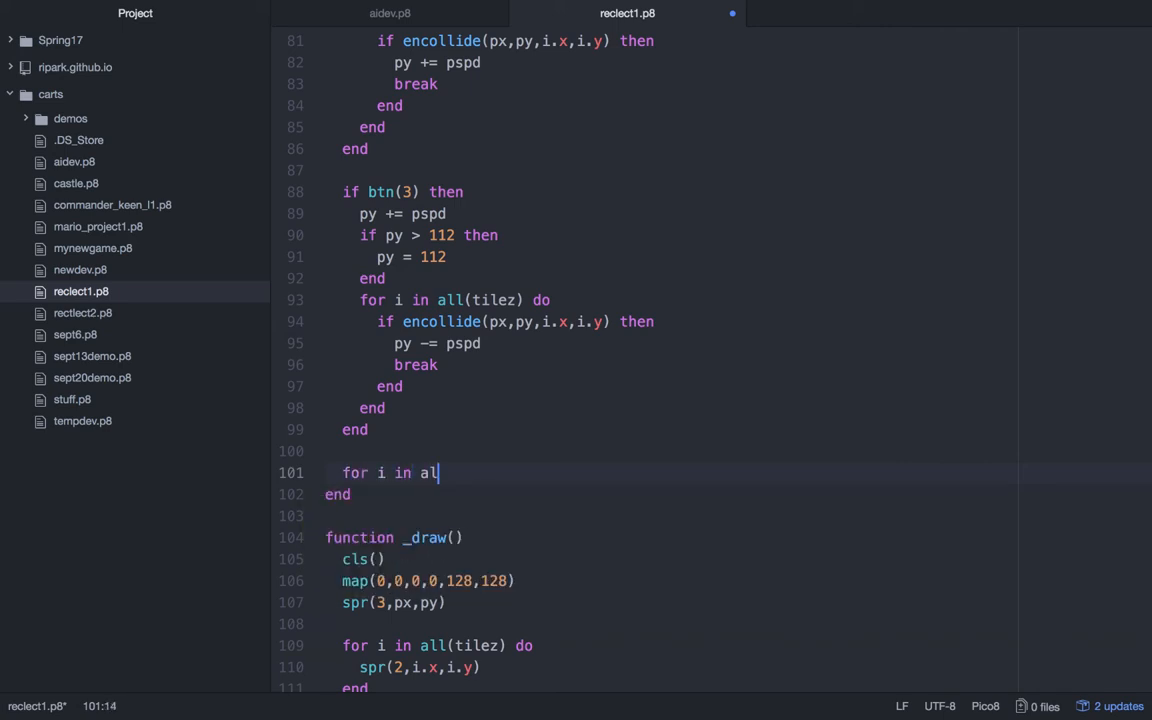
pyautogui.write('l(enemies) do')
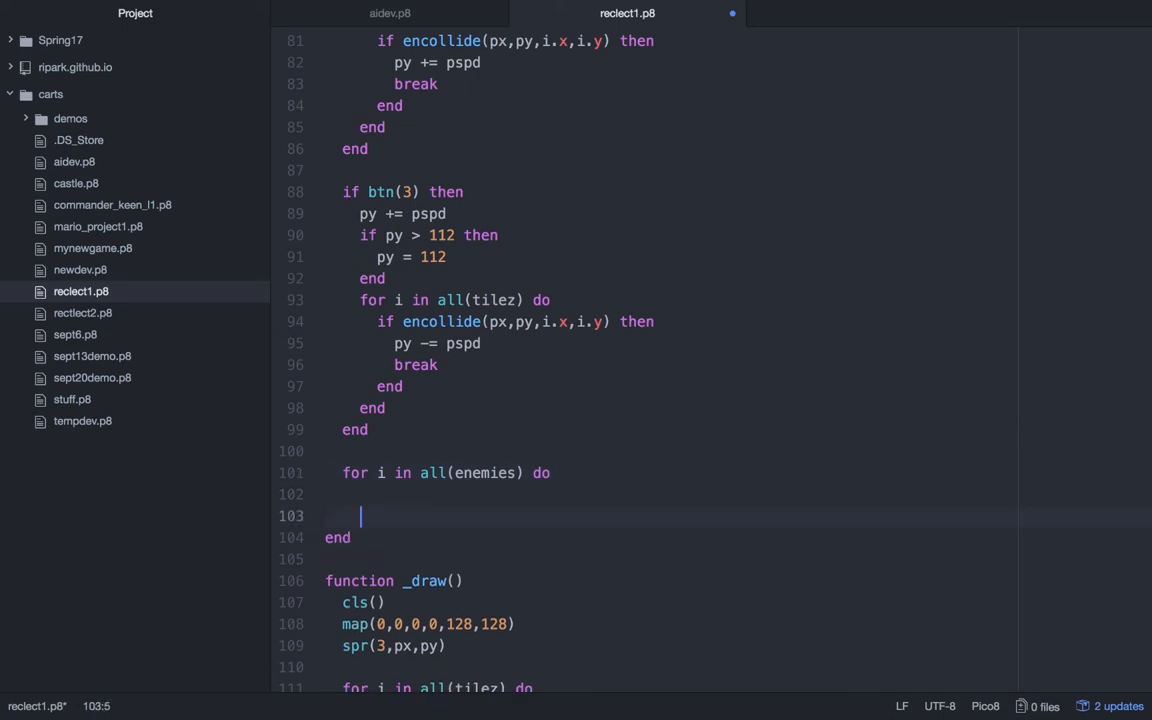
pyautogui.write('end')
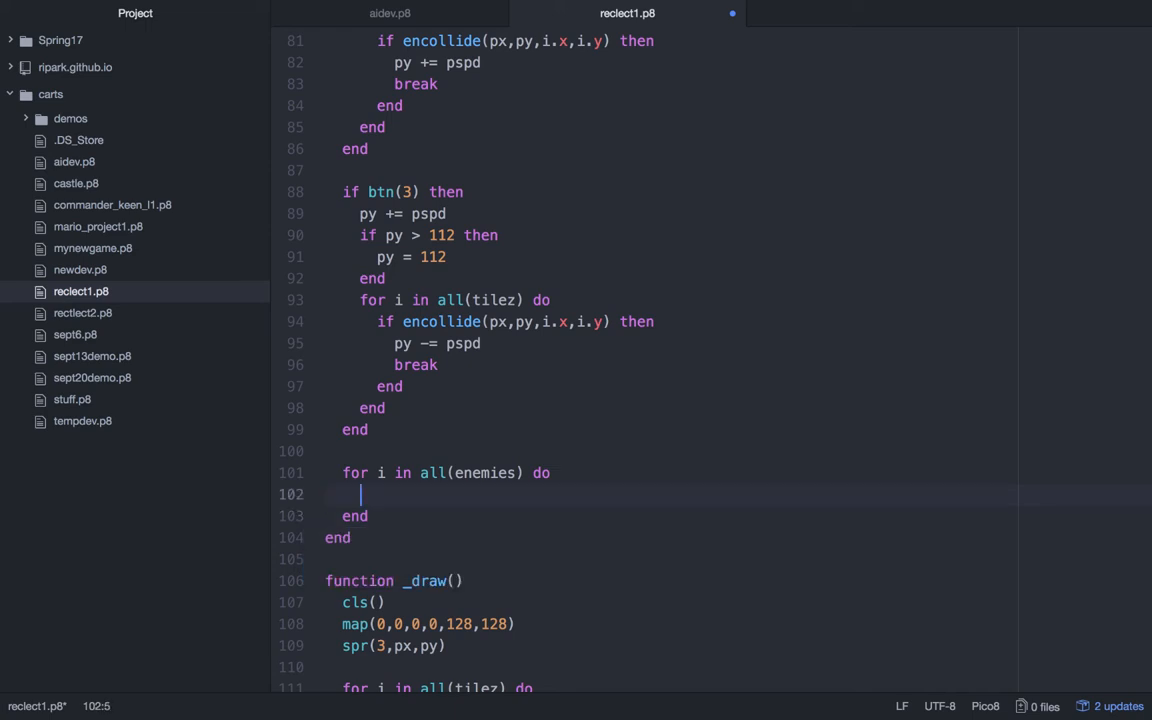
# - Inside it, check encollide(px,py,i.x,i.y) and set gameover = true on overlap
pyautogui.write('if')
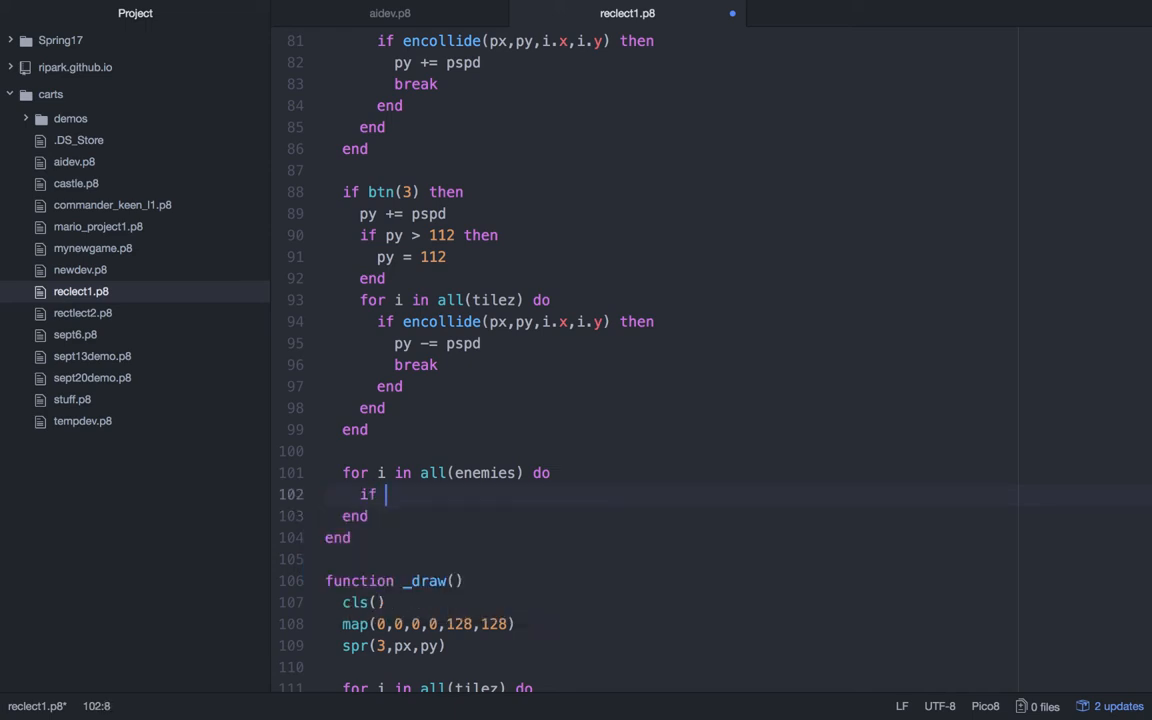
pyautogui.write('encollide()')
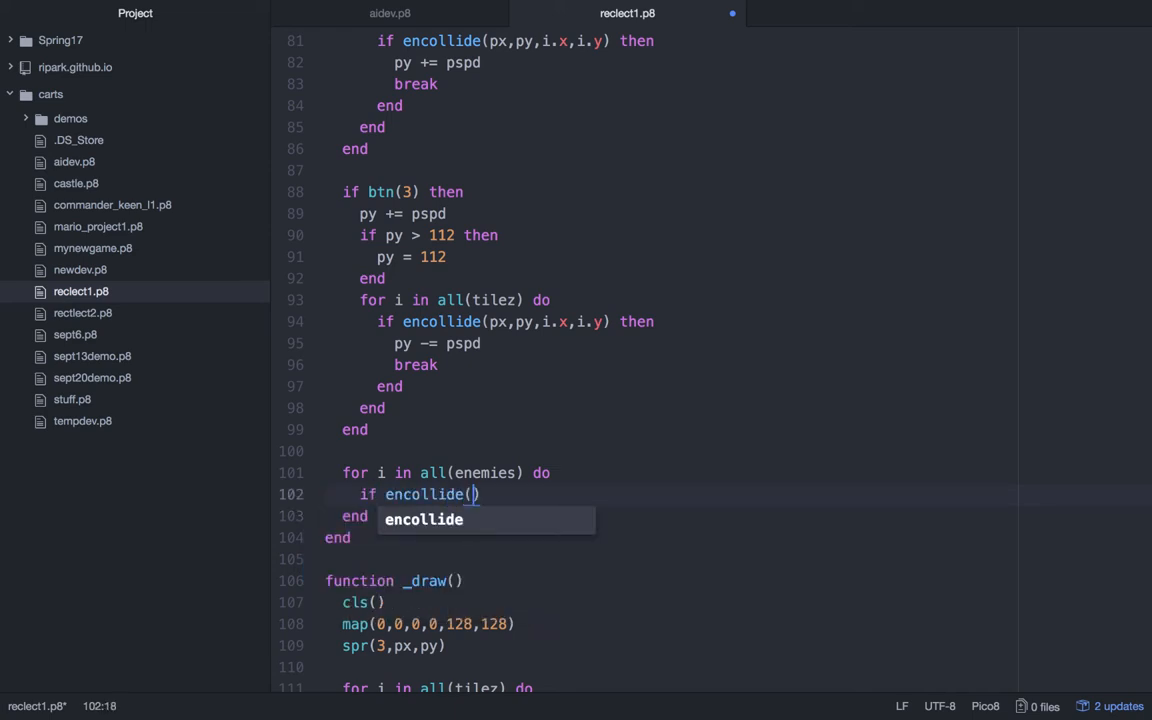
pyautogui.write('py.p')
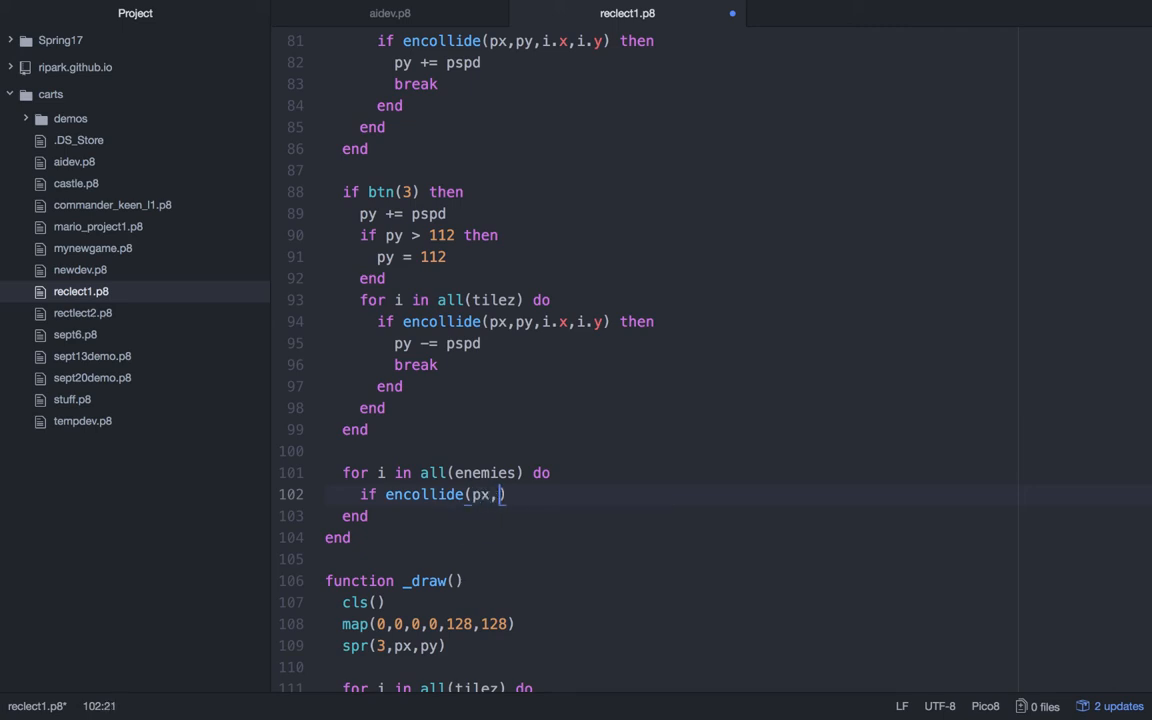
pyautogui.write('py,i.x')
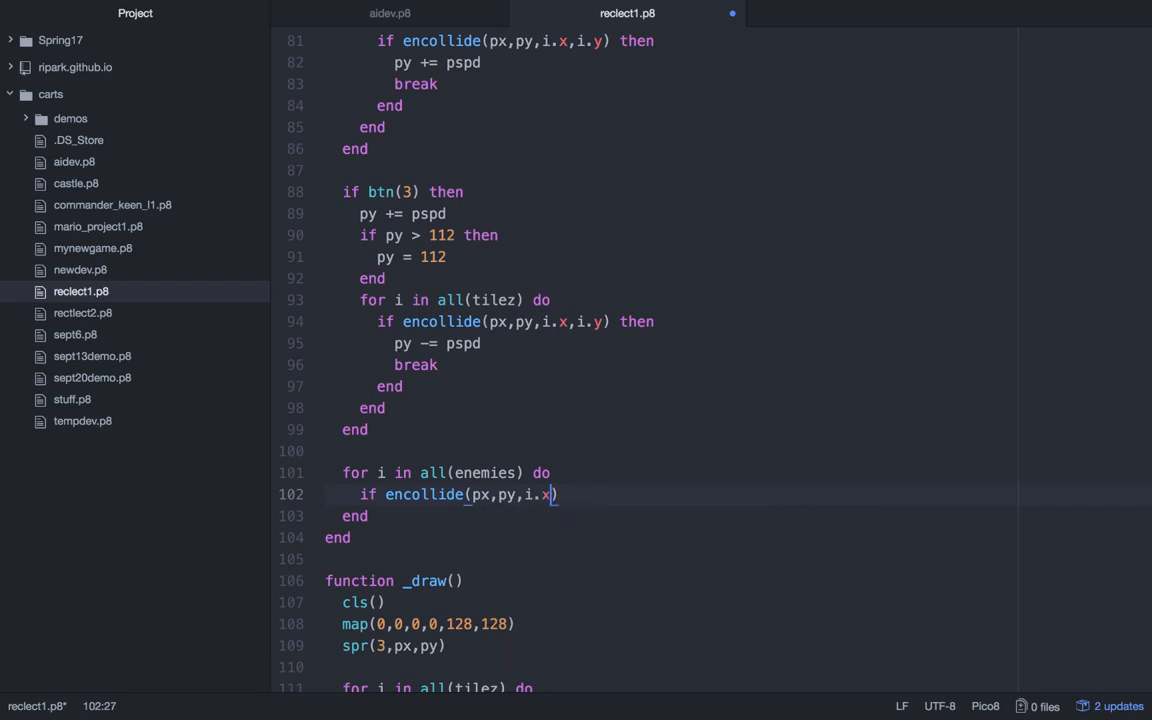
pyautogui.write(',i.y')
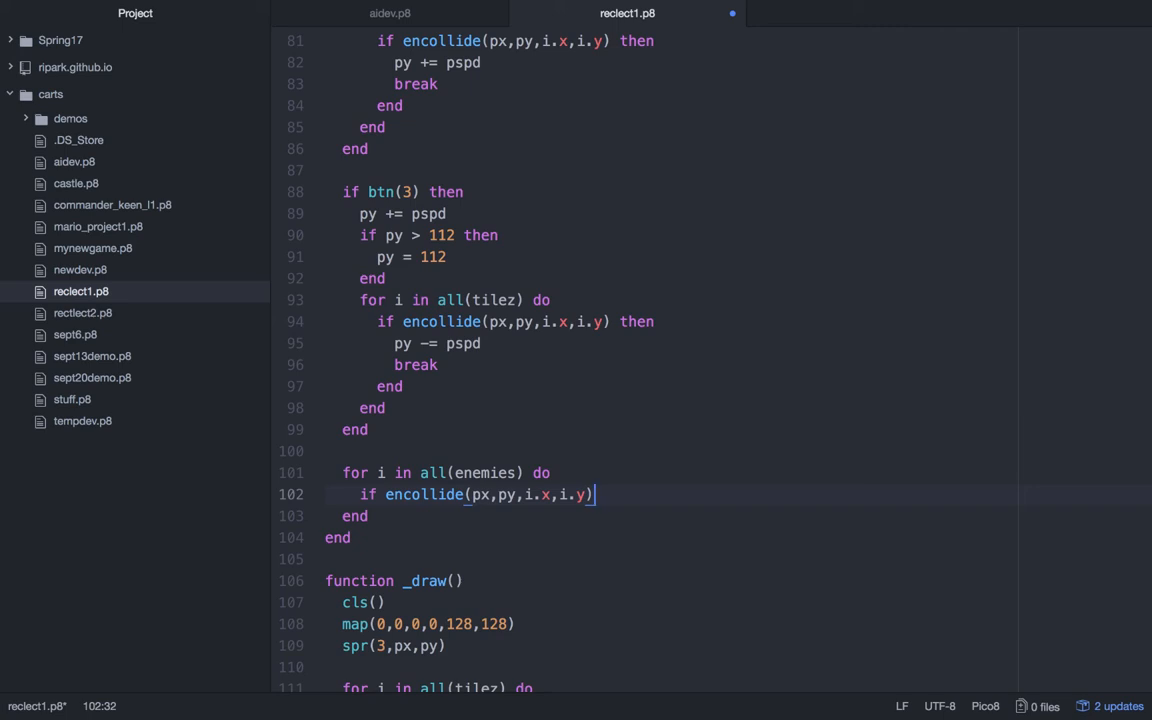
pyautogui.press('enter')
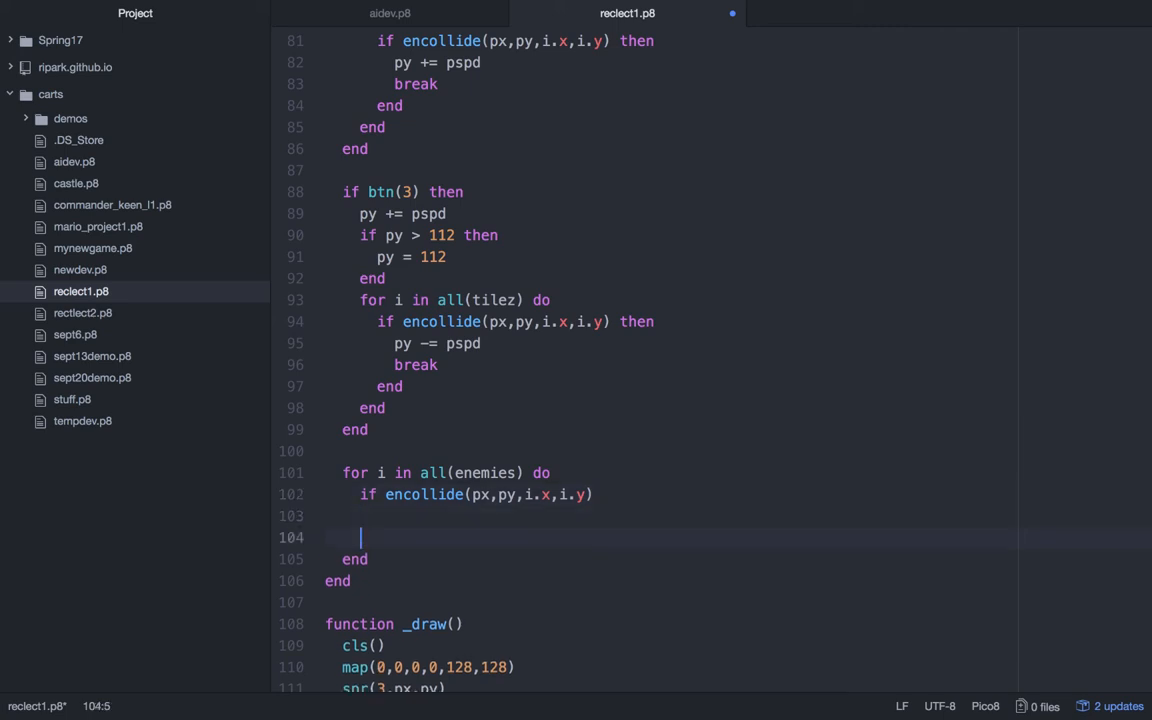
pyautogui.write('end')
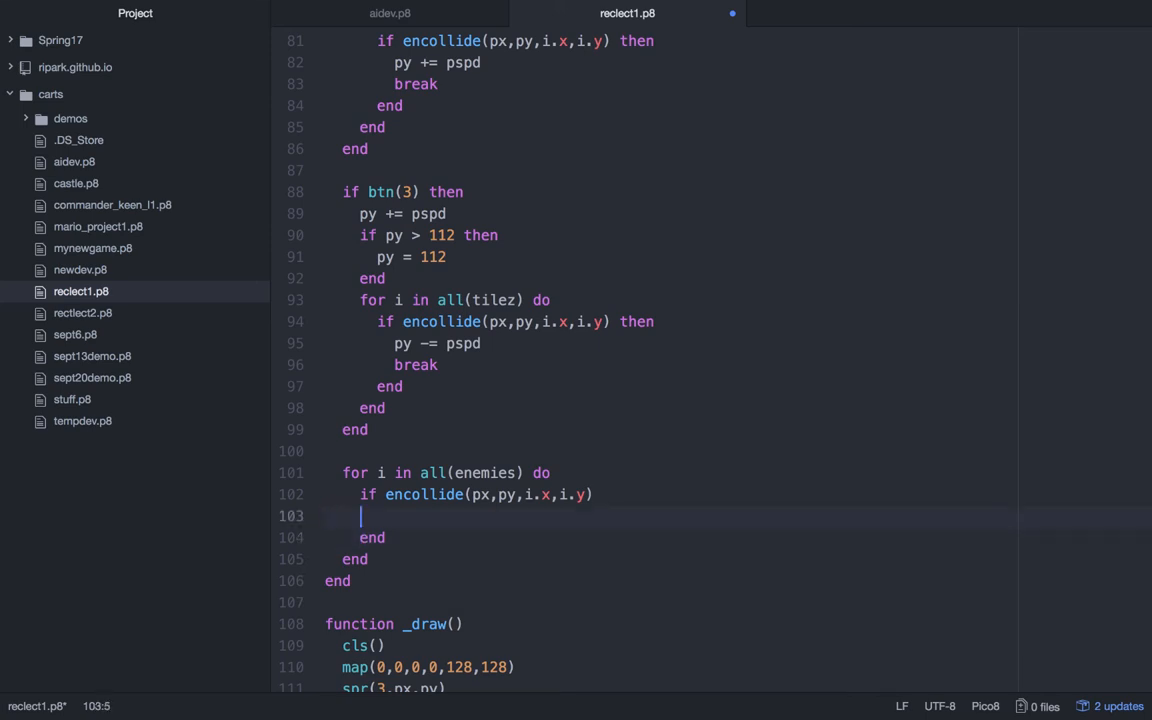
pyautogui.write('g')
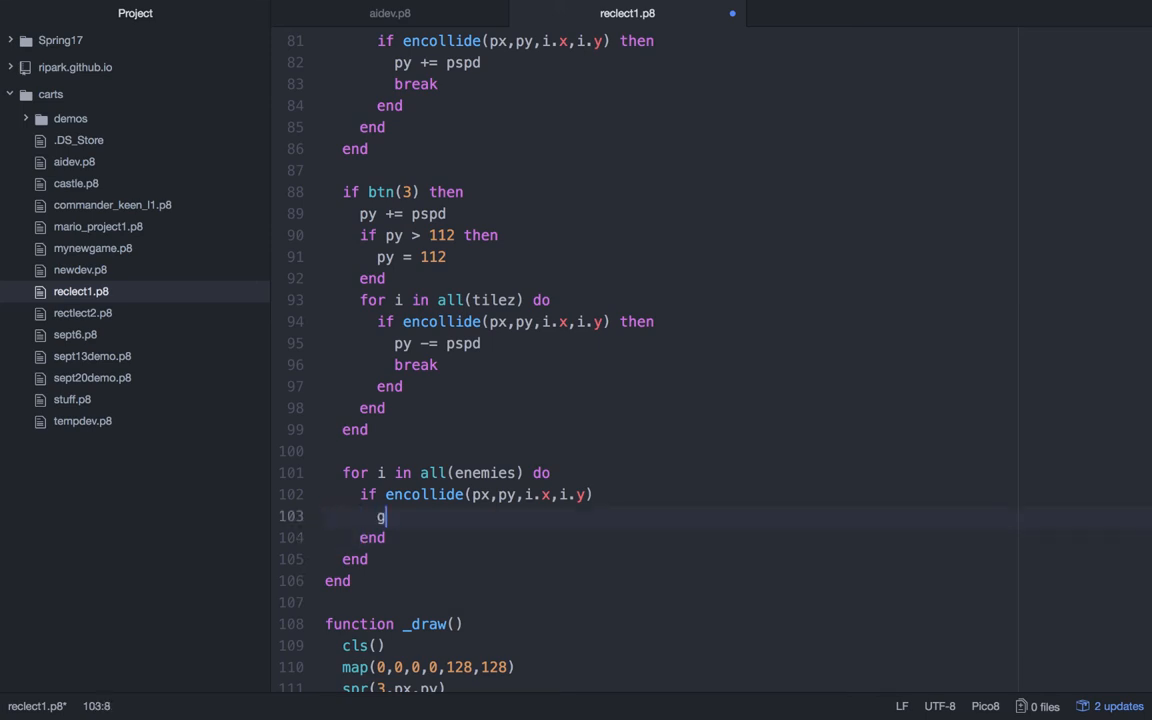
pyautogui.write('ameover = true')
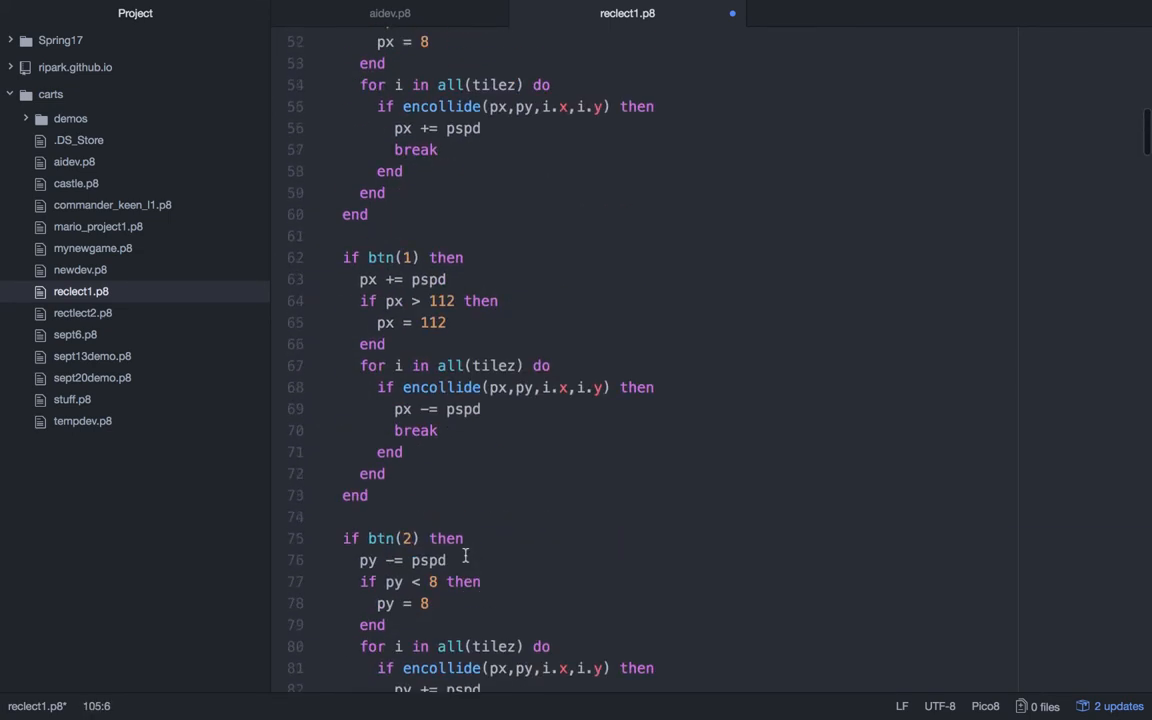
# - Declare gameover = false near the top, then scroll down to the _draw function
pyautogui.scroll(3)
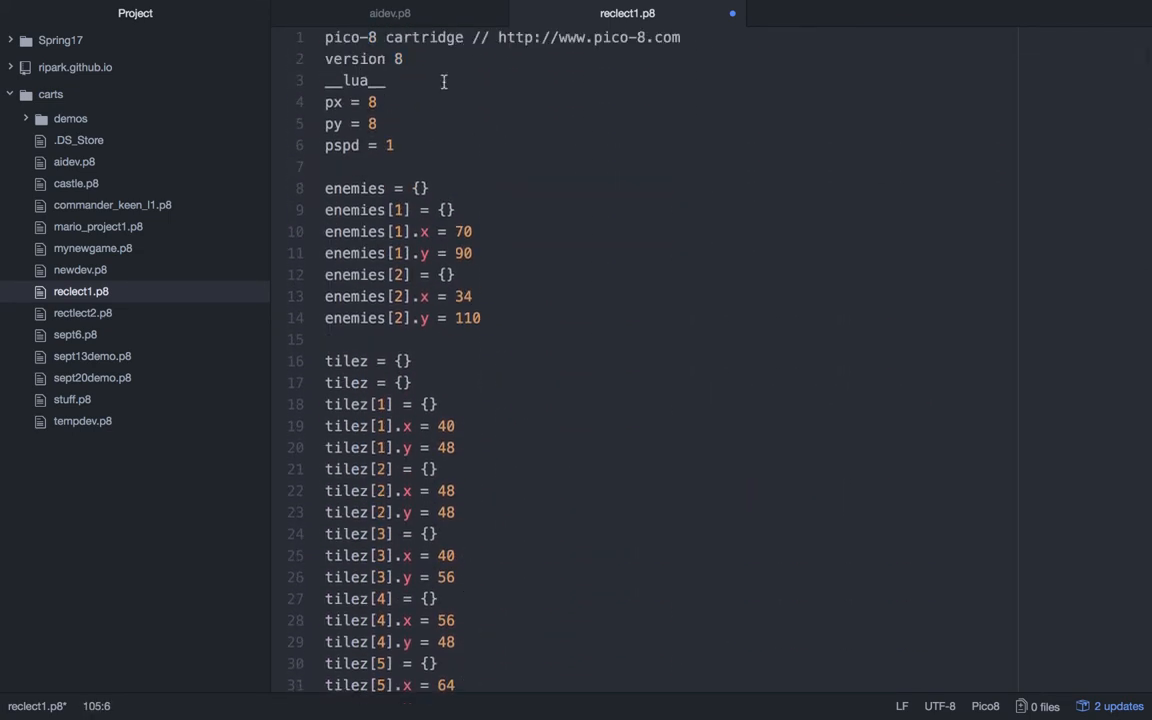
pyautogui.write('gameover = false')
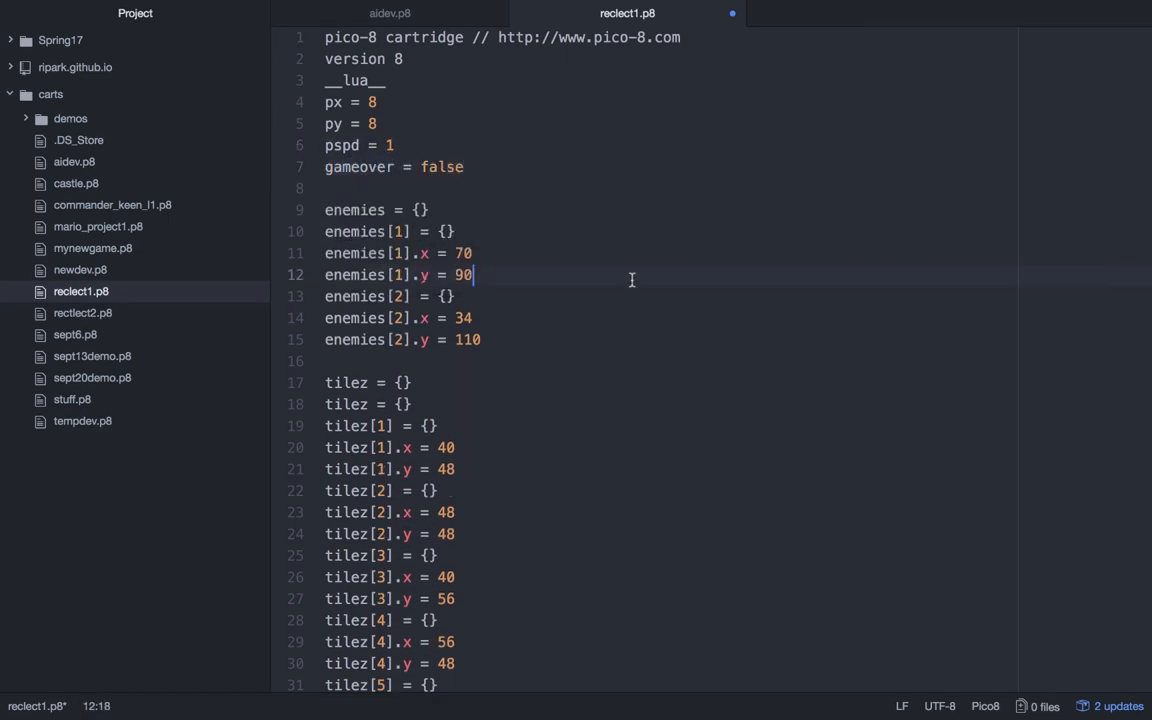
pyautogui.scroll(-3)
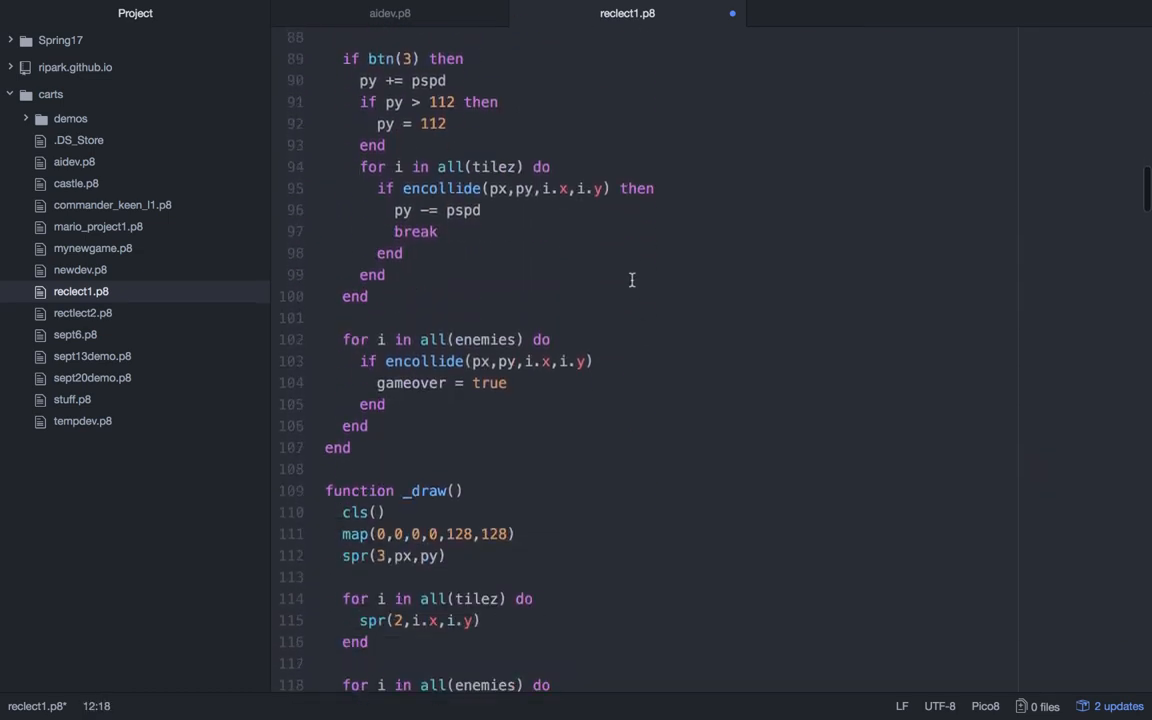
pyautogui.scroll(-3)
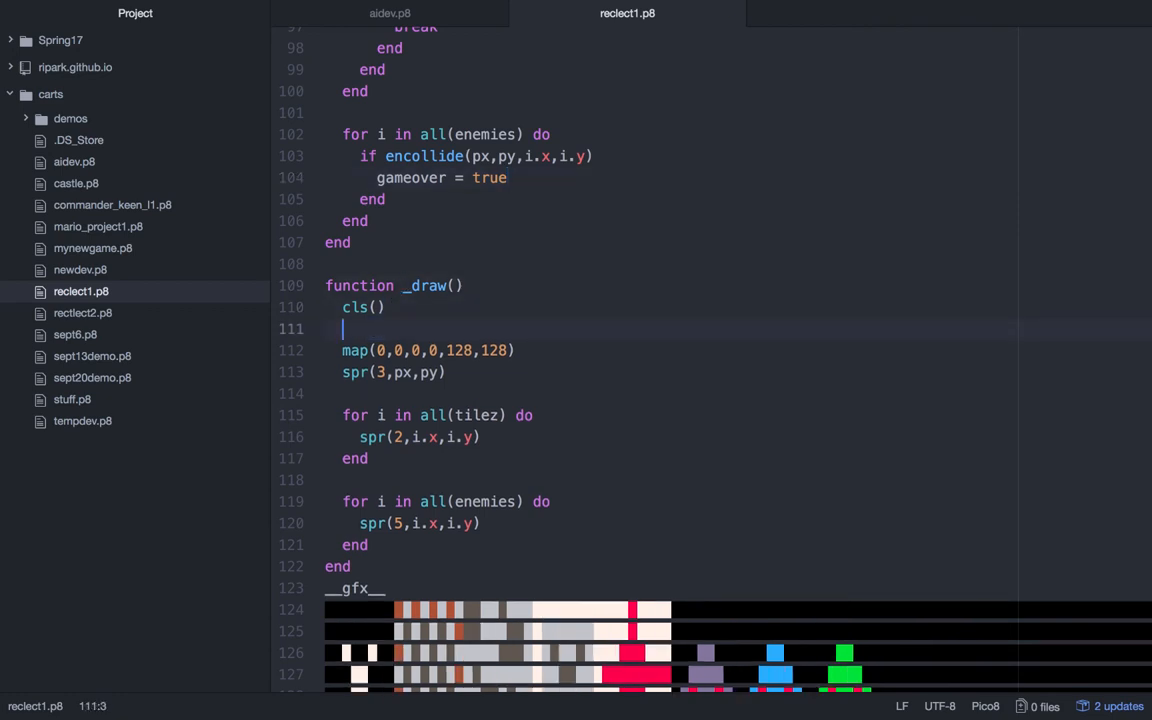
# - Wrap the _draw drawing lines in if gameover == false then ... end
pyautogui.write('if')
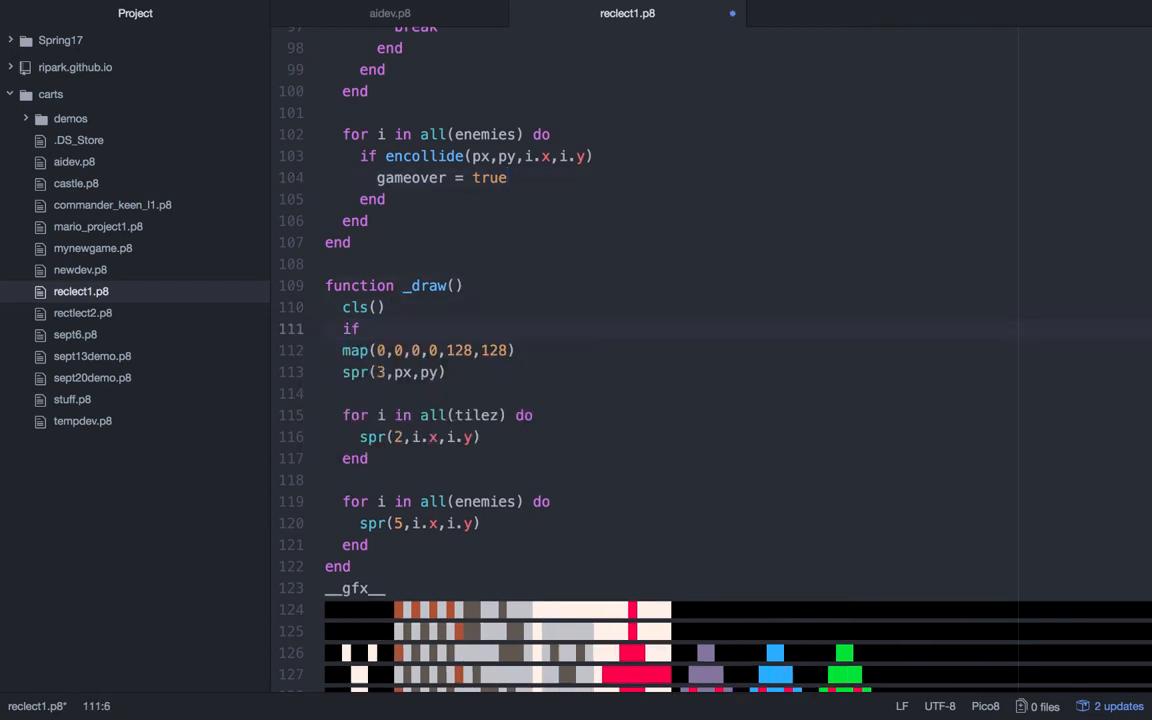
pyautogui.write('gameover == false then')
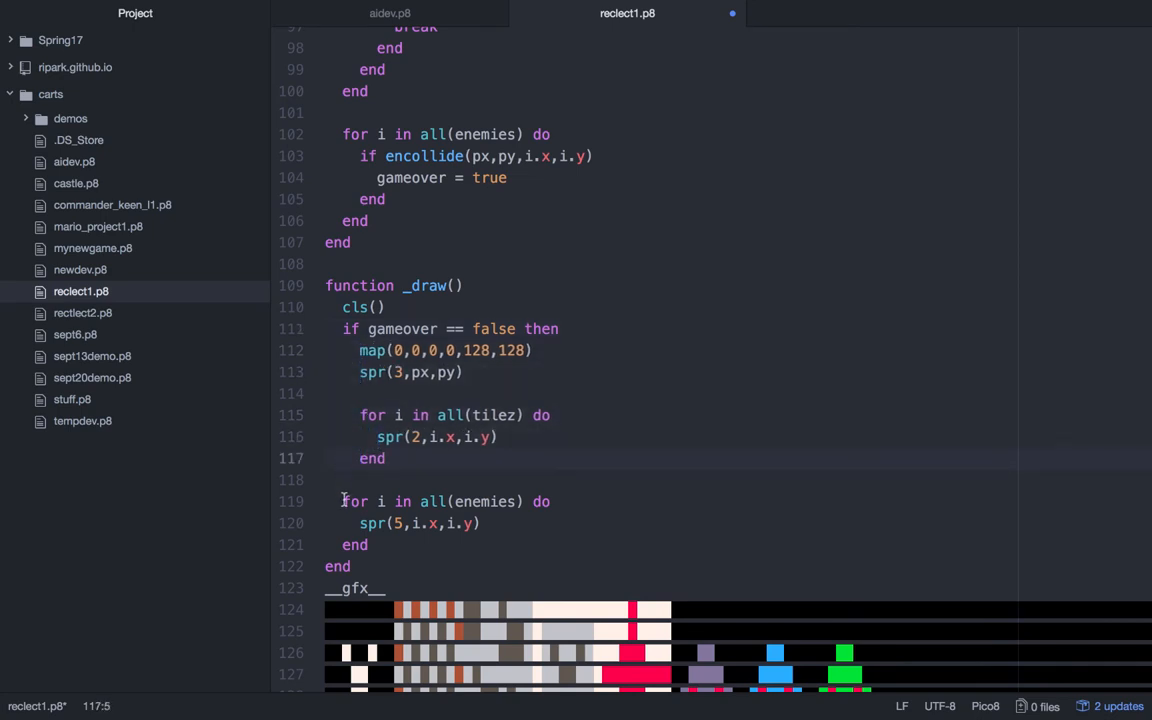
pyautogui.click(342, 500)
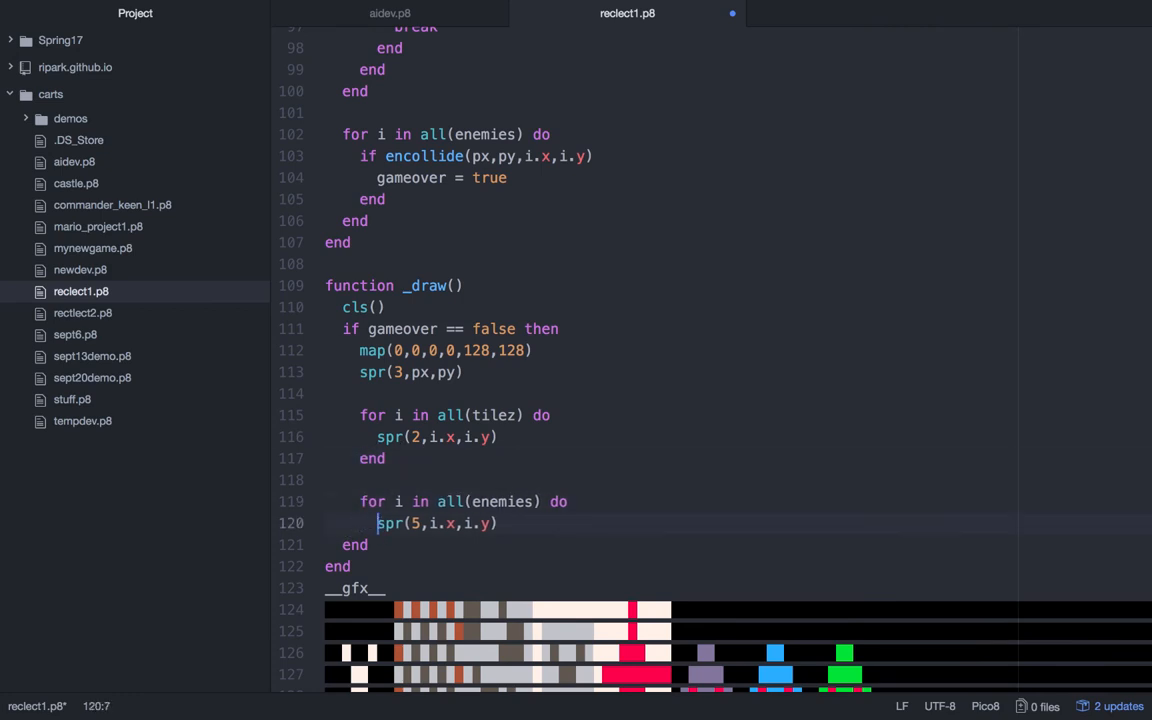
pyautogui.press('enter')
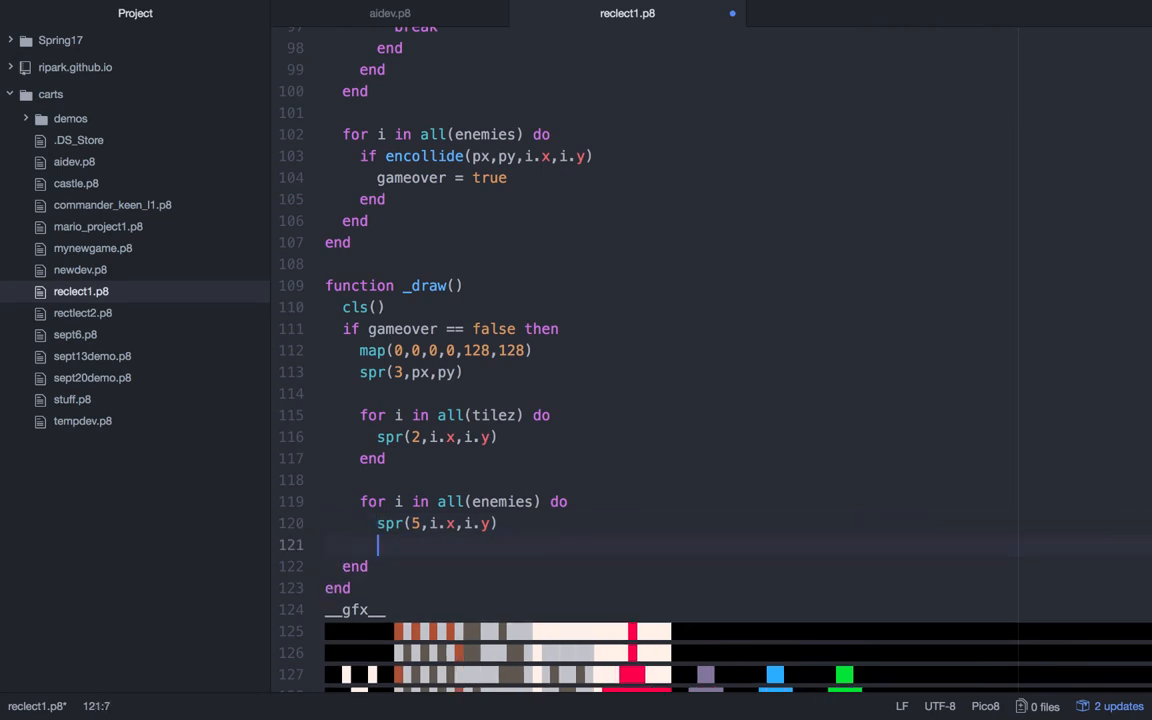
pyautogui.write('end')
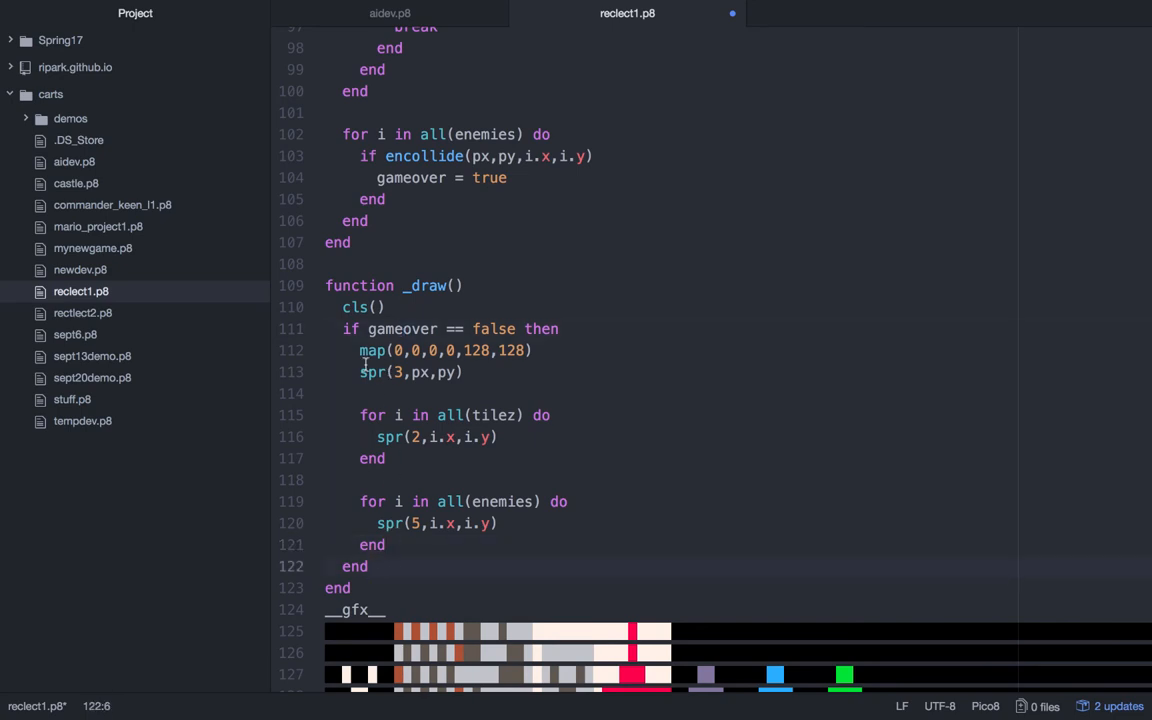
pyautogui.click(344, 328)
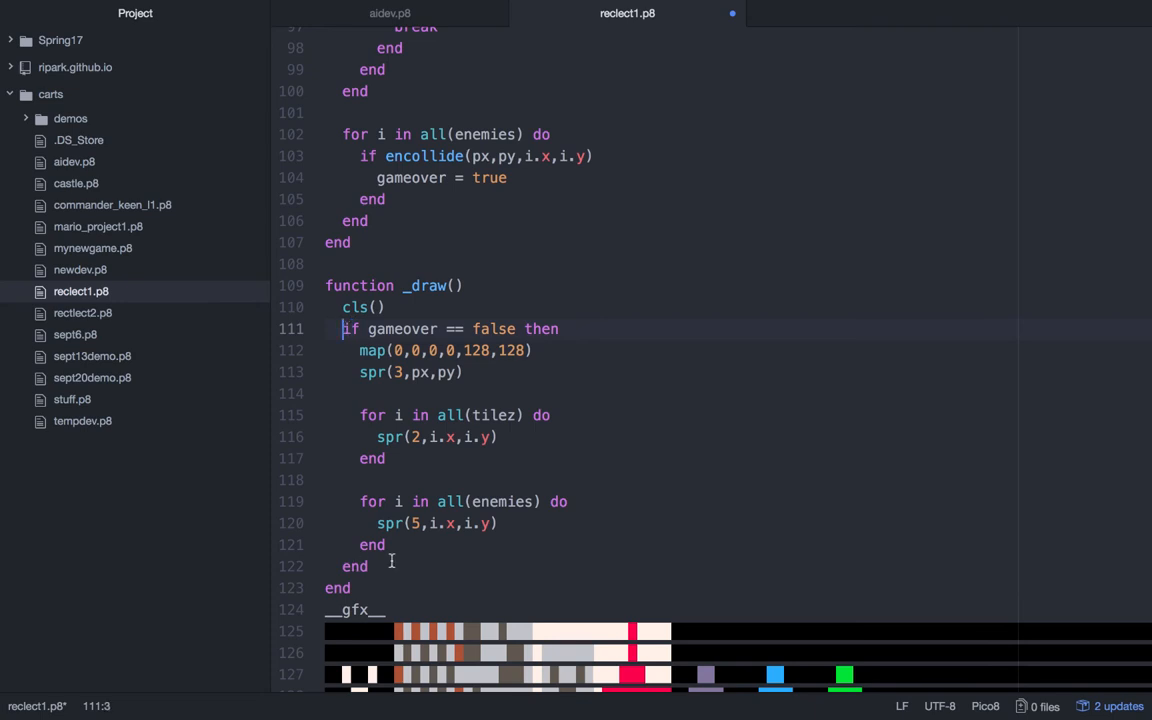
# - Add an else branch printing "game over!" at 44, 64
pyautogui.write('els')
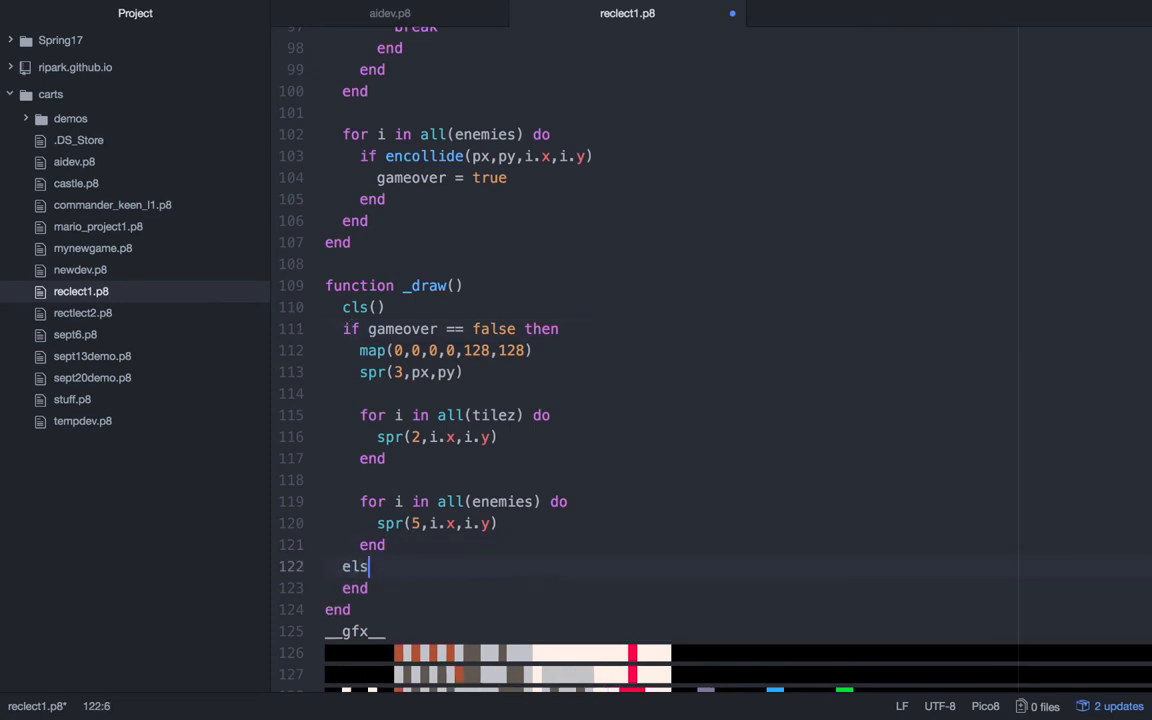
pyautogui.write('e')
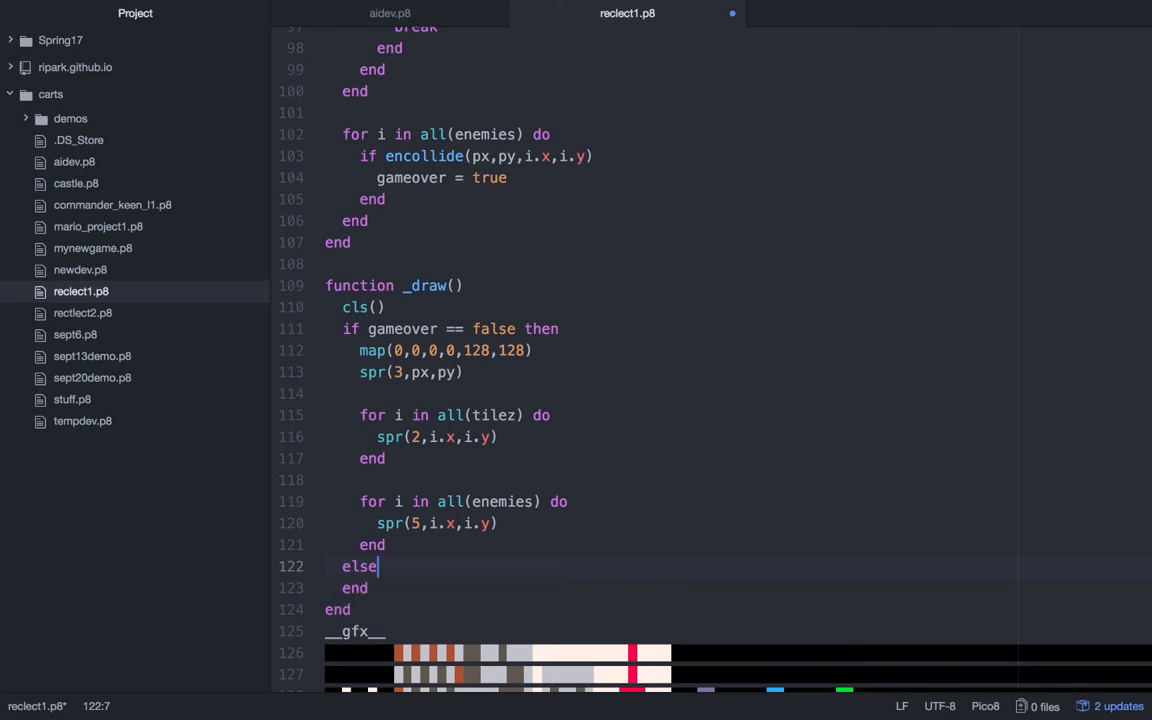
pyautogui.write('pr')
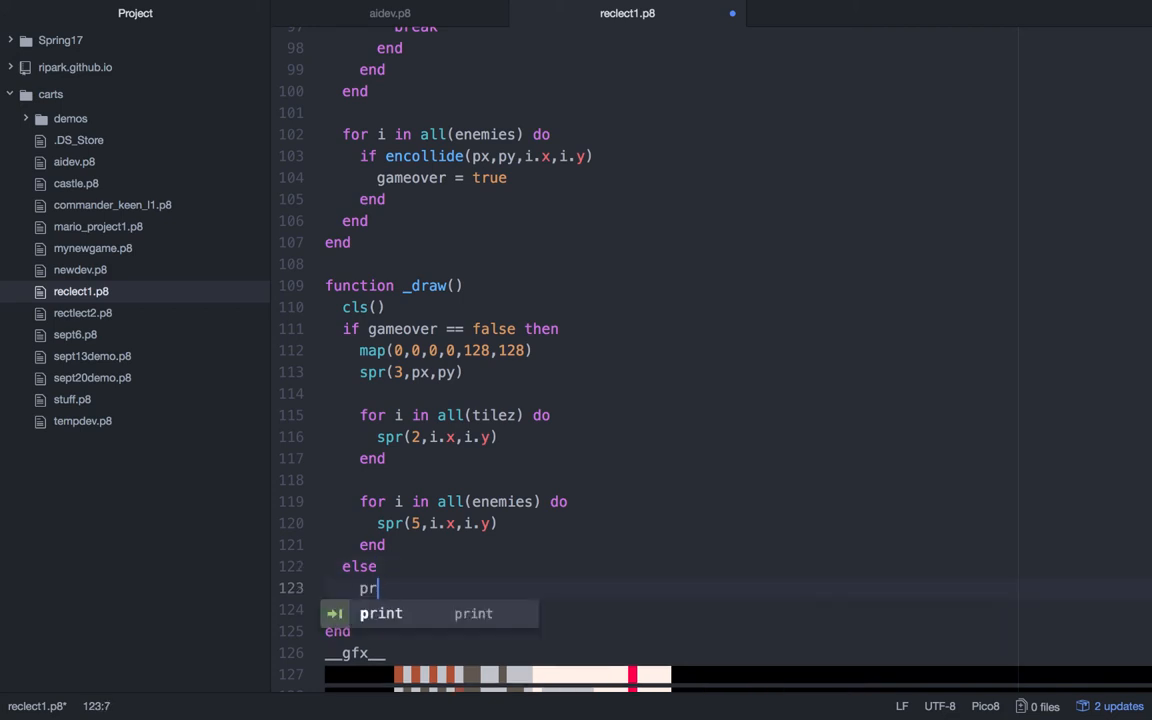
pyautogui.write('int("ga")')
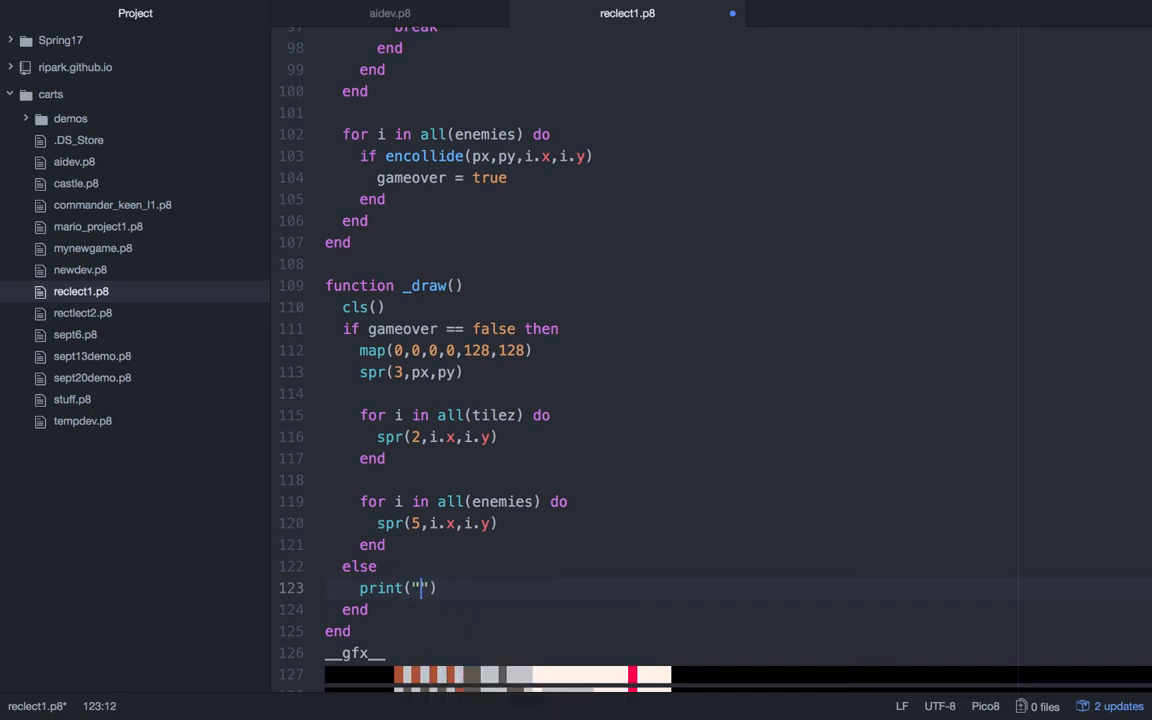
pyautogui.write('game over!')
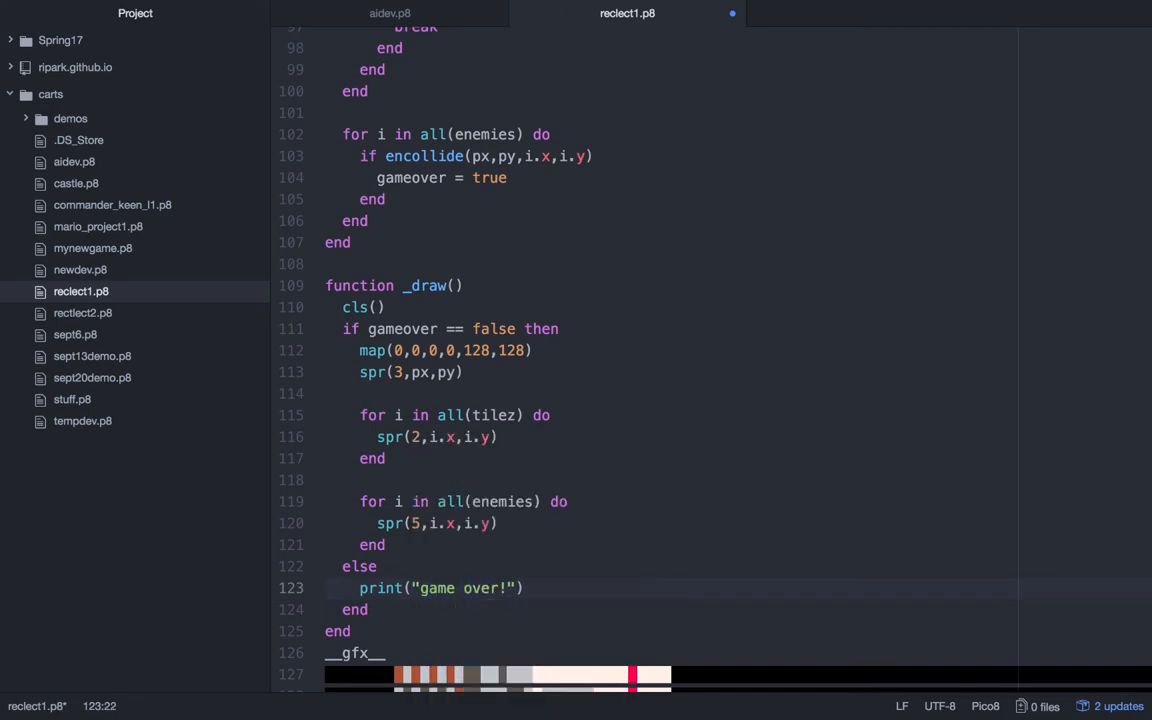
pyautogui.write(',')
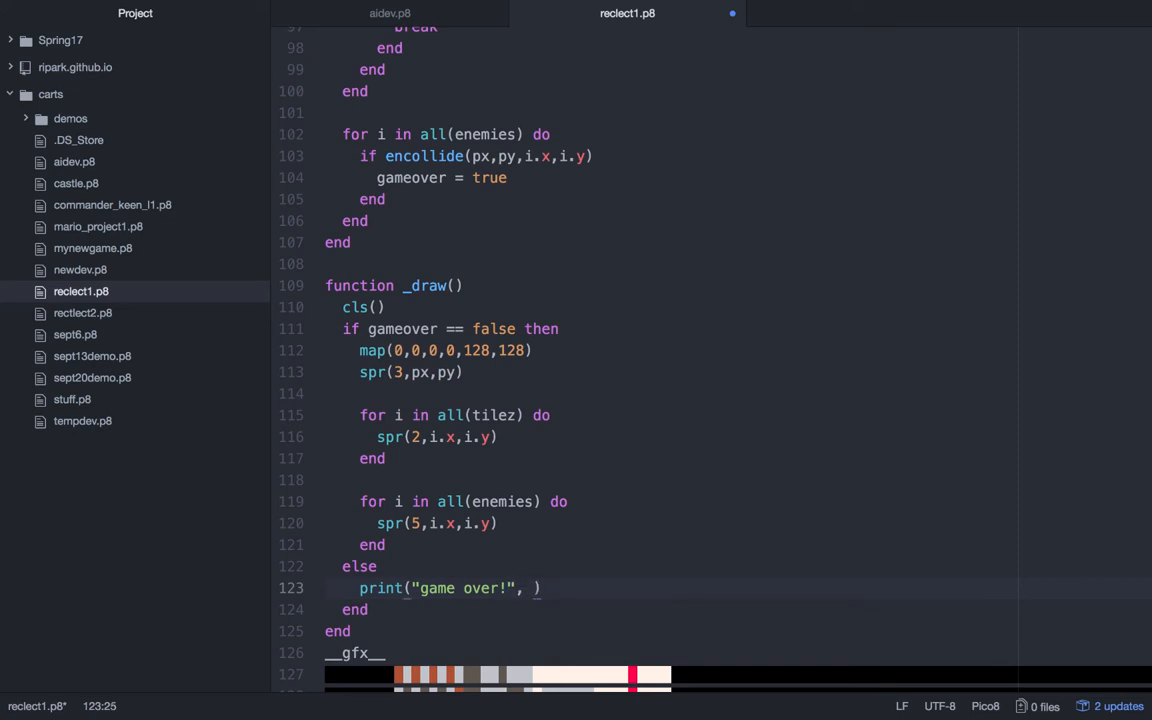
pyautogui.write('44 6')
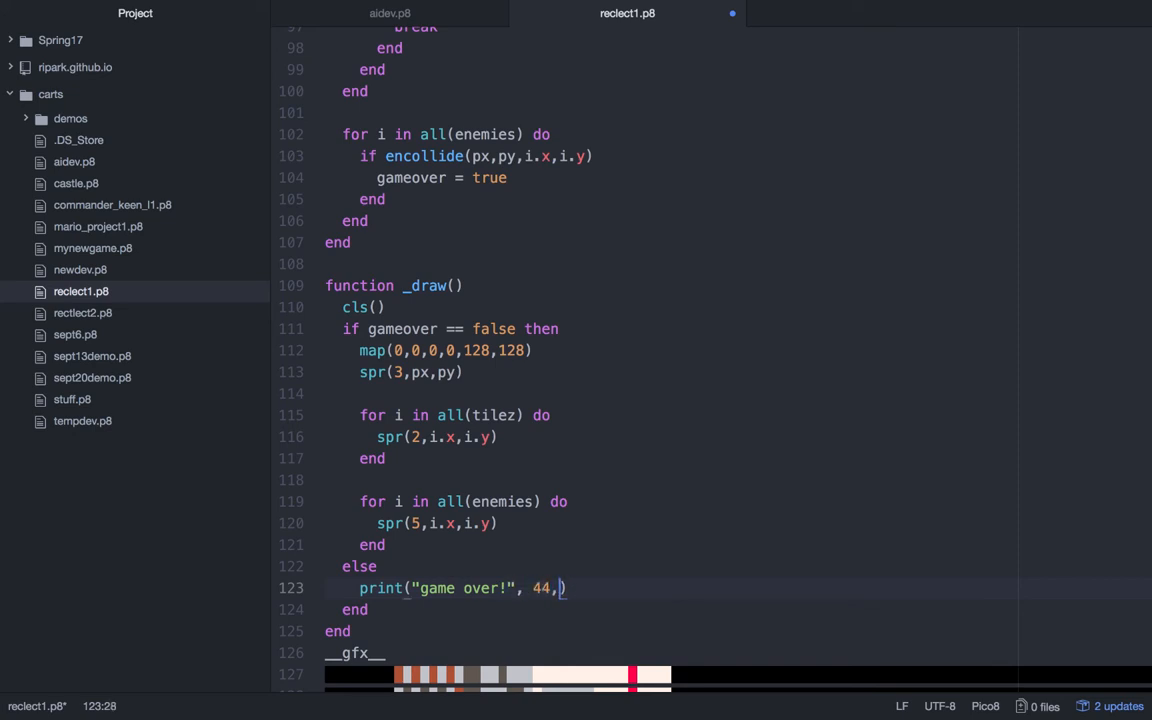
pyautogui.write('64)')
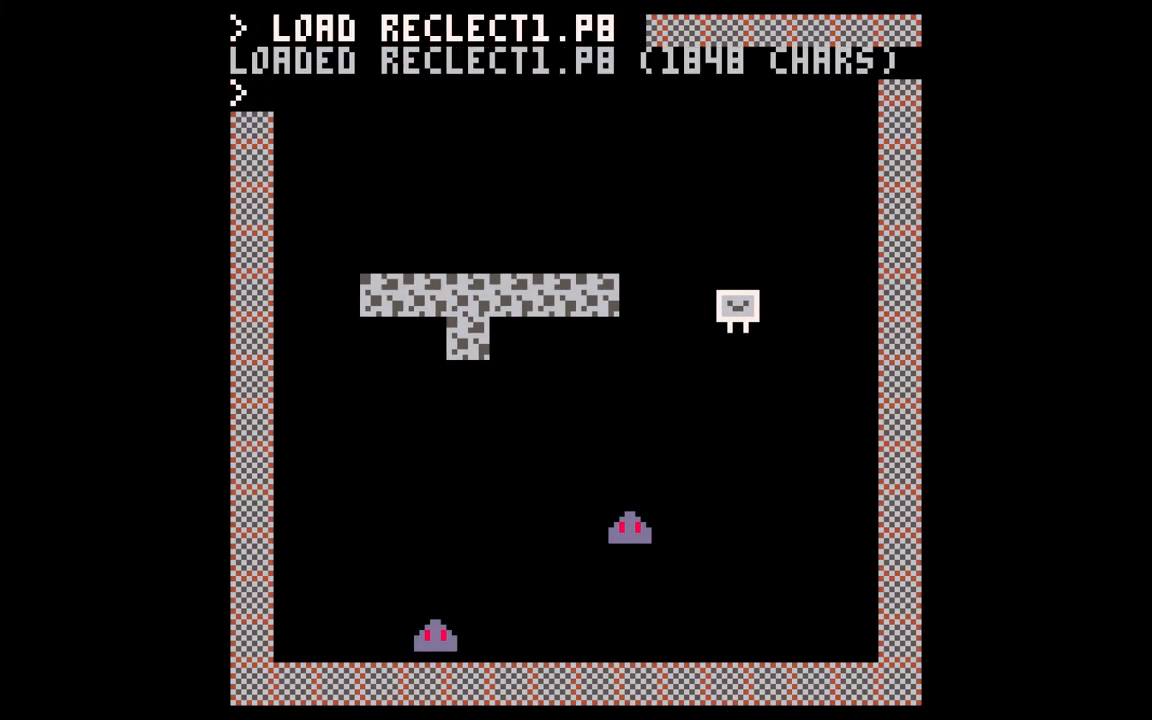
# - Run the reloaded reclect1.p8 cart in PICO-8 to test the game-over screen
pyautogui.write('RUN')
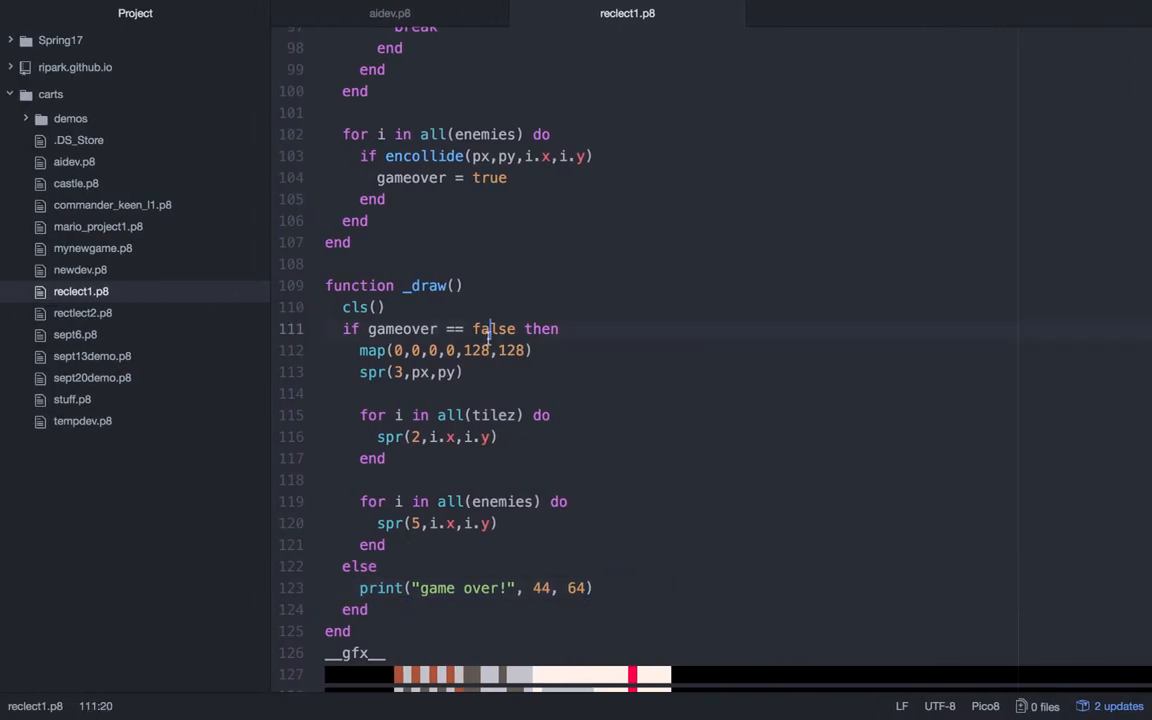
# - Glance at the movement code in aidev.p8 and scroll to the enemy-collision check
pyautogui.click(376, 350)
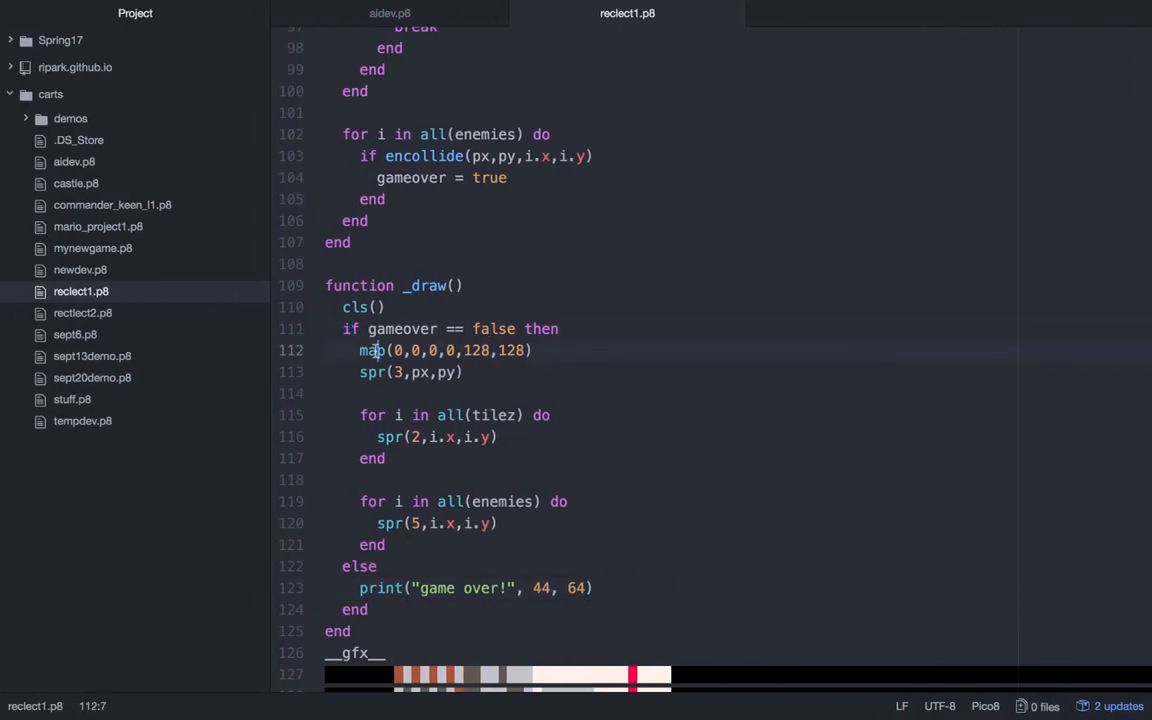
pyautogui.click(368, 458)
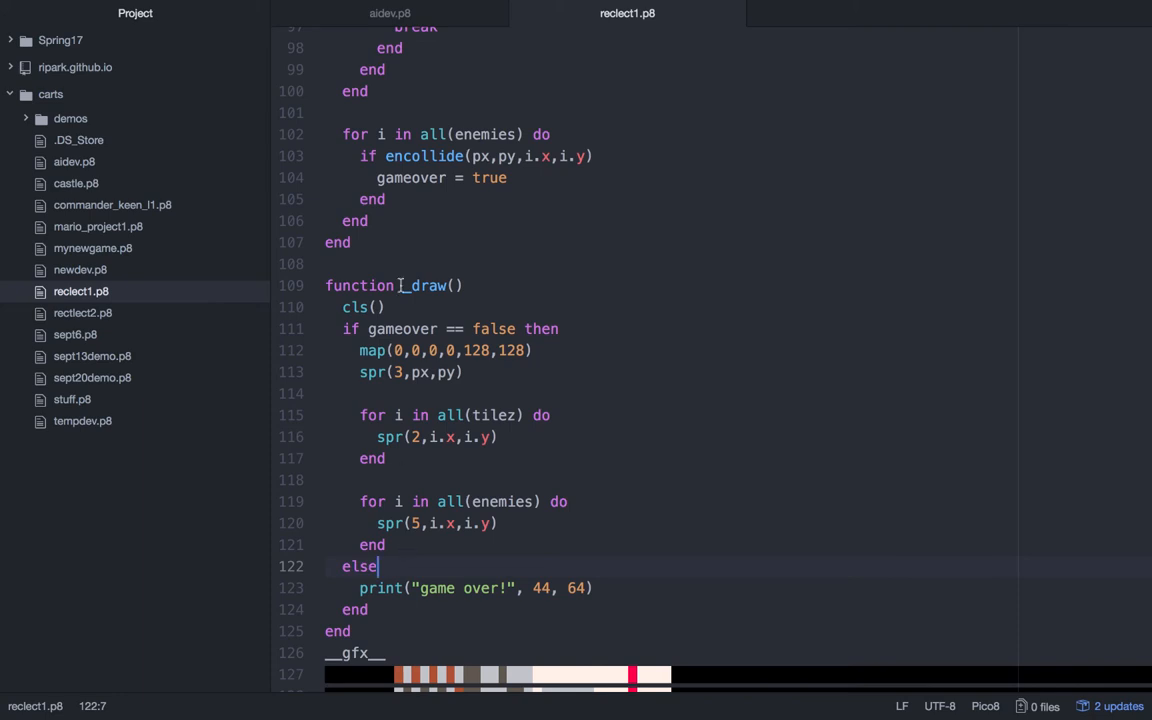
pyautogui.moveTo(388, 12)
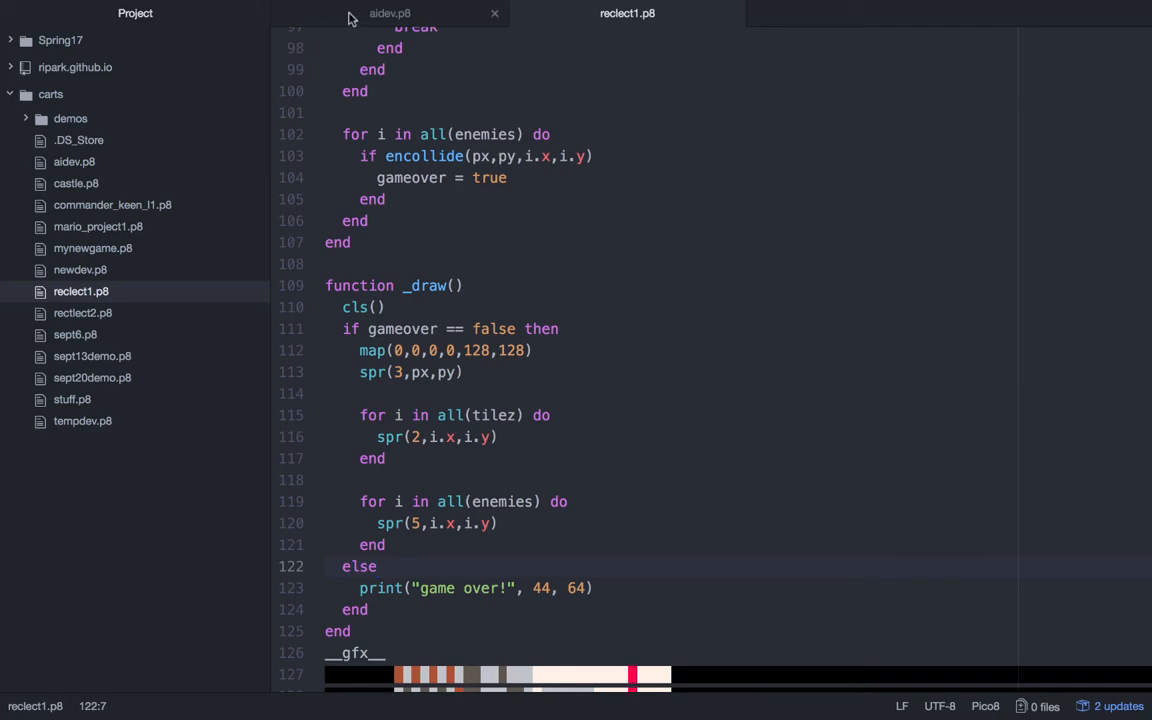
pyautogui.click(388, 12)
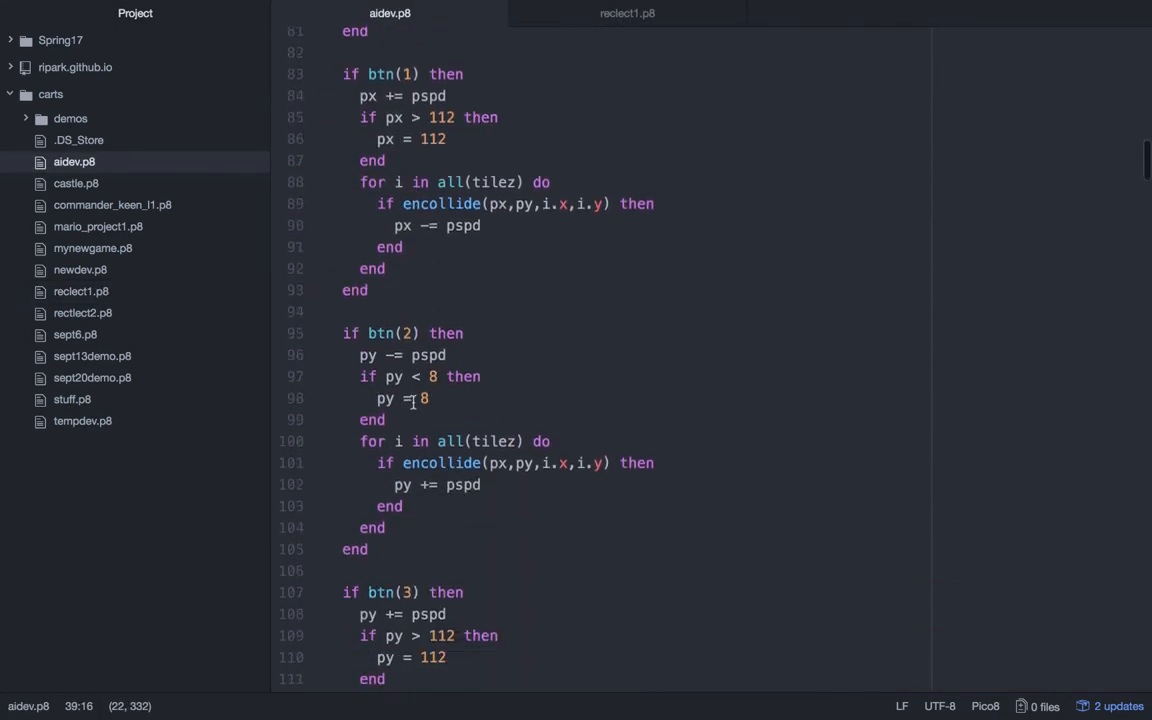
pyautogui.scroll(-3)
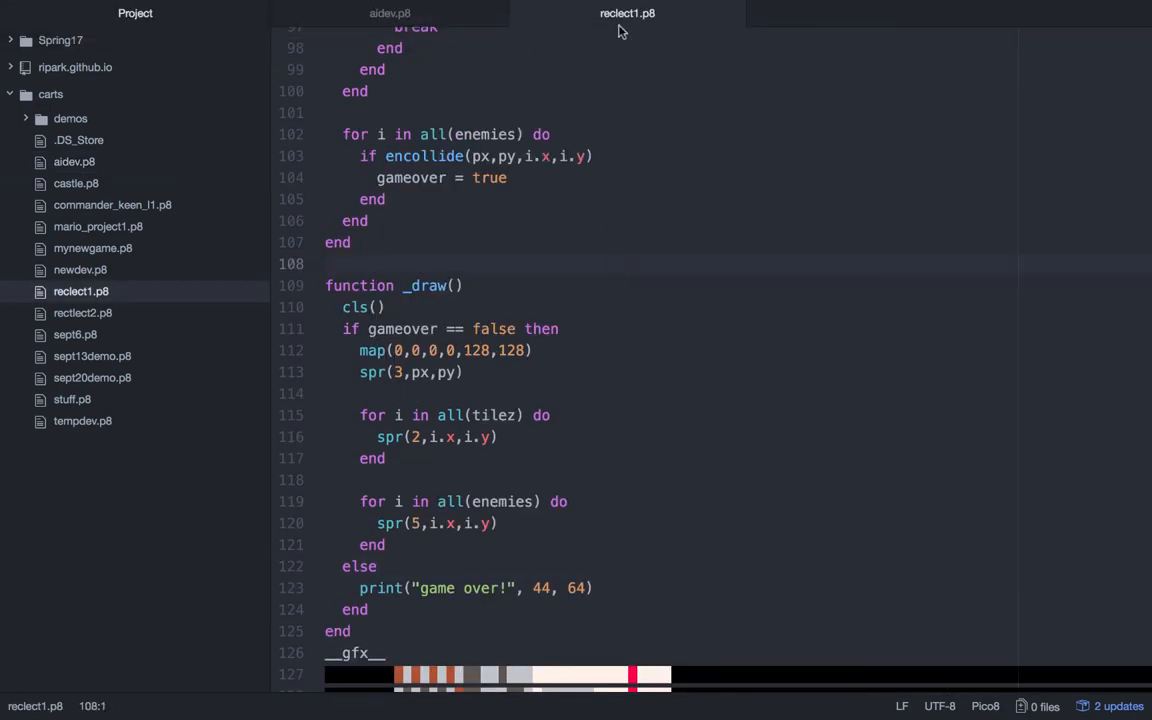
pyautogui.scroll(-3)
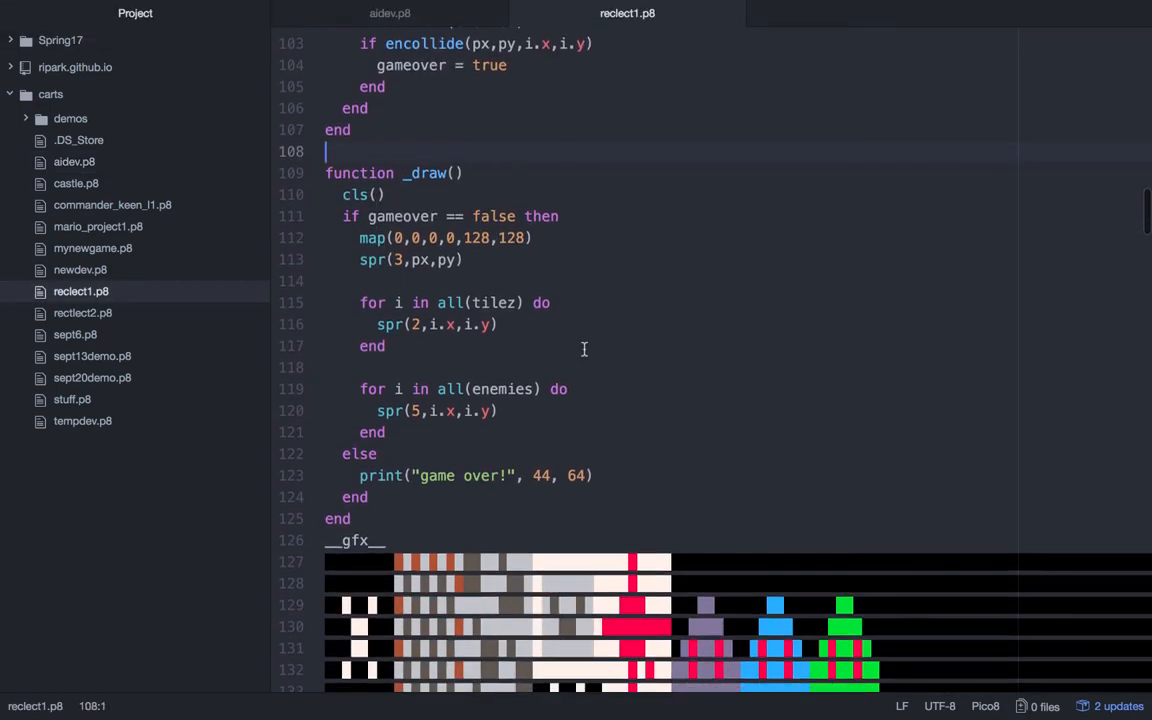
pyautogui.scroll(-3)
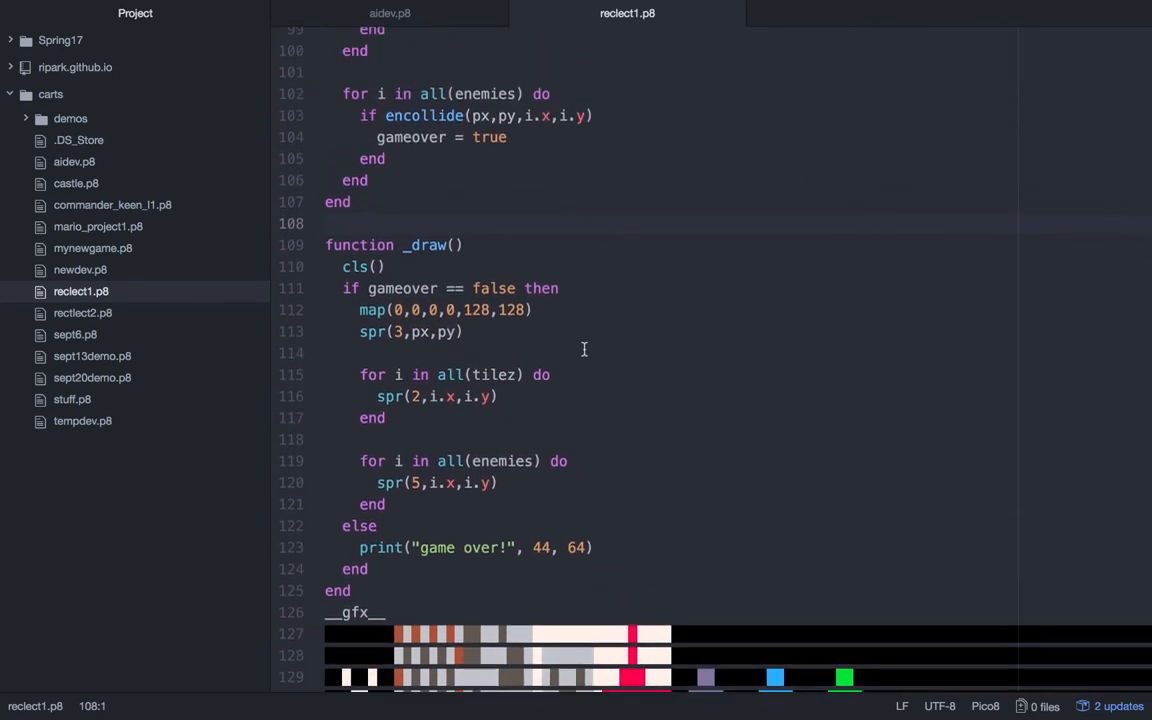
# - Add the missing then after if encollide(px,py,i.x,i.y) and switch to PICO-8
pyautogui.click(592, 118)
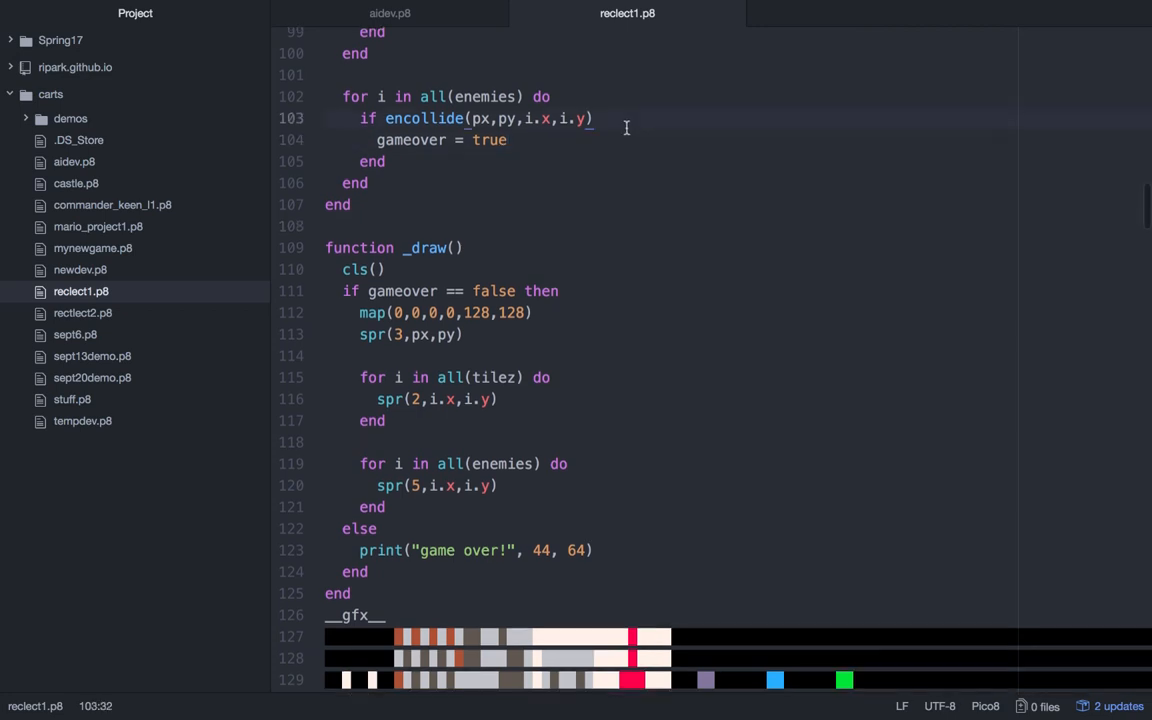
pyautogui.write('then')
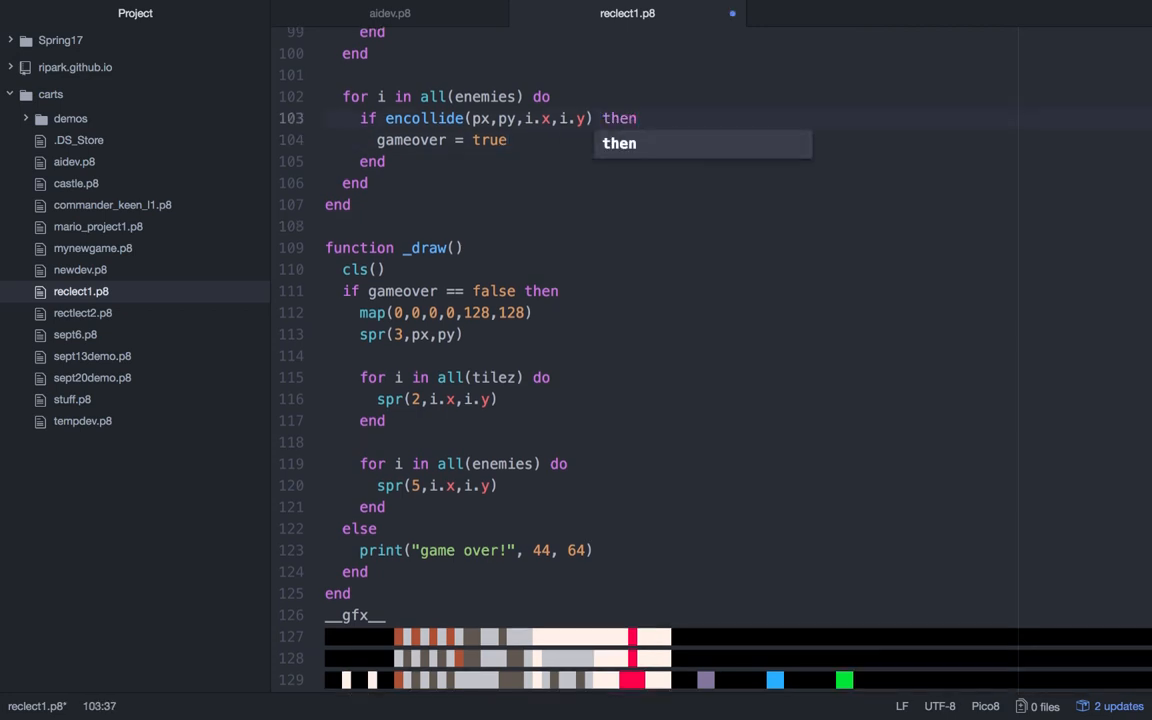
pyautogui.click(370, 182)
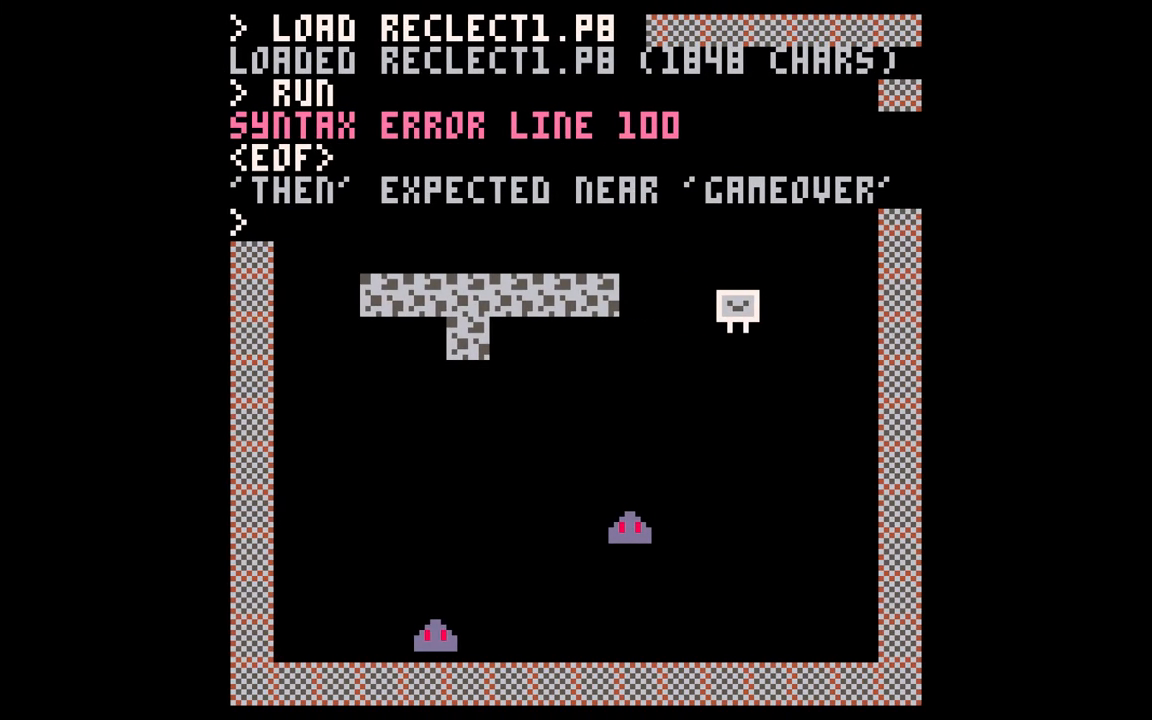
# - Run the fixed cart, move the player around the room, then exit the game
pyautogui.write('RUN')
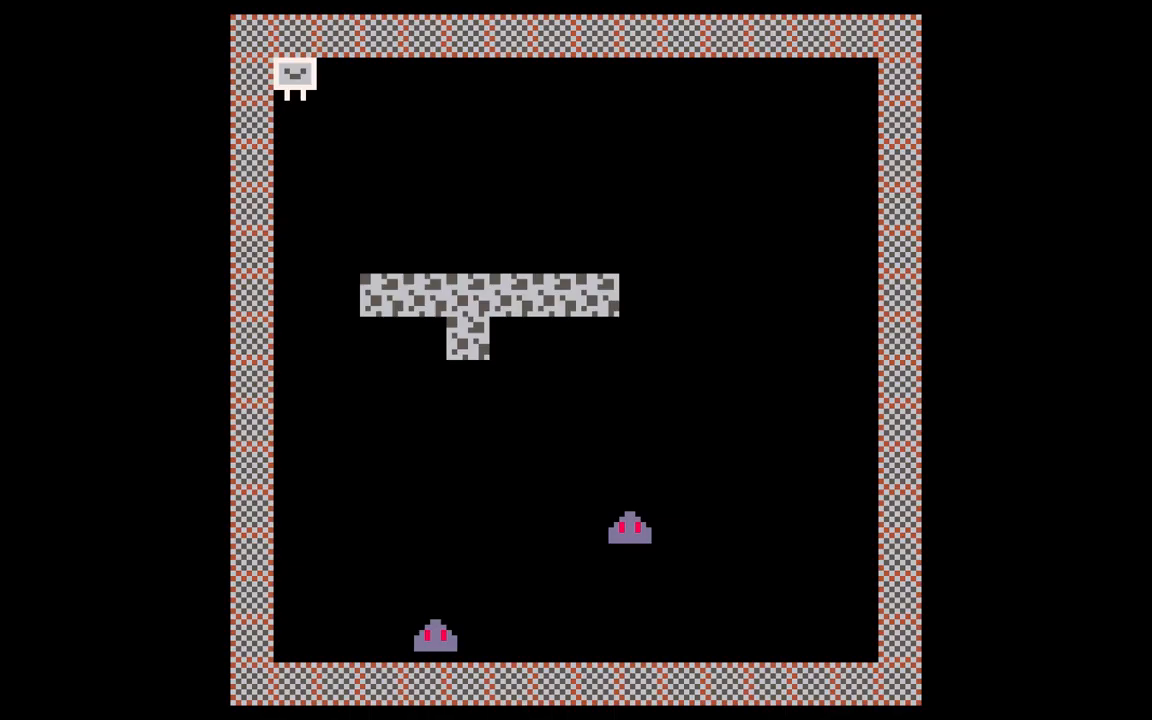
pyautogui.press('Down')
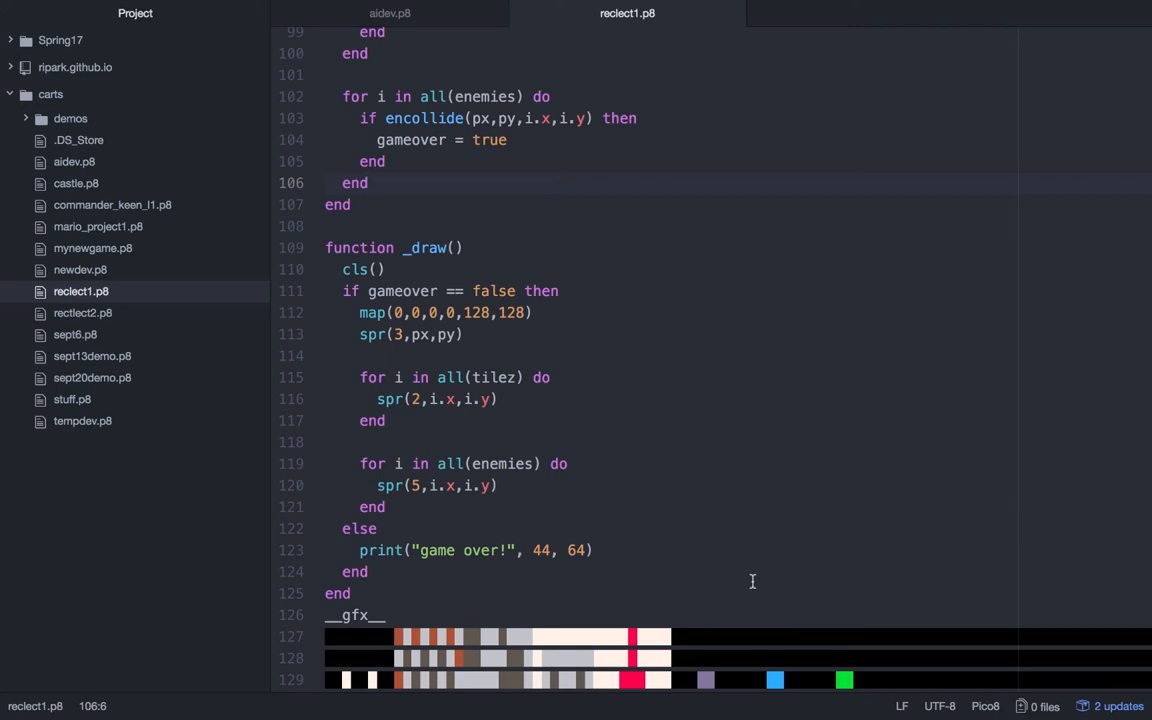
# - Declare a new counter pc = 0 on the line after gameover = false
pyautogui.click(368, 184)
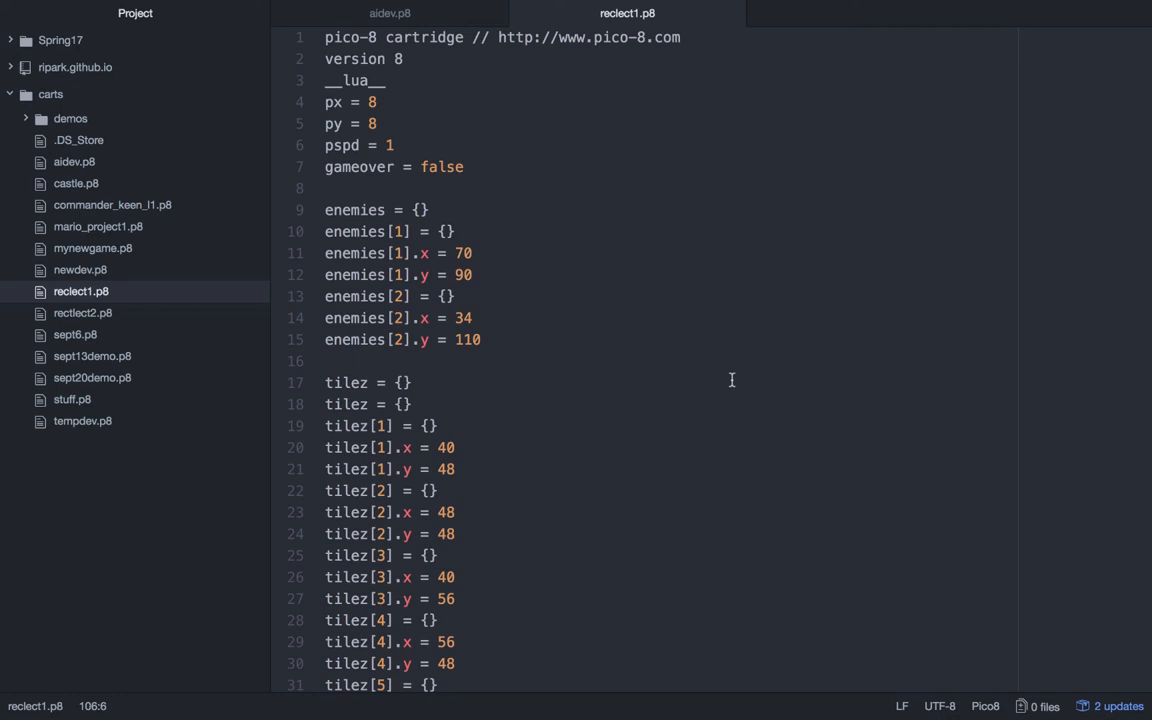
pyautogui.click(466, 166)
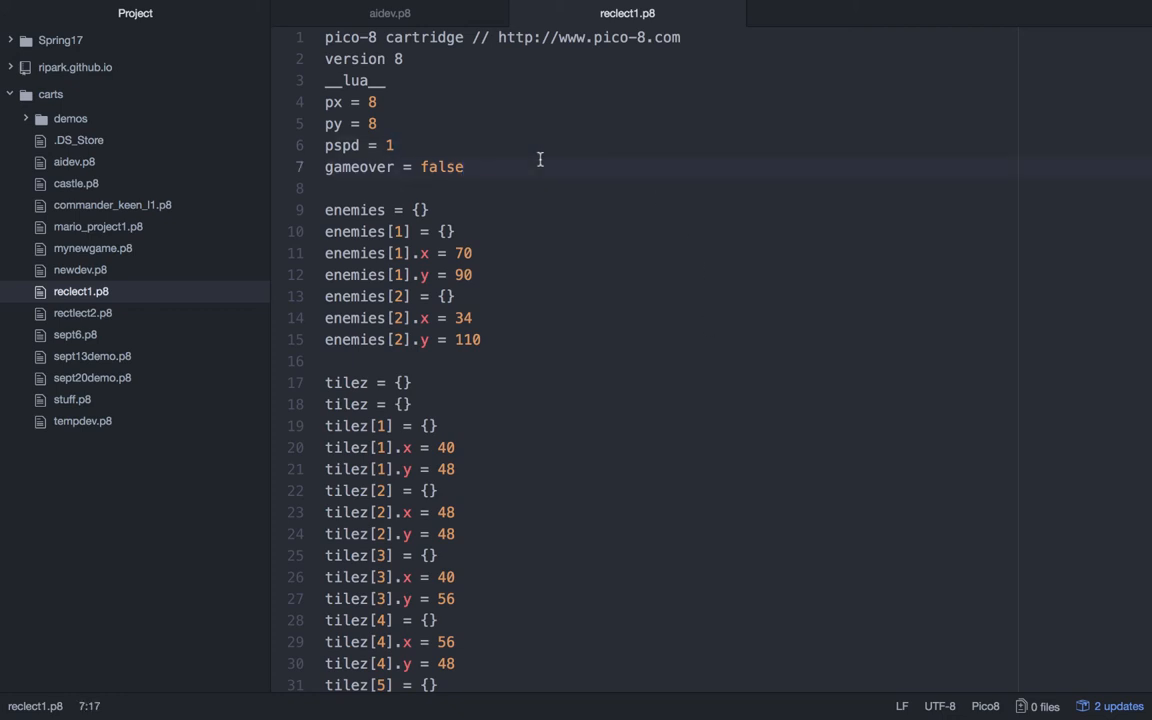
pyautogui.click(464, 168)
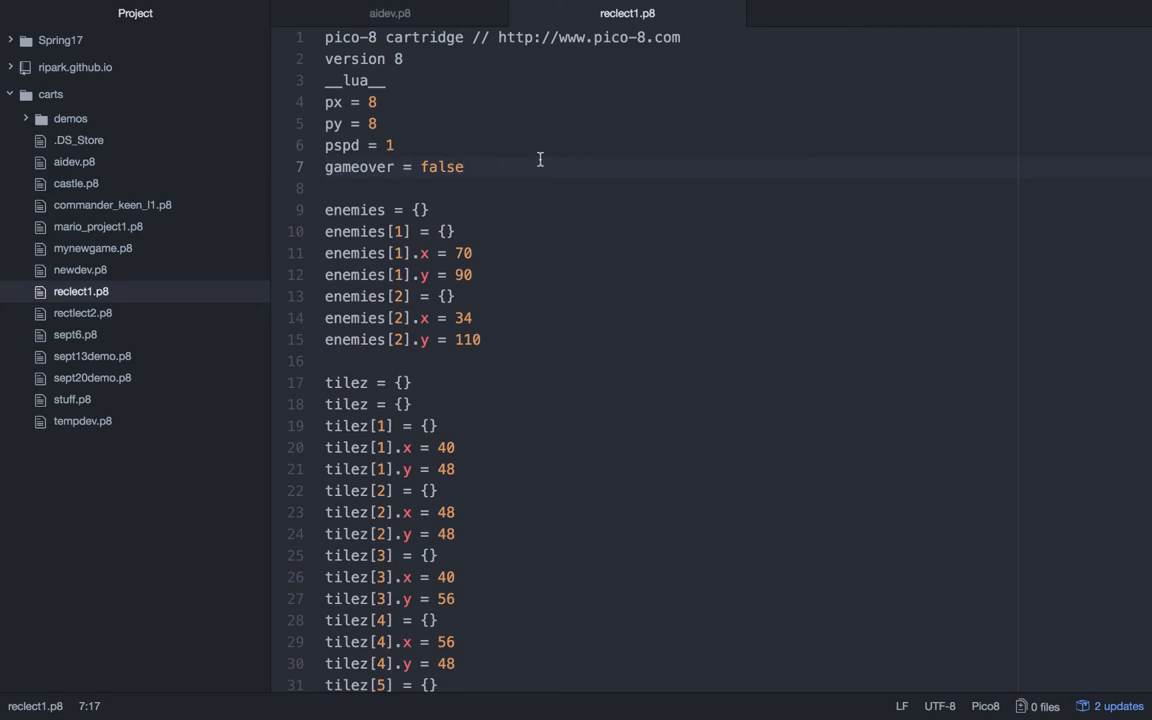
pyautogui.click(464, 168)
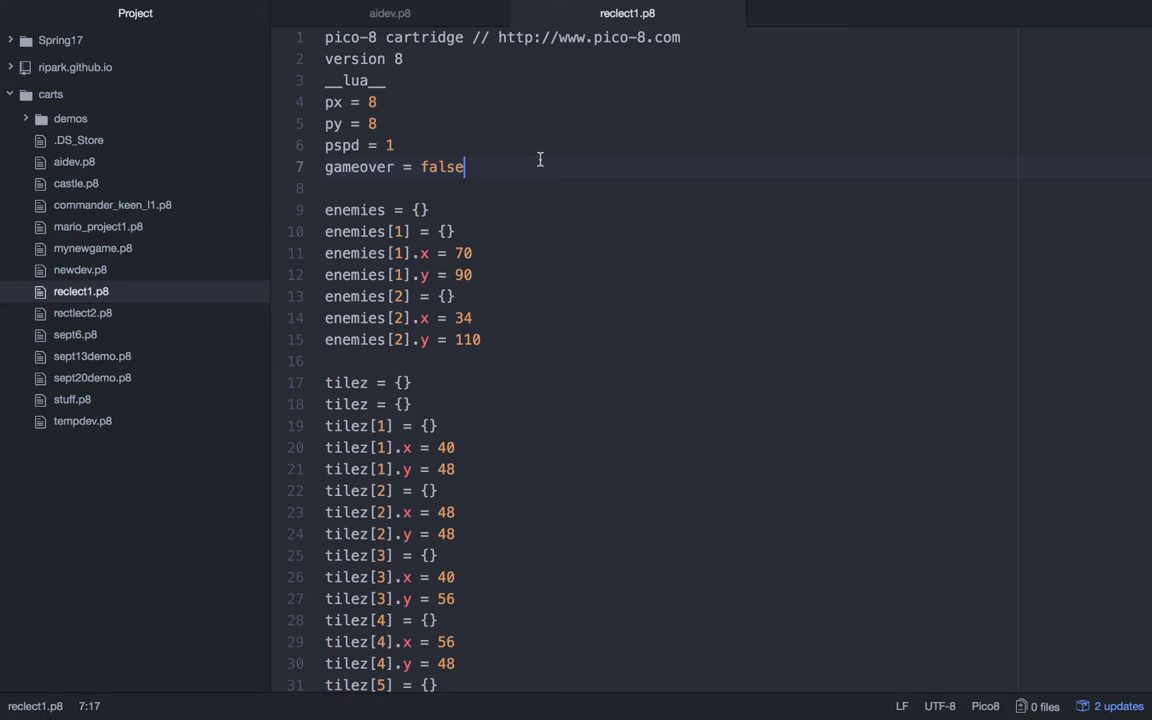
pyautogui.write('pc')
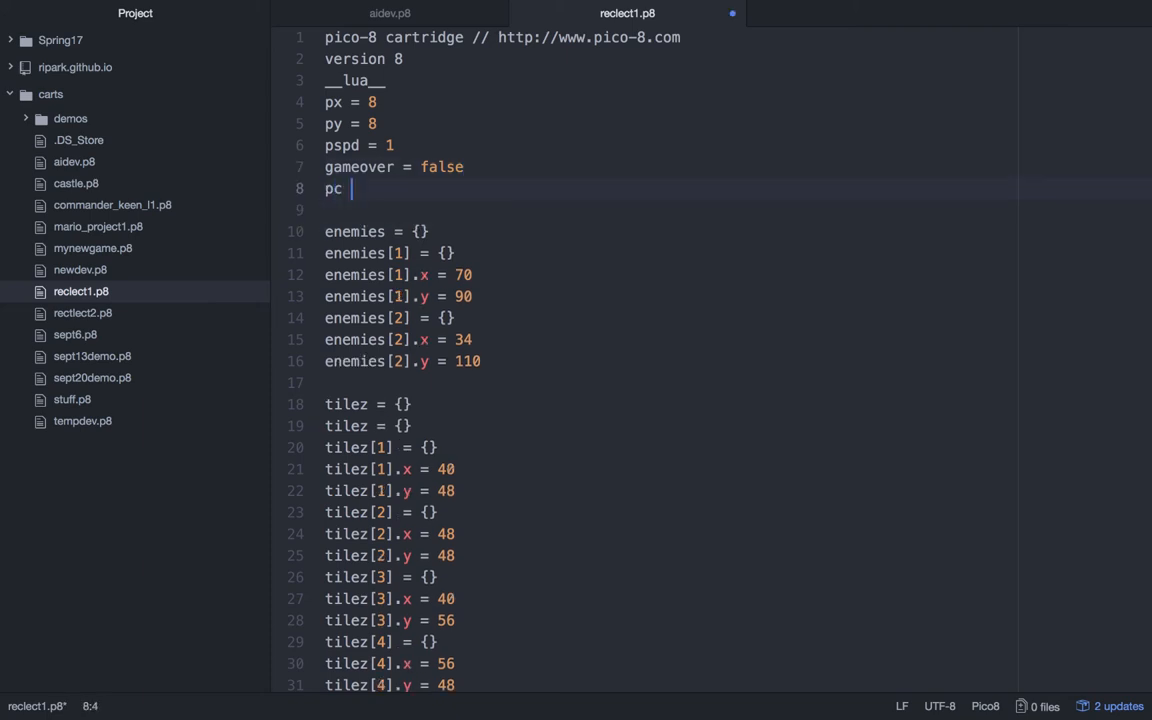
pyautogui.write('= 0')
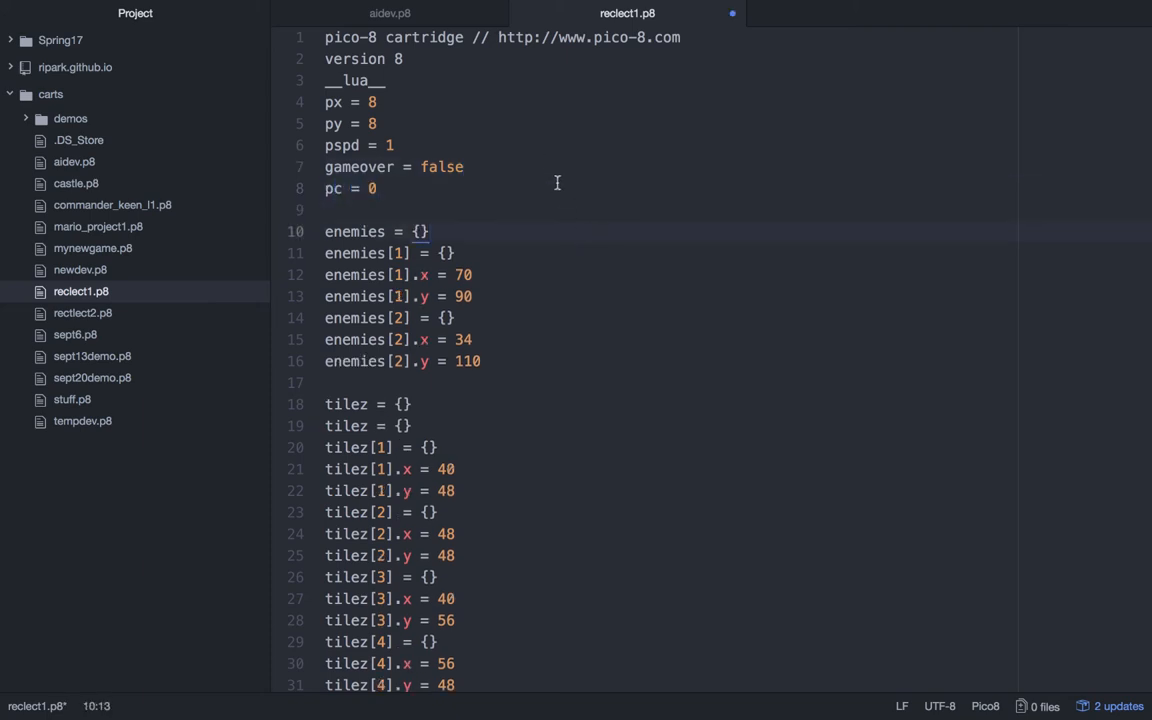
pyautogui.click(378, 188)
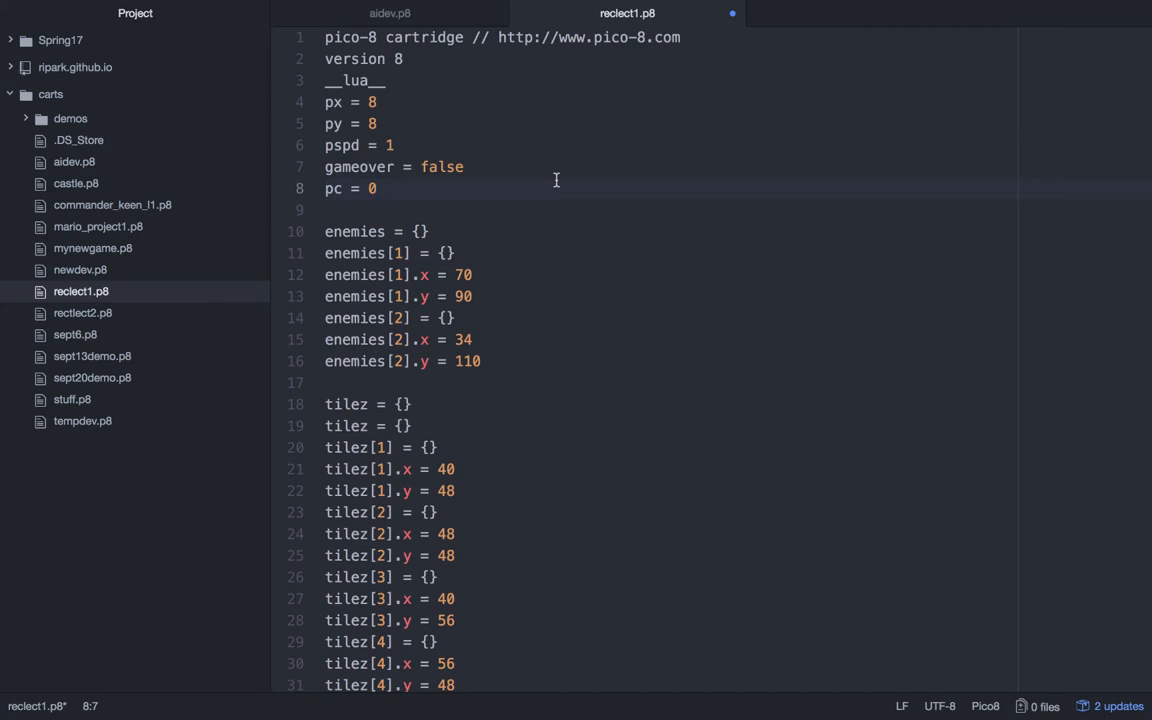
# - At the end of _update, move enemies[1].x right by 1 while pc < 5
pyautogui.scroll(-3)
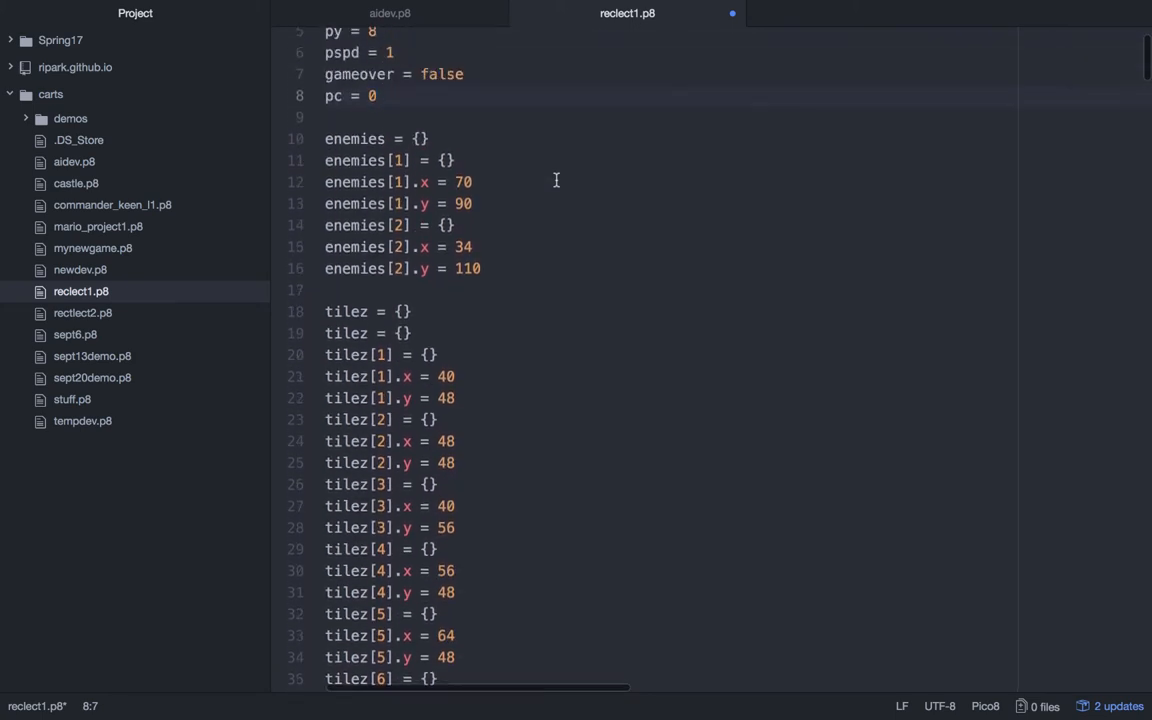
pyautogui.scroll(-3)
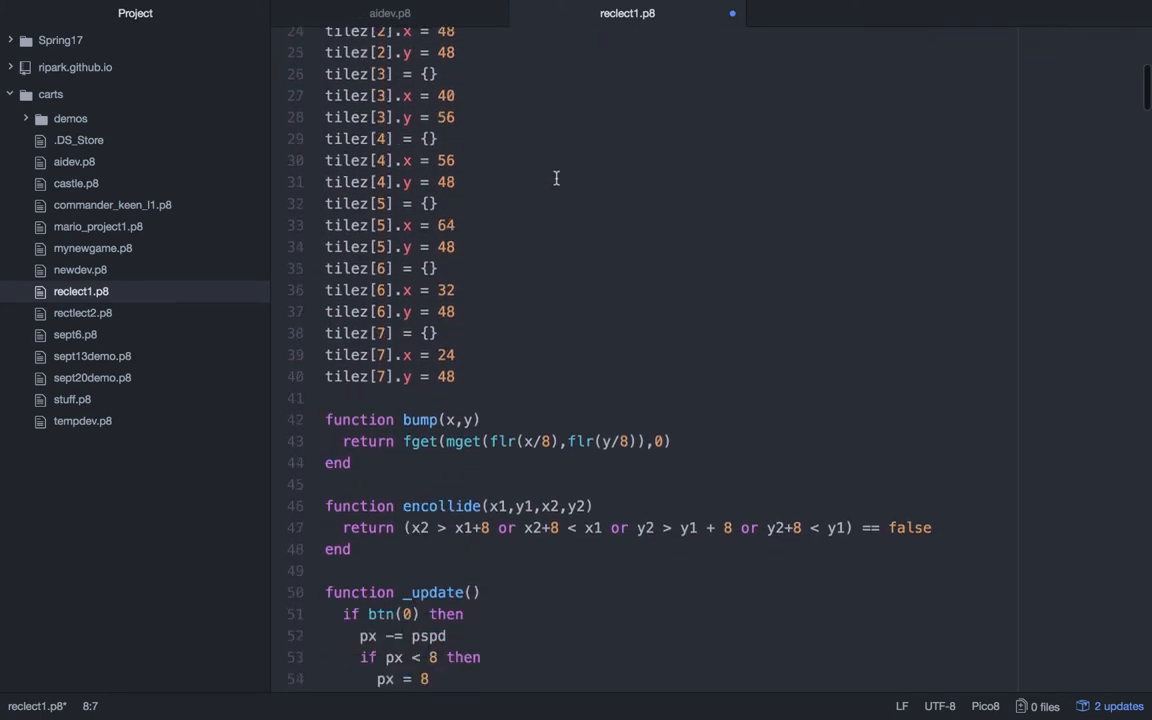
pyautogui.scroll(-3)
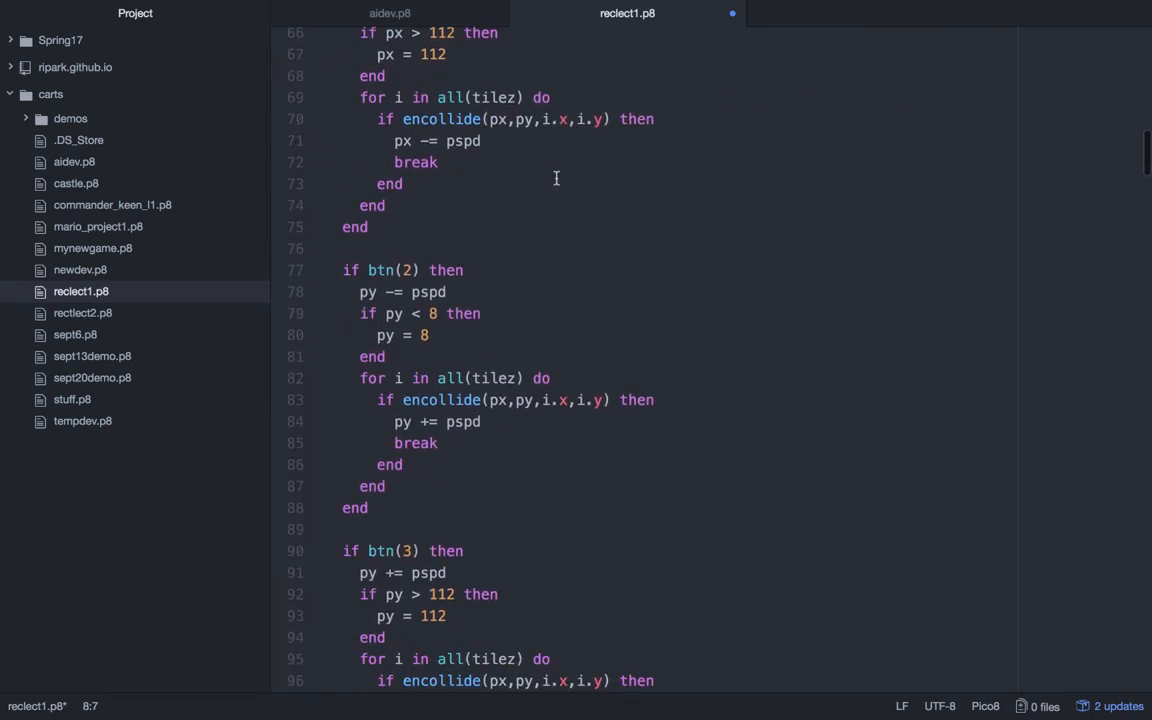
pyautogui.scroll(-3)
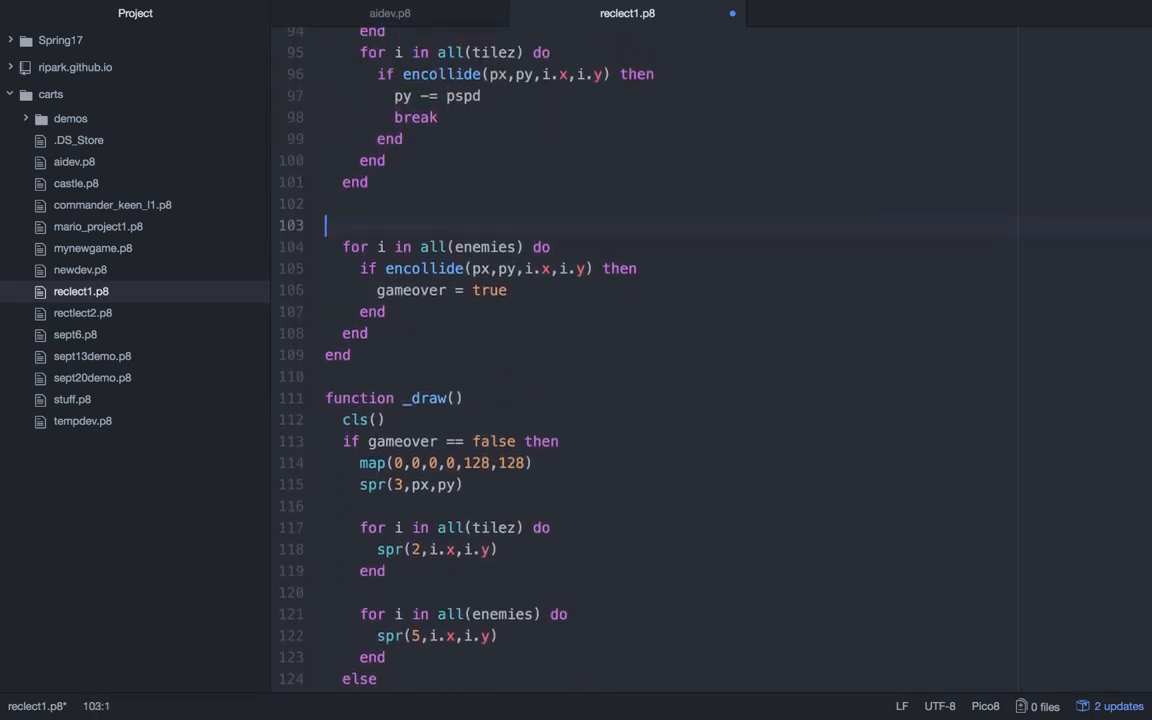
pyautogui.write('if')
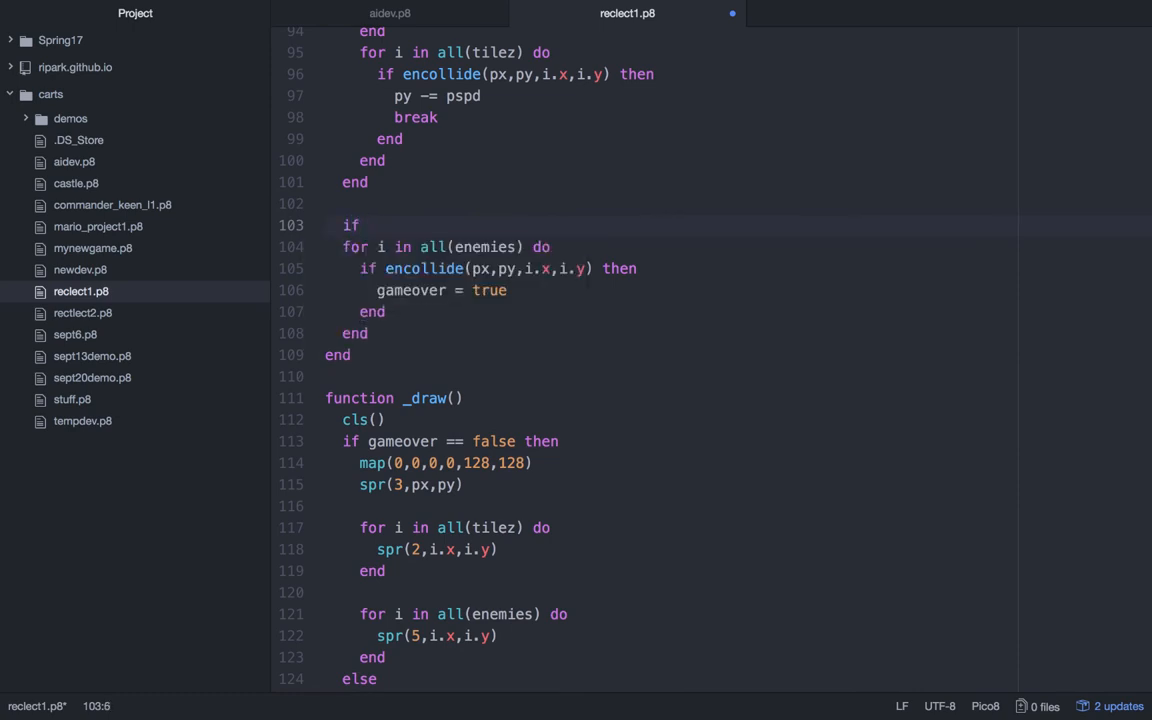
pyautogui.write('pc <')
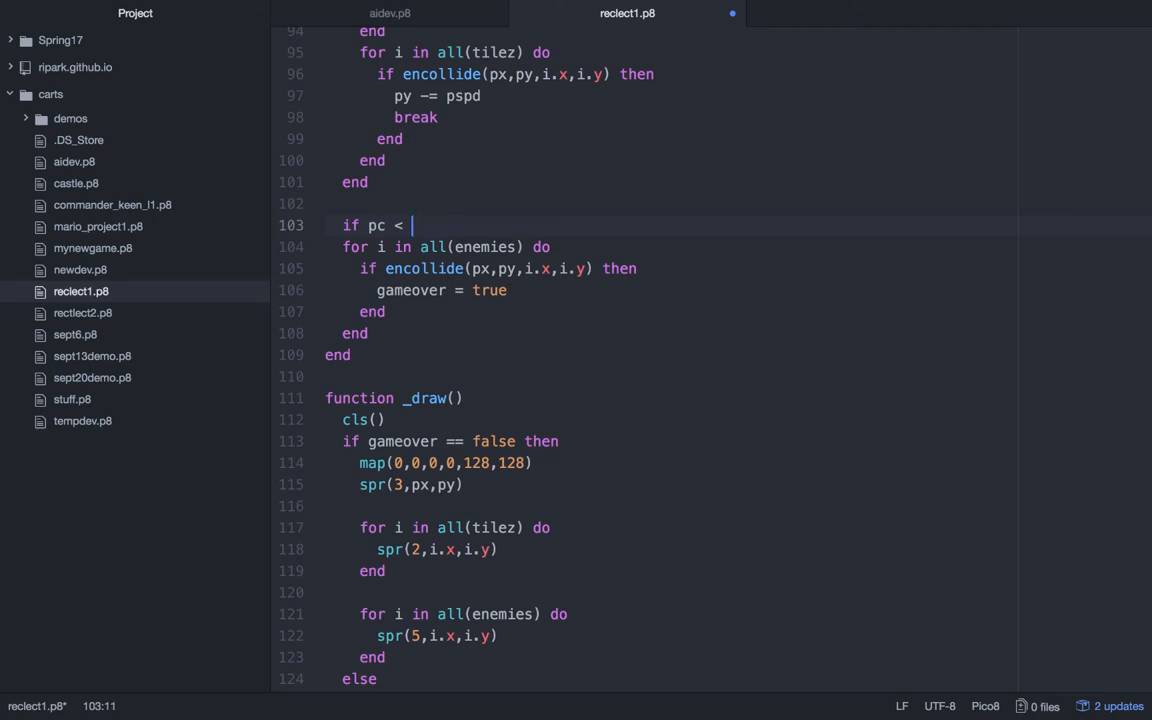
pyautogui.write('5 th')
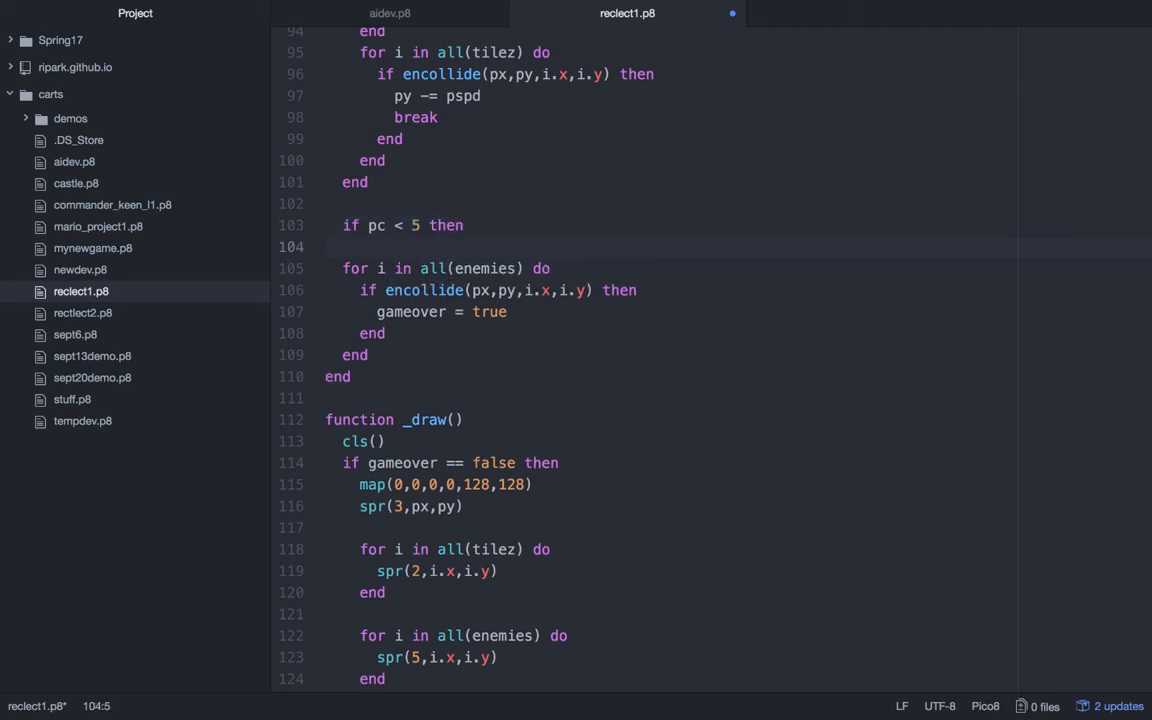
pyautogui.write('enemies')
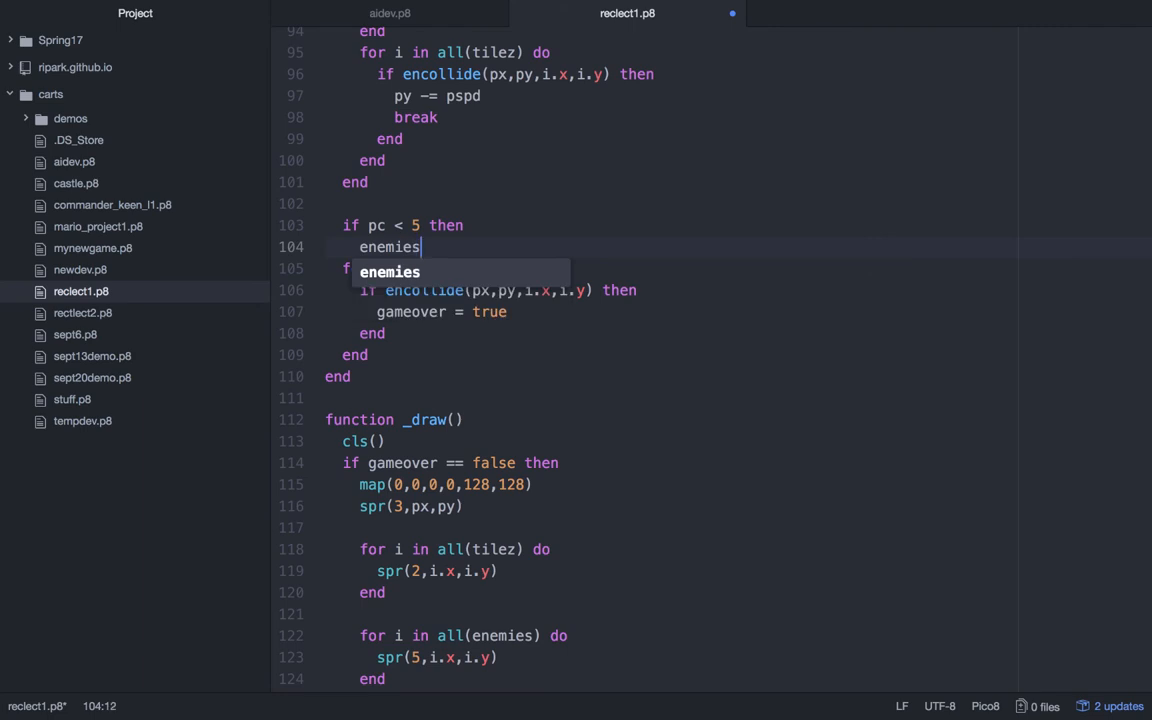
pyautogui.write('[1]')
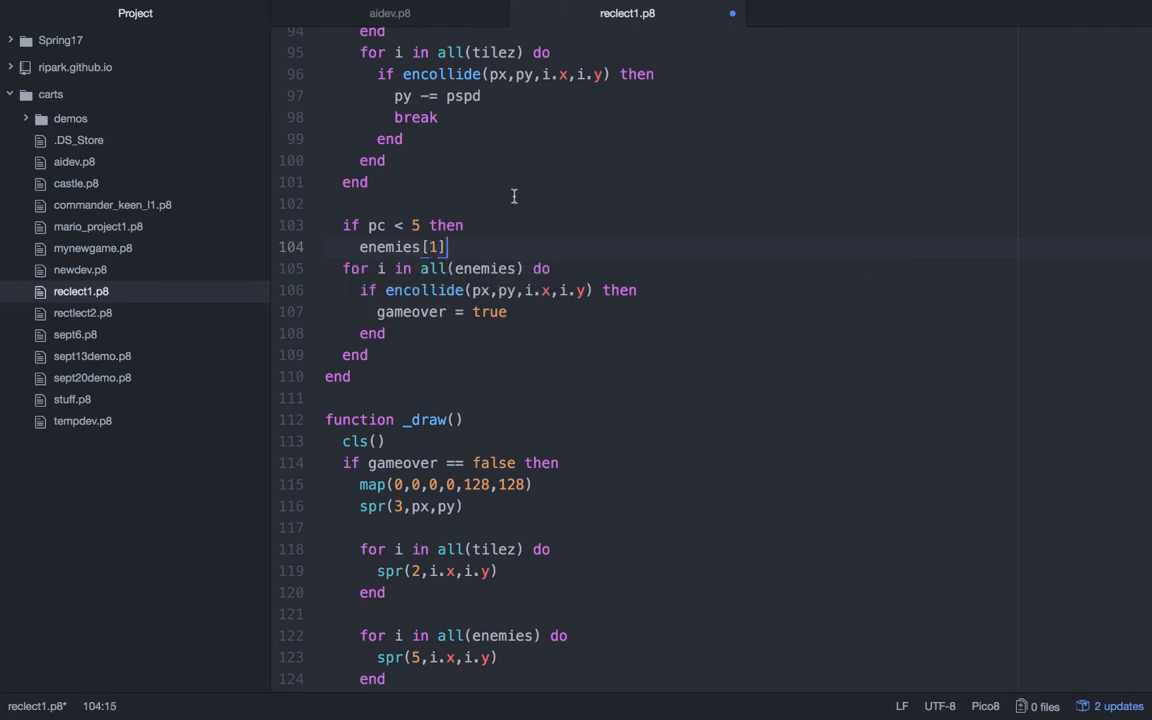
pyautogui.write('.x')
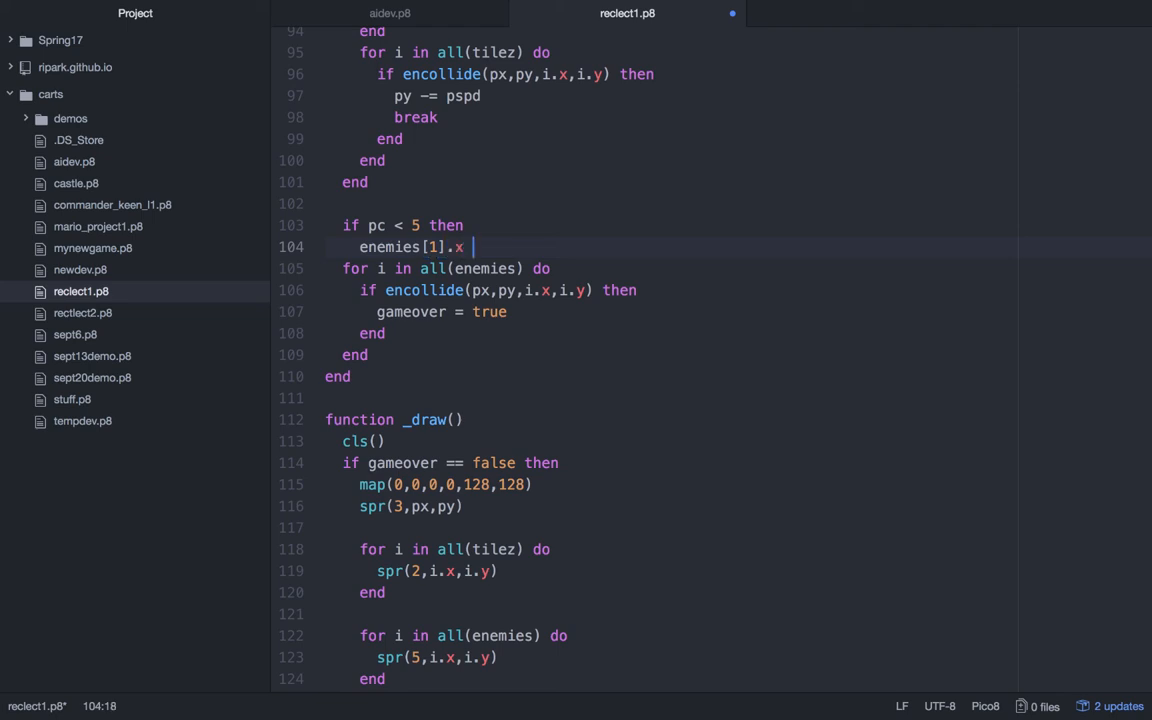
pyautogui.write('+= 1')
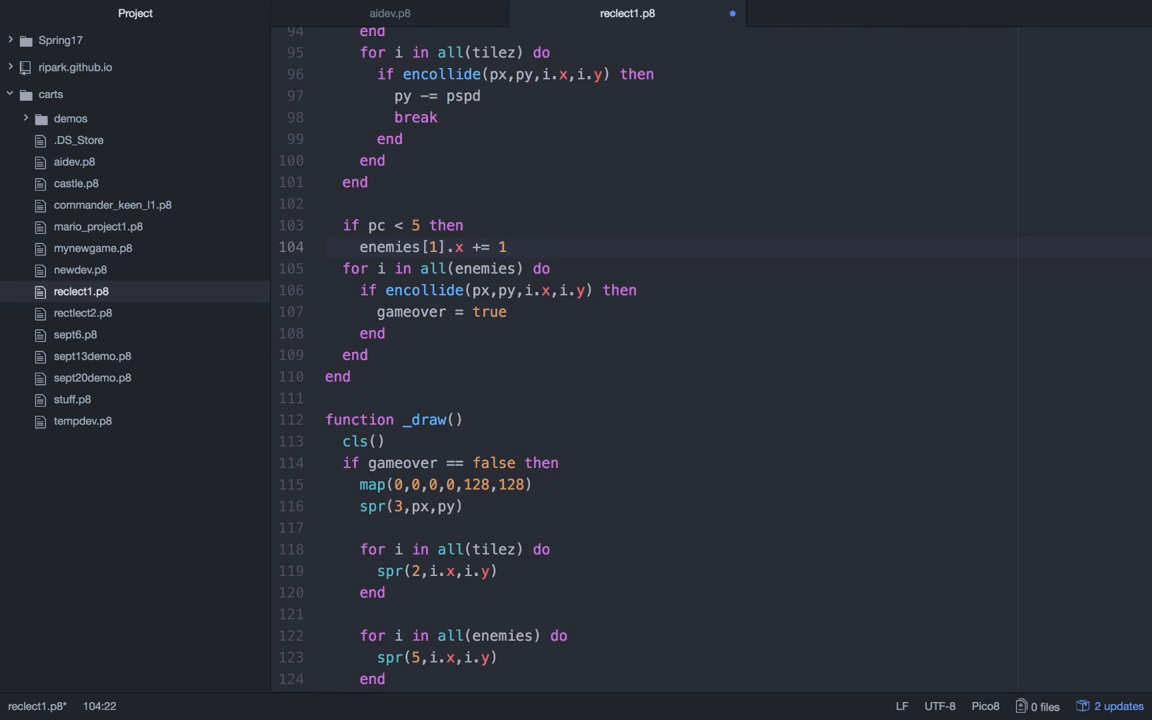
pyautogui.write('end')
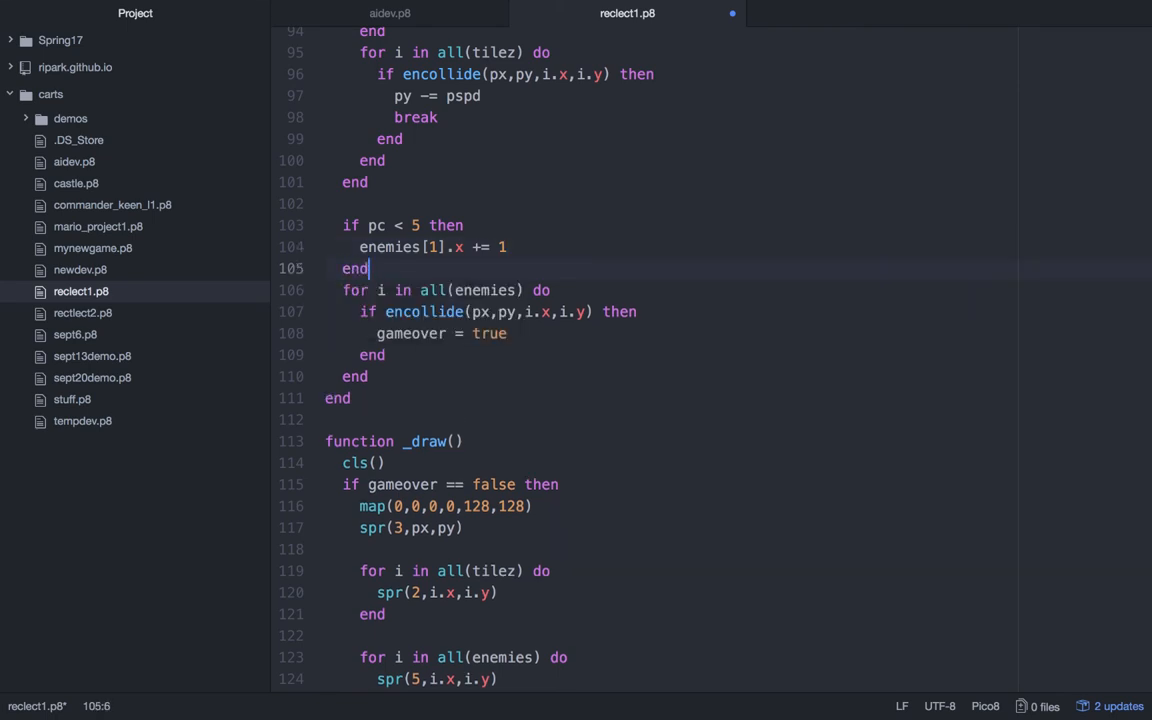
# - Move enemies[1].x left by 1 once pc >= 5, and save the cart
pyautogui.write('if pc')
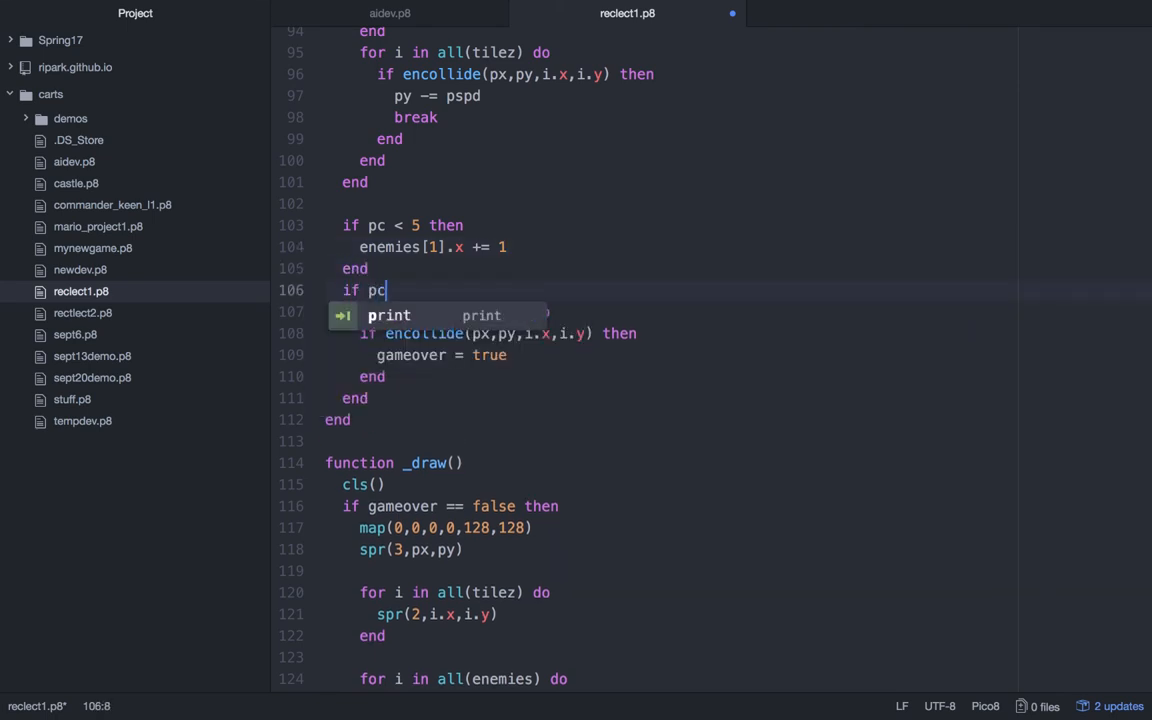
pyautogui.write('>=')
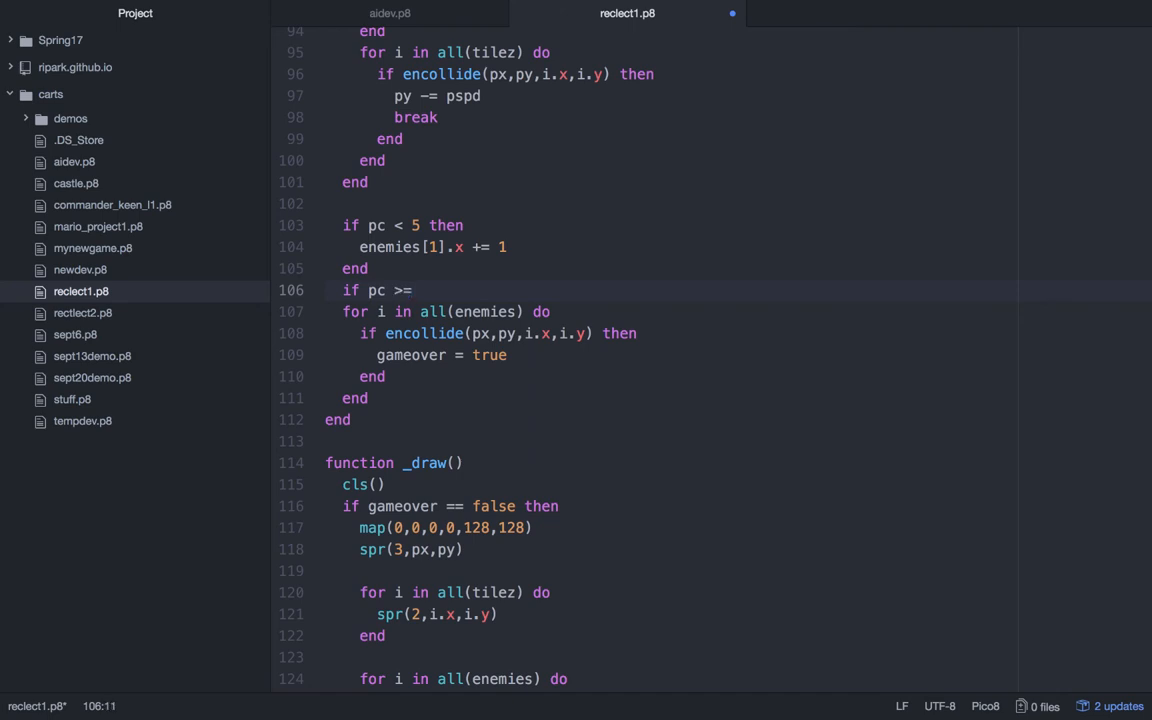
pyautogui.write('5')
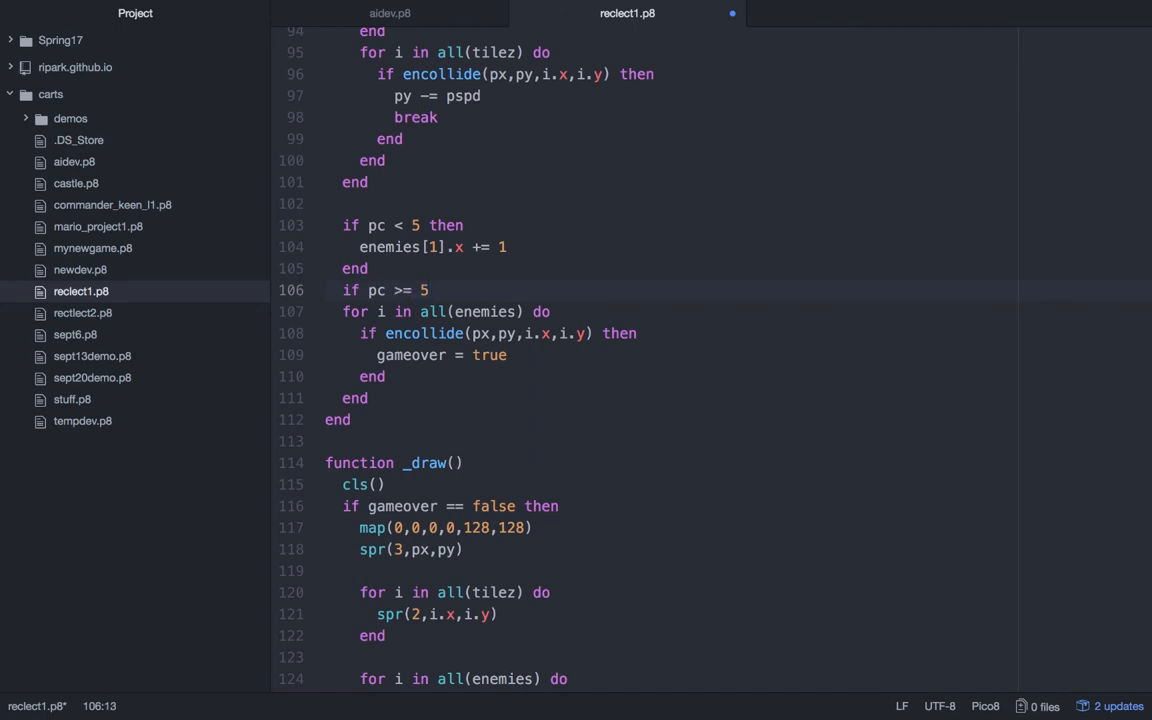
pyautogui.write('then')
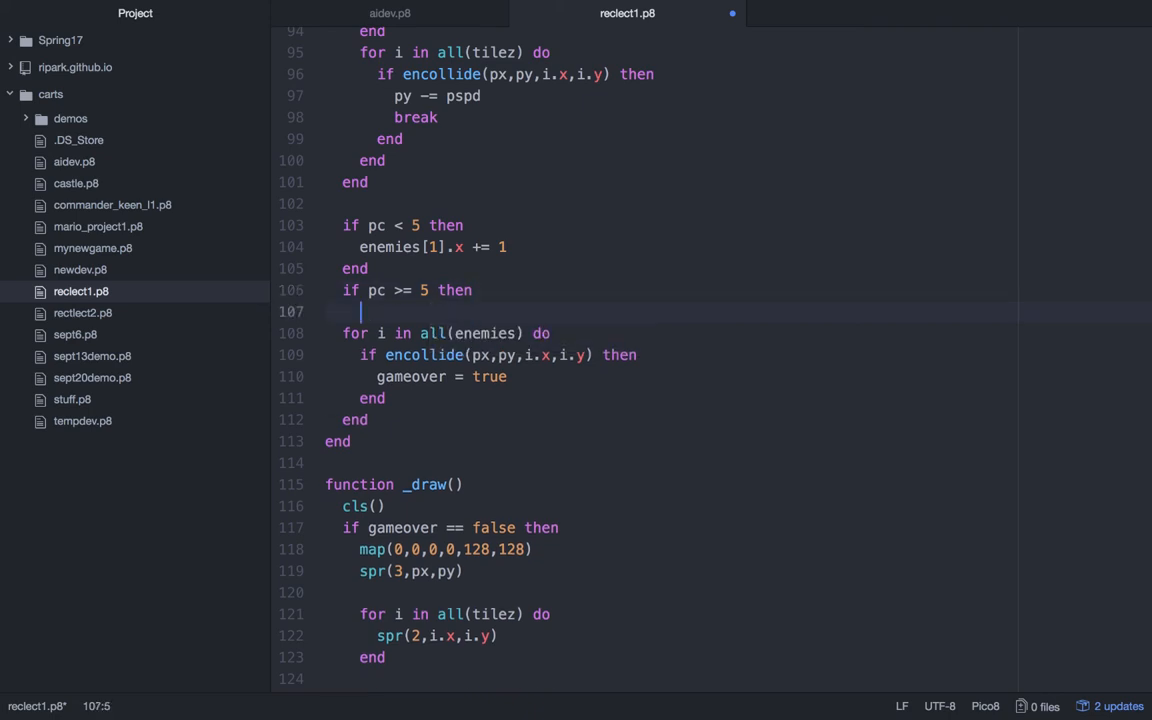
pyautogui.write('enemies[]')
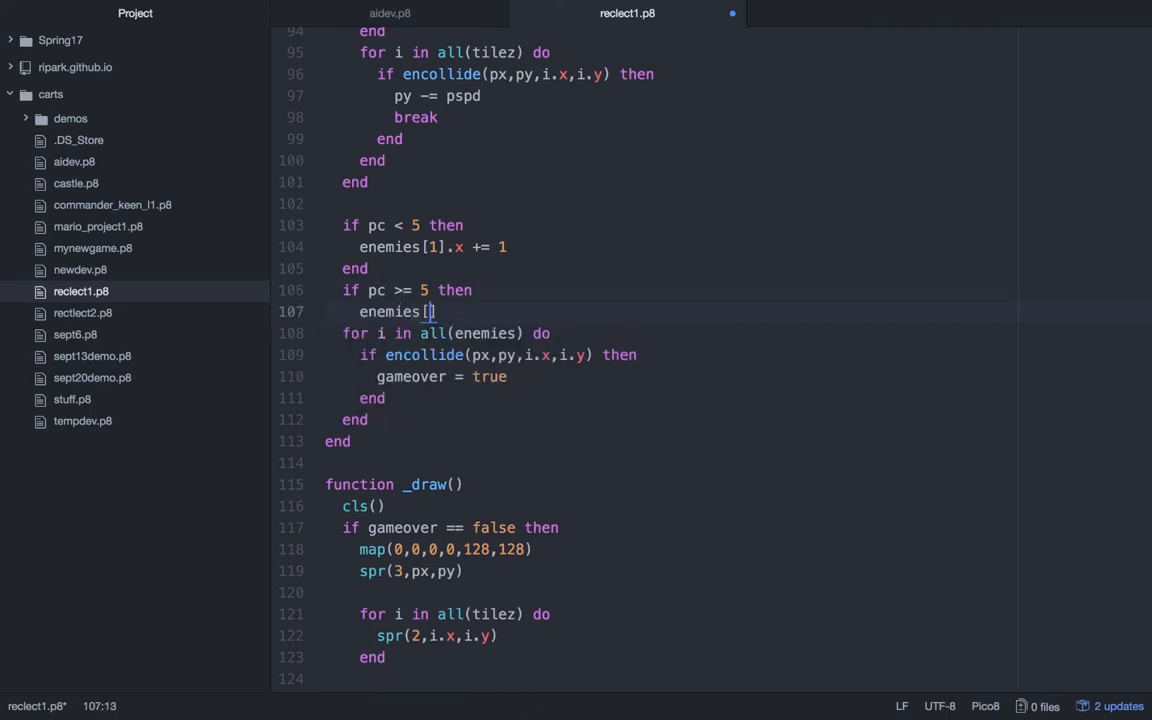
pyautogui.write('1].x')
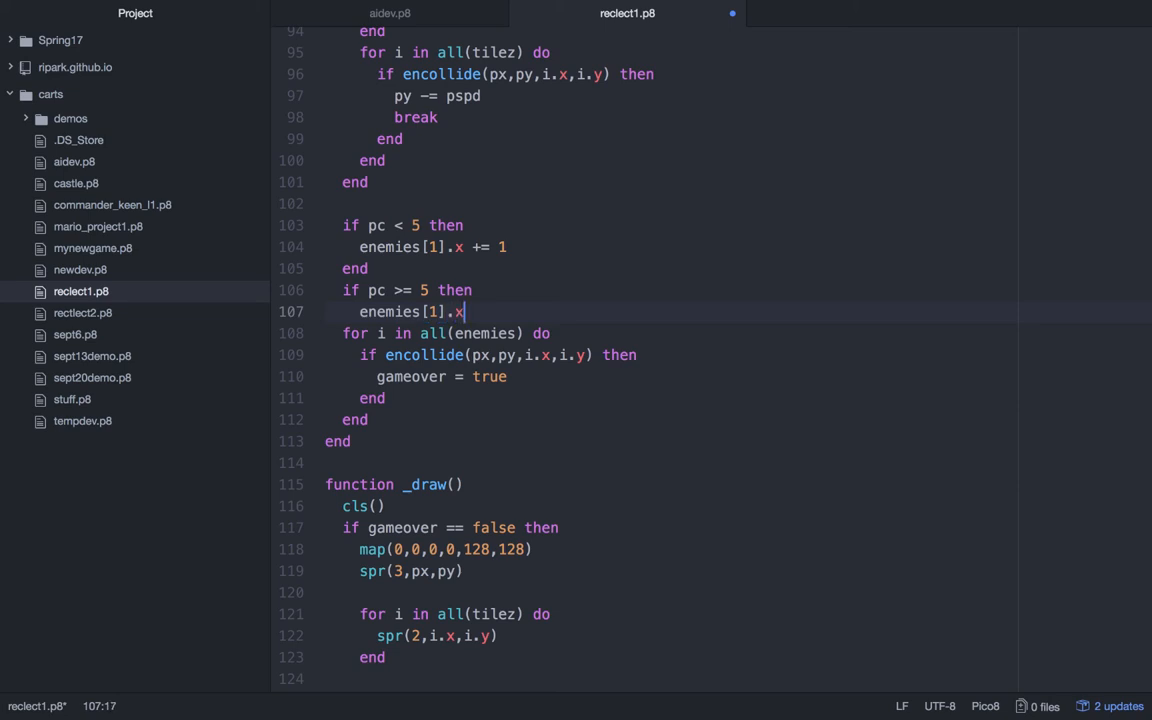
pyautogui.write('-= 1')
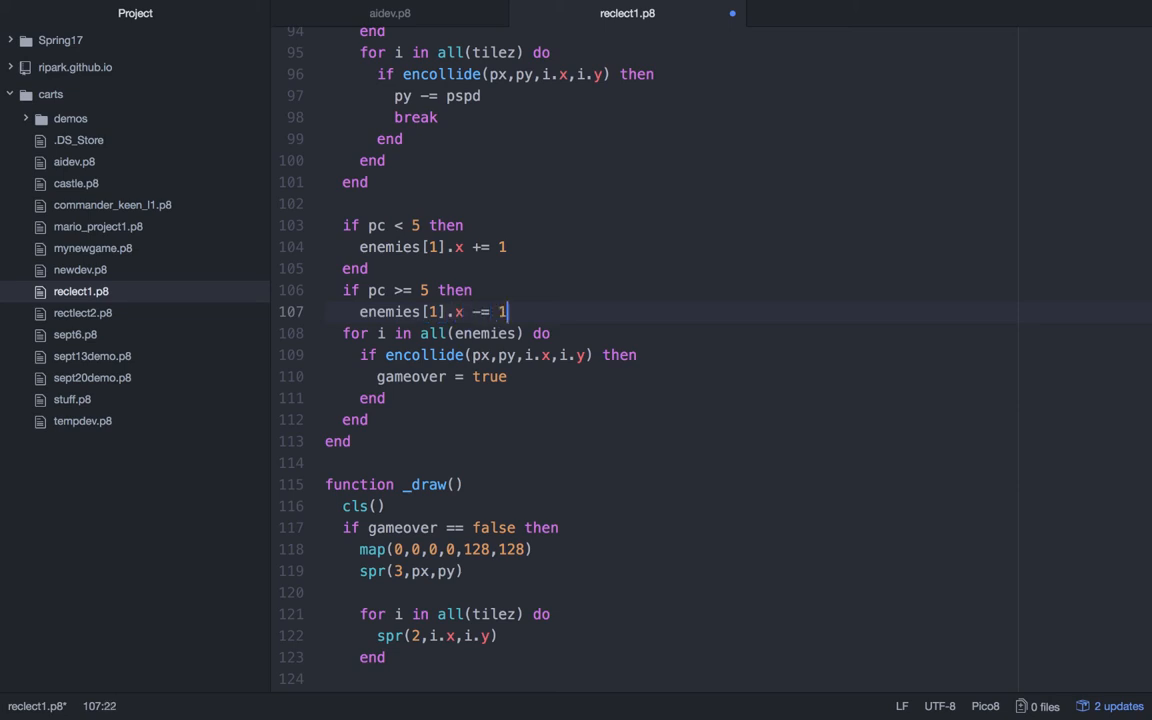
pyautogui.press('enter')
pyautogui.write('end')
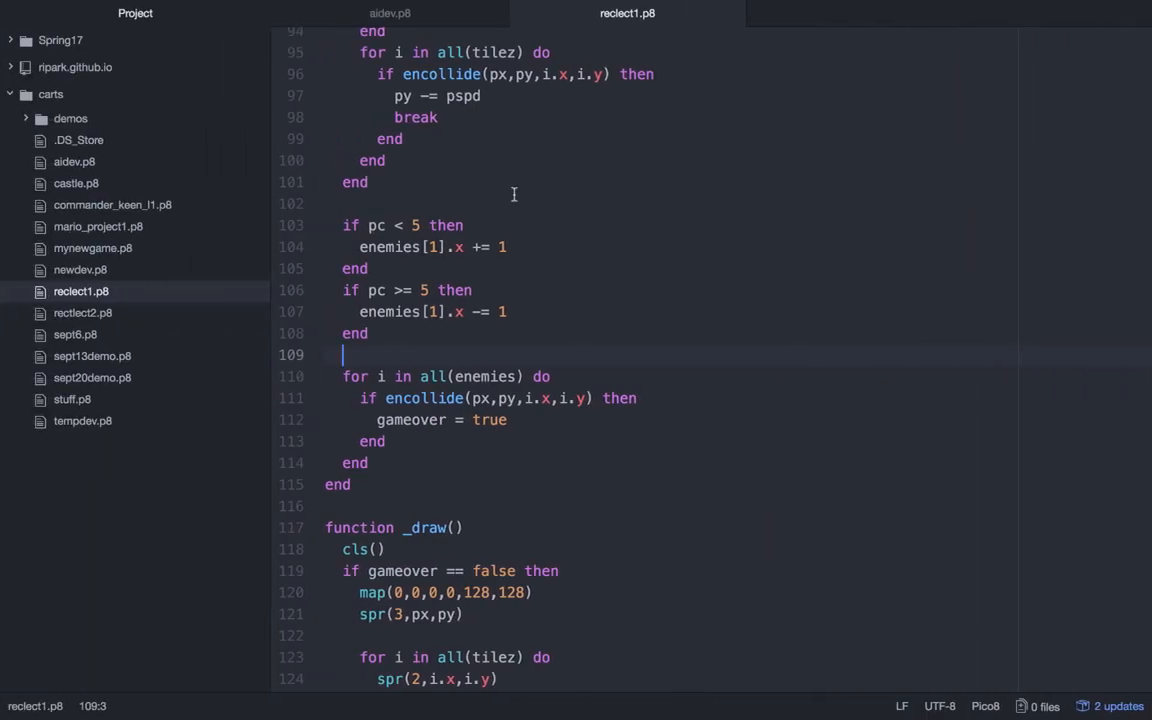
# - Advance the counter with pc = (pc + 1) % 10 in _update and save
pyautogui.scroll(-3)
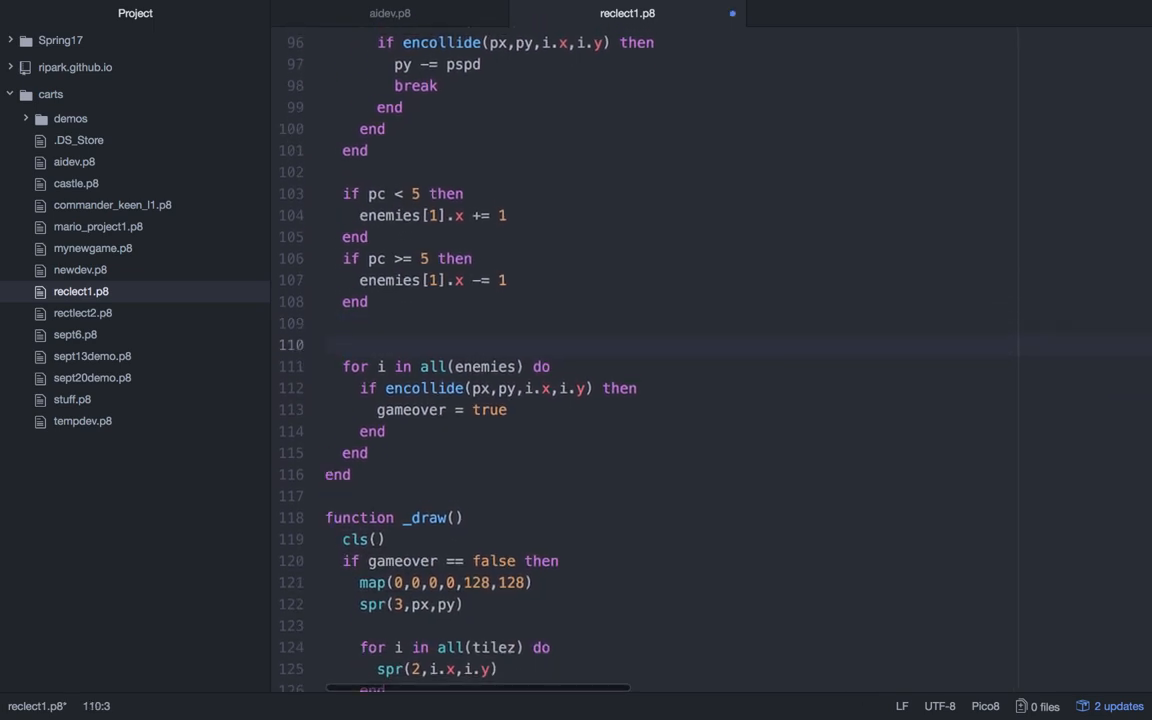
pyautogui.write('pc')
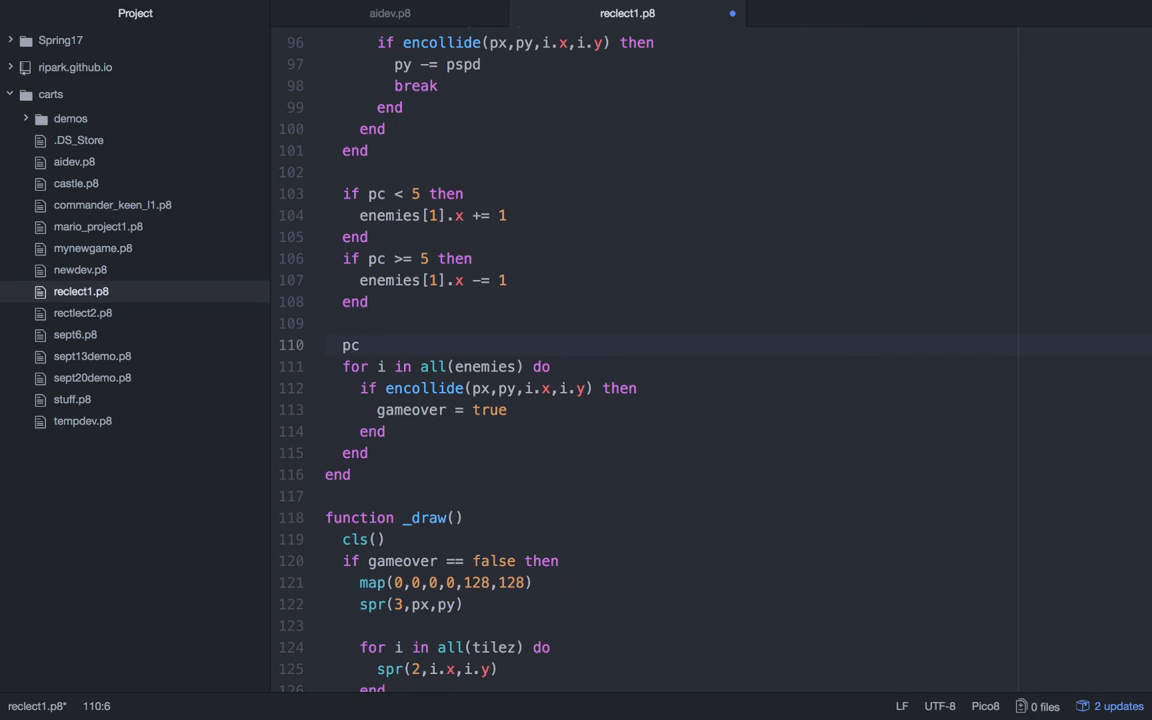
pyautogui.write('+= 1')
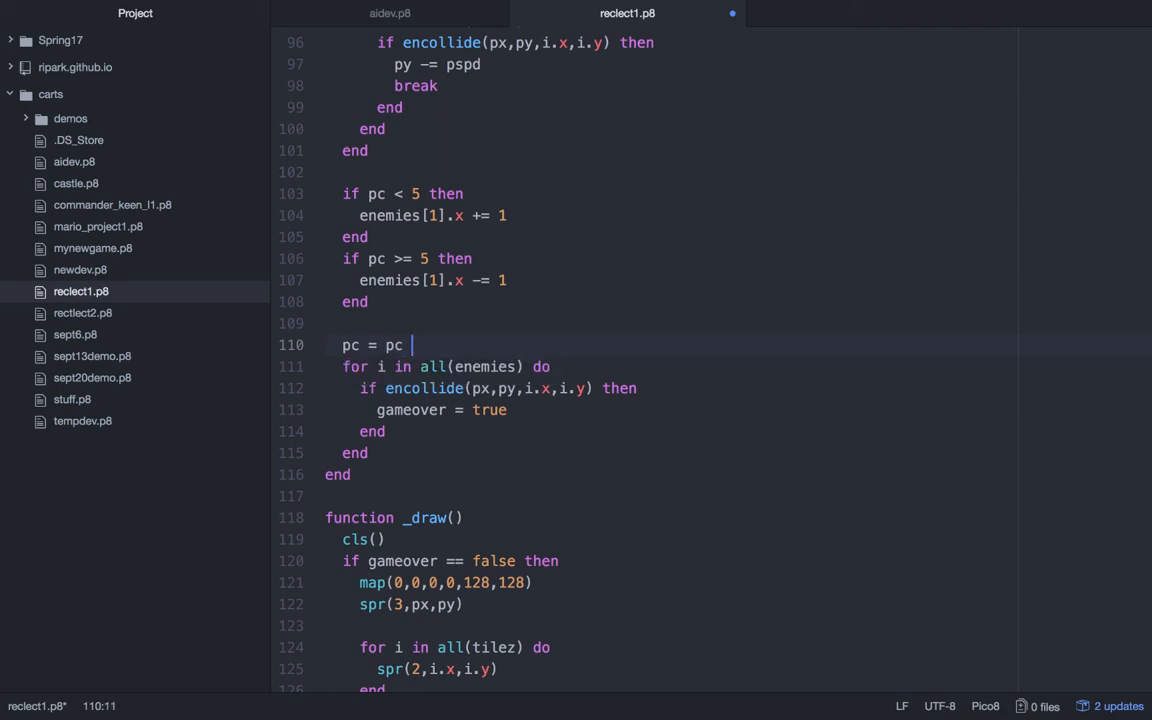
pyautogui.write('+ 1')
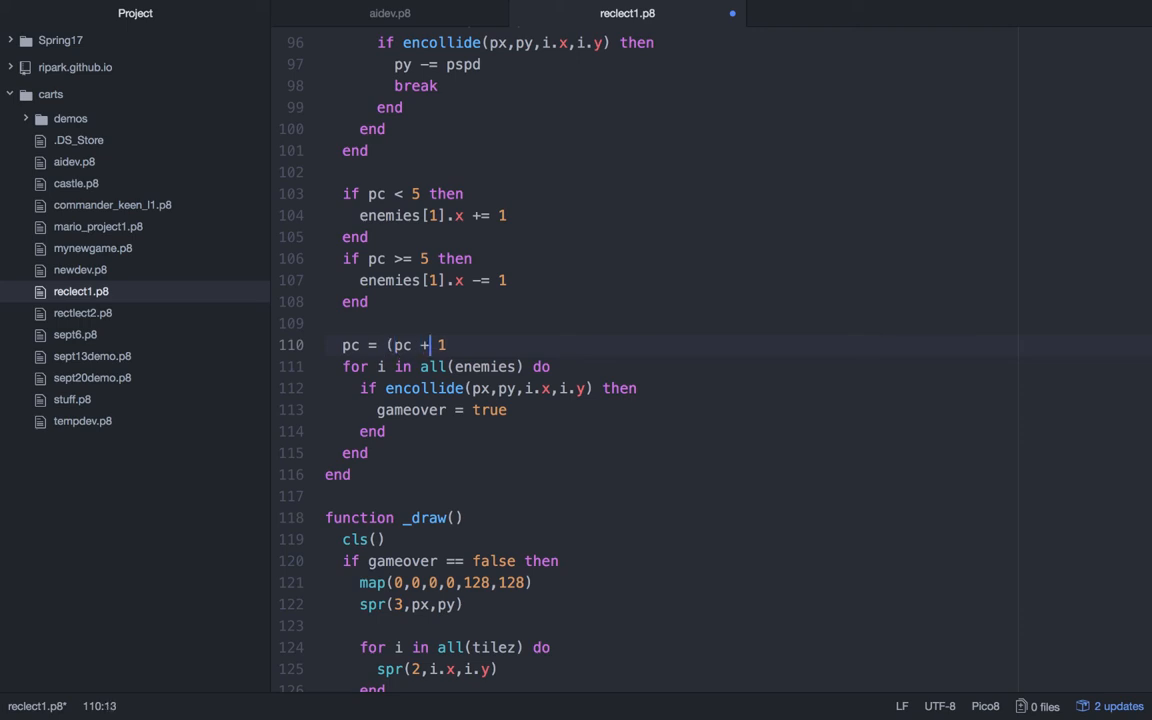
pyautogui.write('1) %')
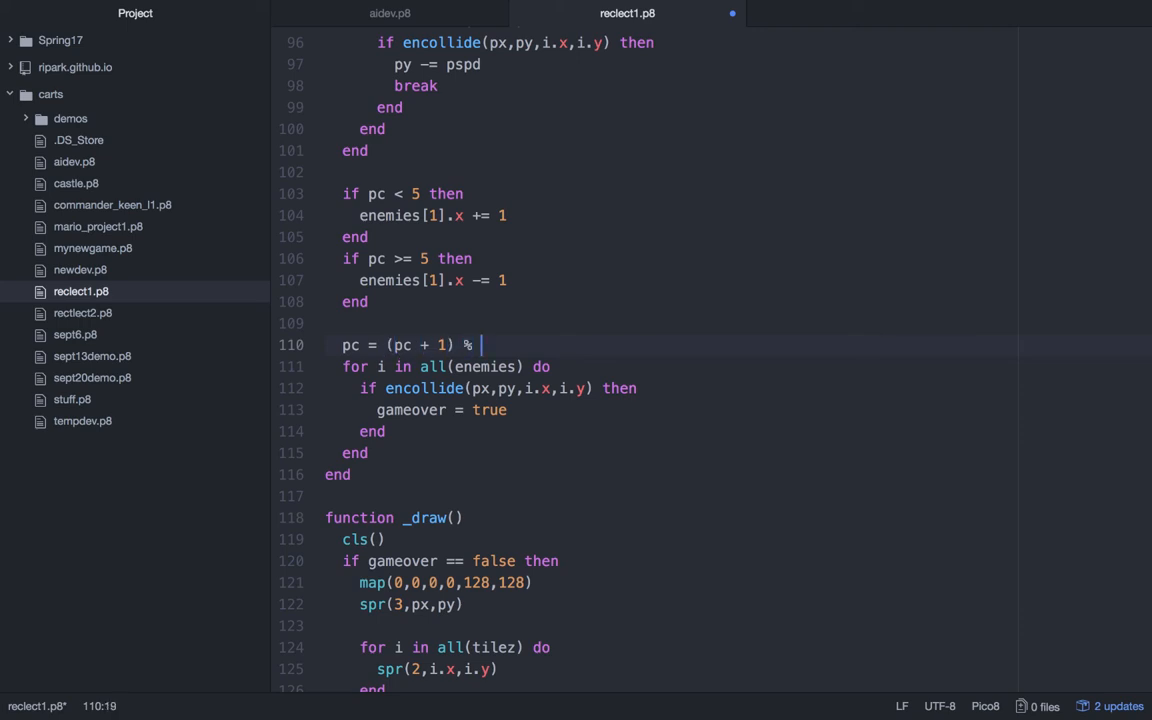
pyautogui.write('10')
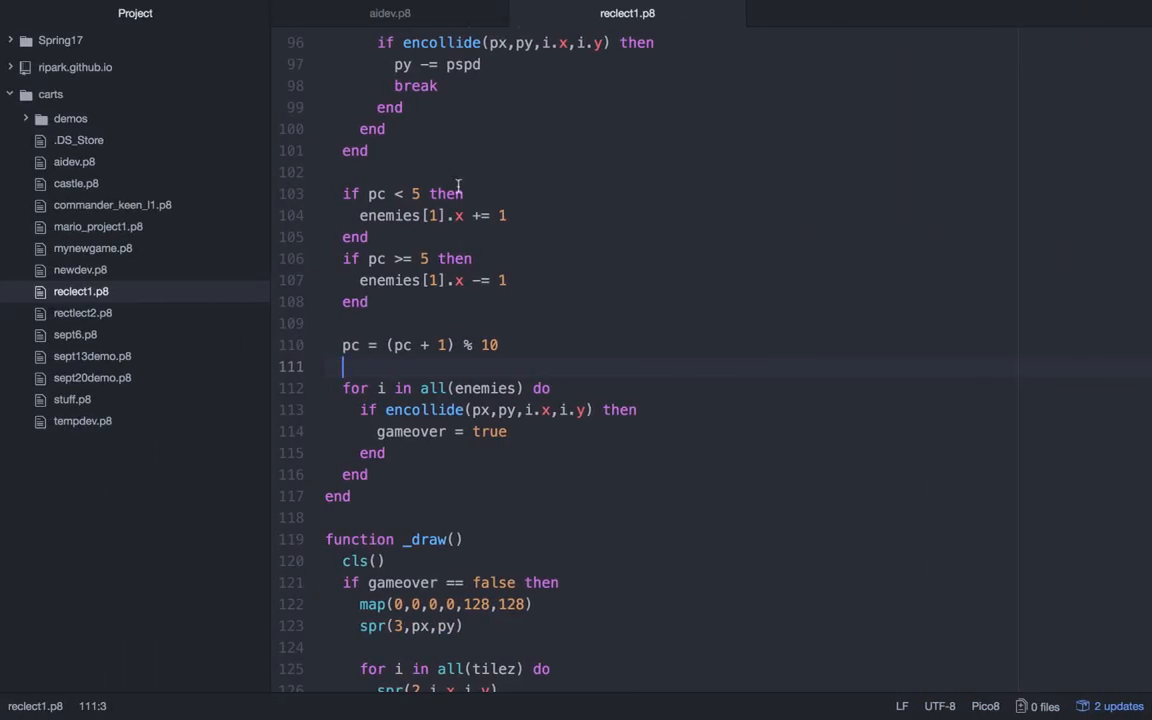
# - Wrap pc at 24 instead of 10, flip enemy 1's direction at 12, save and run
pyautogui.press('BackSpace')
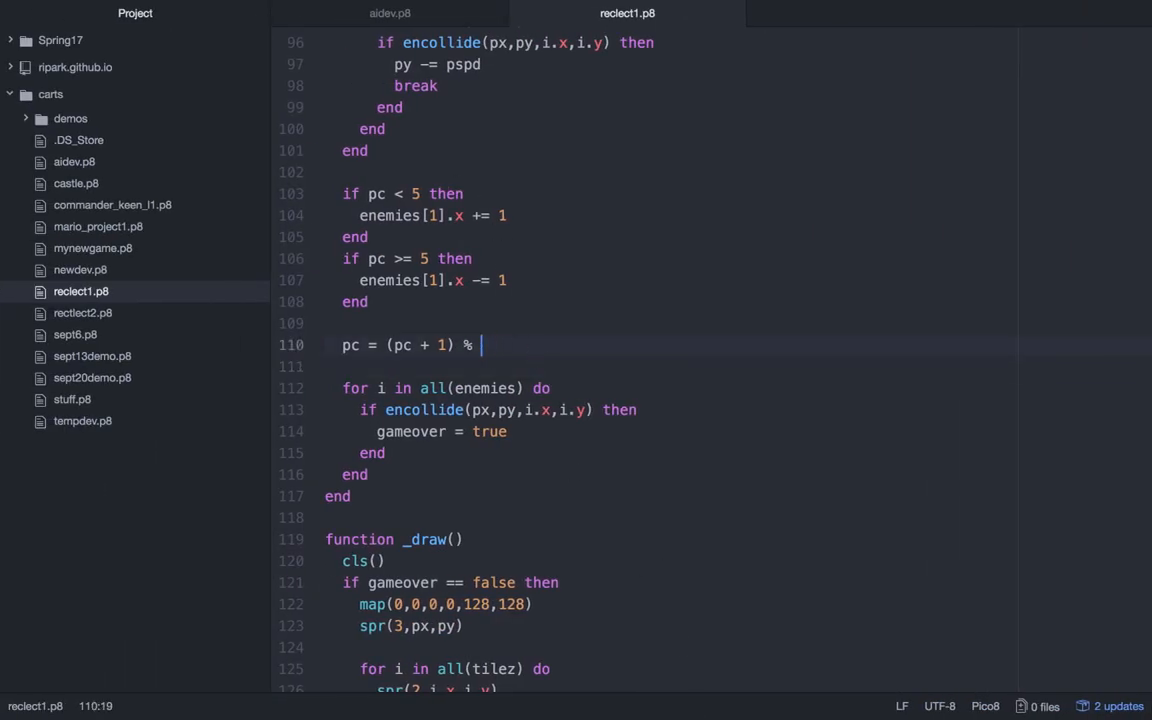
pyautogui.write('24')
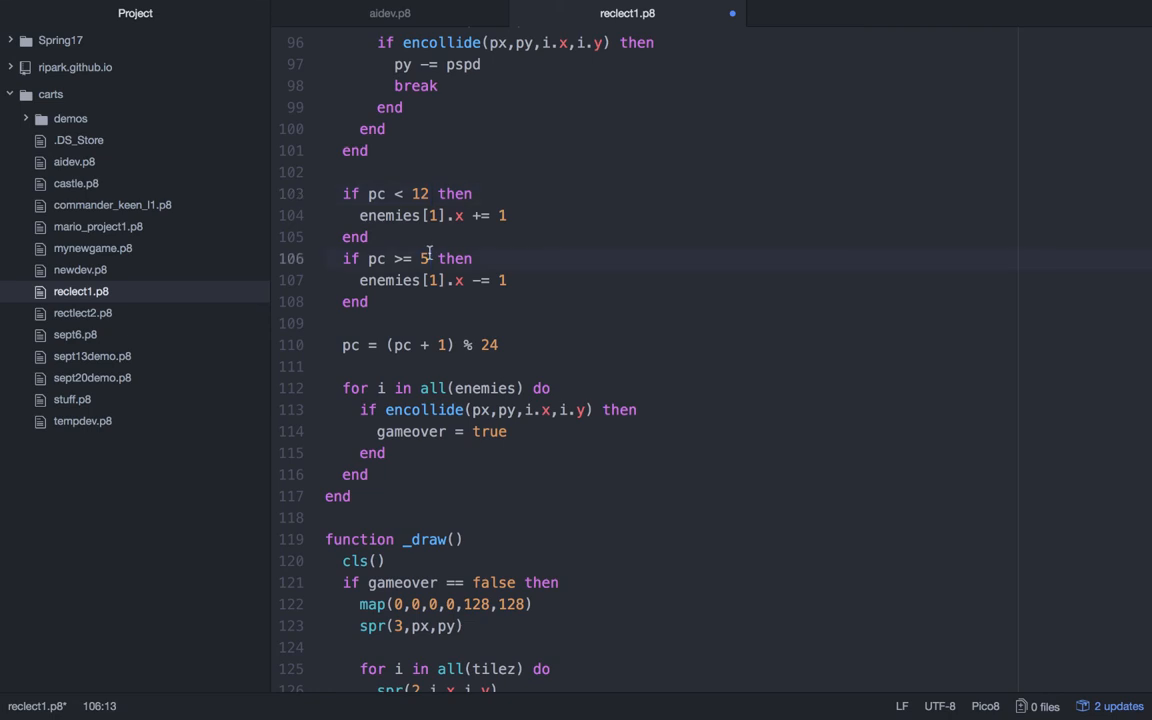
pyautogui.write('12')
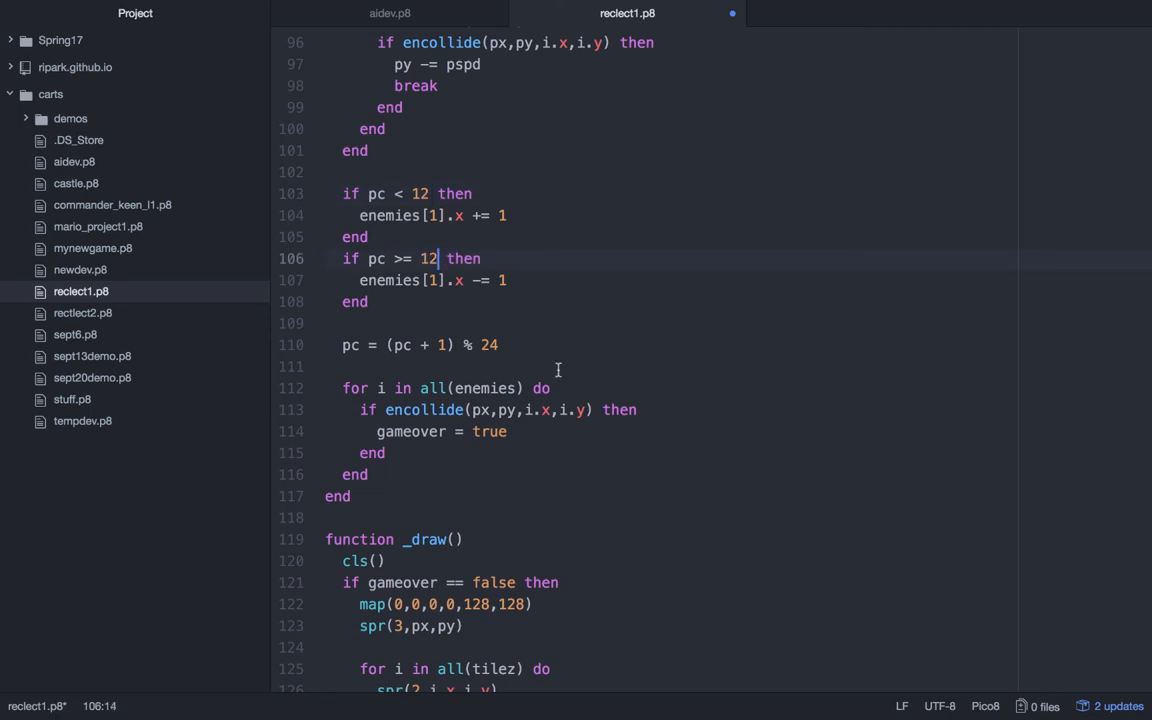
pyautogui.press('ctrl+s')
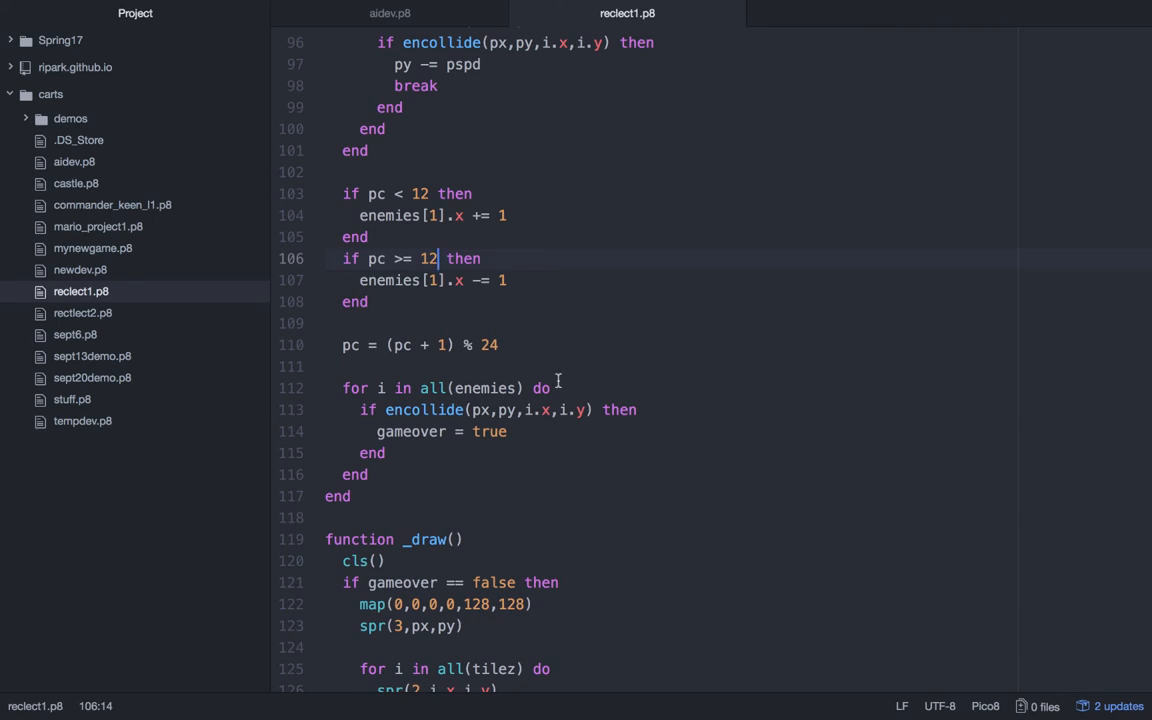
pyautogui.press('ctrl+r')
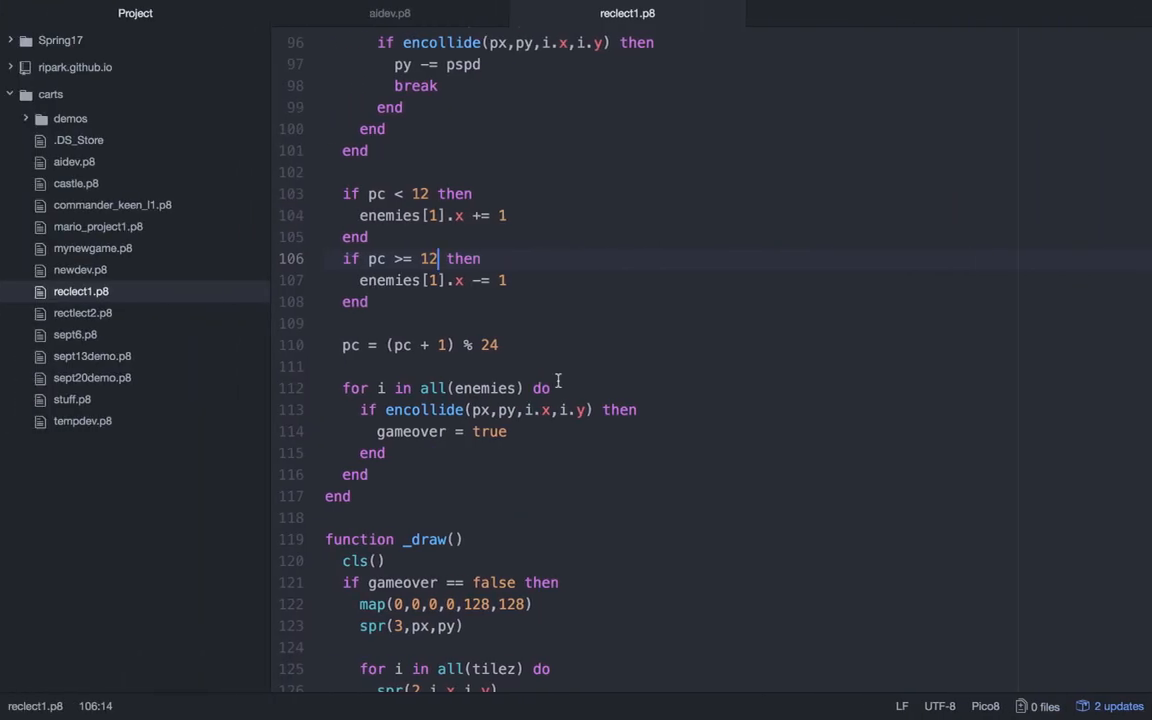
# - Begin a new 'function' line just above function _update()
pyautogui.scroll(-3)
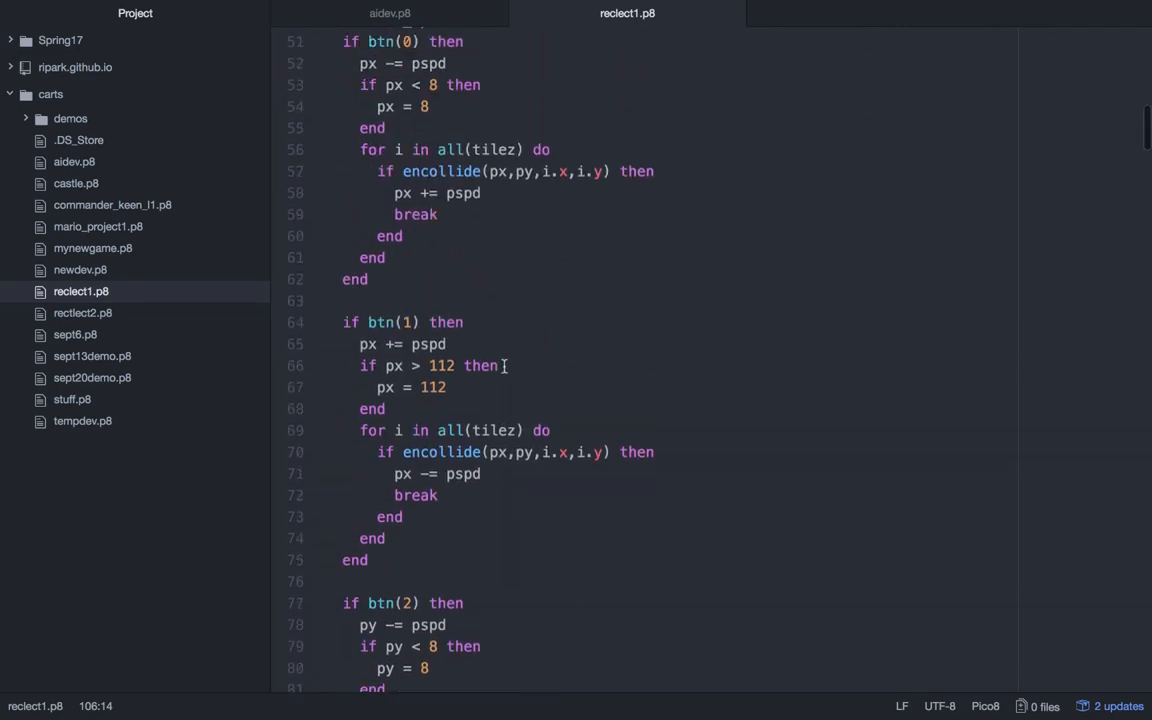
pyautogui.scroll(3)
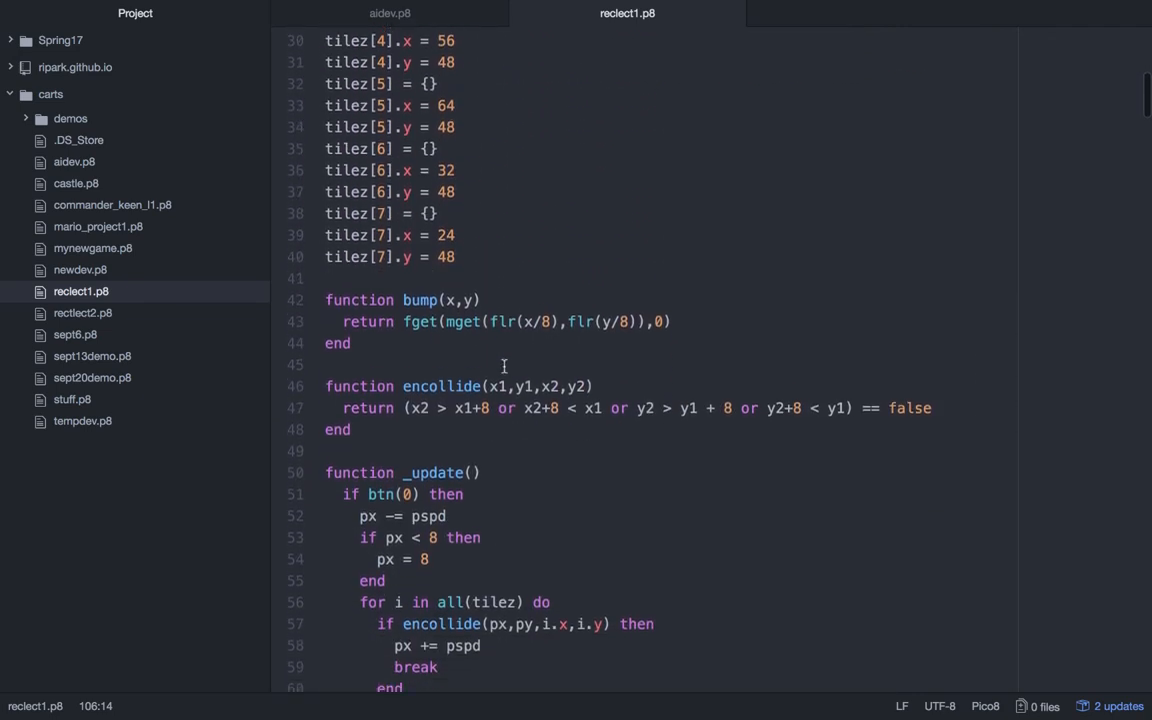
pyautogui.write('function')
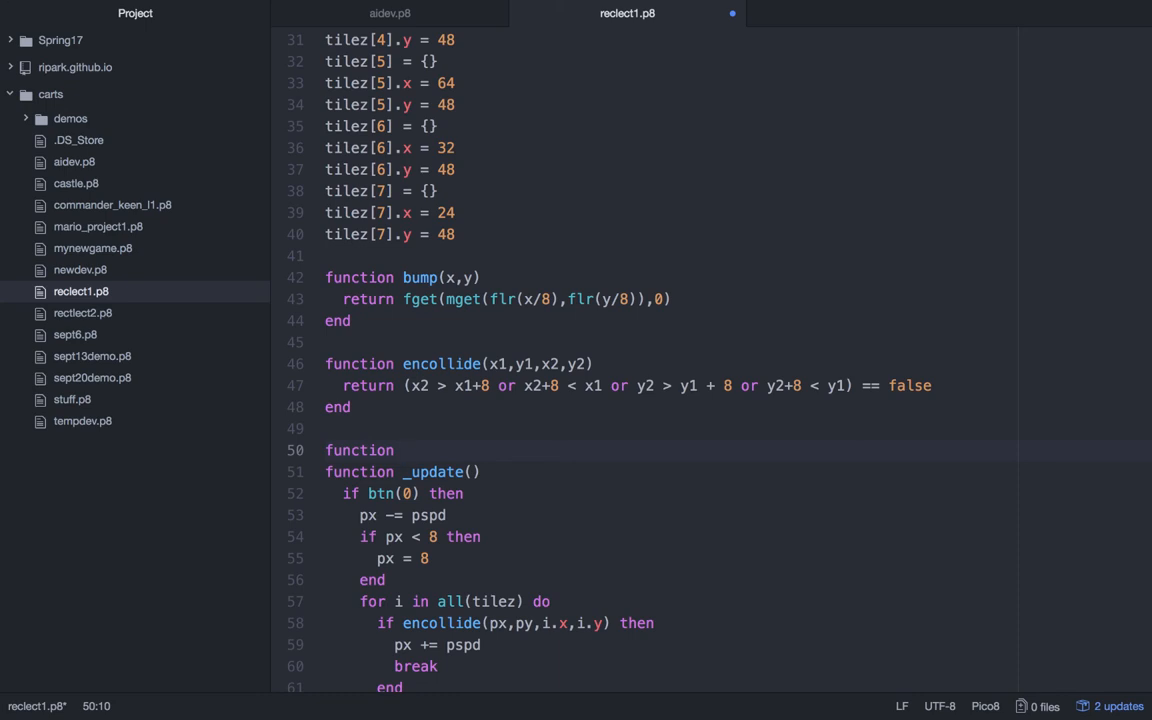
# - Name the new function distance(x1, y1) and close it with end
pyautogui.click(400, 450)
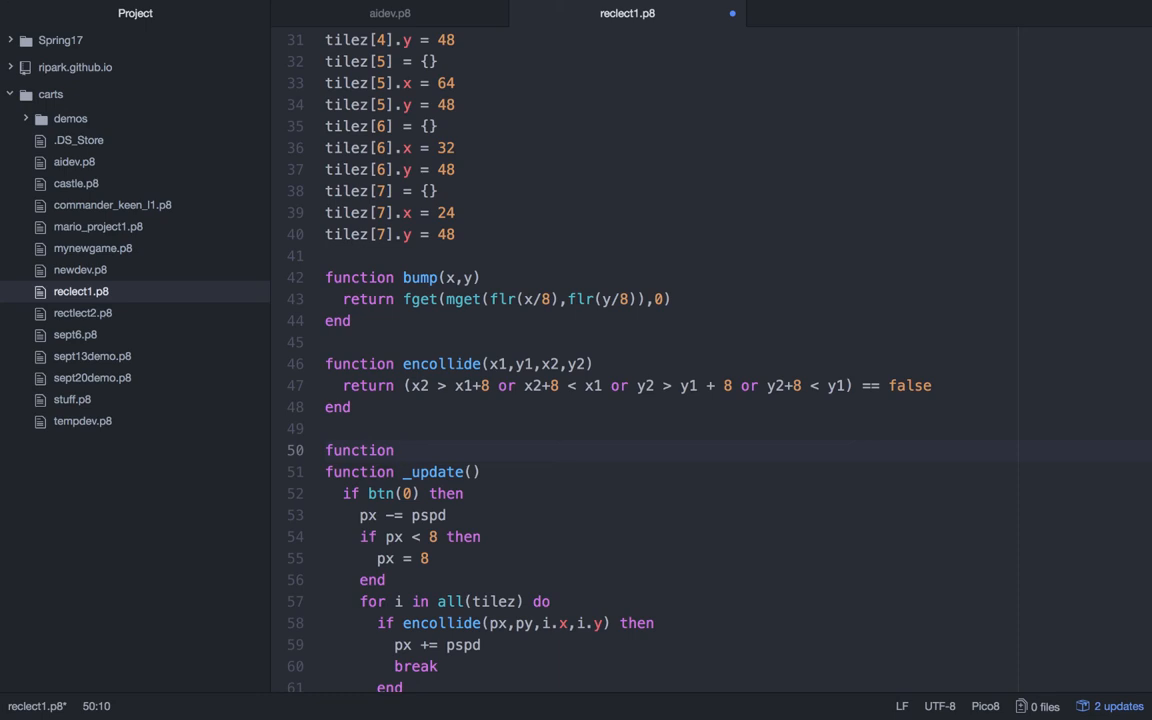
pyautogui.click(402, 450)
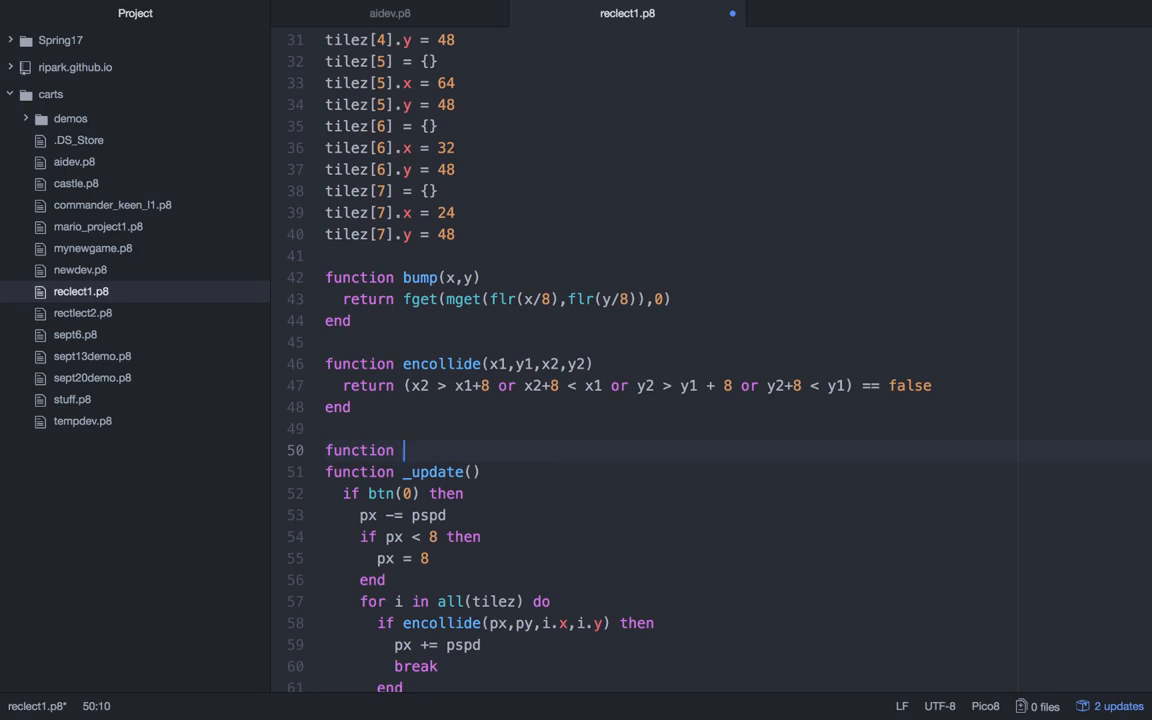
pyautogui.write('distance(')
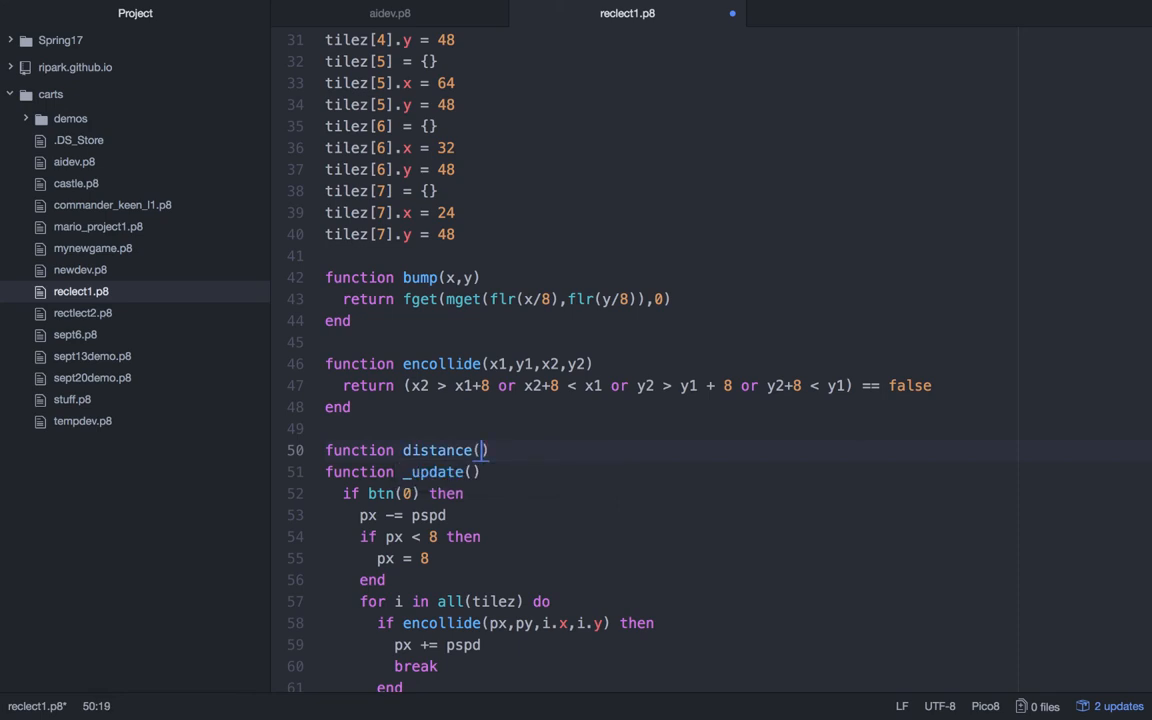
pyautogui.write('x1, y1')
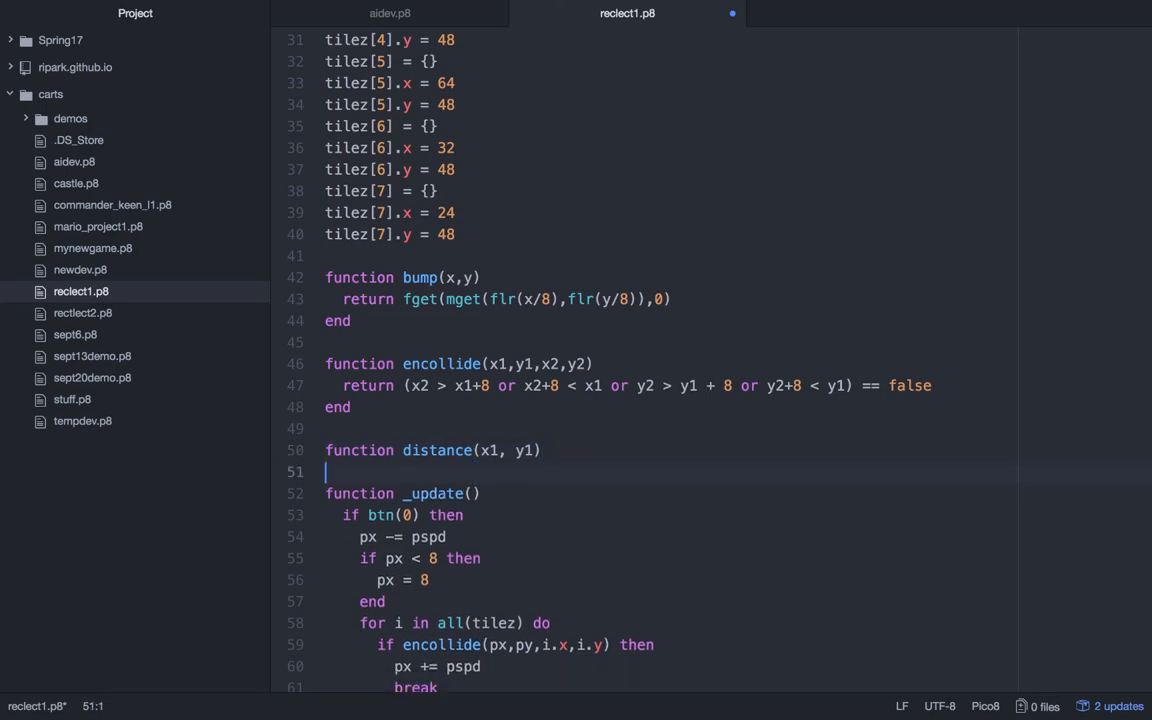
pyautogui.write('end')
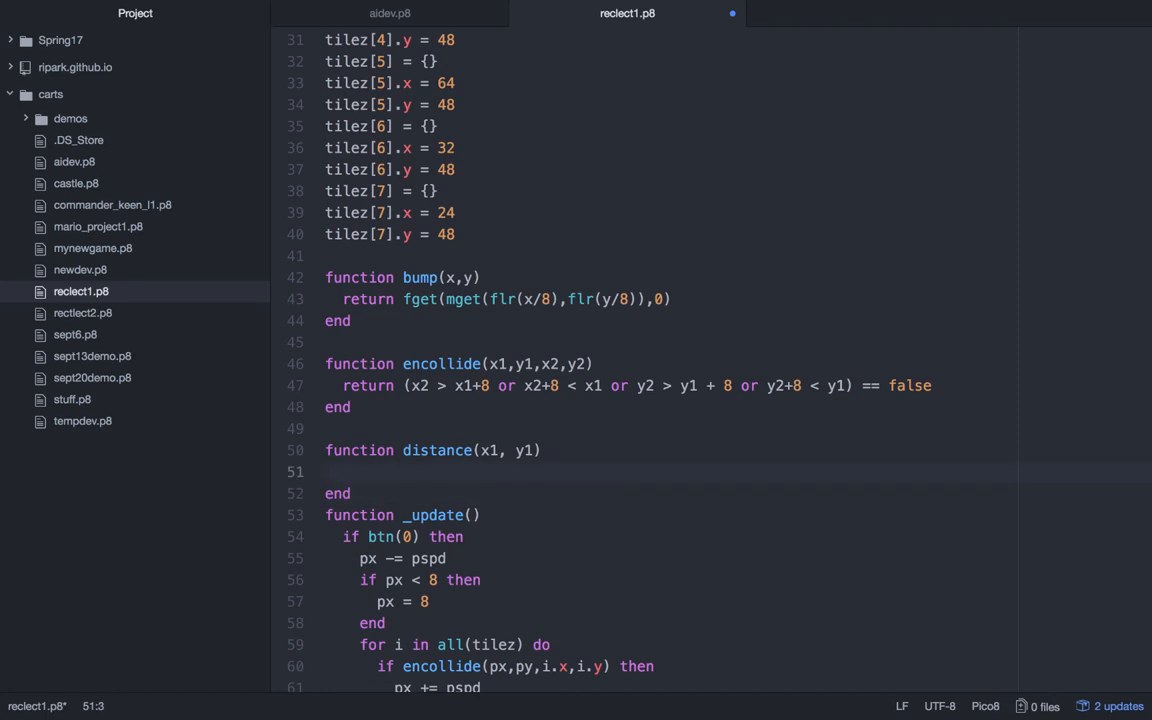
# - Make distance return abs(px - x1) + abs(py - y1) and save the cart
pyautogui.write('return')
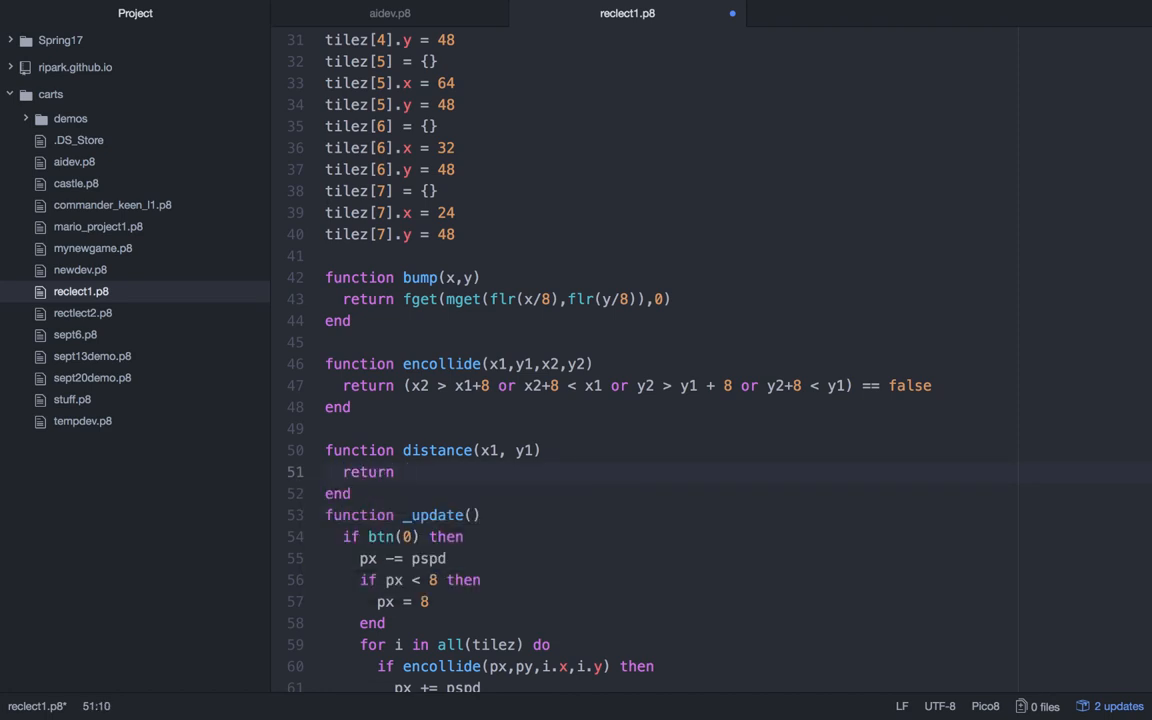
pyautogui.write('abs()')
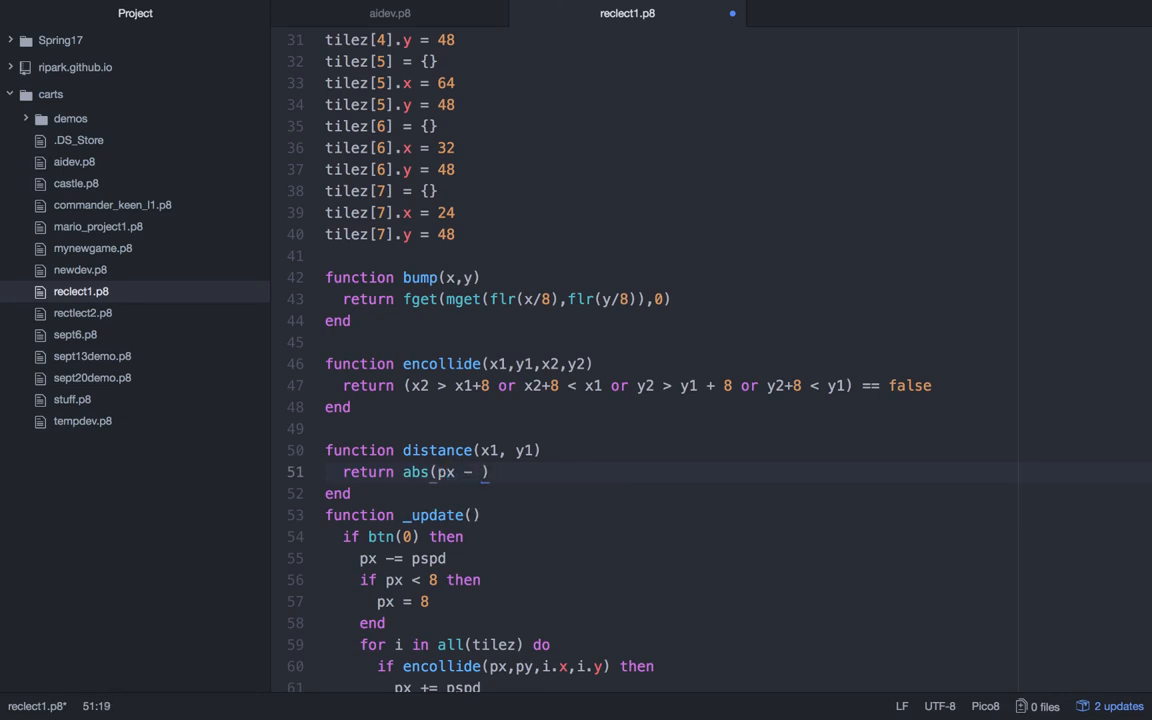
pyautogui.write('x1')
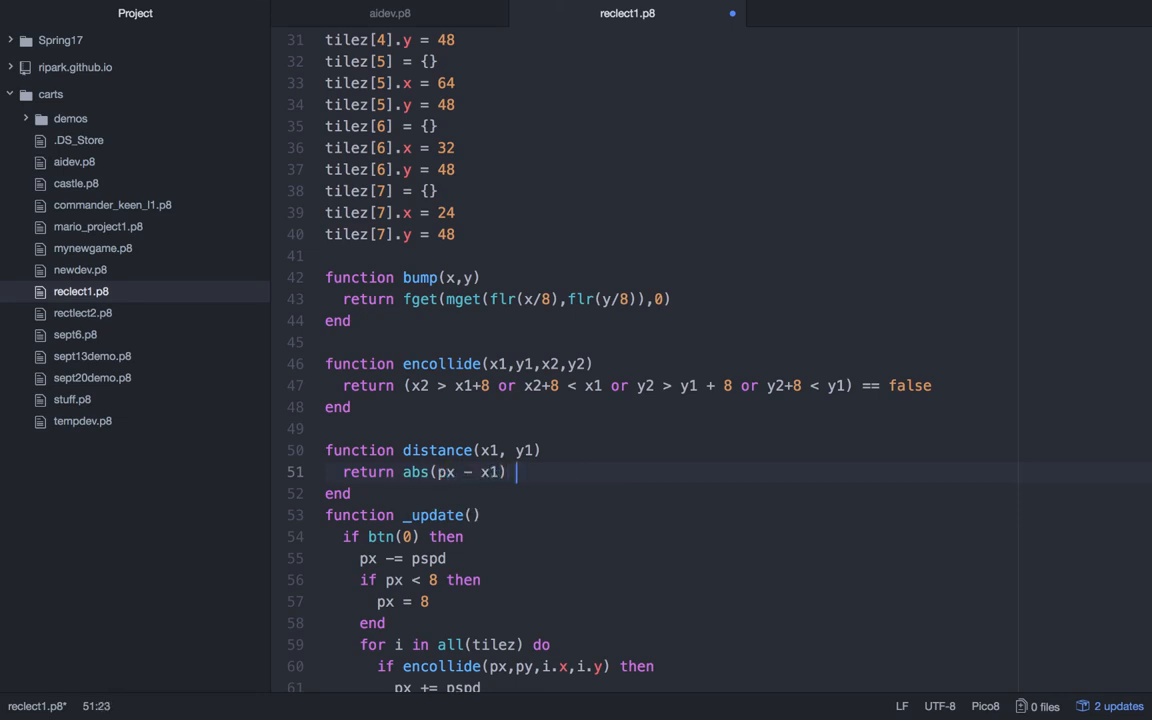
pyautogui.write('+ abs()')
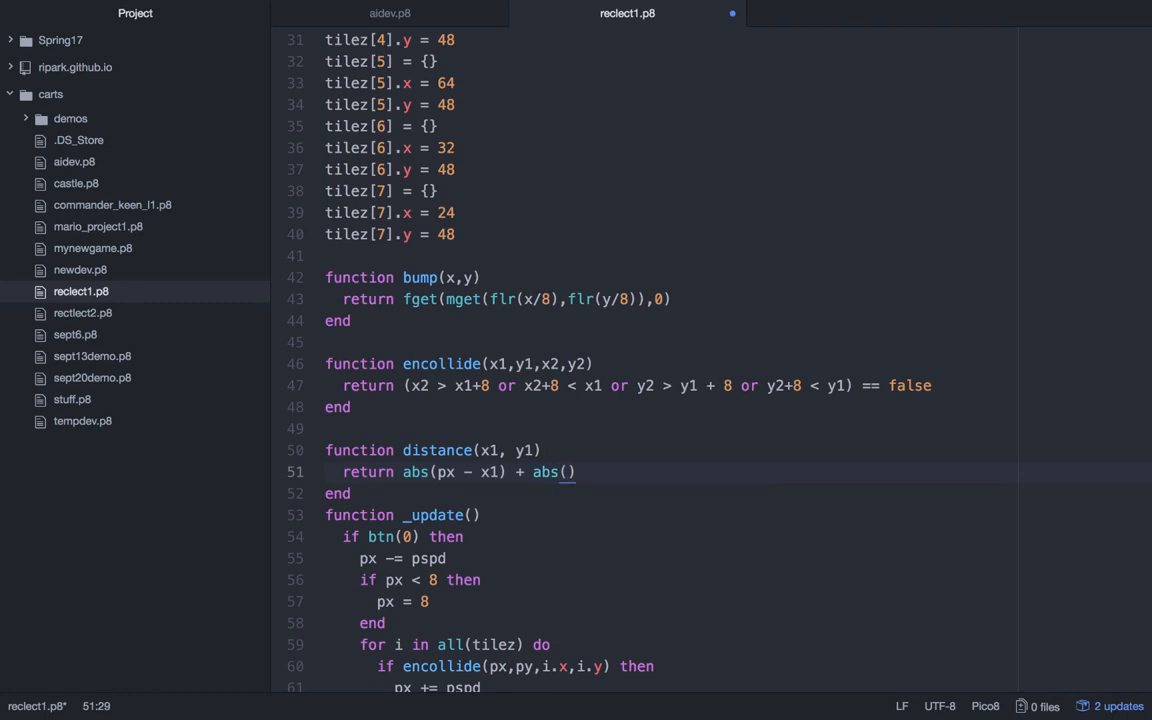
pyautogui.write('py - y1')
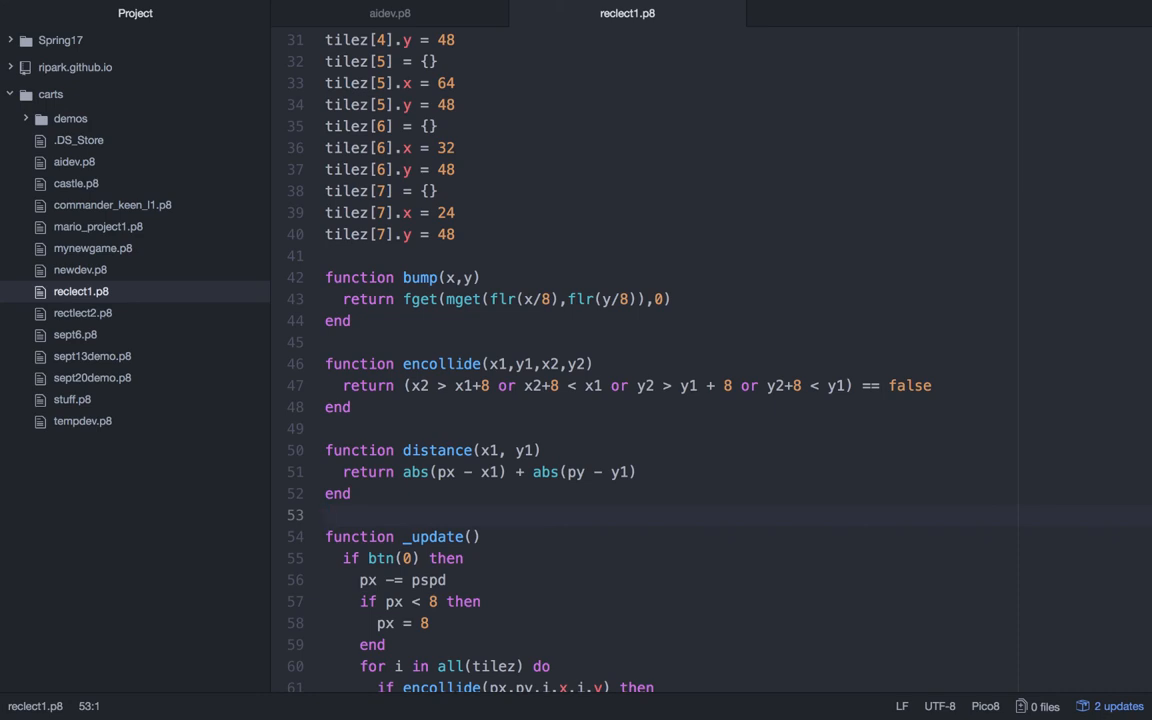
# - Scroll down through _update to the pc counter update near line 114
pyautogui.scroll(-3)
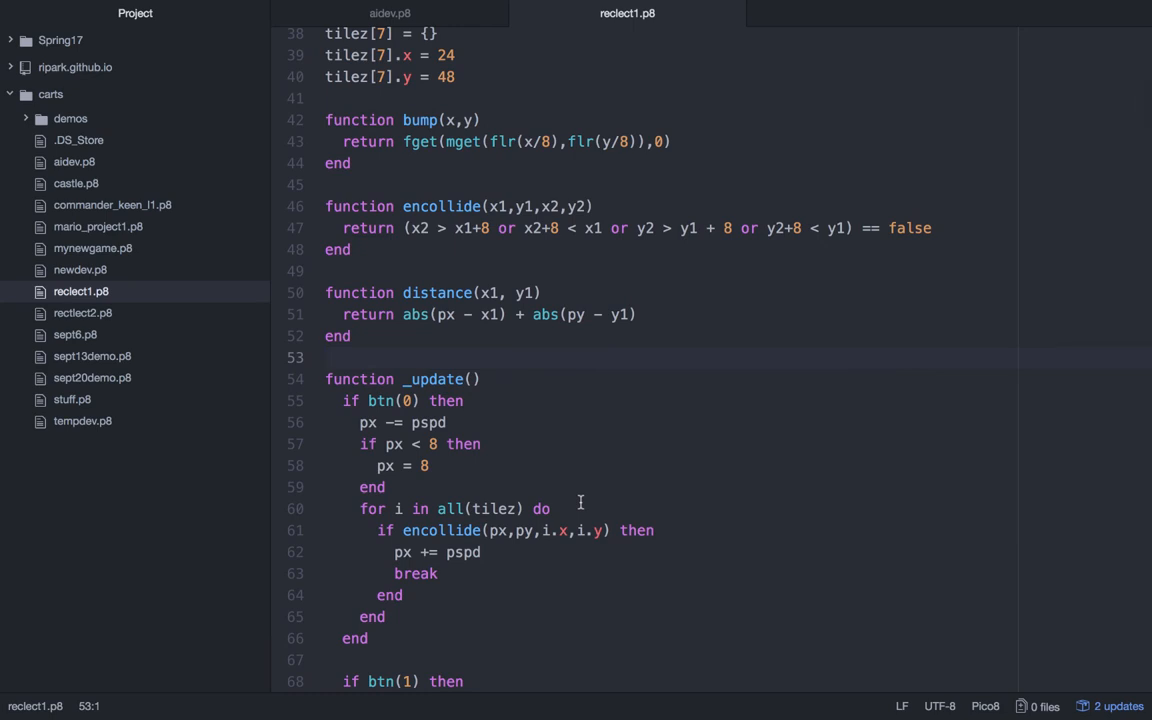
pyautogui.scroll(-3)
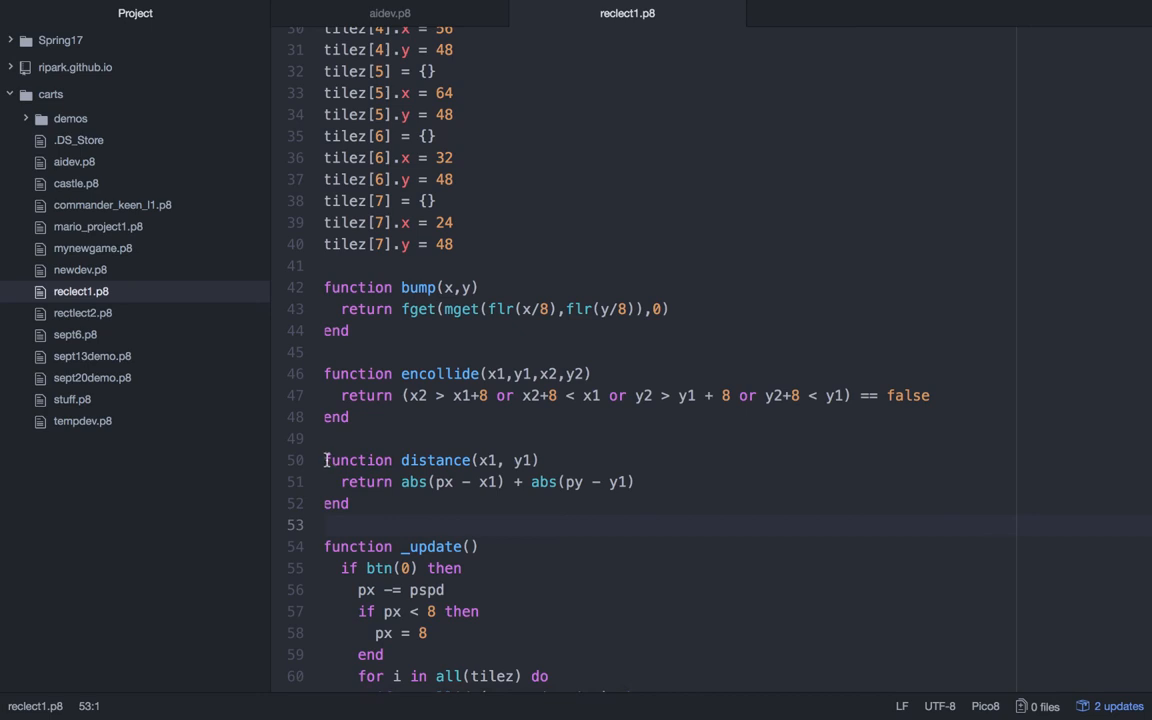
pyautogui.scroll(-3)
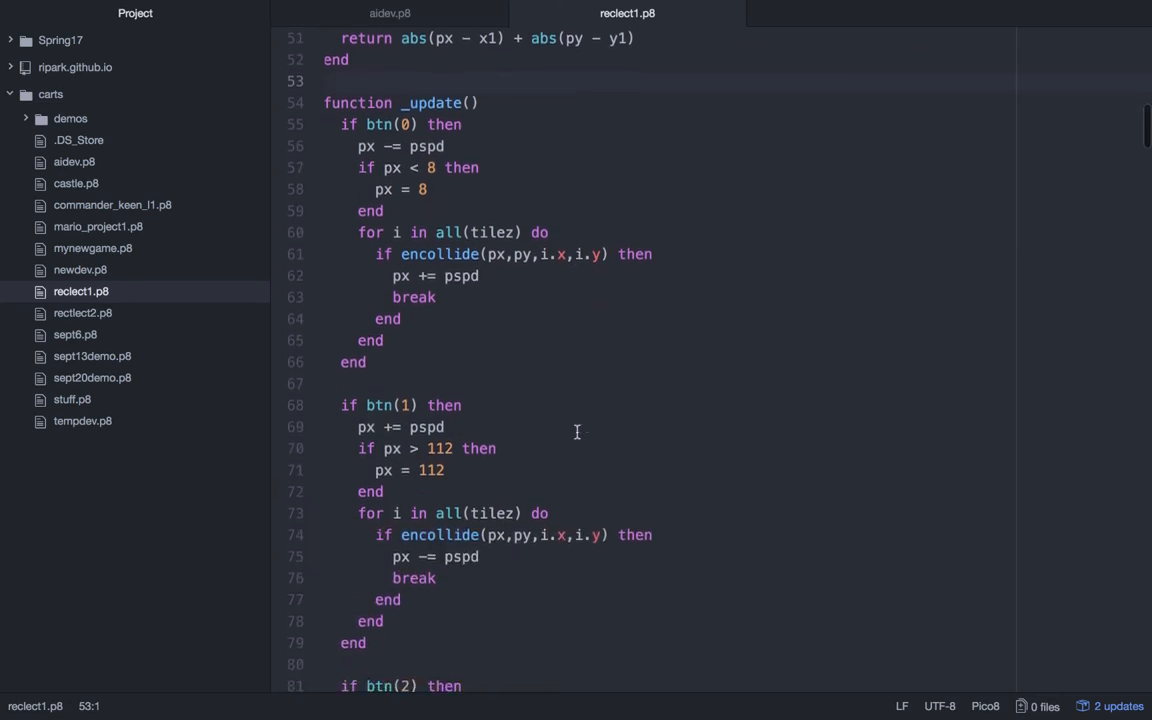
pyautogui.scroll(-3)
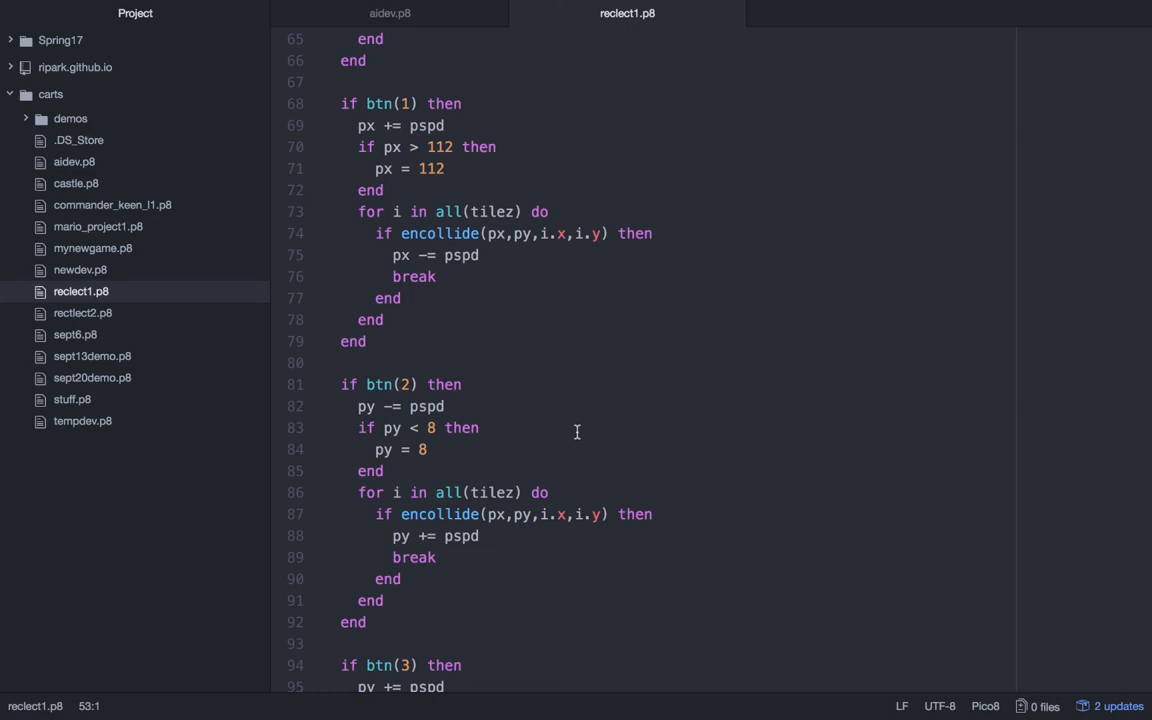
pyautogui.scroll(-3)
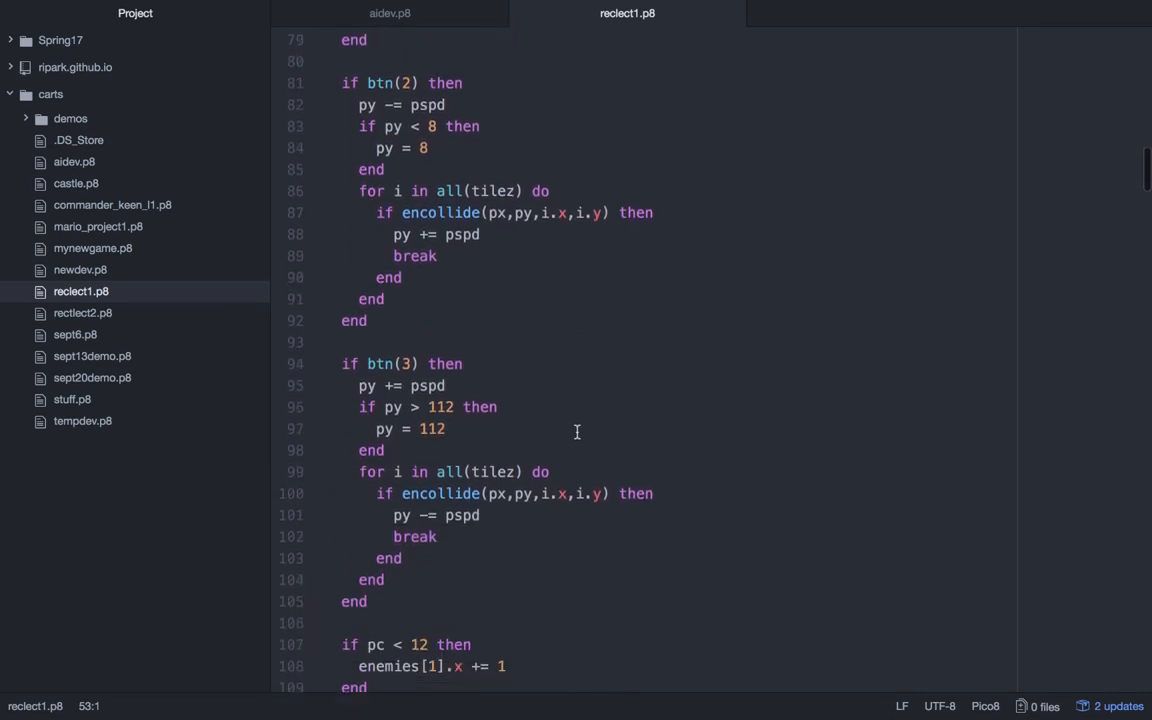
pyautogui.scroll(-3)
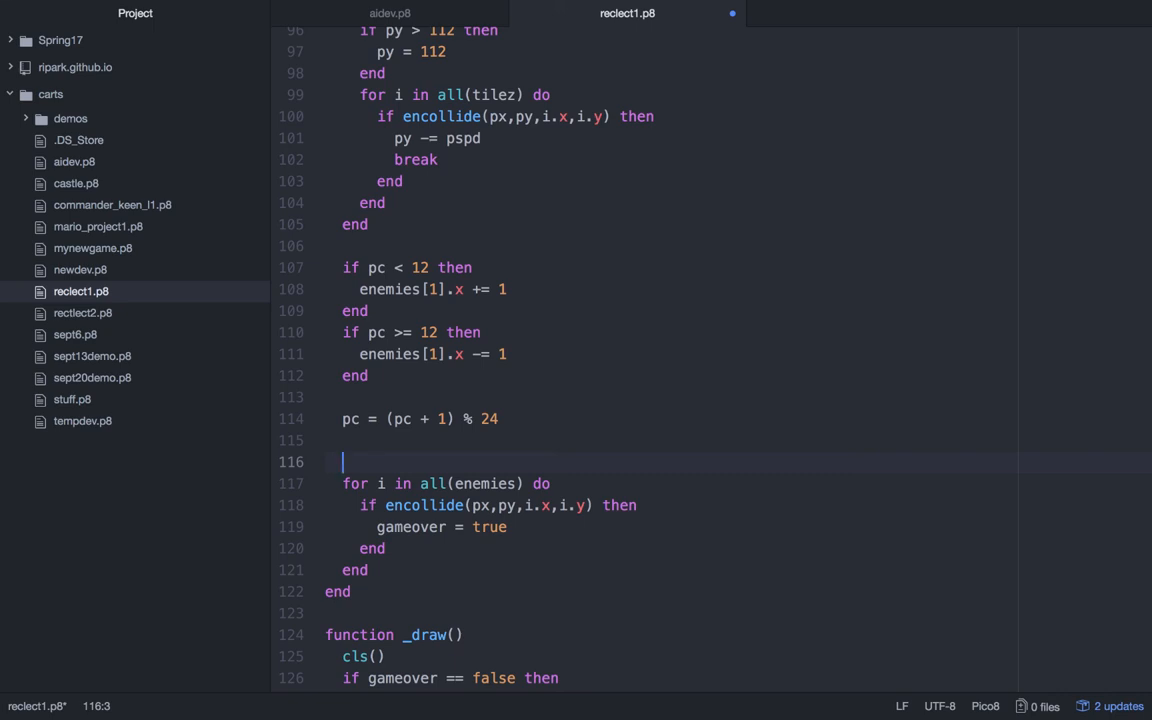
# - Add if distance(enemies[2].x,enemies[2].y) < 30 then with its end, and start the inner line
pyautogui.write('if (')
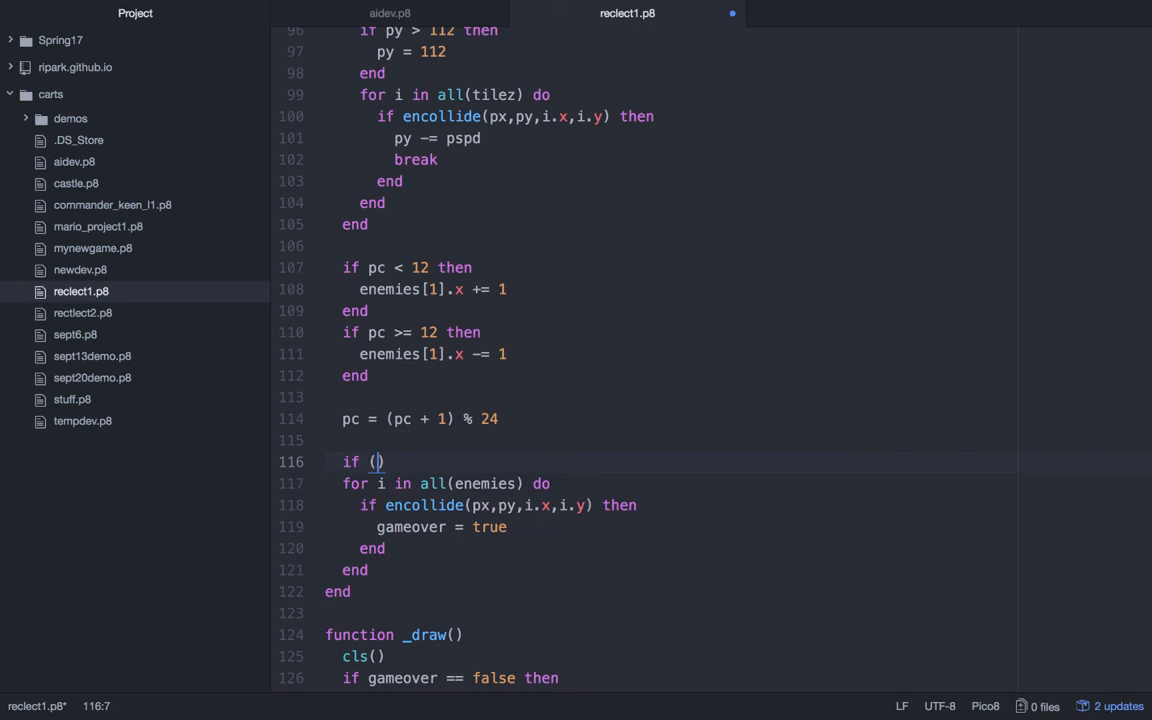
pyautogui.write('d')
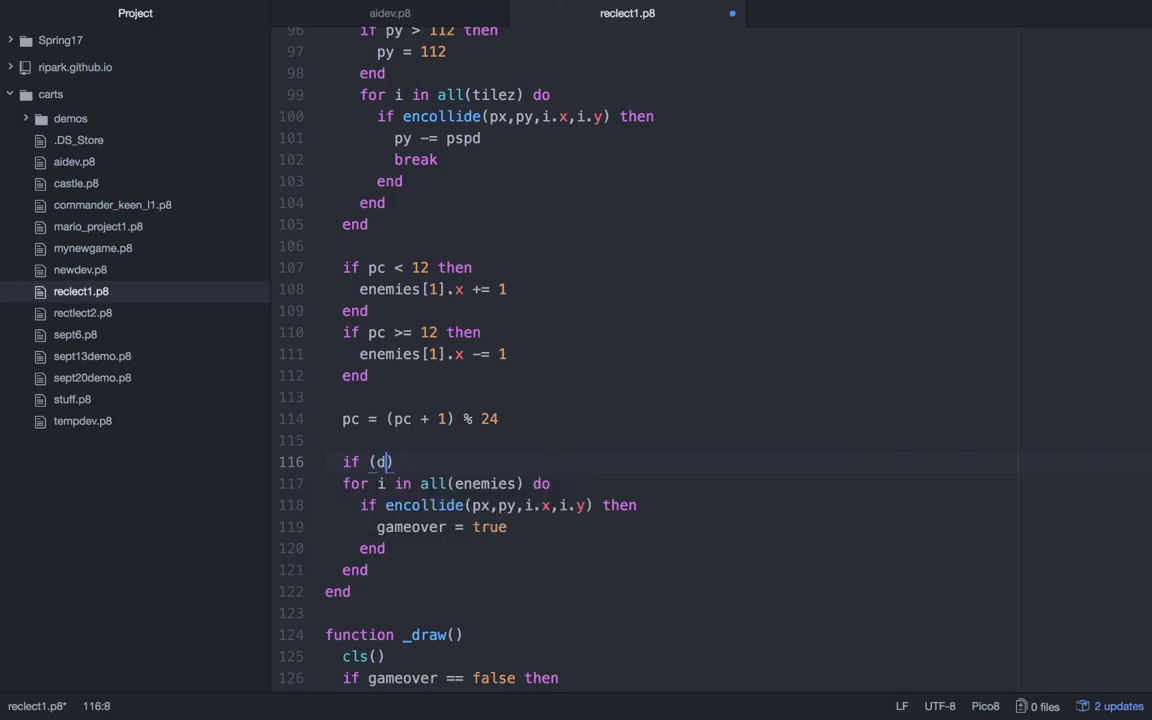
pyautogui.write('ist')
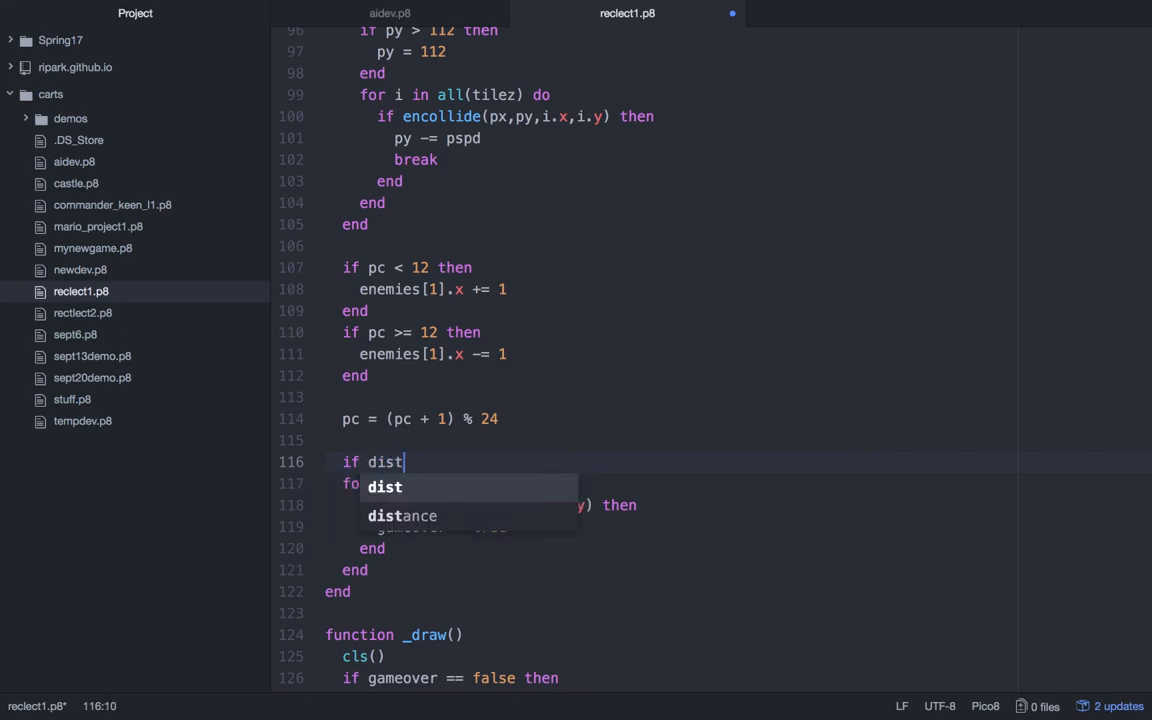
pyautogui.write('ance')
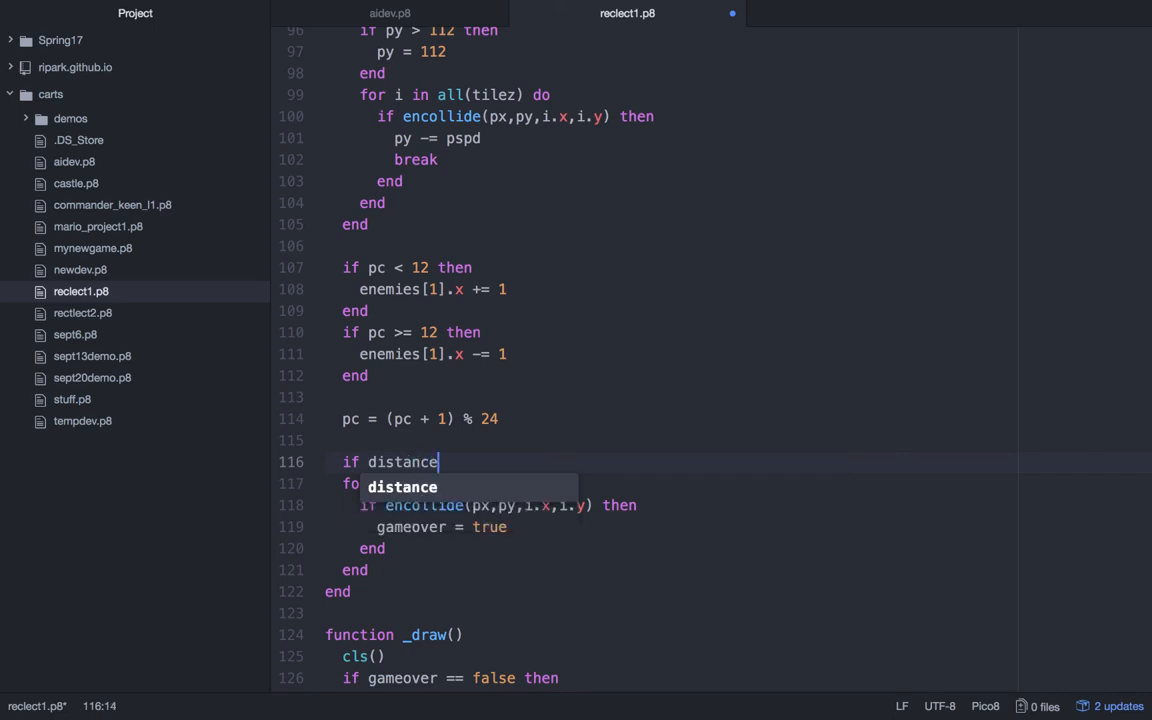
pyautogui.write('(enemies[2].x')
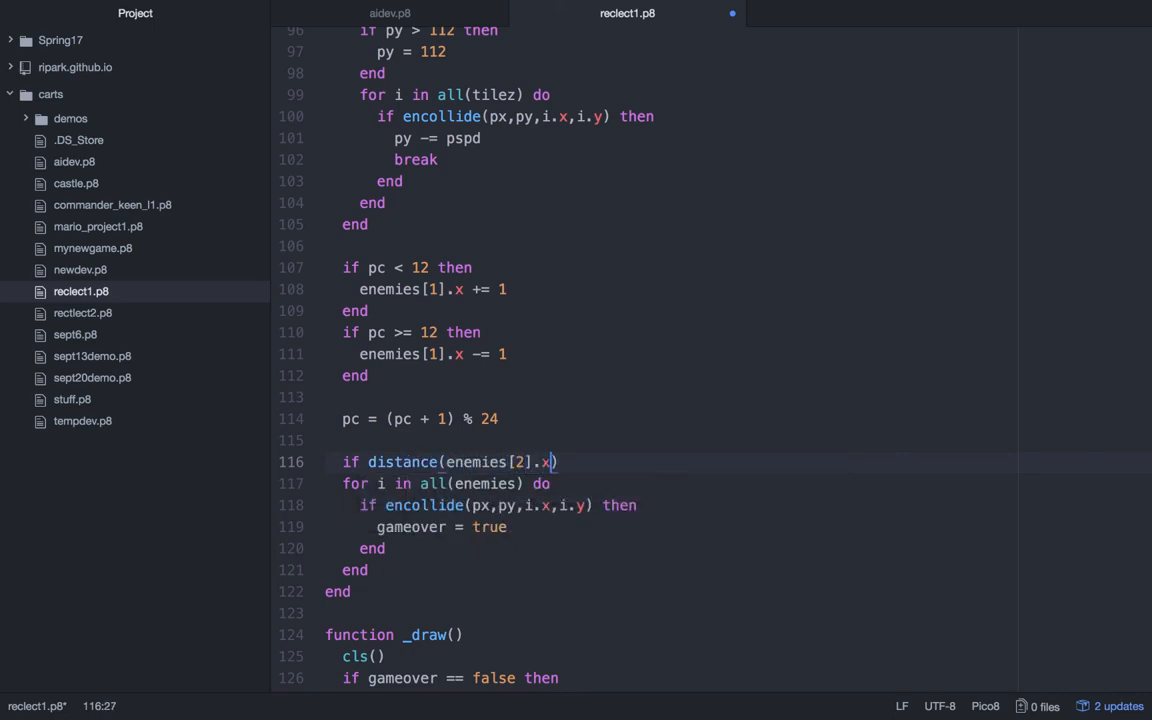
pyautogui.write(',enemies')
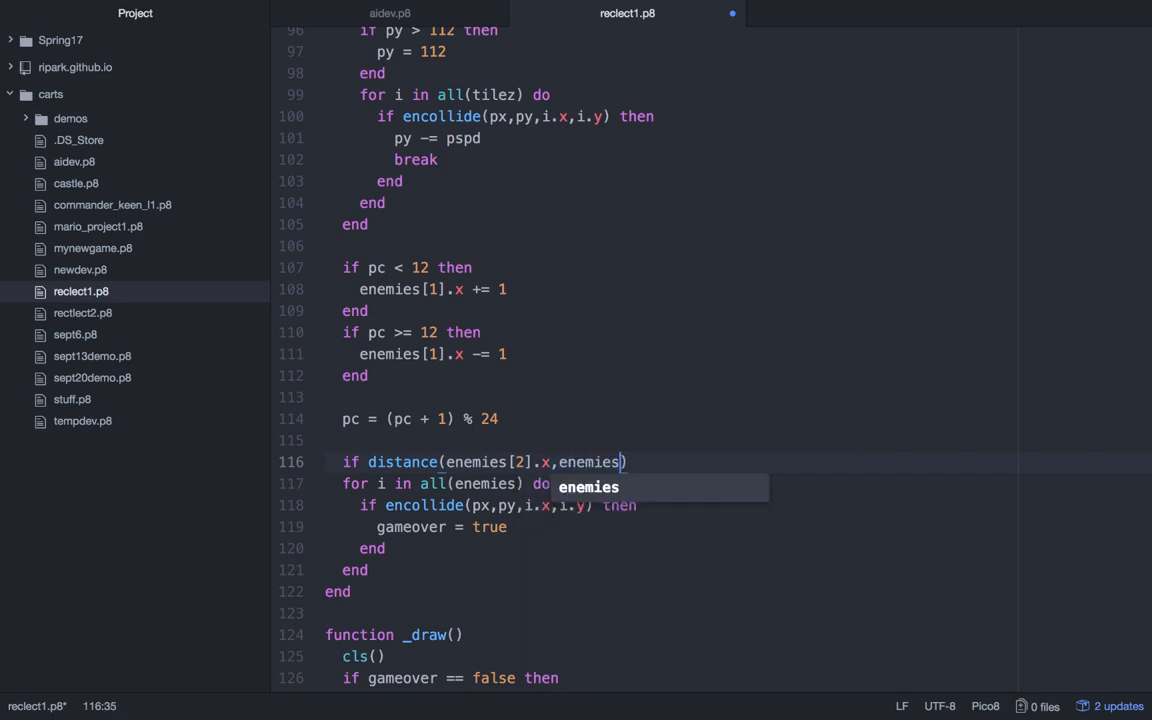
pyautogui.write('[2].y')
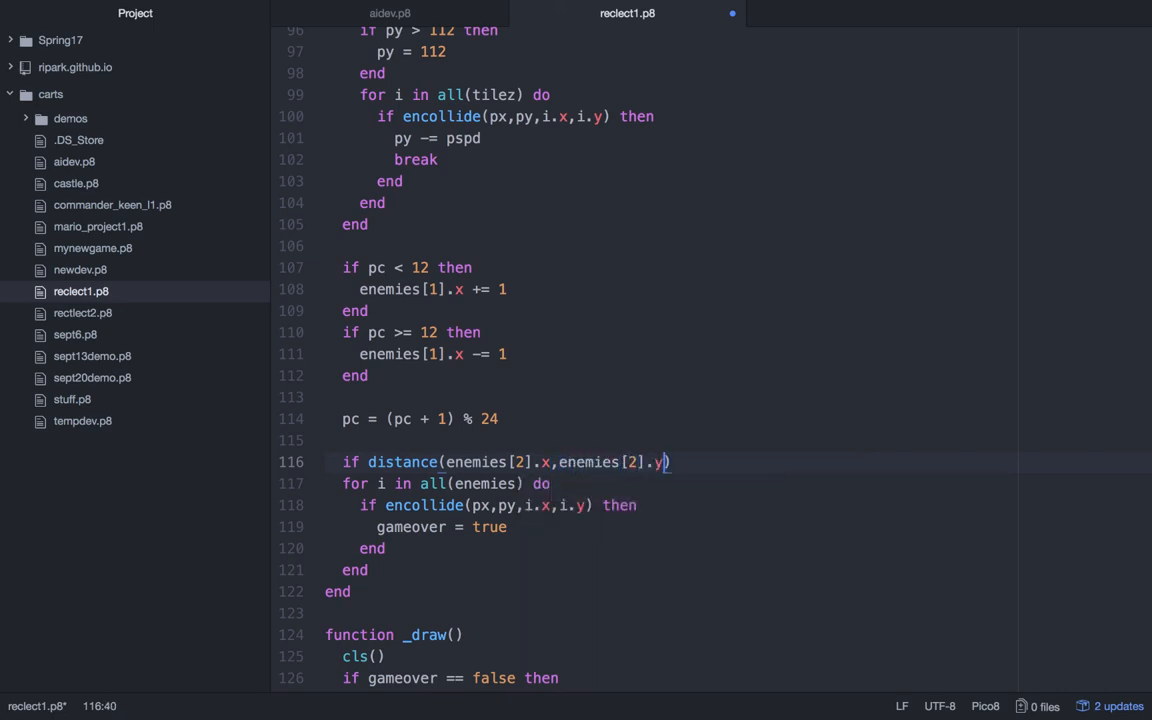
pyautogui.write('<')
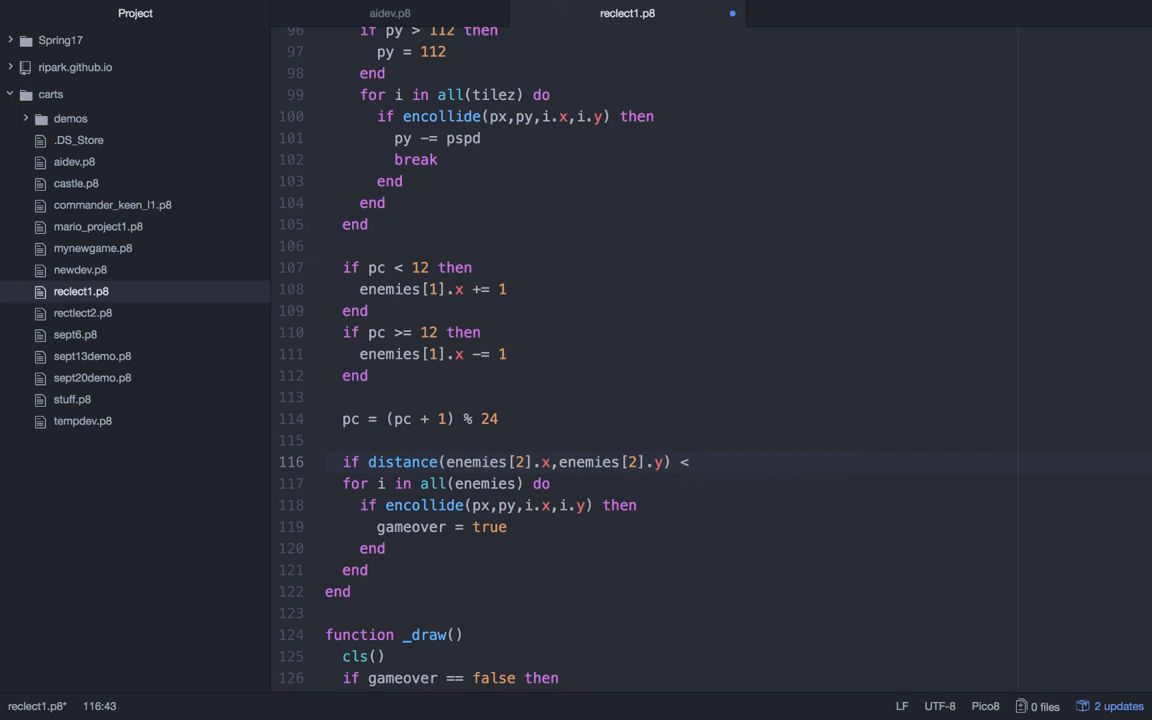
pyautogui.write('30 t')
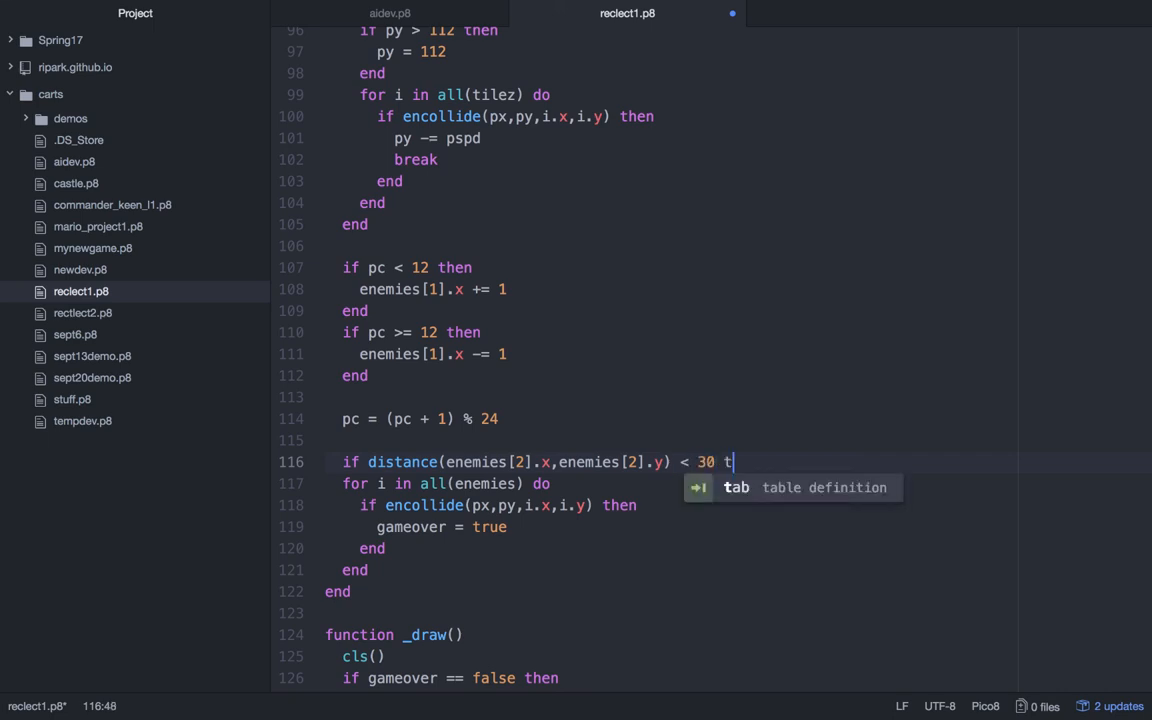
pyautogui.write('hen')
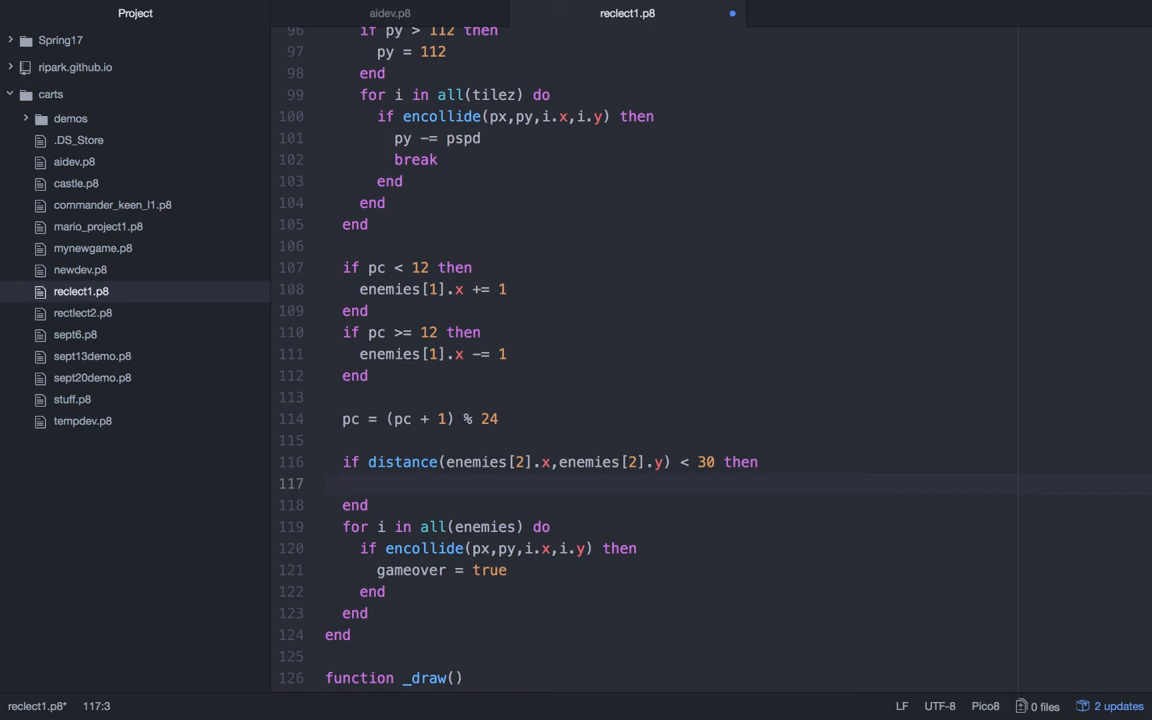
pyautogui.click(344, 484)
pyautogui.write('if abs')
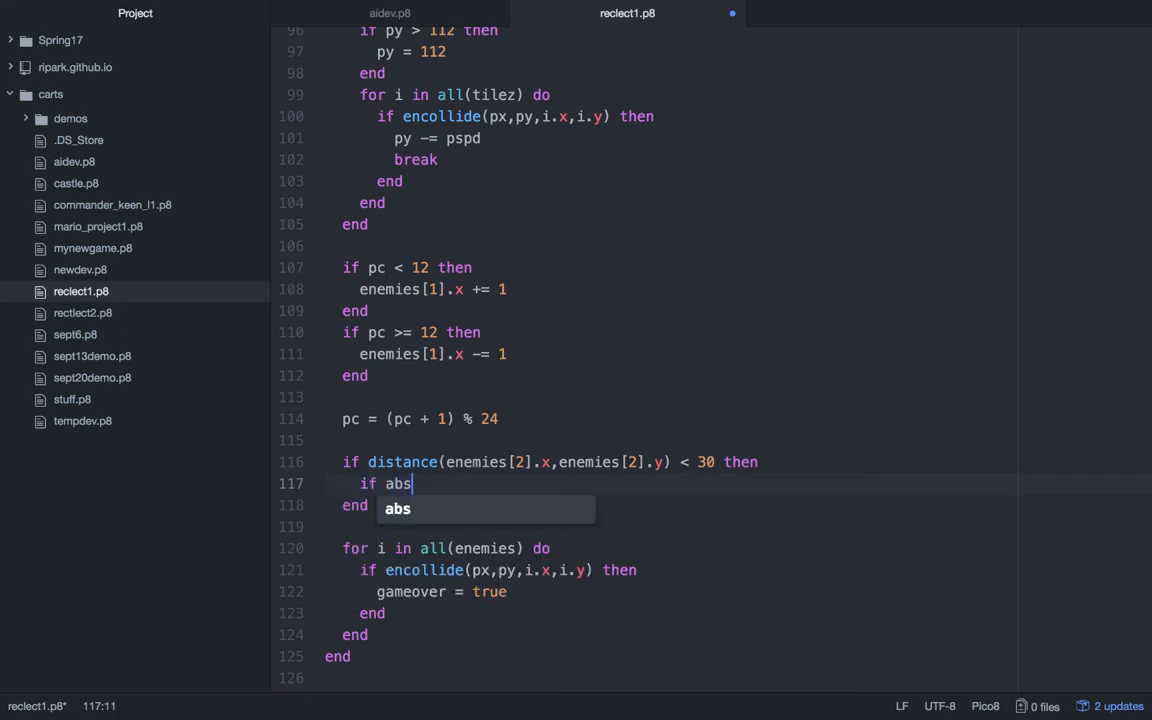
# - Compare abs(px - enemies[2].x) > abs(py - enemies[2].y) in a nested if
pyautogui.write('(px)')
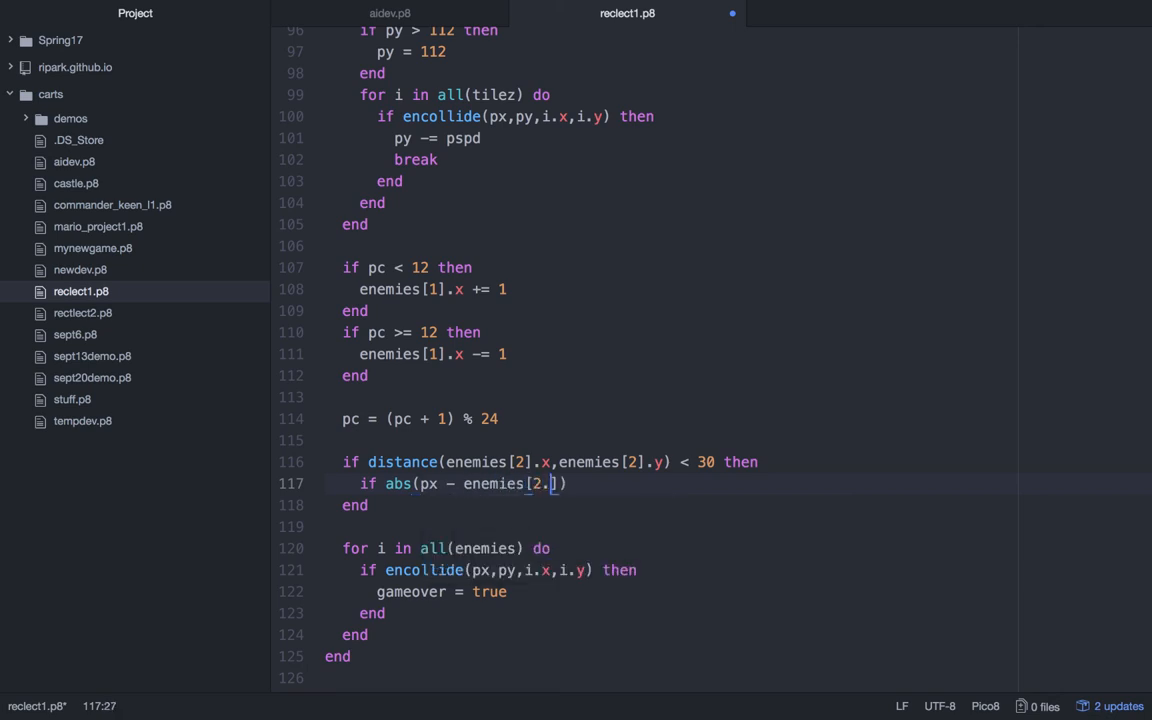
pyautogui.write('x')
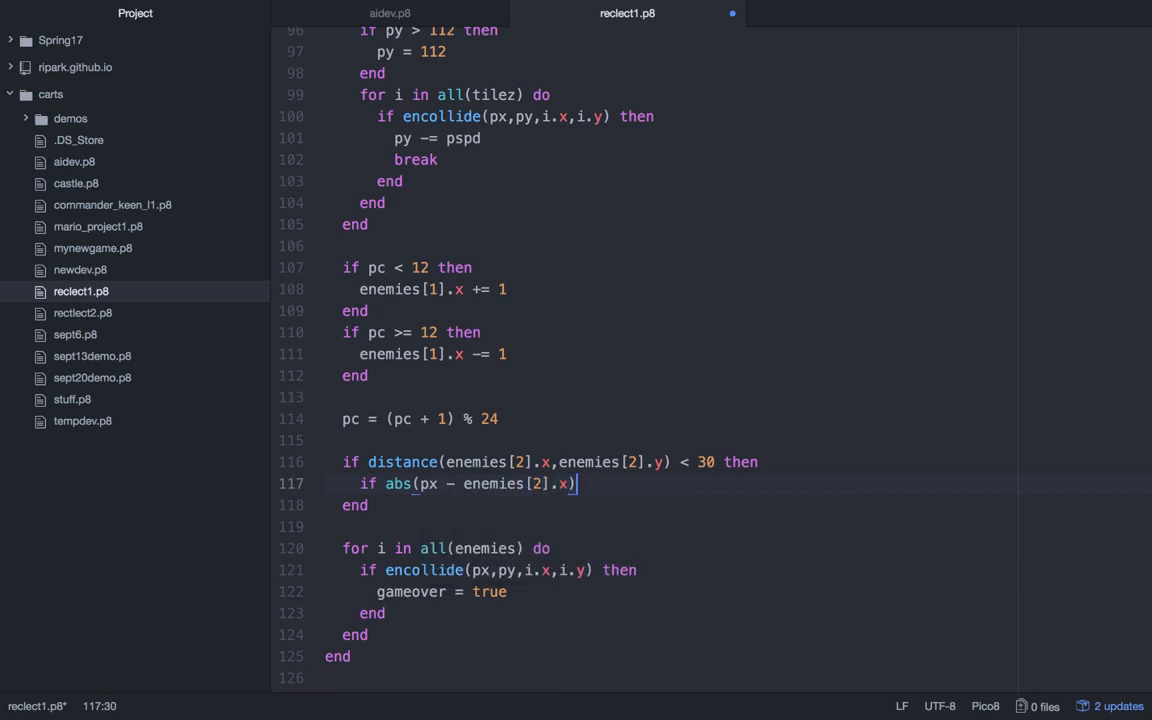
pyautogui.write('>')
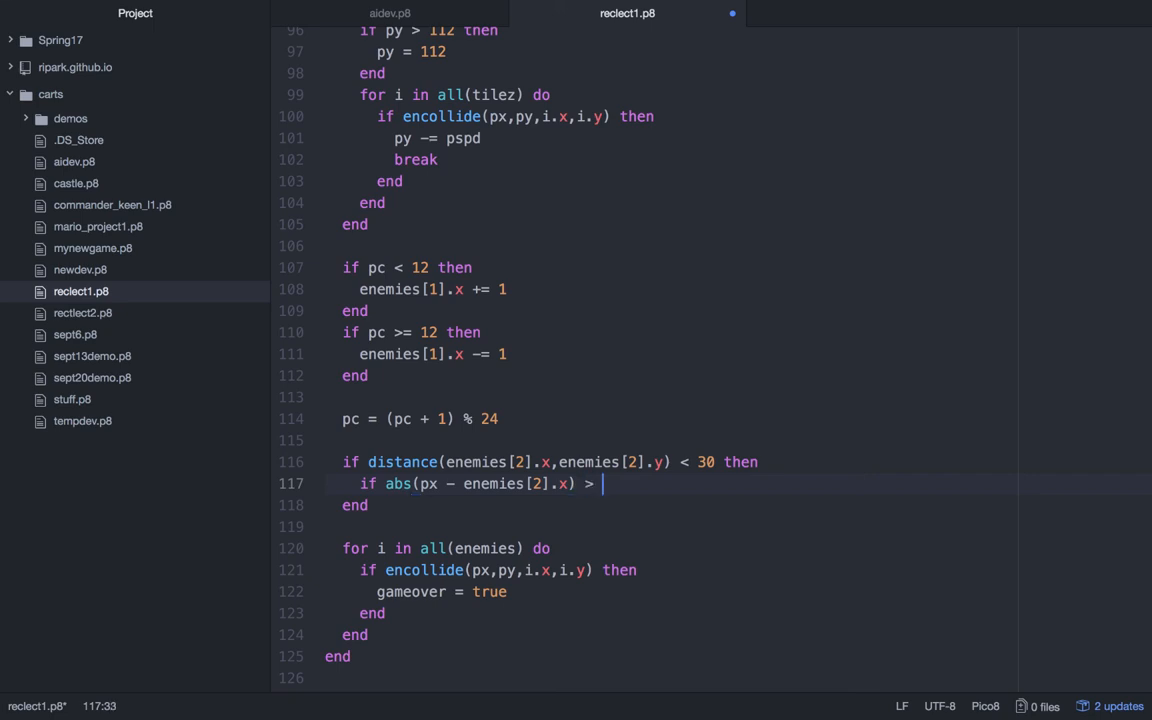
pyautogui.write('abs()')
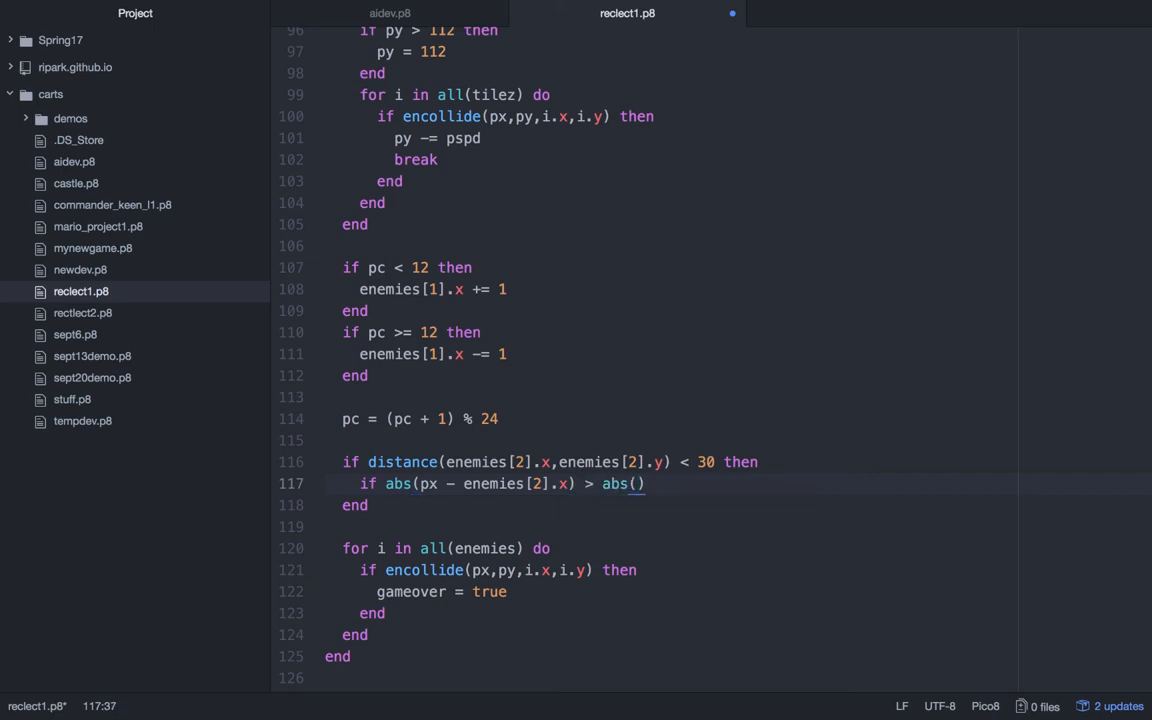
pyautogui.write('py - enemies[2].y')
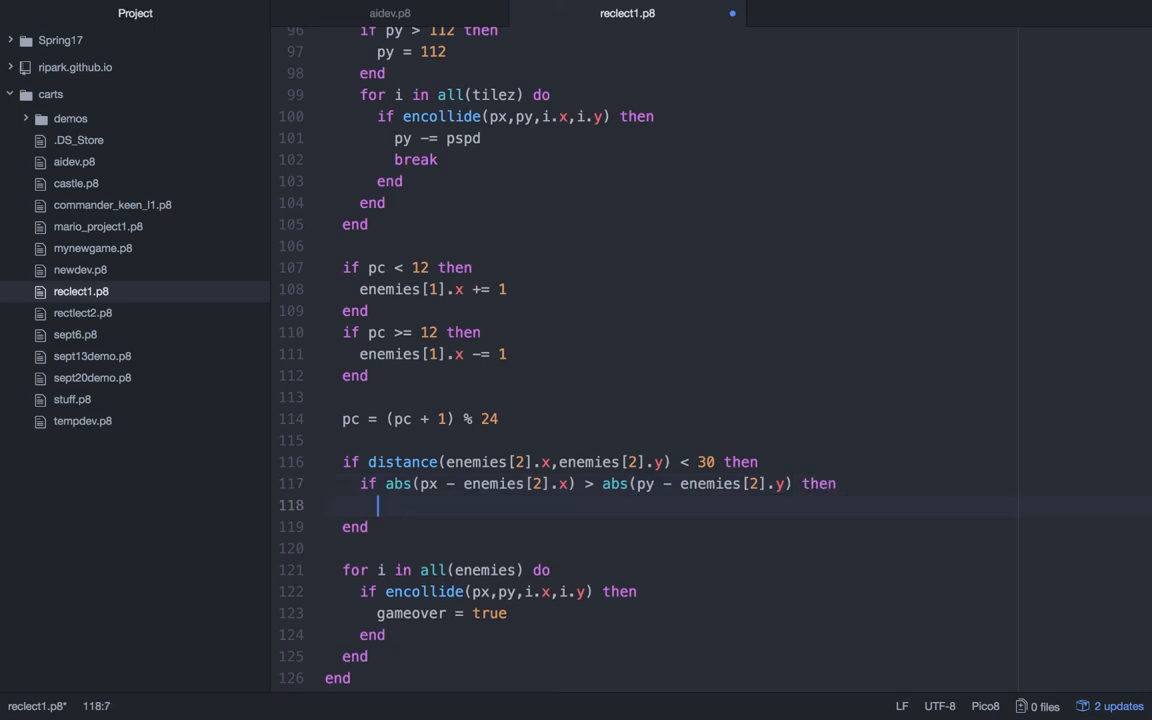
# - Nest a further if (px - i.x) < 0 then inside the horizontal branch
pyautogui.write('i')
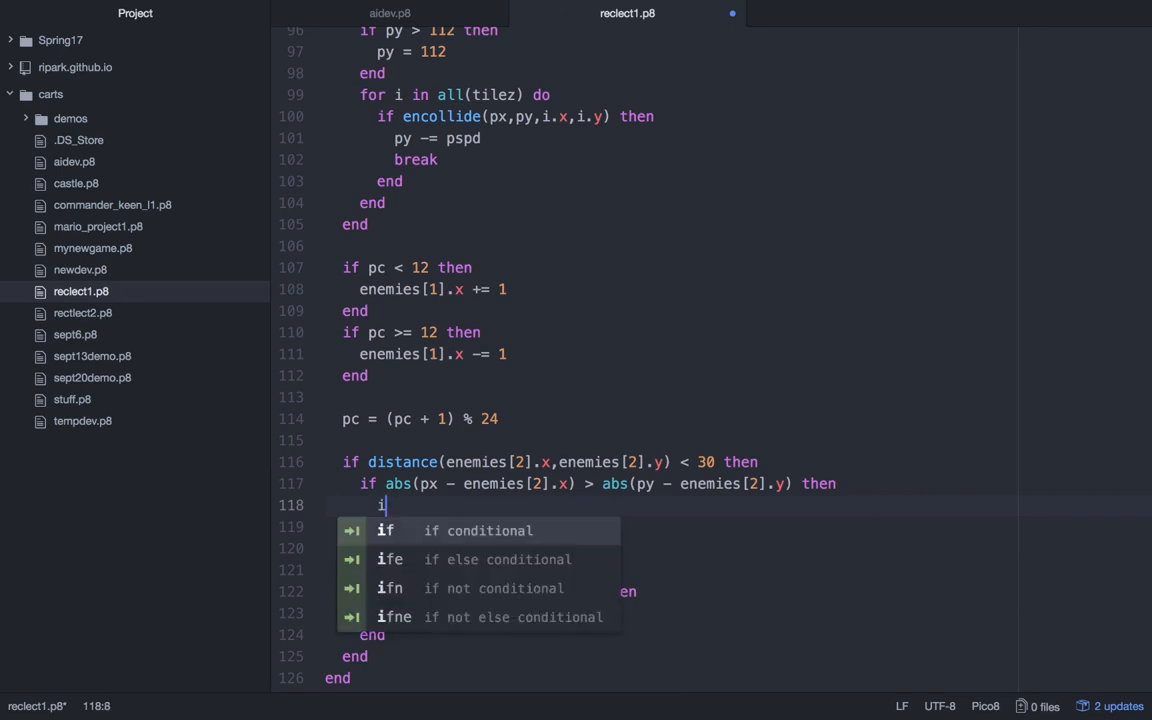
pyautogui.write('f (px - i.x')
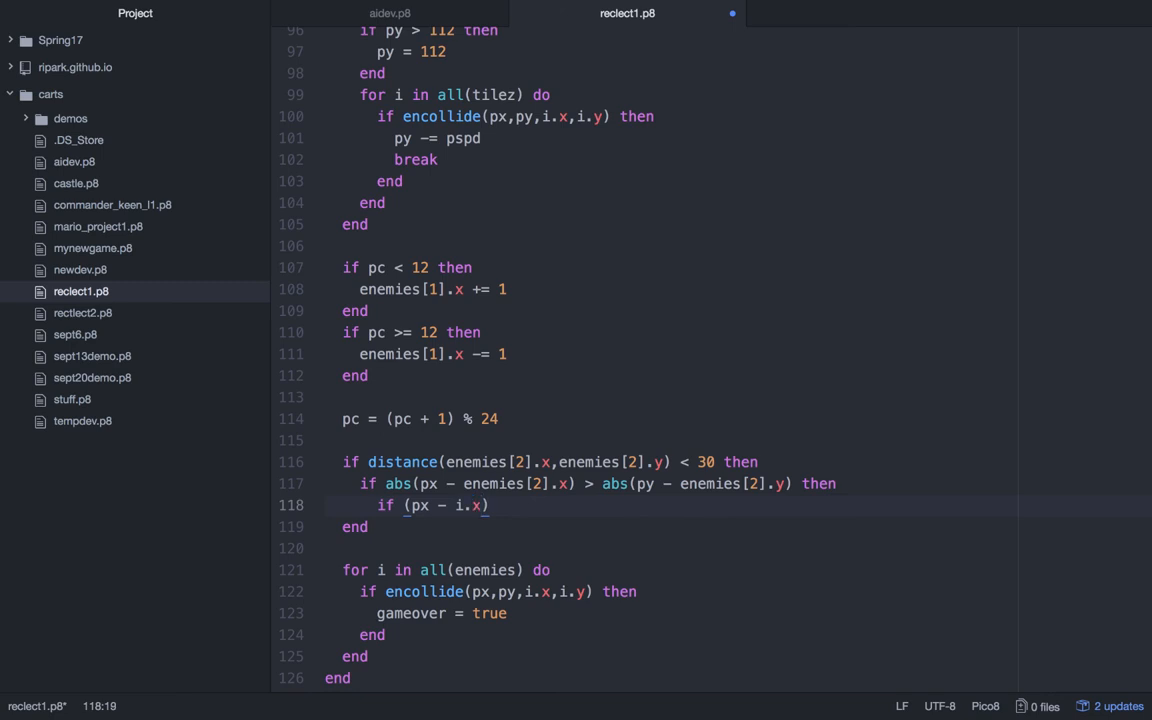
pyautogui.write('< 0')
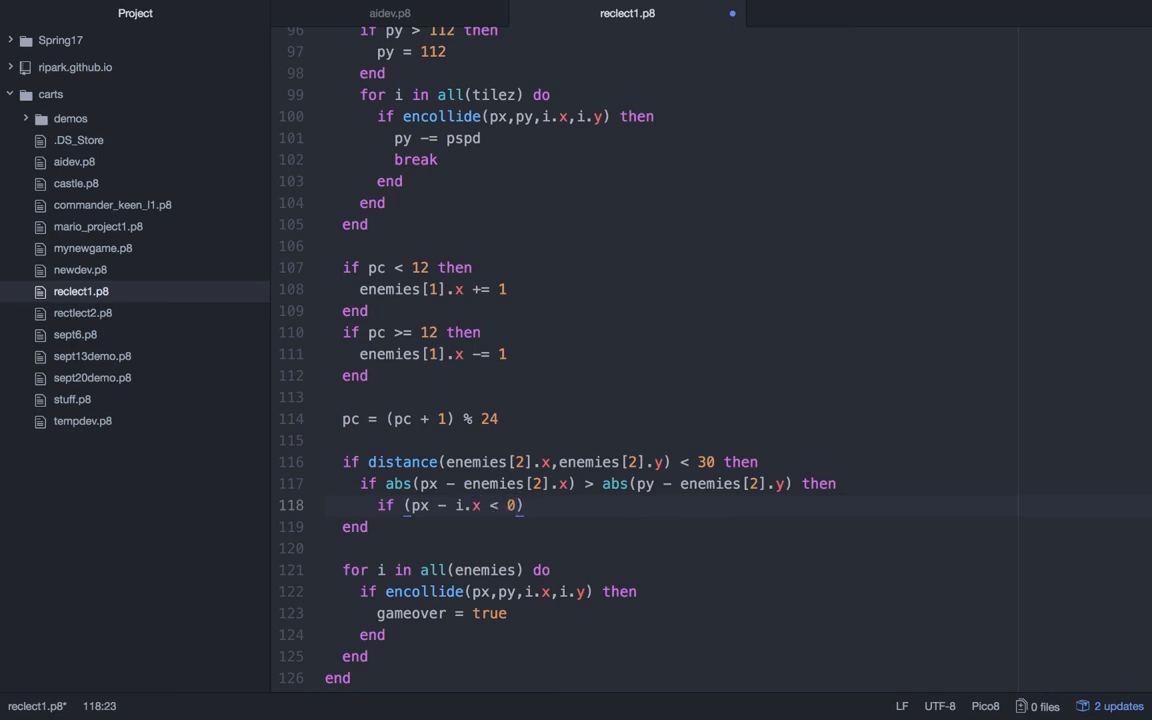
pyautogui.write('then')
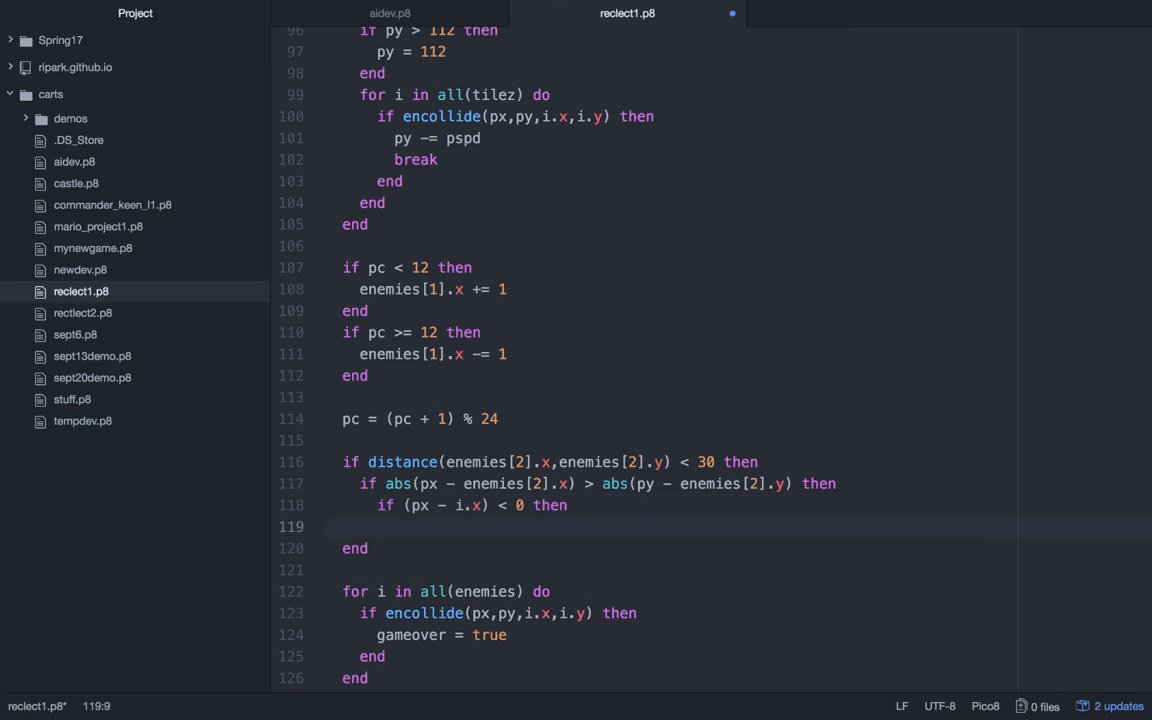
# - Fix i.x to enemies[2].x, move enemy 2 left when negative, and close with end
pyautogui.write('i')
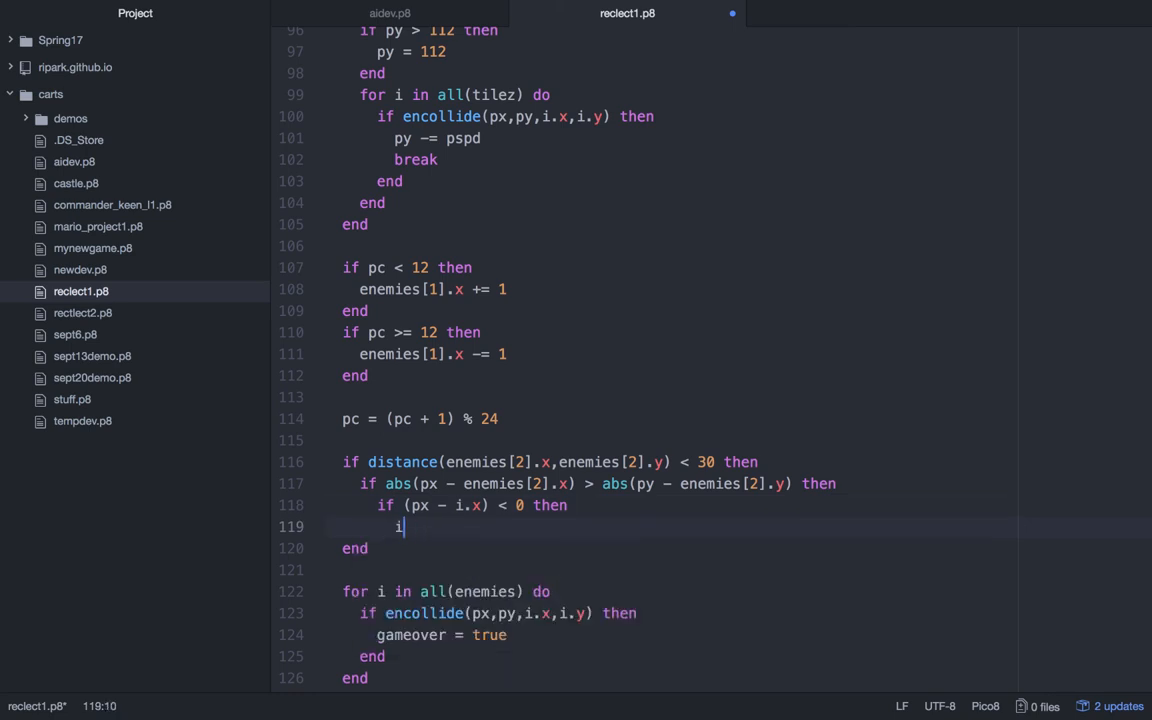
pyautogui.click(444, 504)
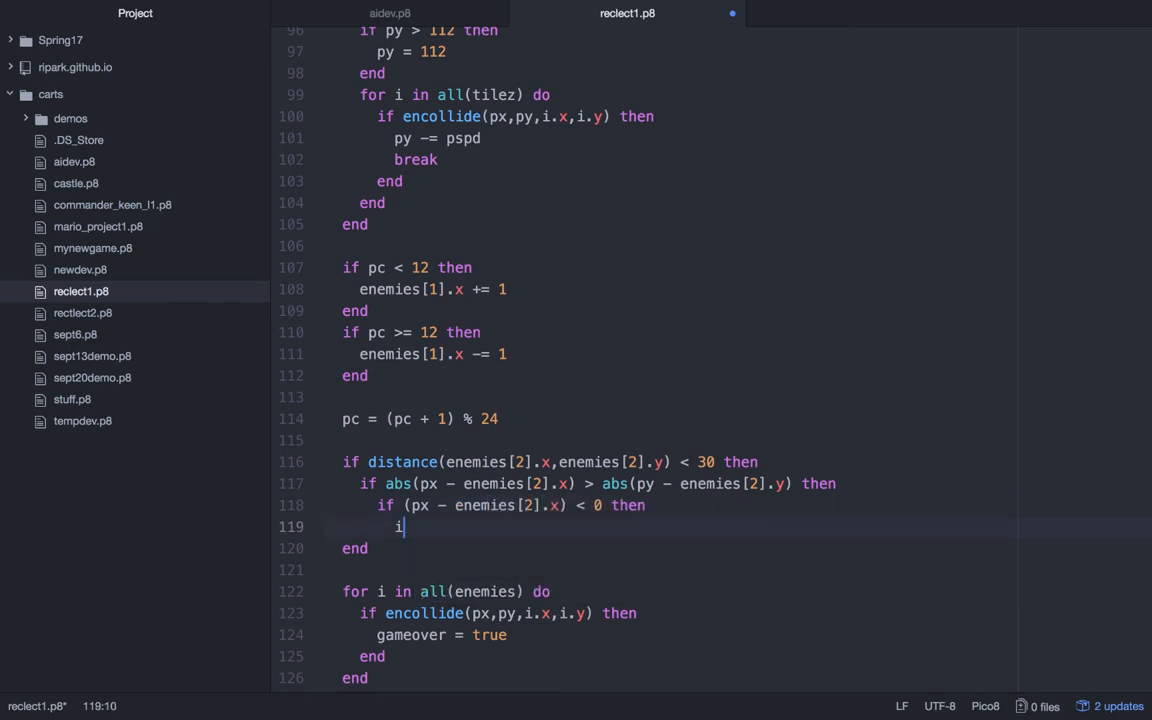
pyautogui.write('enemies')
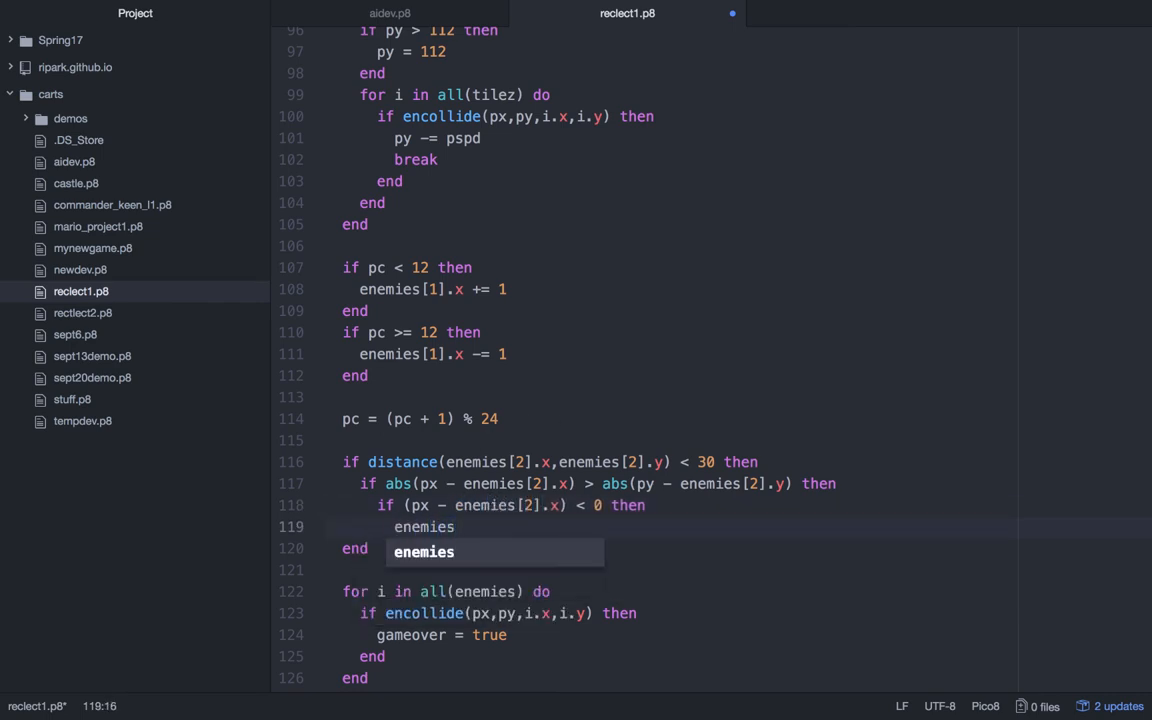
pyautogui.write('[2].x')
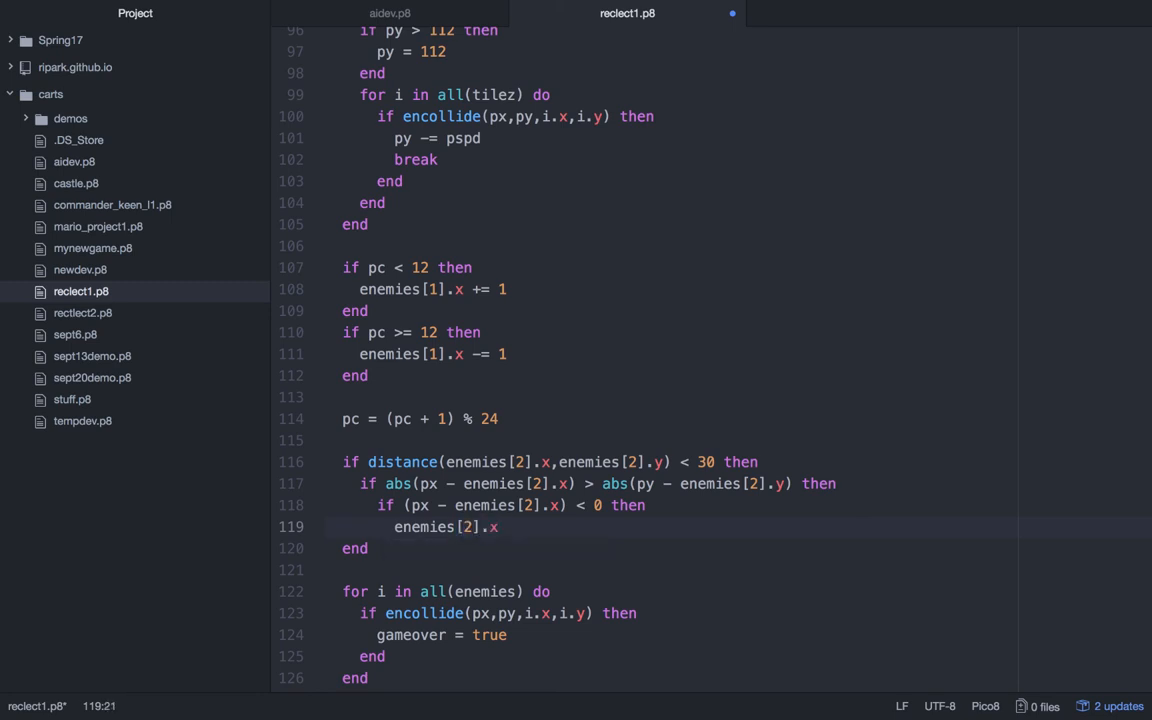
pyautogui.write('=')
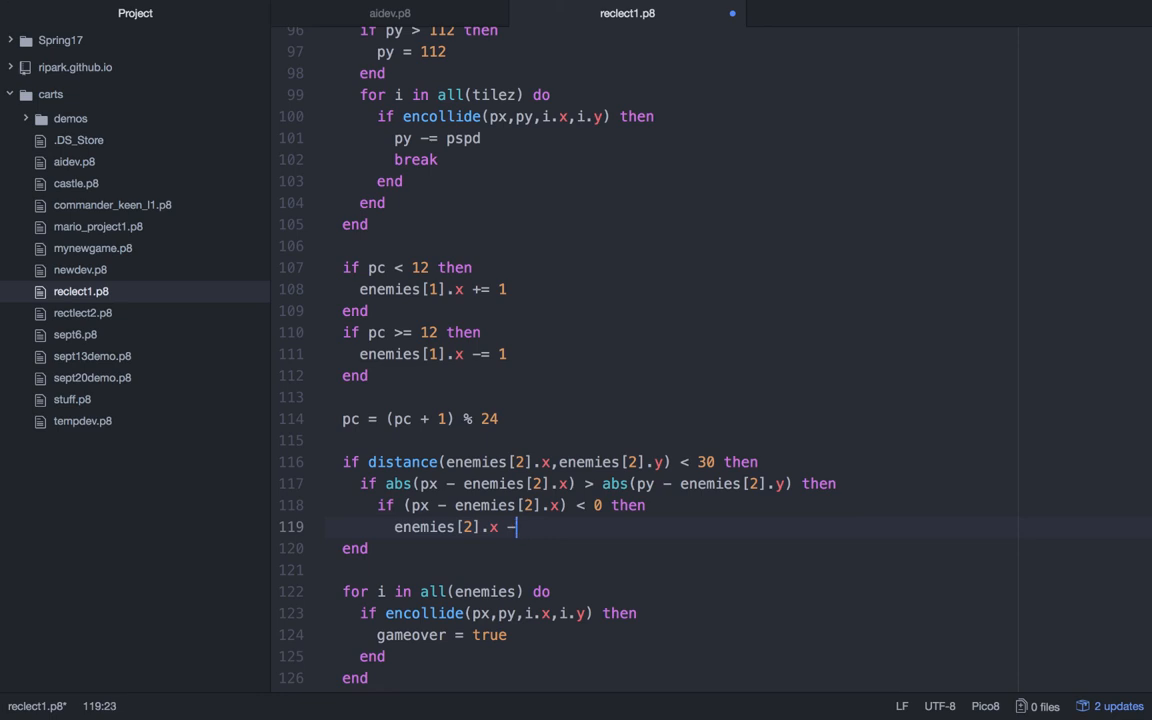
pyautogui.write('2')
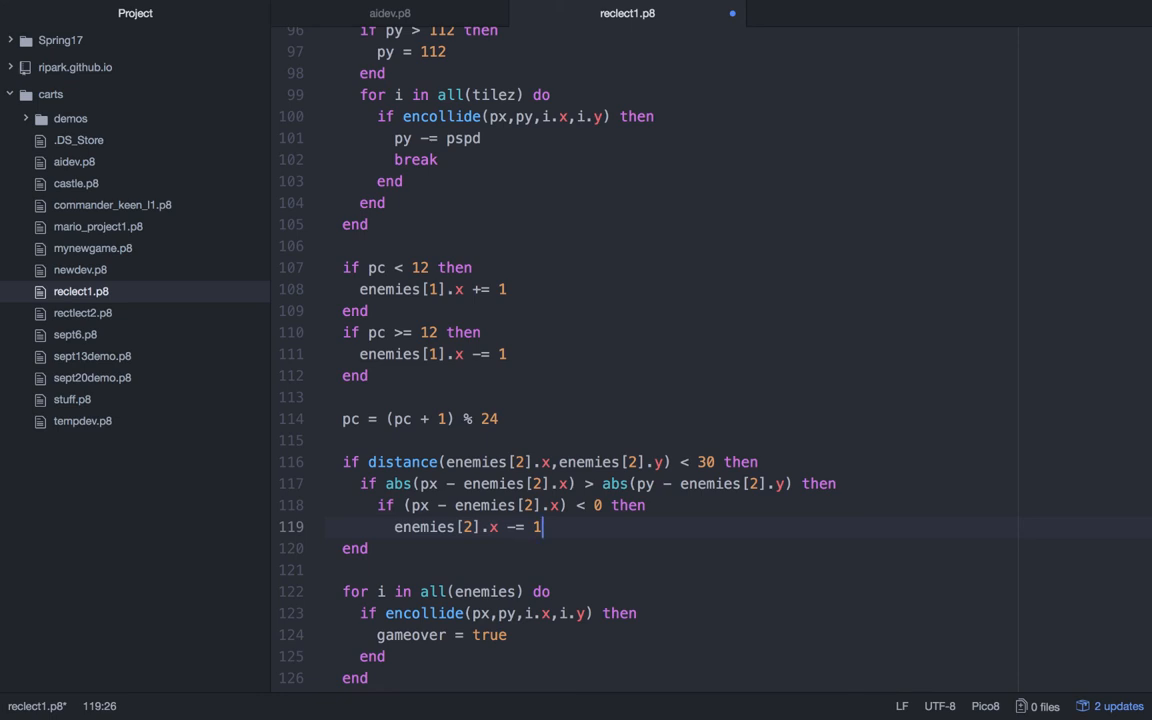
pyautogui.press('enter')
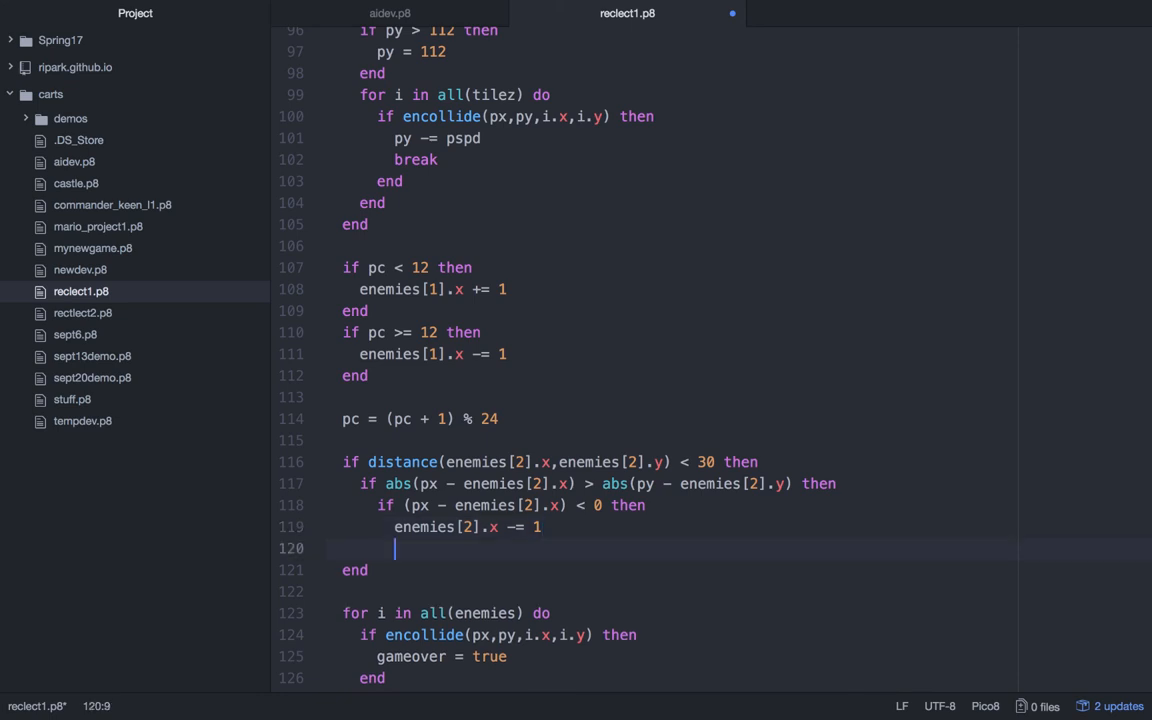
pyautogui.write('end')
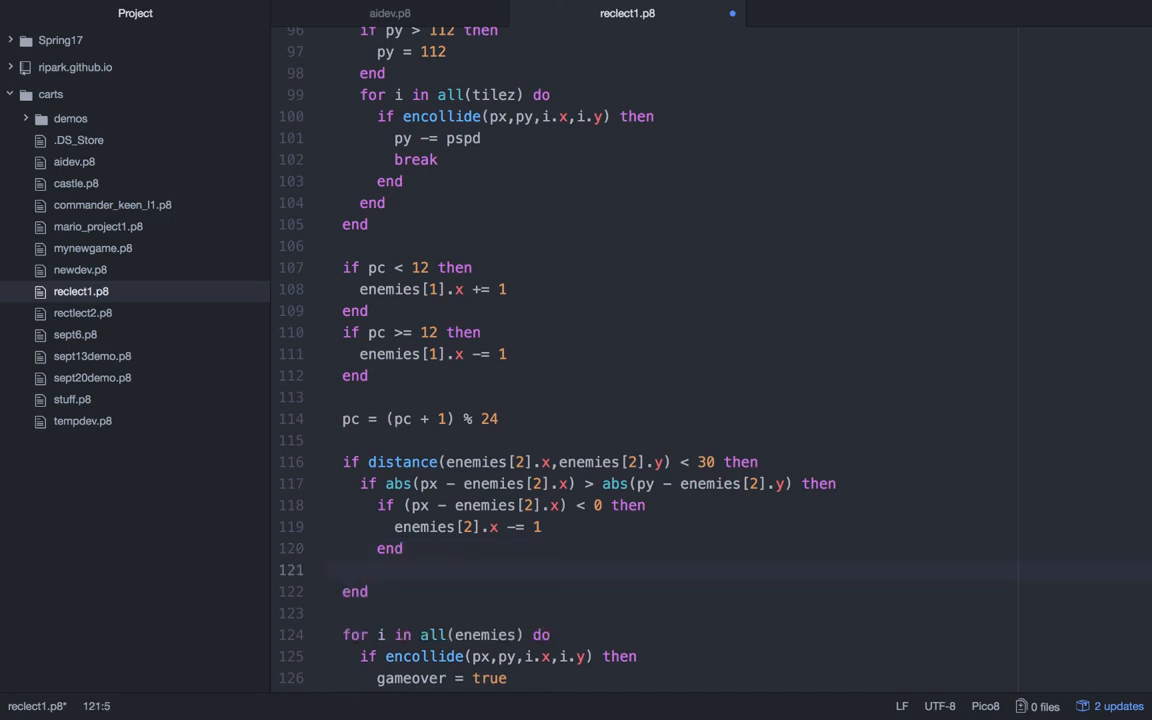
# - Add the else branch moving enemies[2].x right by 1 when the player is to the right
pyautogui.write('el')
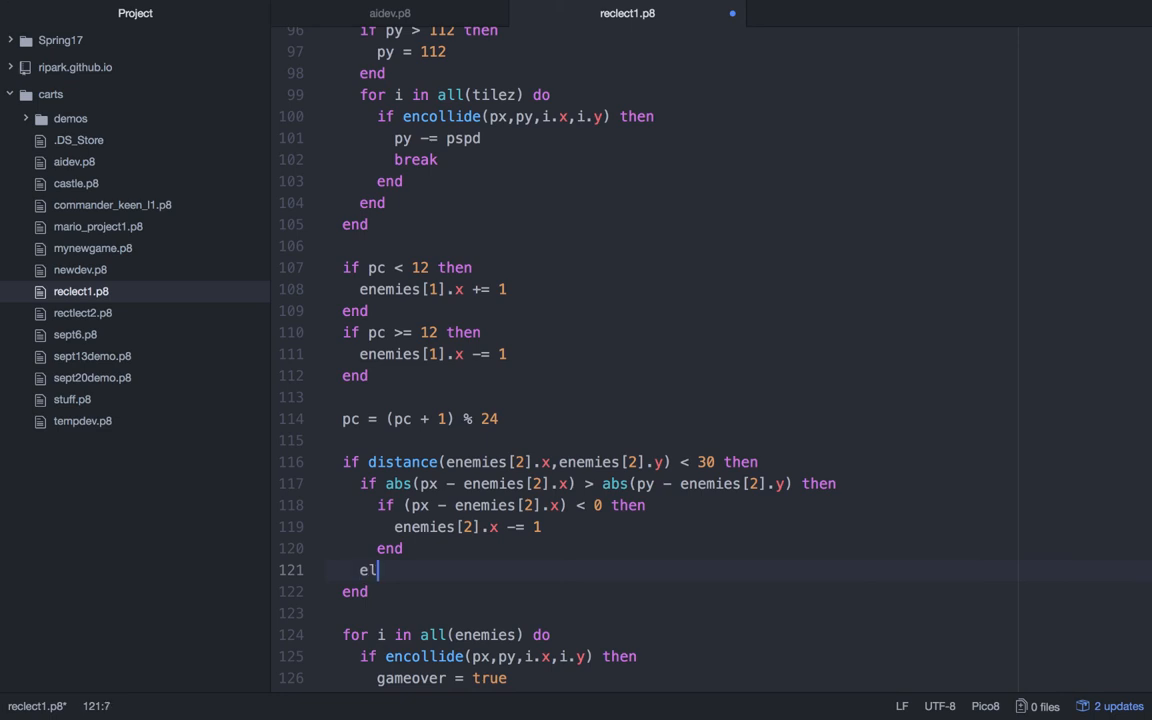
pyautogui.write('se')
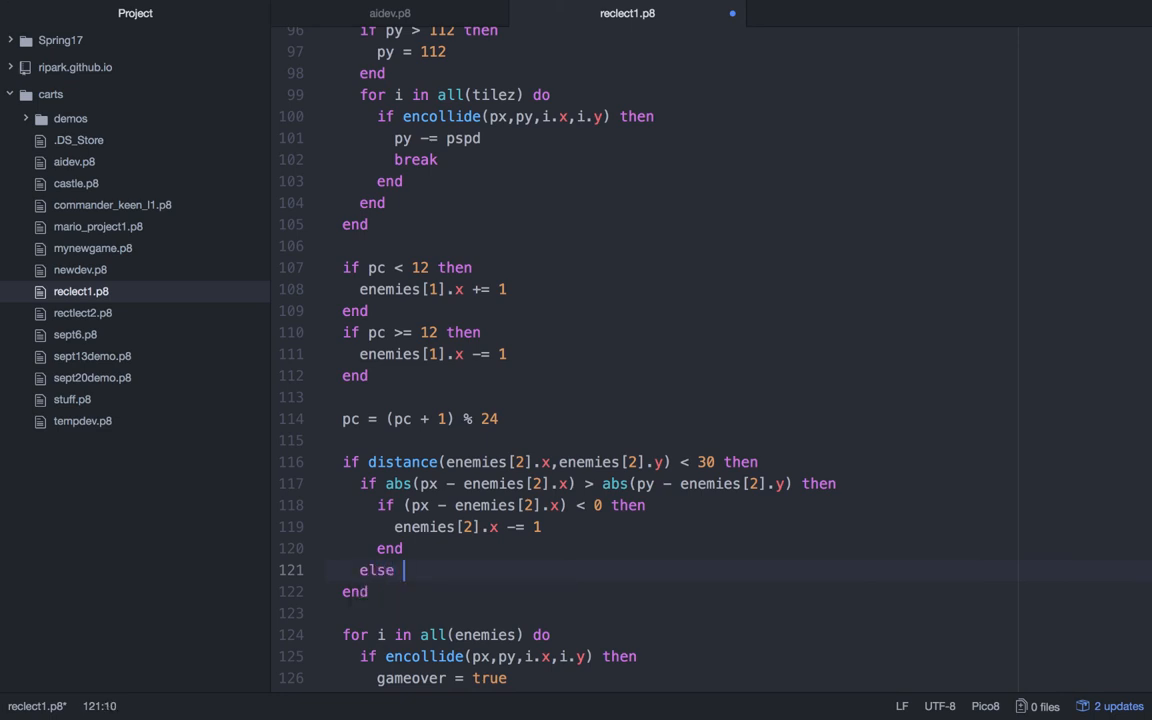
pyautogui.press('Backspace')
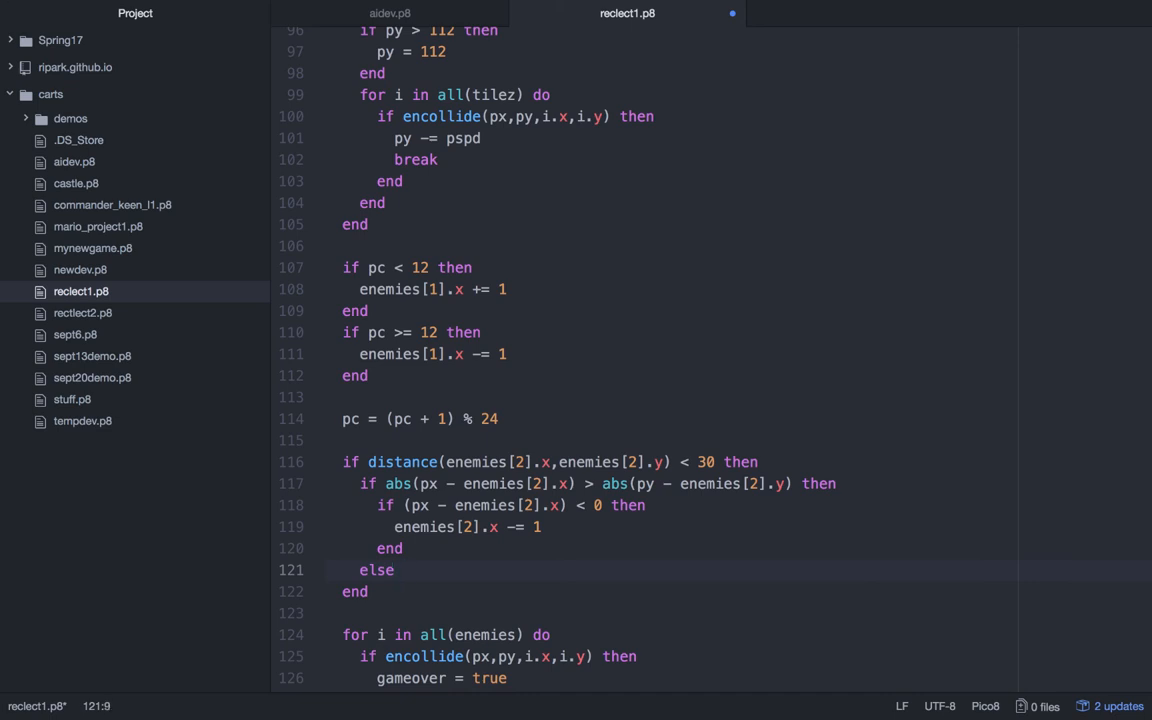
pyautogui.click(394, 570)
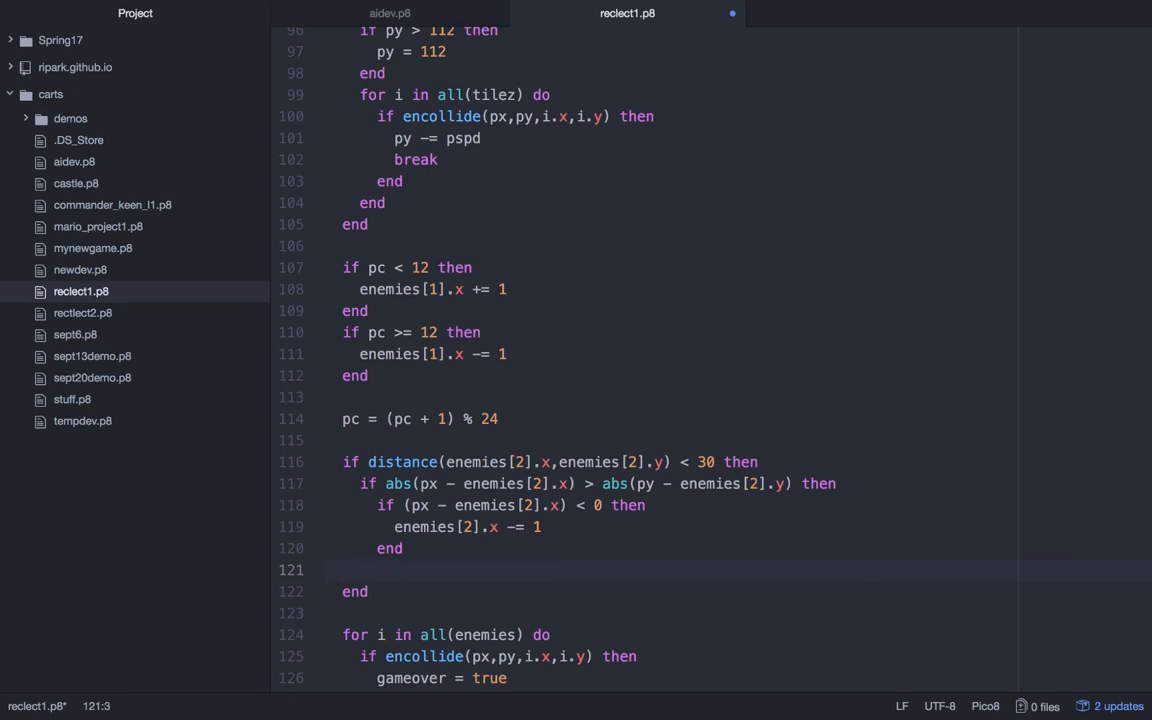
pyautogui.write('e')
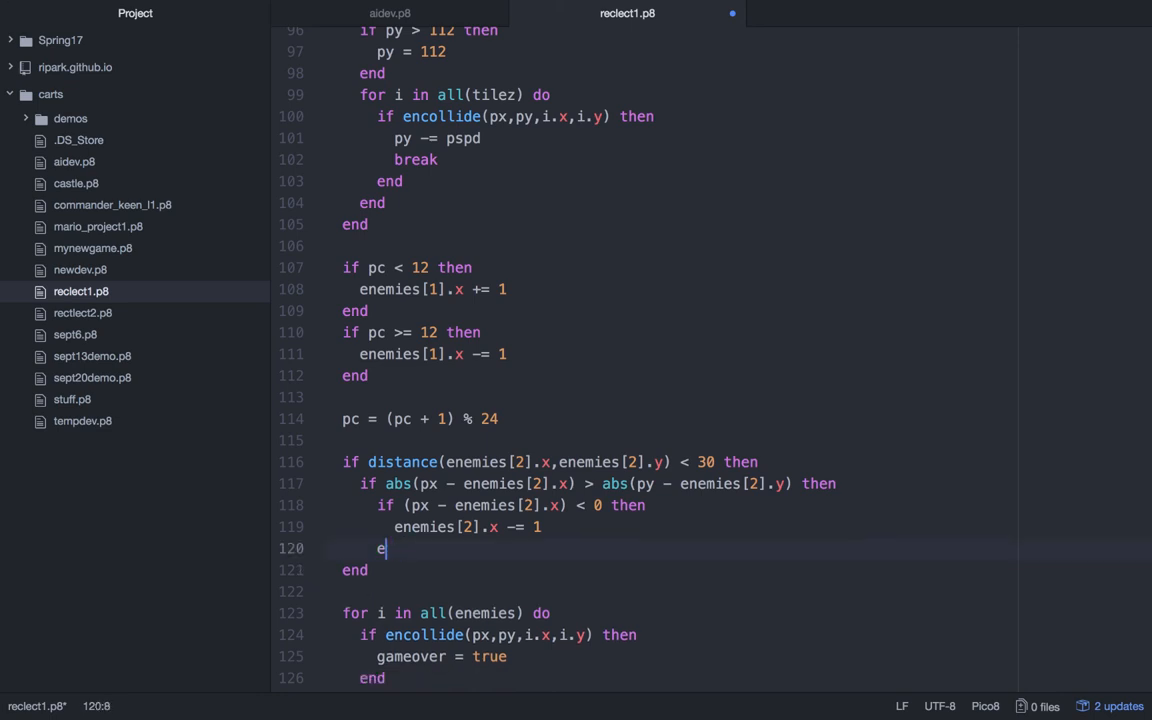
pyautogui.write('lse')
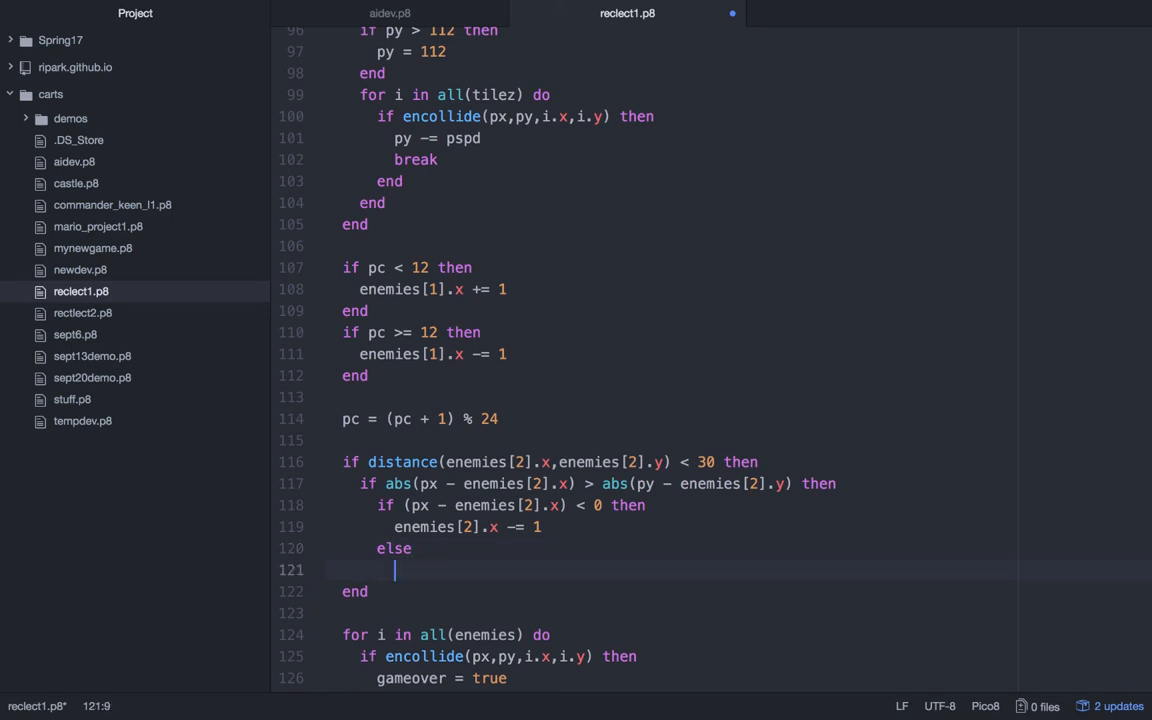
pyautogui.write('enemies[2')
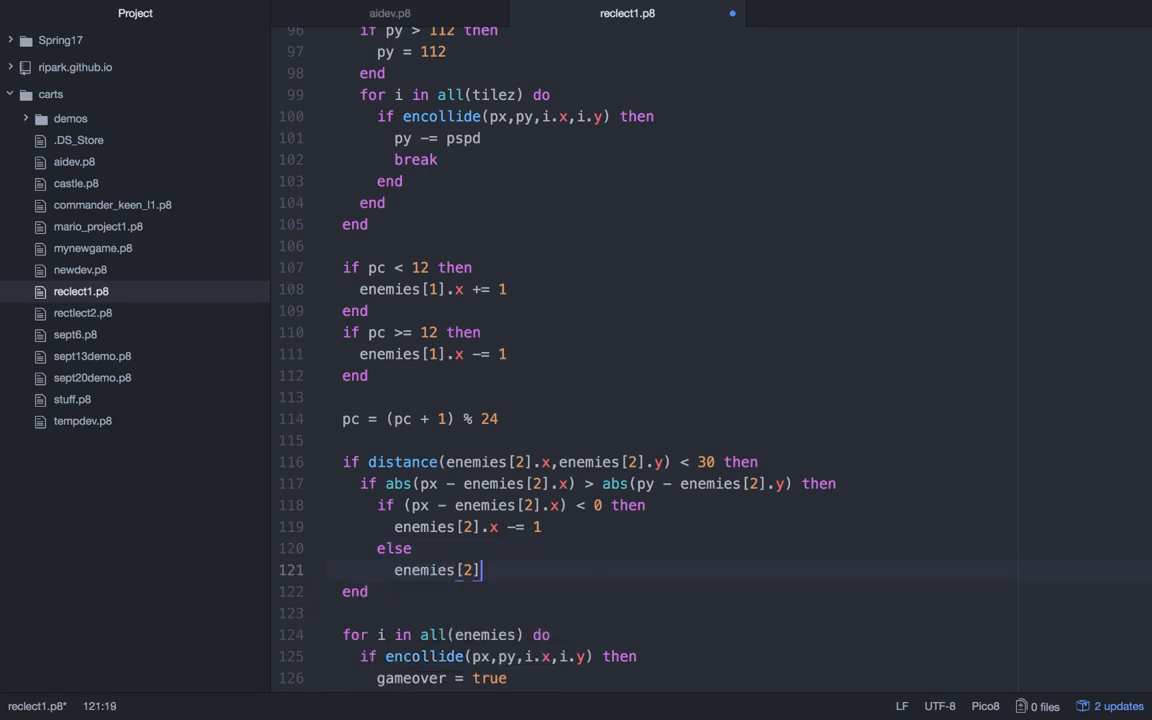
pyautogui.write('.x +')
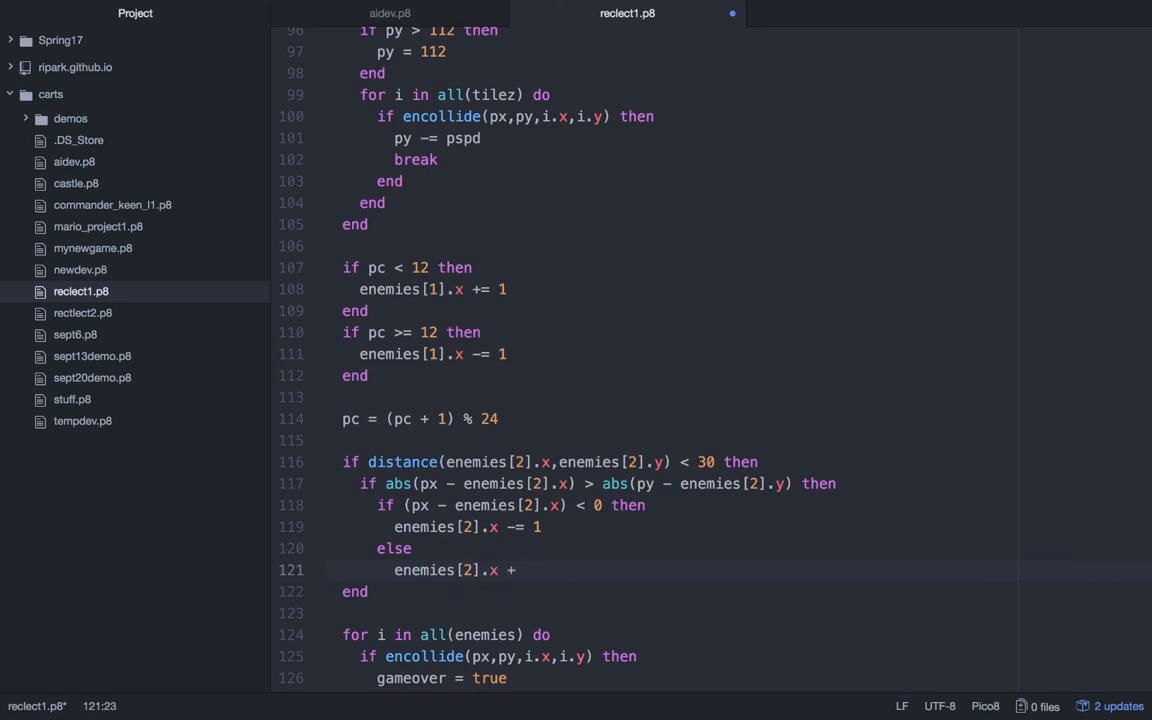
pyautogui.write('= 1')
pyautogui.write('end')
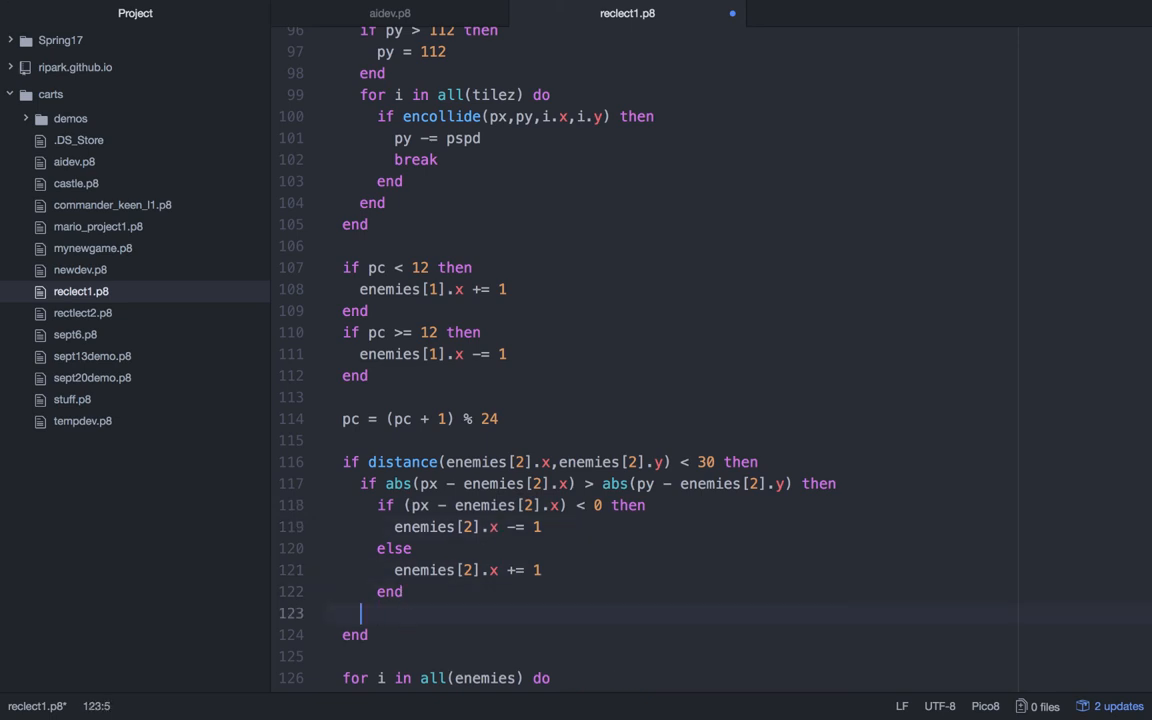
# - Add an else branch testing whether (py - enemies[2].y) < 0
pyautogui.write('else')
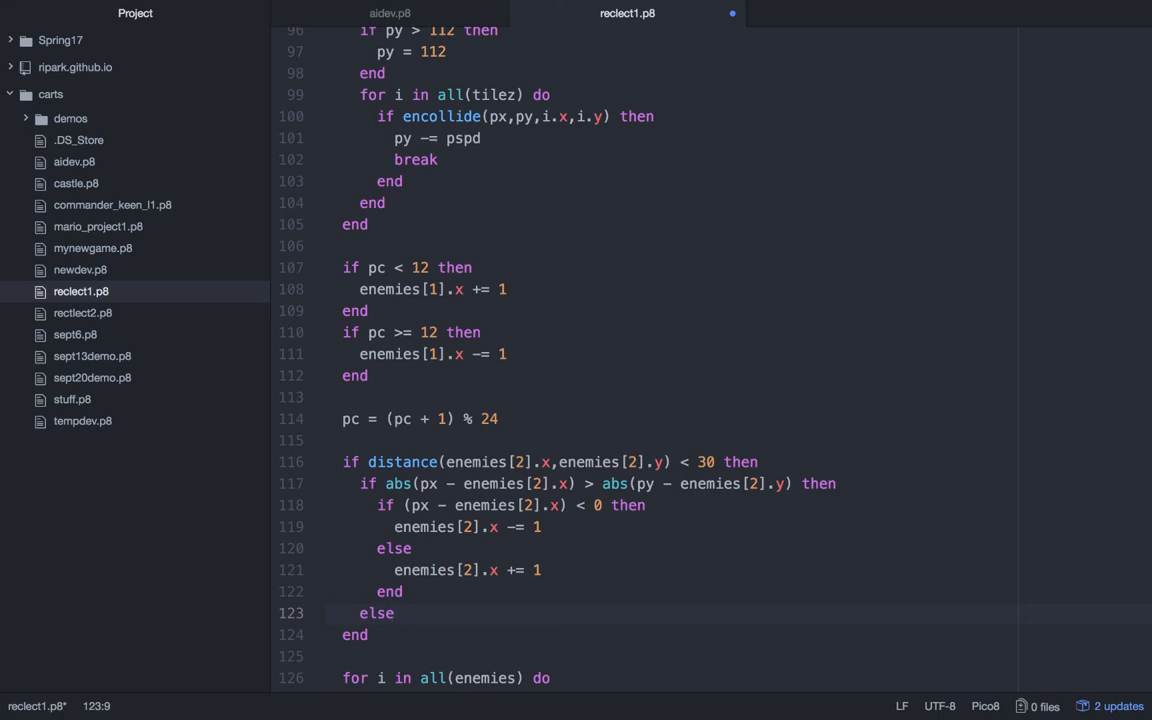
pyautogui.press('enter')
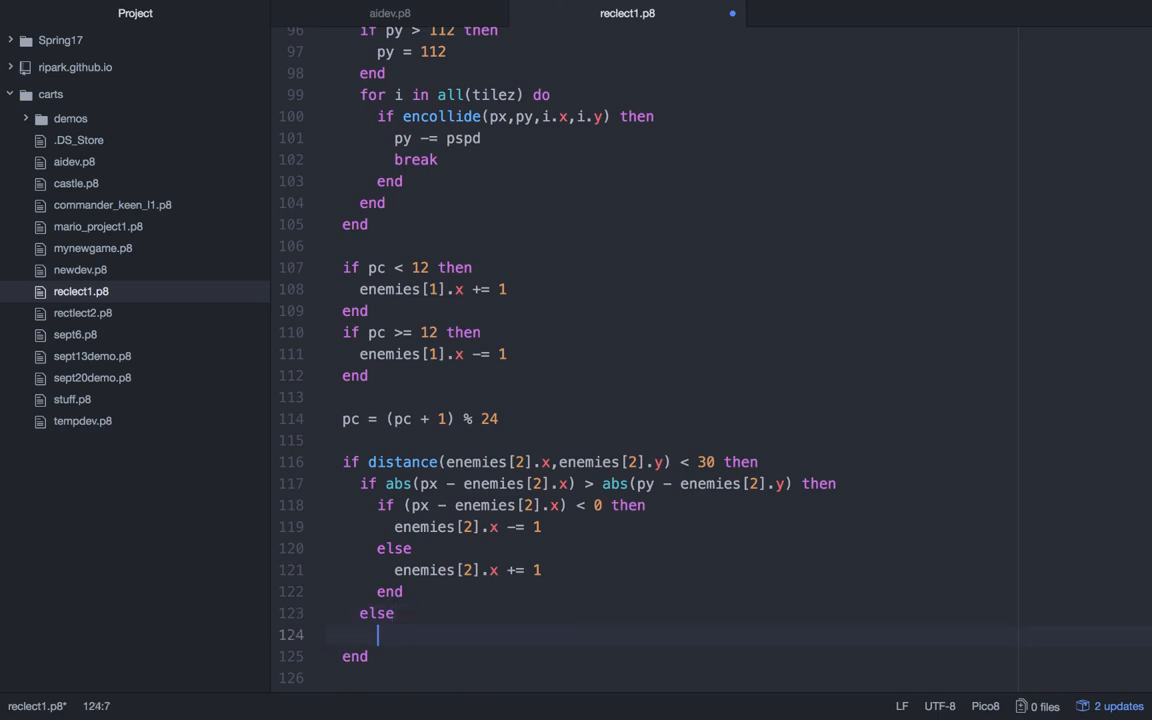
pyautogui.write('if (py)')
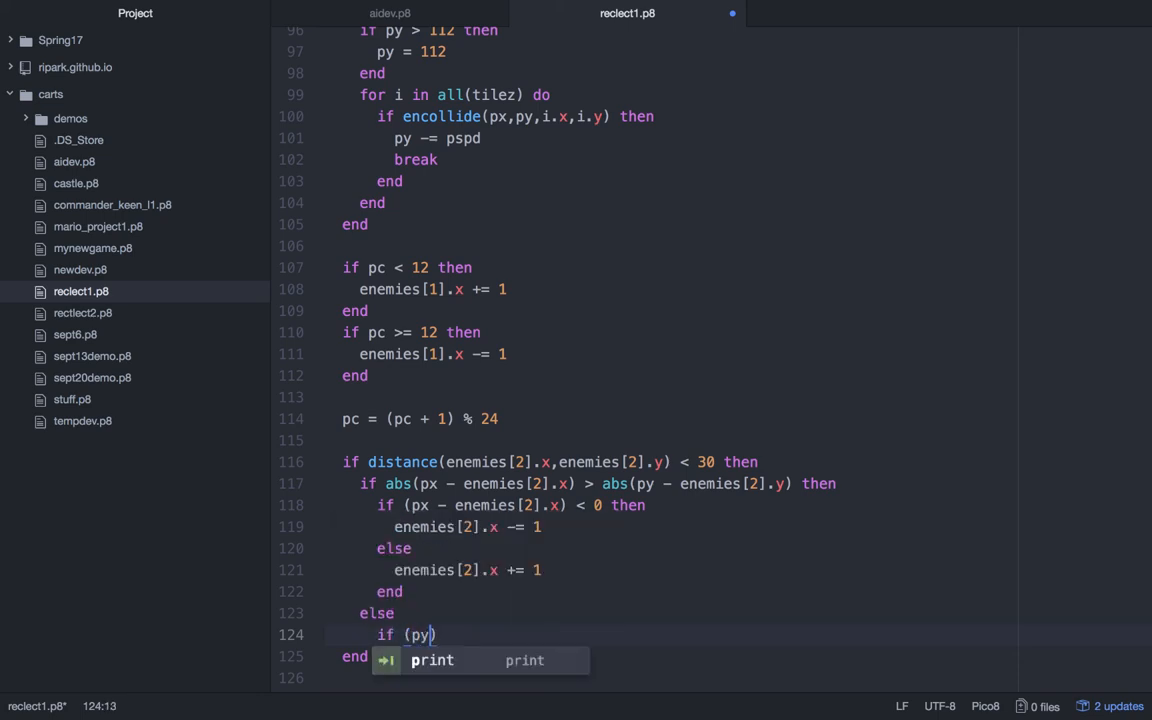
pyautogui.write('- enemies')
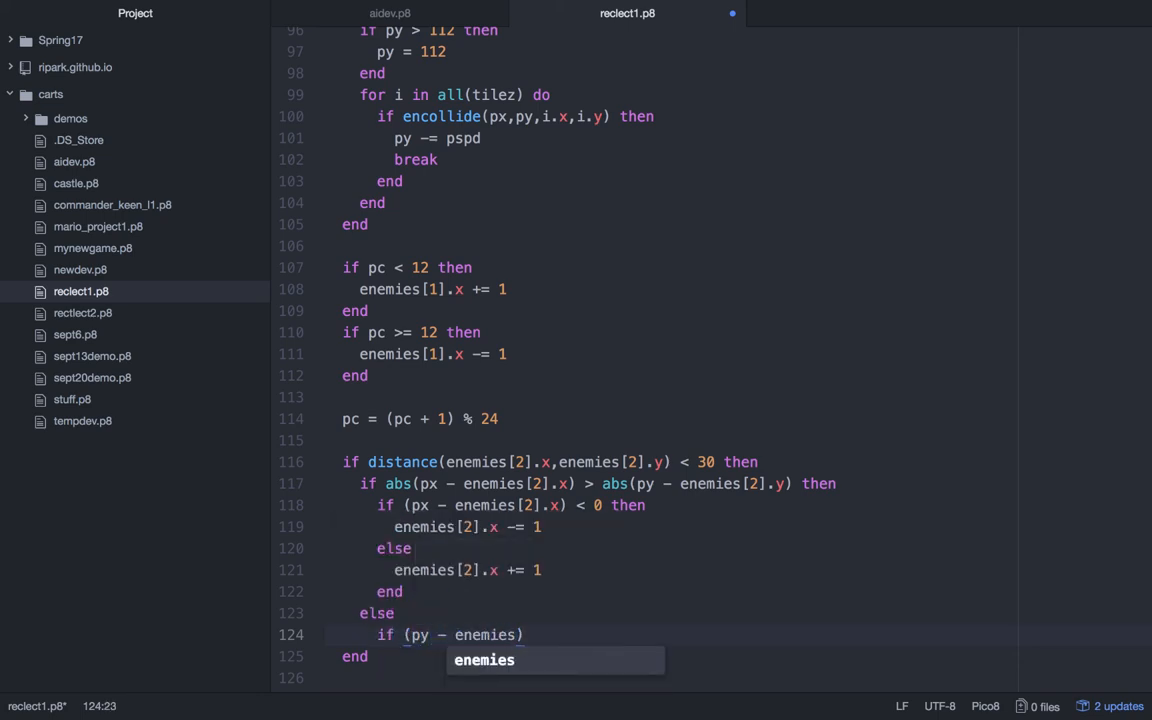
pyautogui.write('[2]')
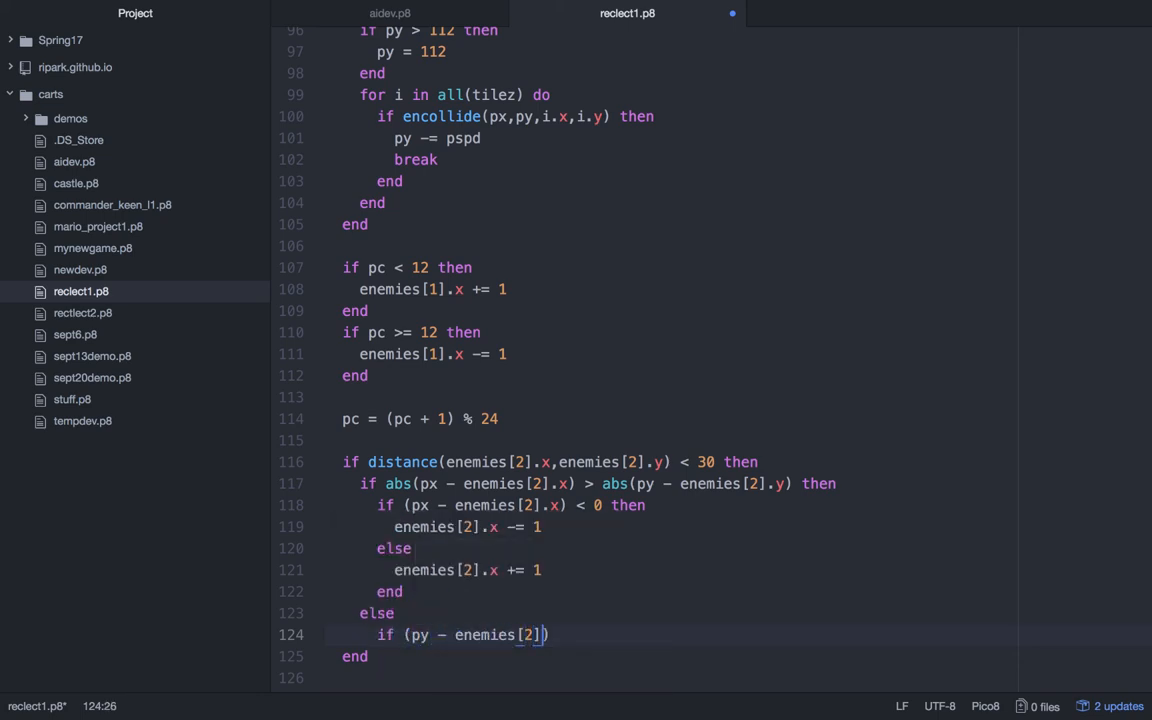
pyautogui.write('.y')
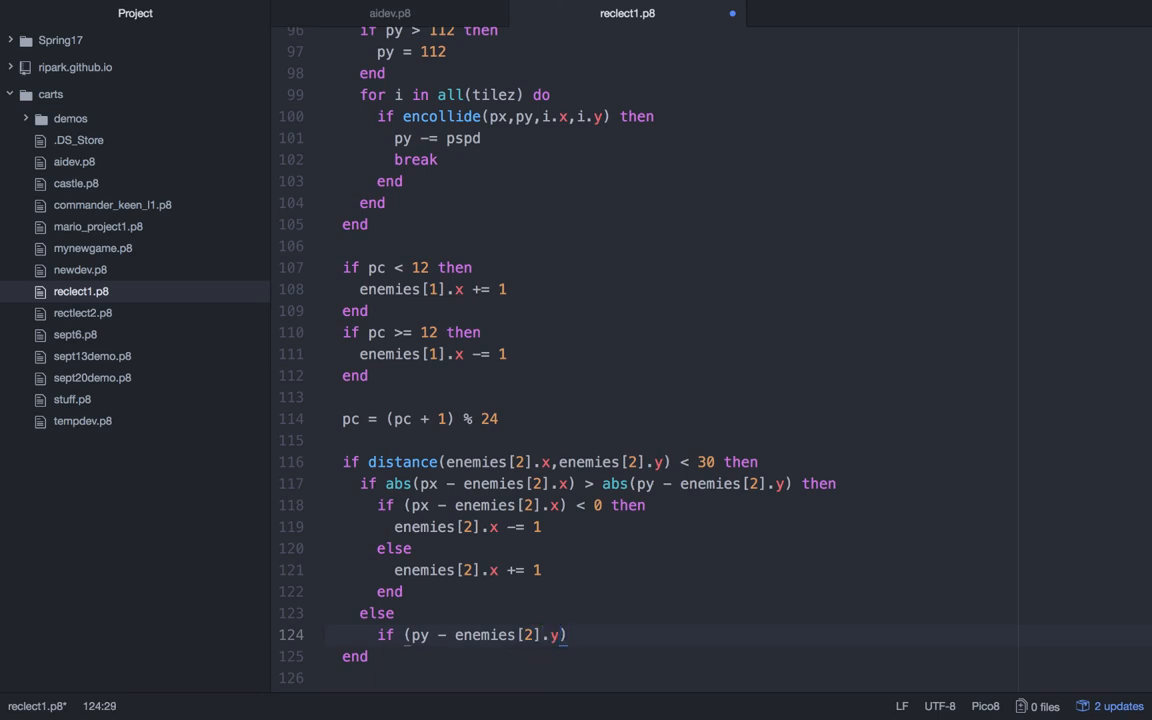
pyautogui.write('< 0')
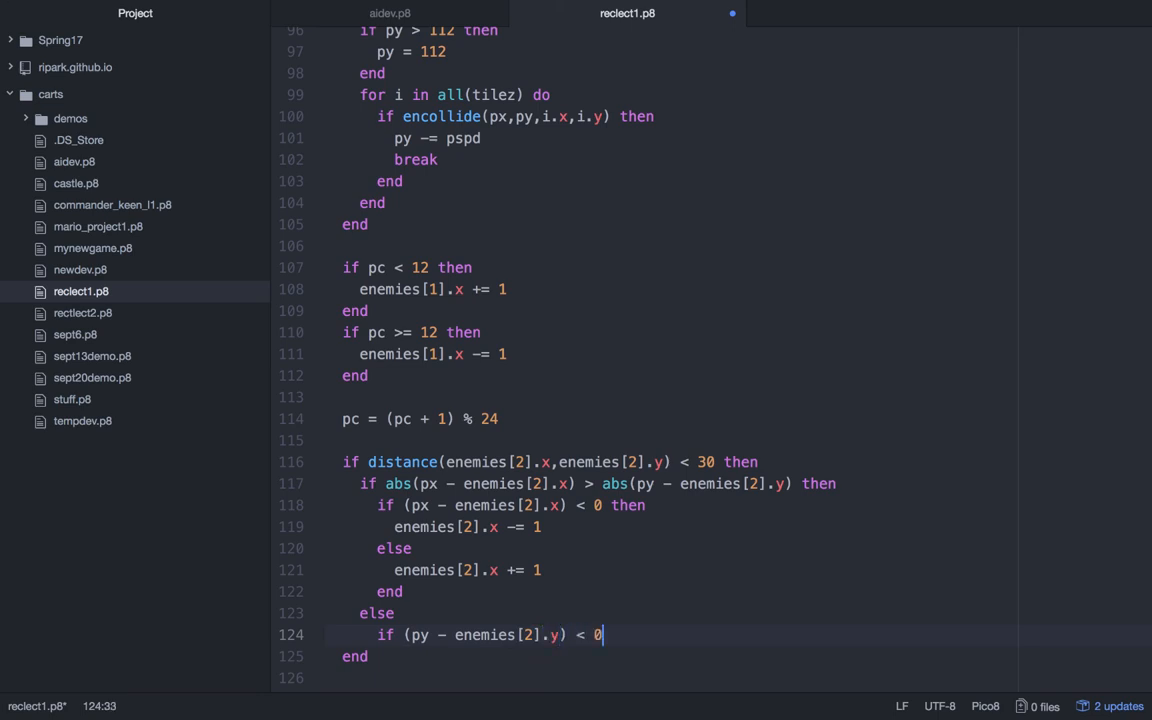
# - Move enemies[2].y by -= 1 when above, else += 1
pyautogui.write('enemies[2].y')
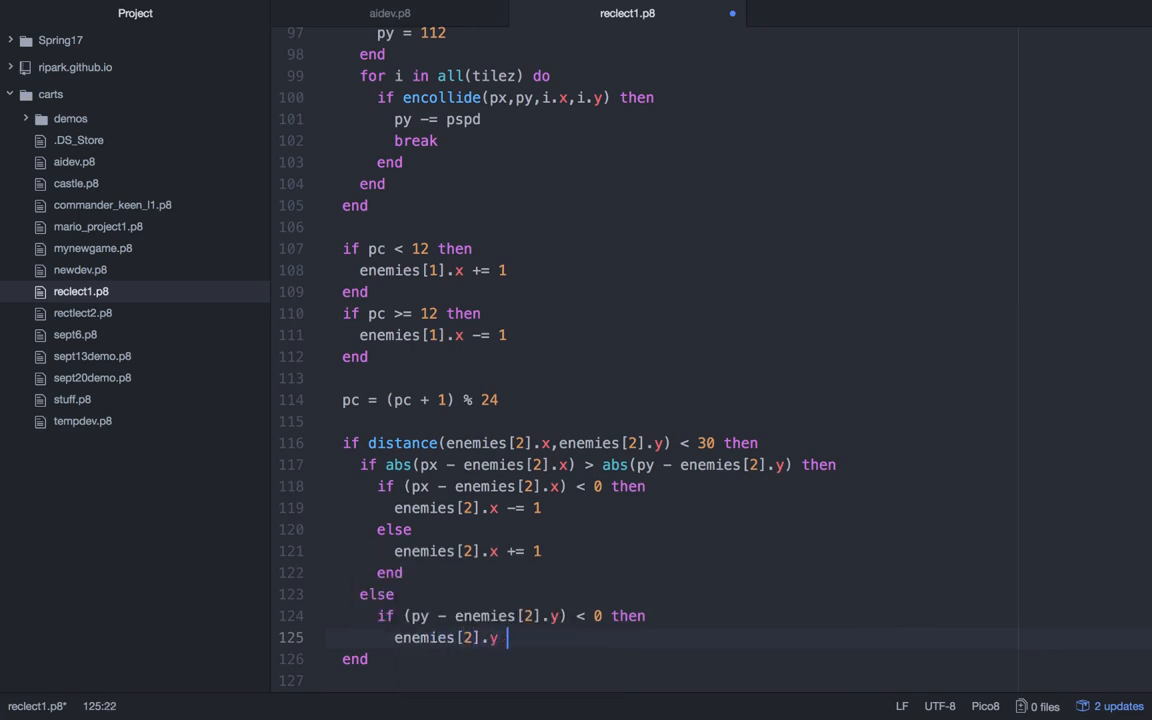
pyautogui.write('-= 1')
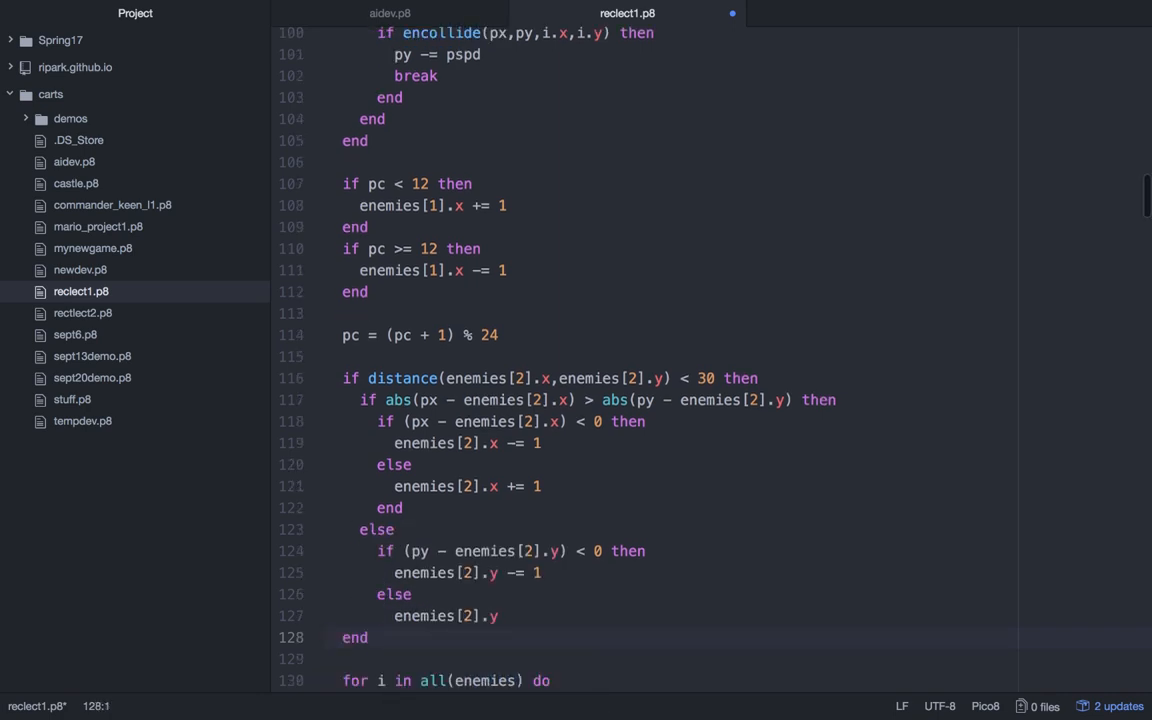
pyautogui.write('+= 1')
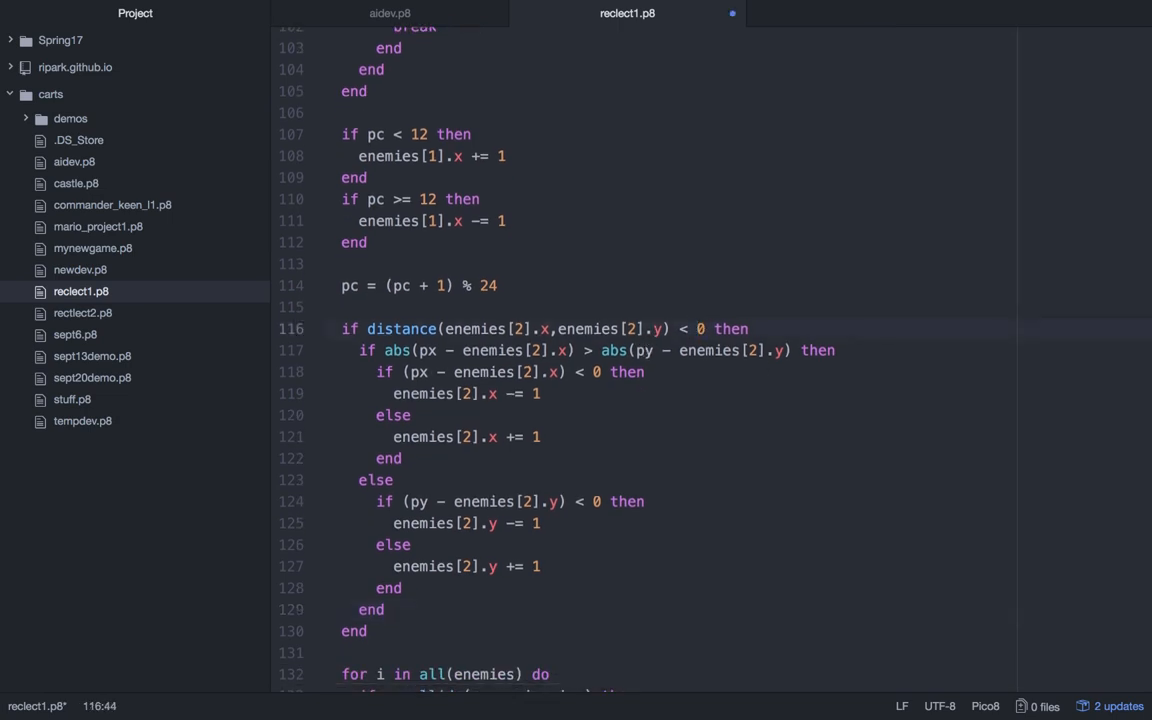
# - Reload reclect1.p8 in the PICO-8 console and run it to test enemy 2's chasing
pyautogui.write('7')
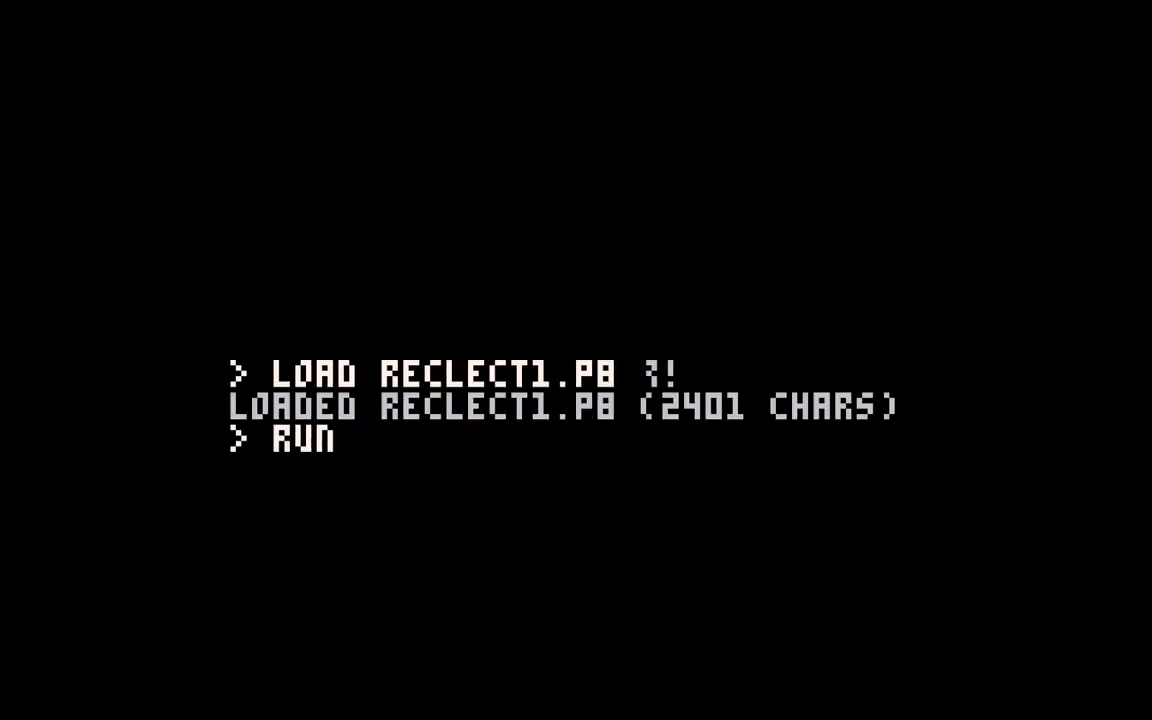
pyautogui.press('enter')
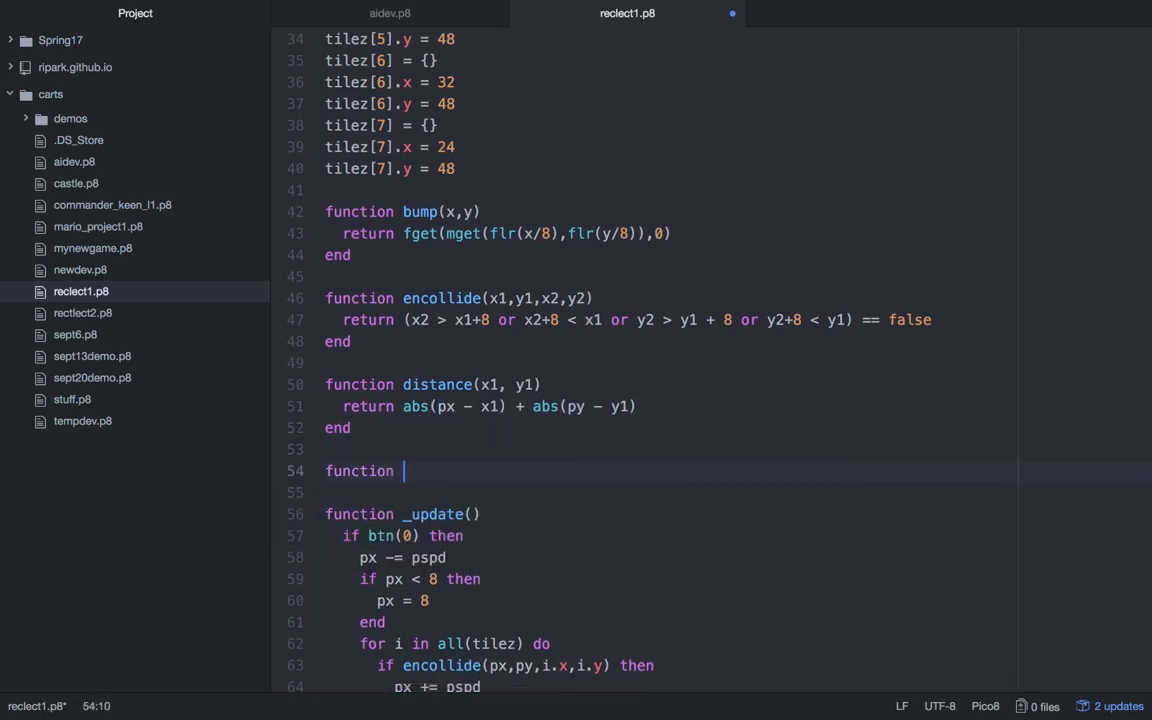
# - Declare tilecollide(x1, y1) and initialise temp = false
pyautogui.write('tilecollide(')
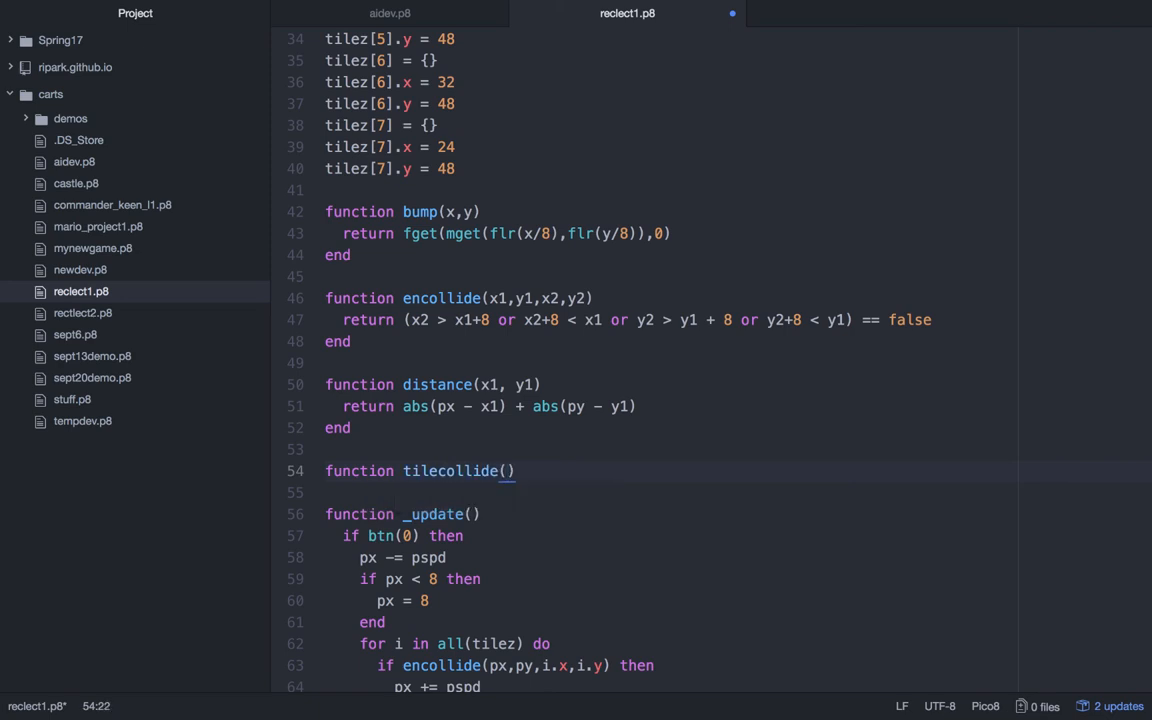
pyautogui.write('x1, y1')
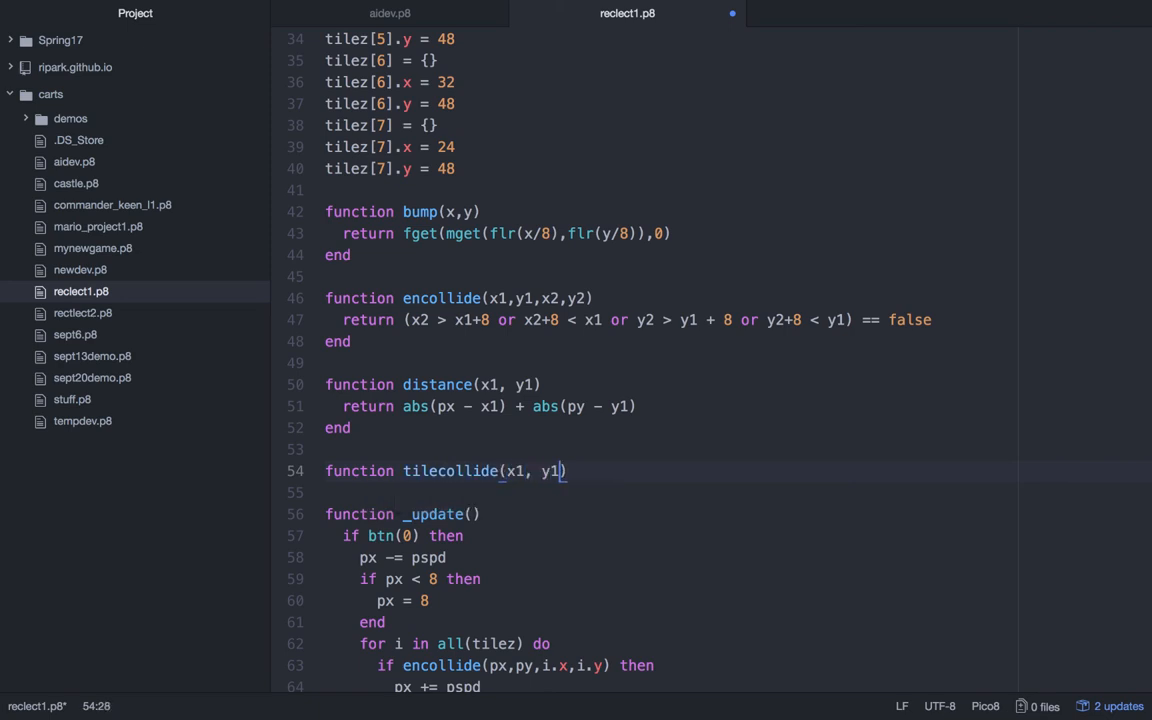
pyautogui.press('enter')
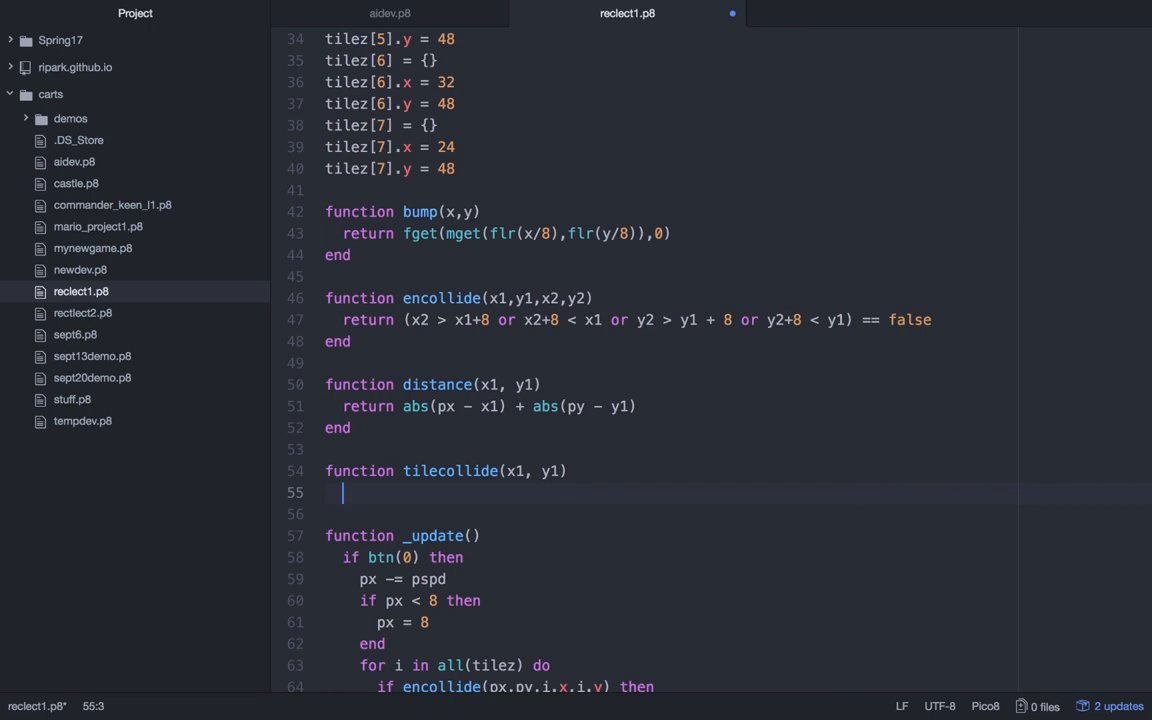
pyautogui.write('temp = false')
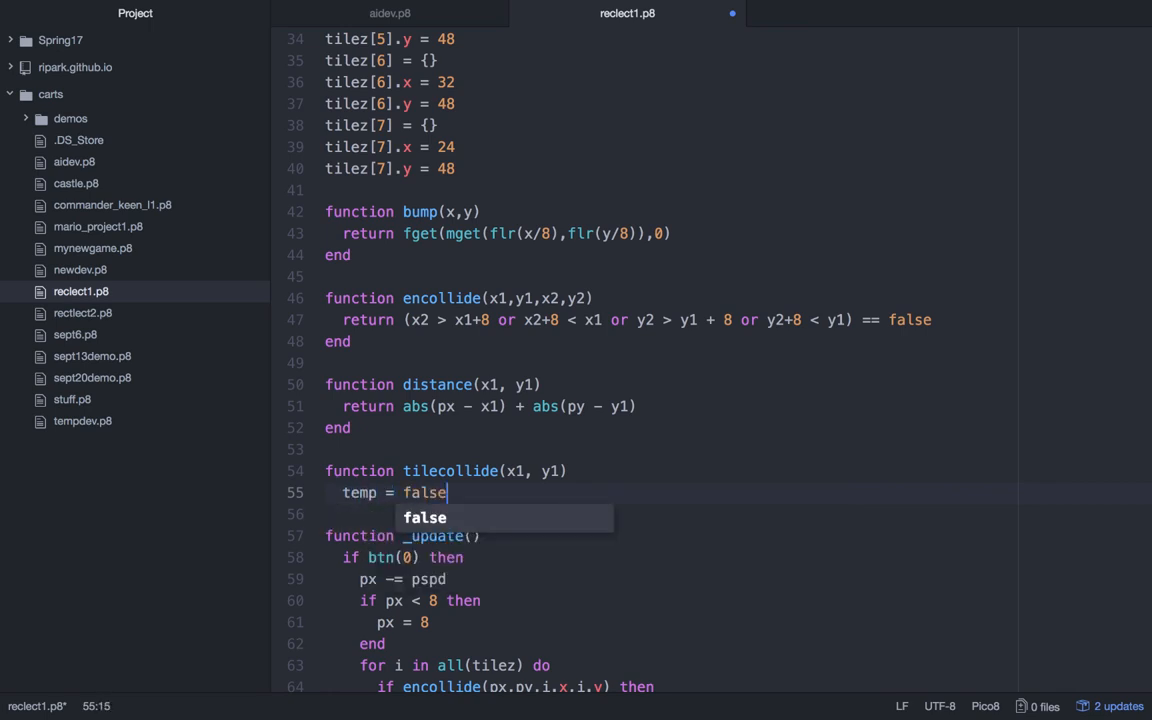
pyautogui.press('enter')
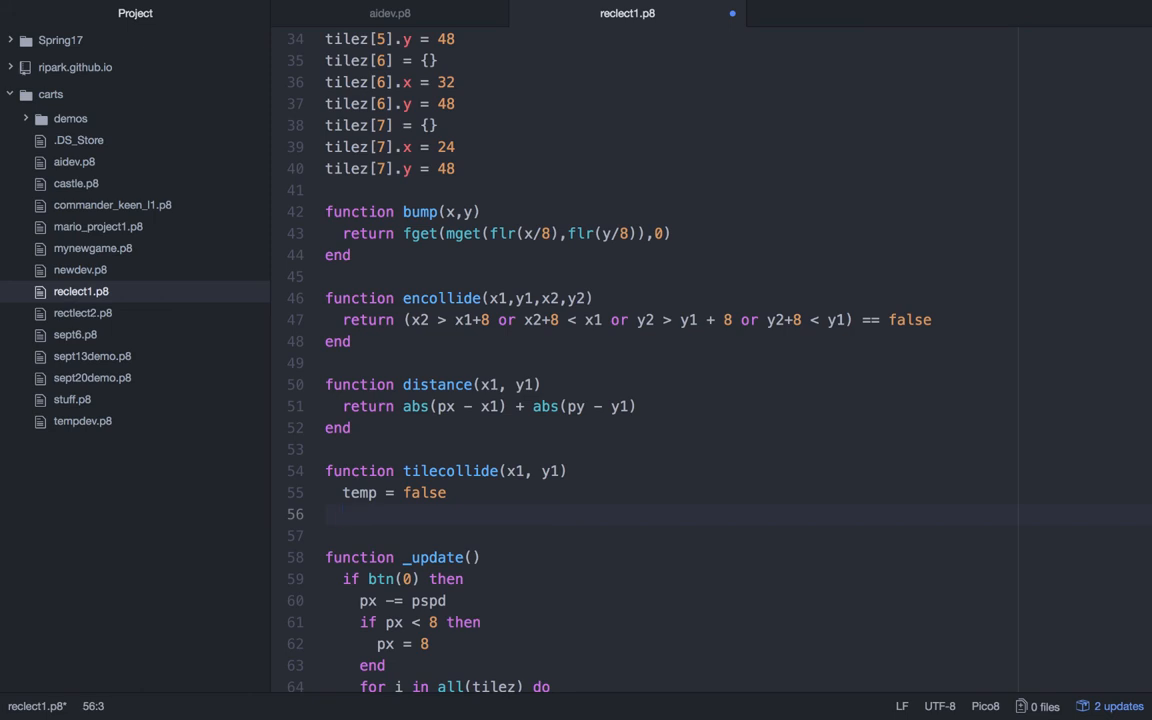
# - Loop over tilez, setting temp = true when encollide(x1, y1, i.x, i.y) overlaps
pyautogui.write('for i in all(')
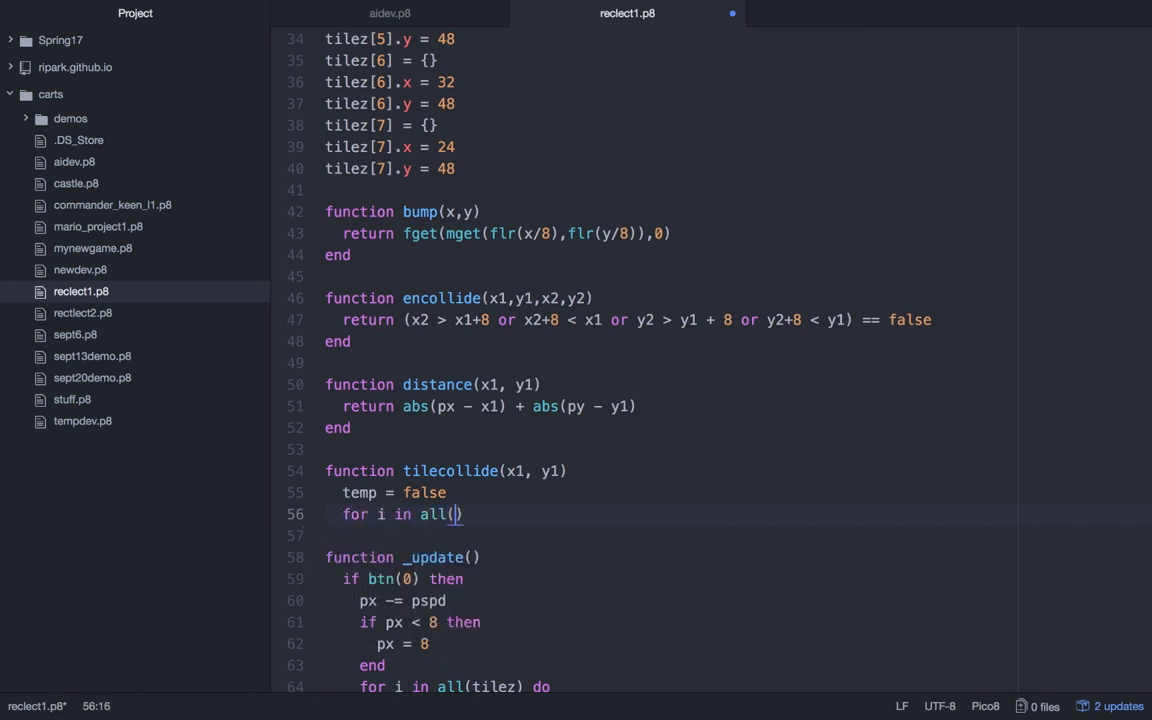
pyautogui.write('tilez')
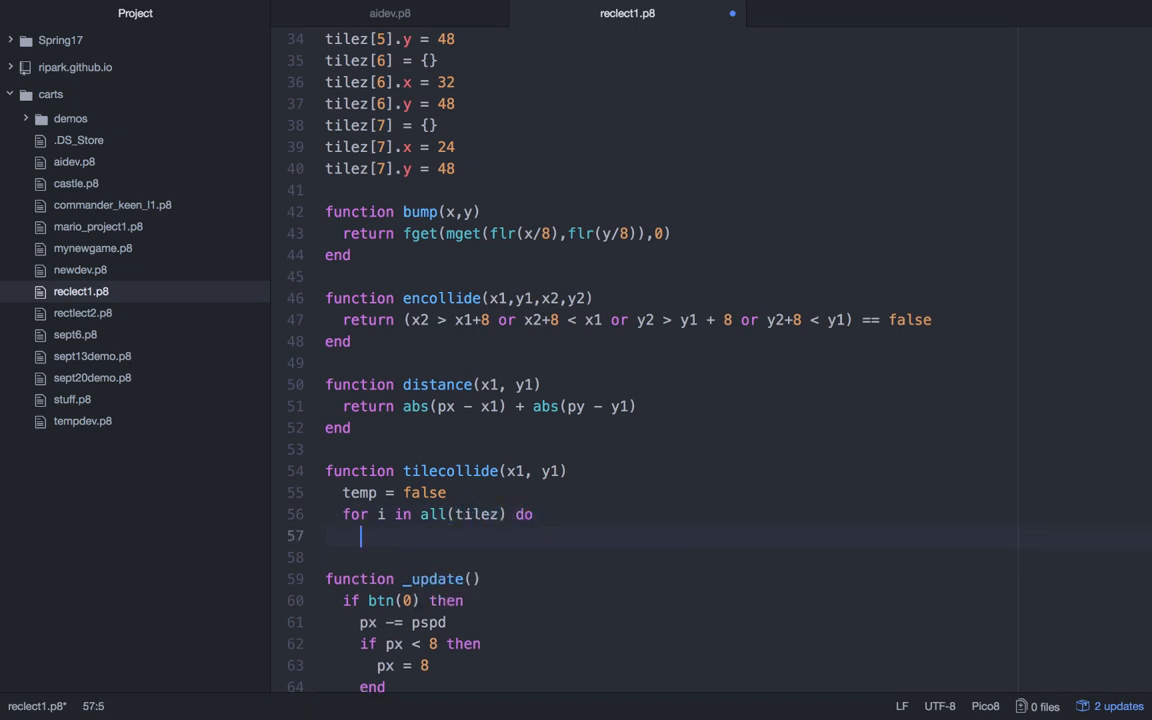
pyautogui.write('if encollide(')
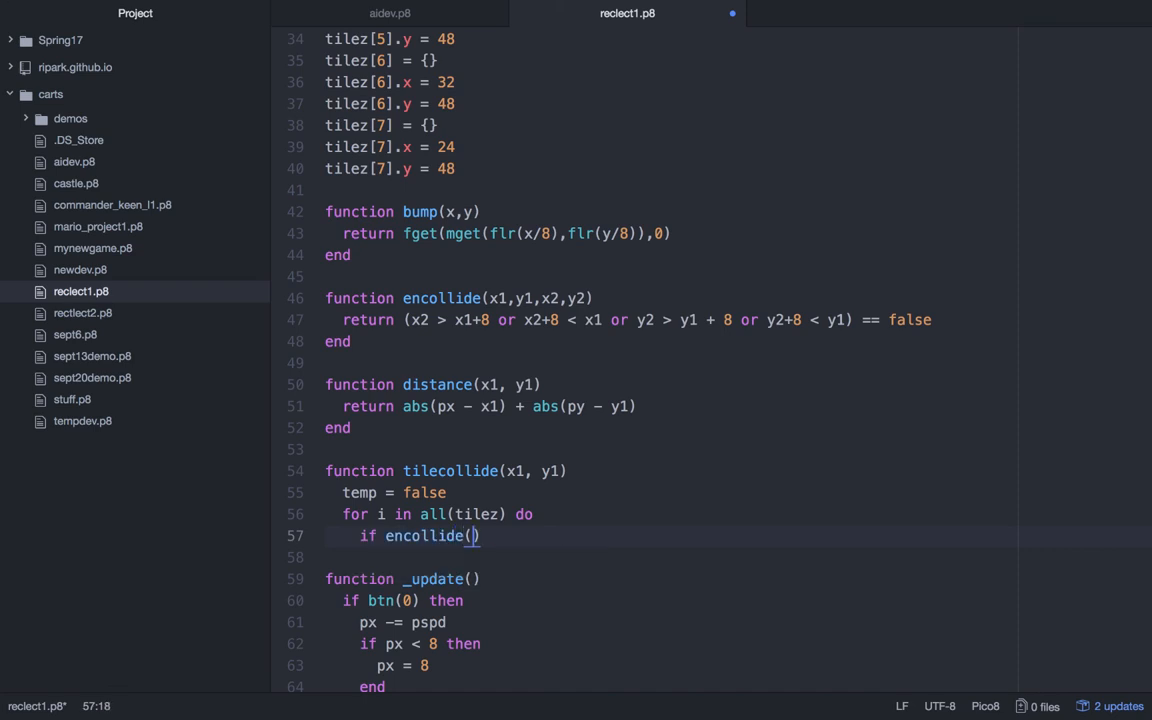
pyautogui.write('x1,y')
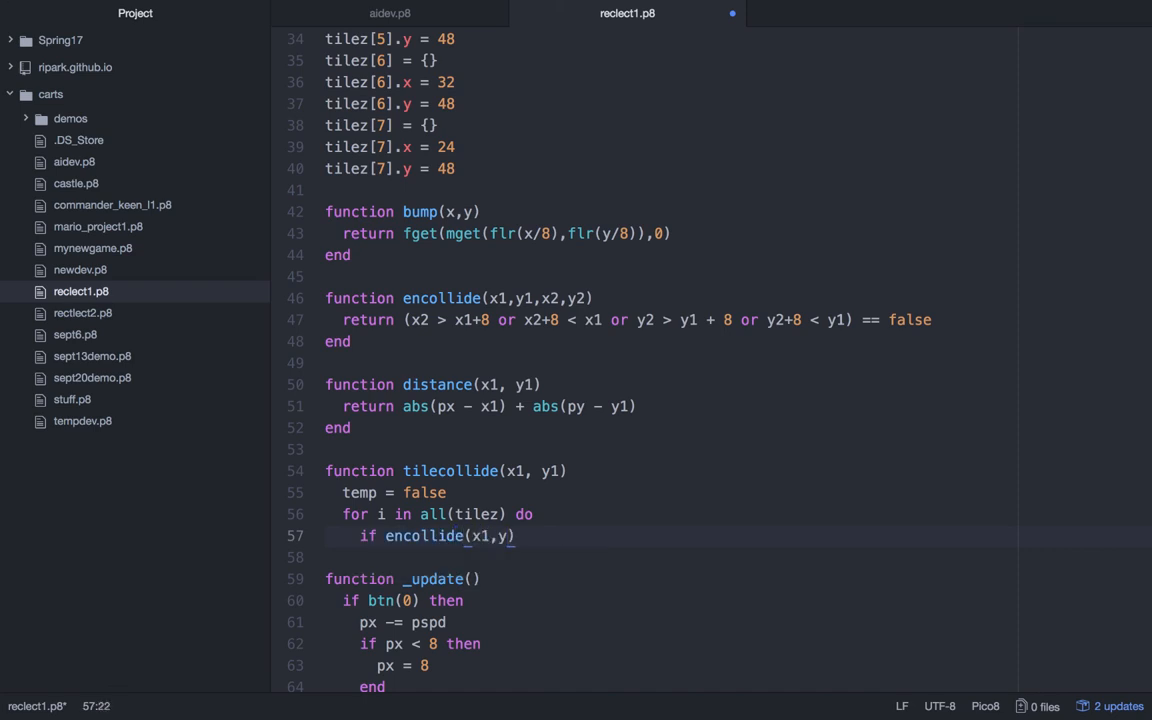
pyautogui.write('1')
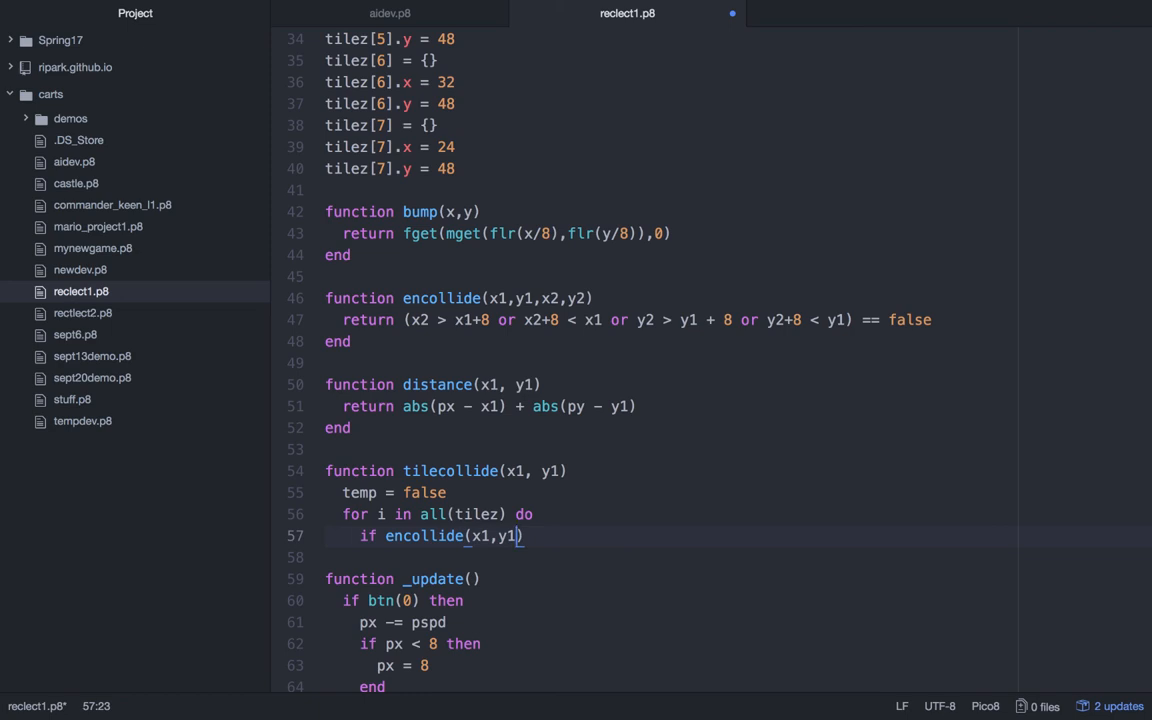
pyautogui.write('i.x,')
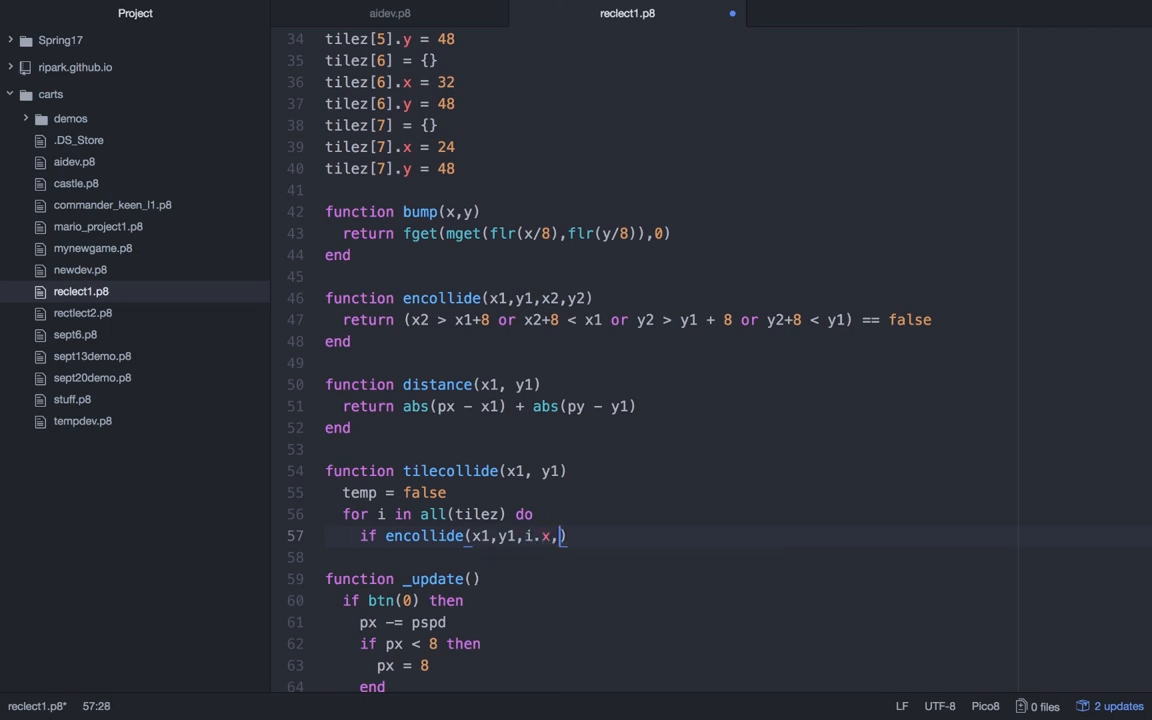
pyautogui.write('y.x')
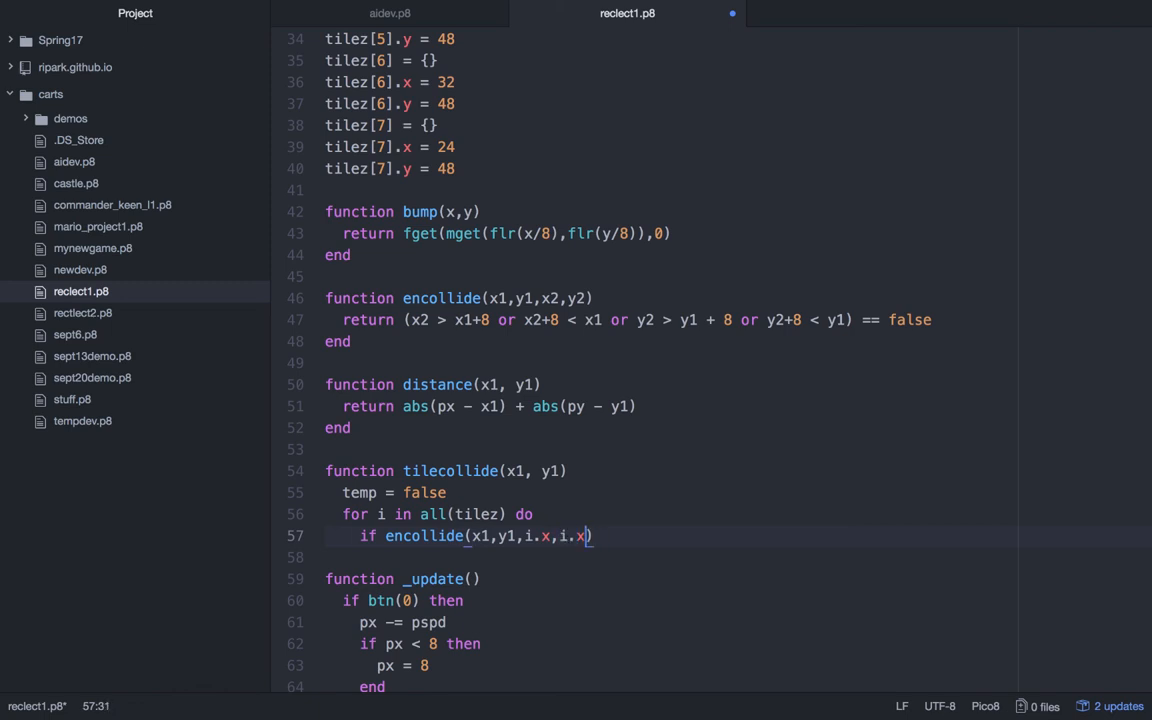
pyautogui.write('.y')
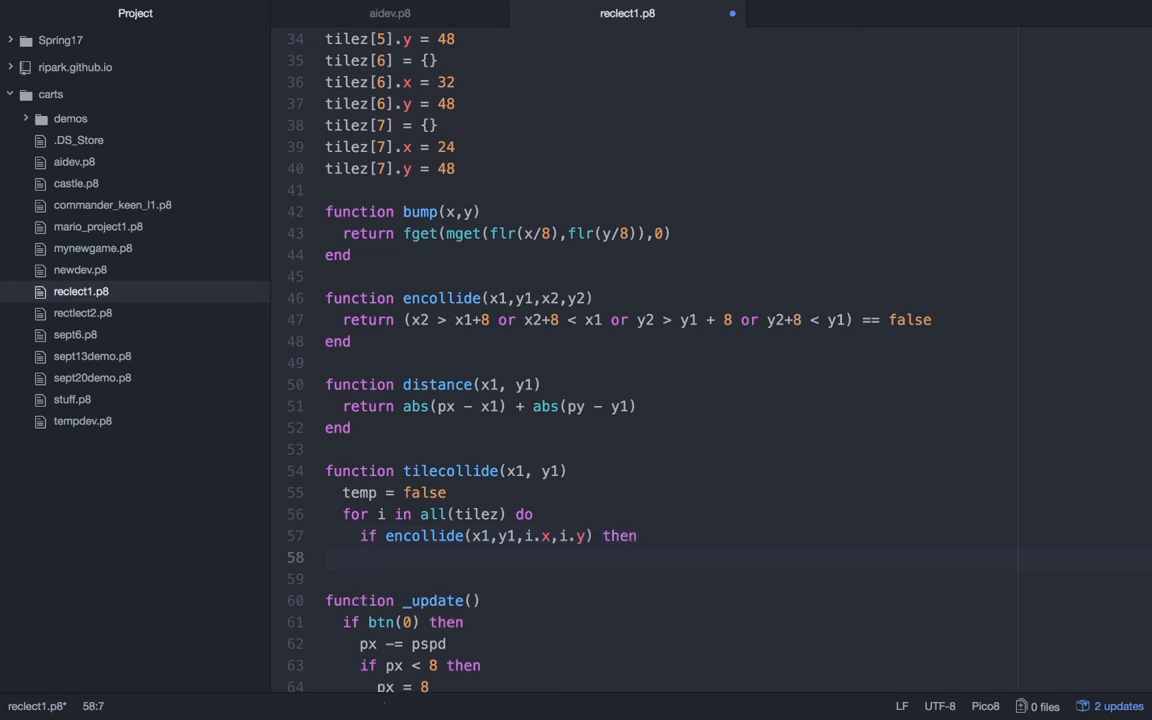
pyautogui.write('temp = true')
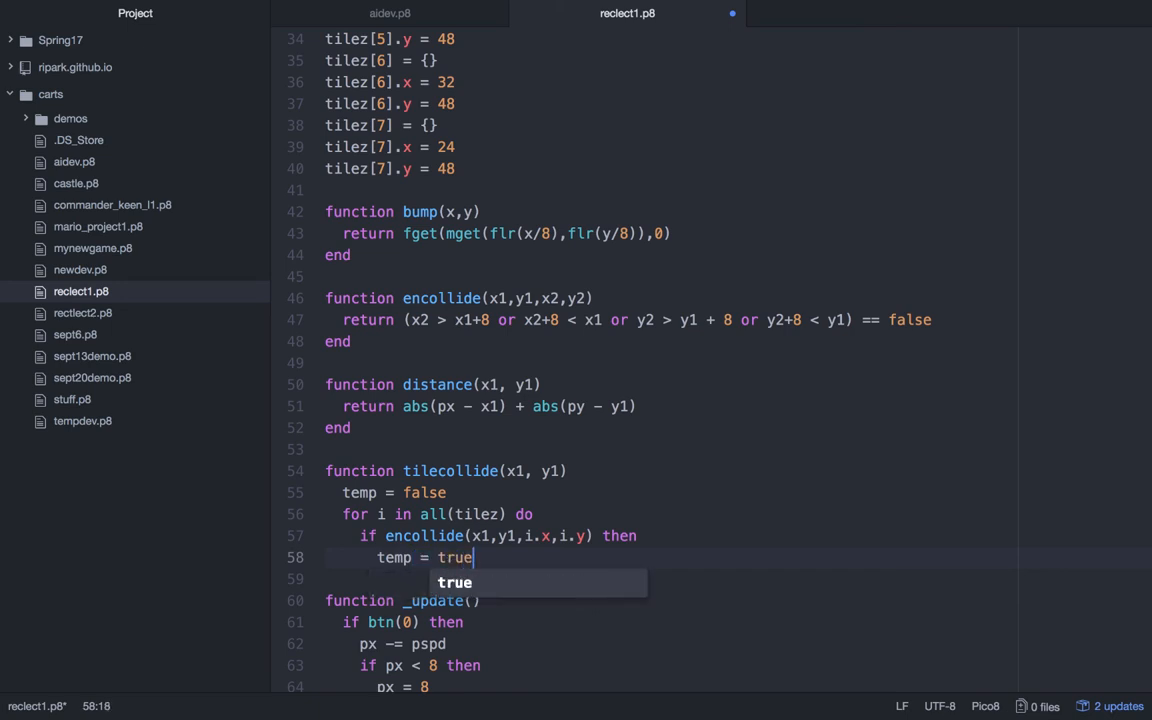
# - Close the if and loop, return temp, and end the function
pyautogui.press('enter')
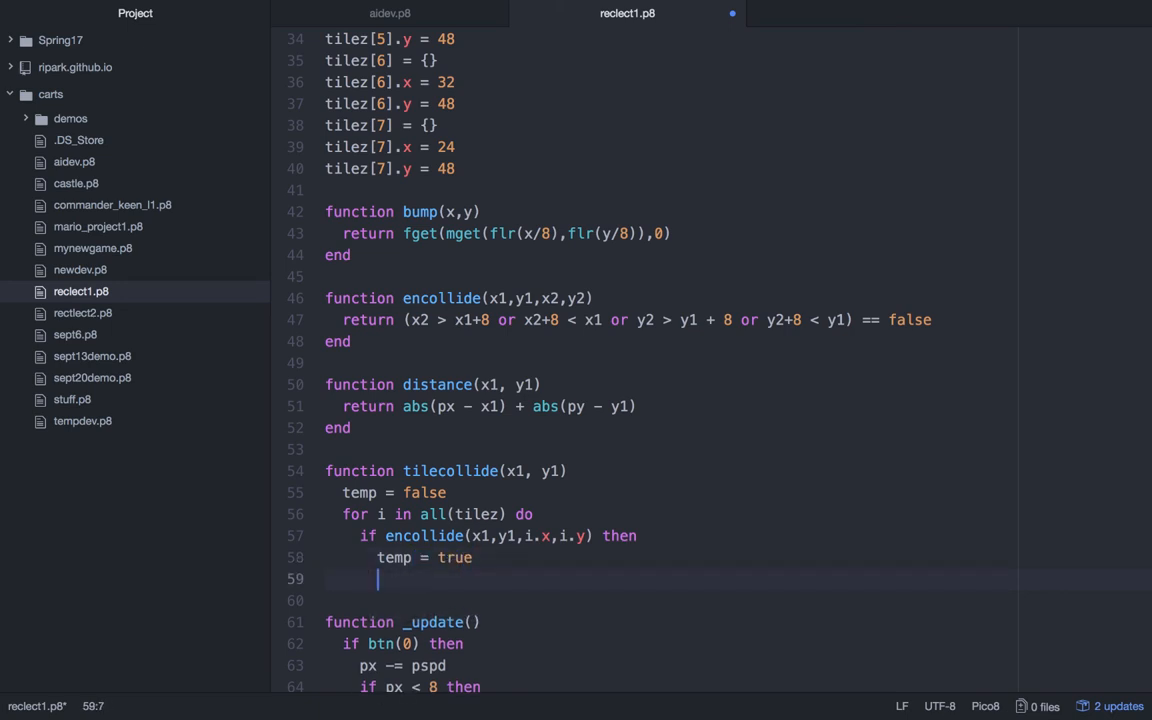
pyautogui.write('end')
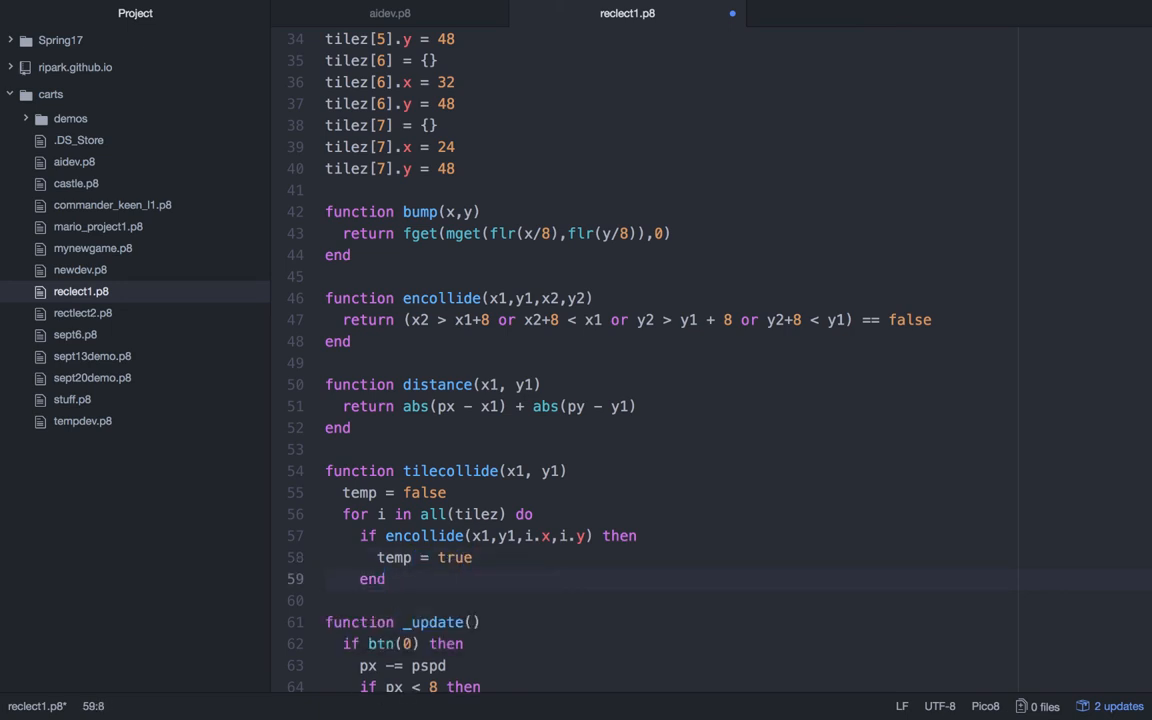
pyautogui.write('end')
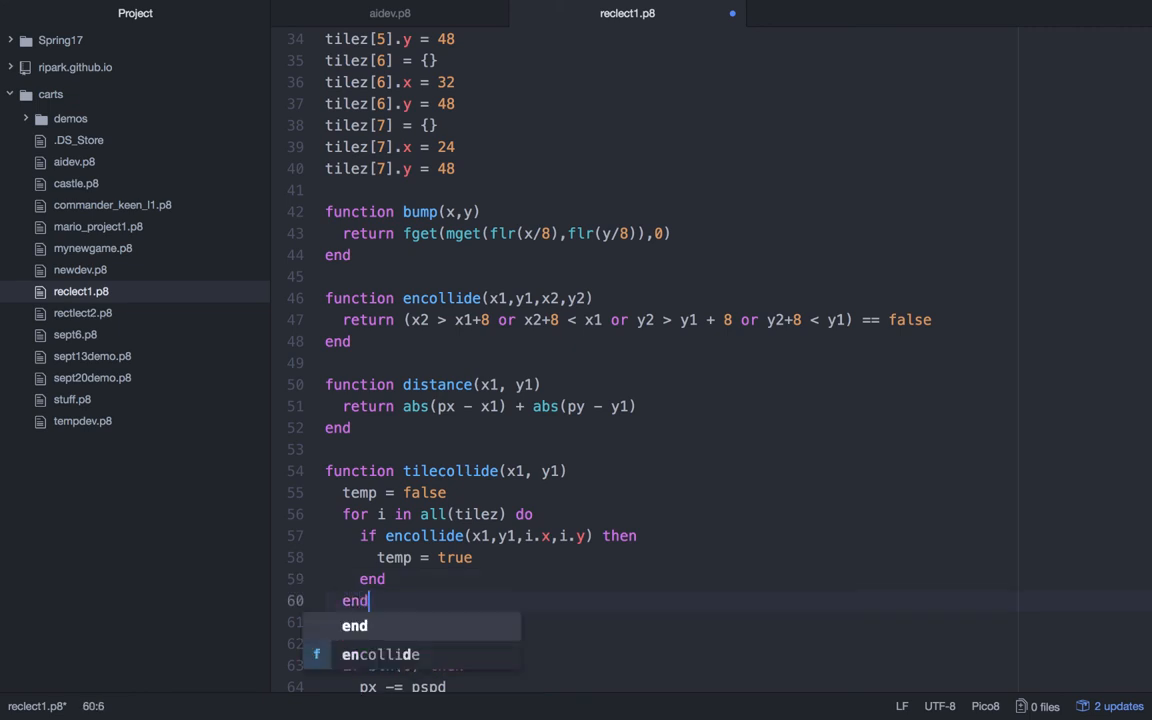
pyautogui.write('return')
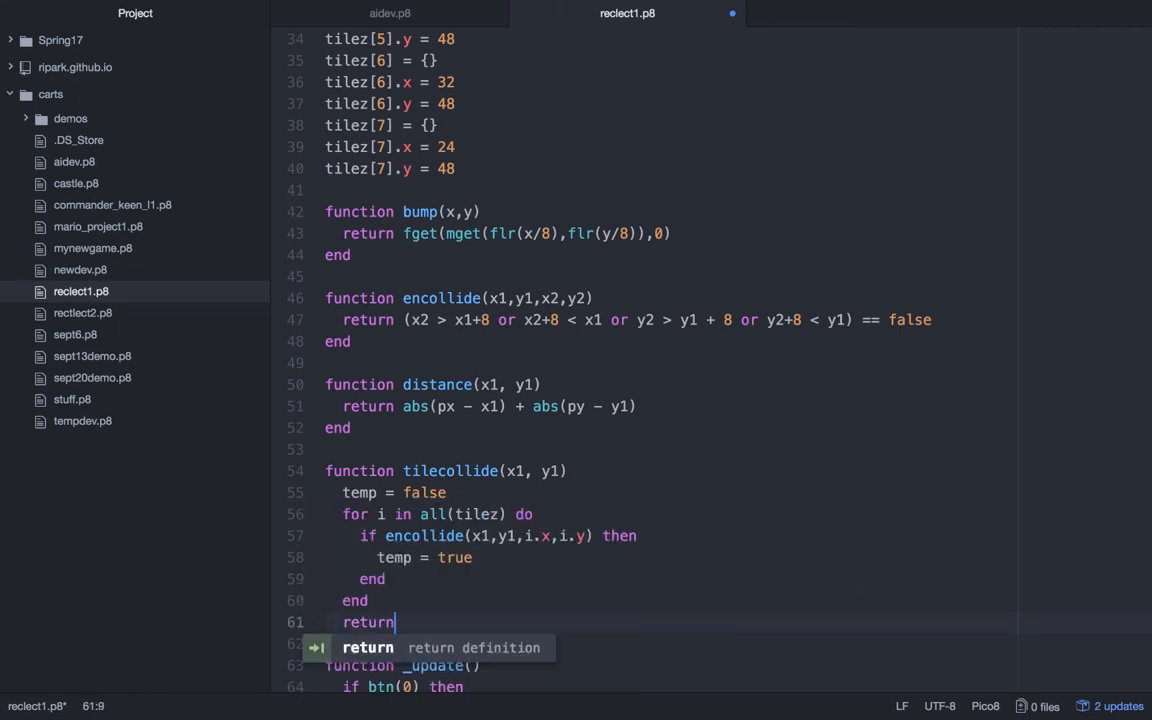
pyautogui.write('temp')
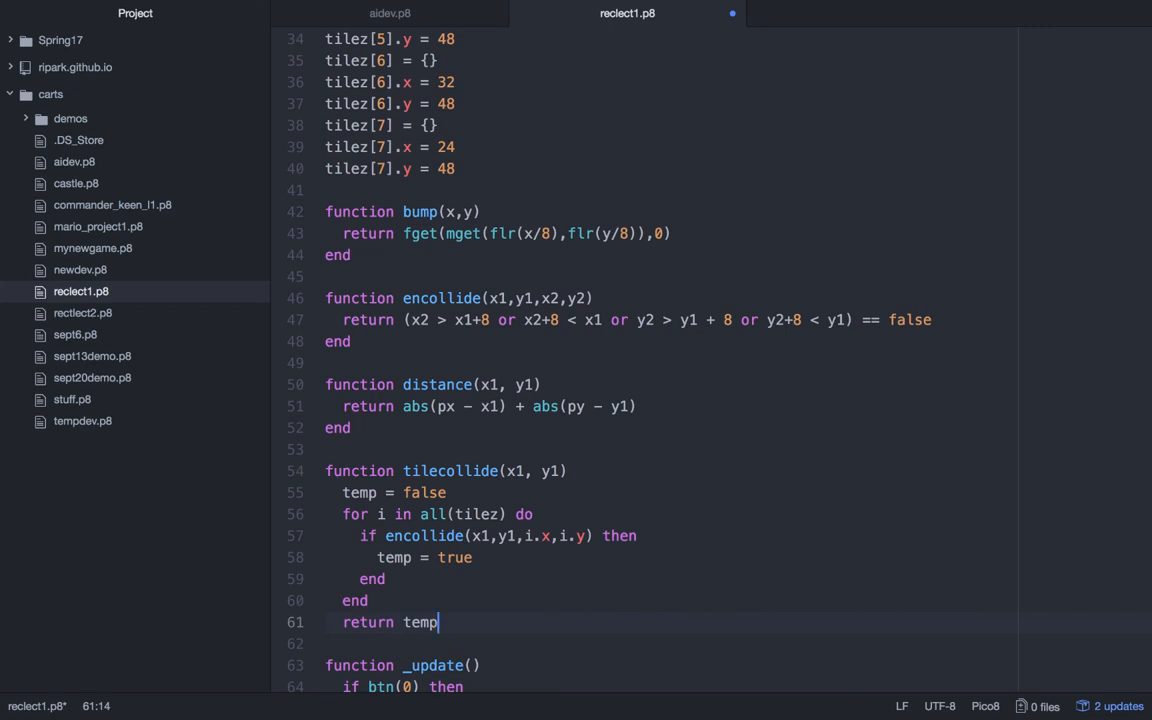
pyautogui.press('enter')
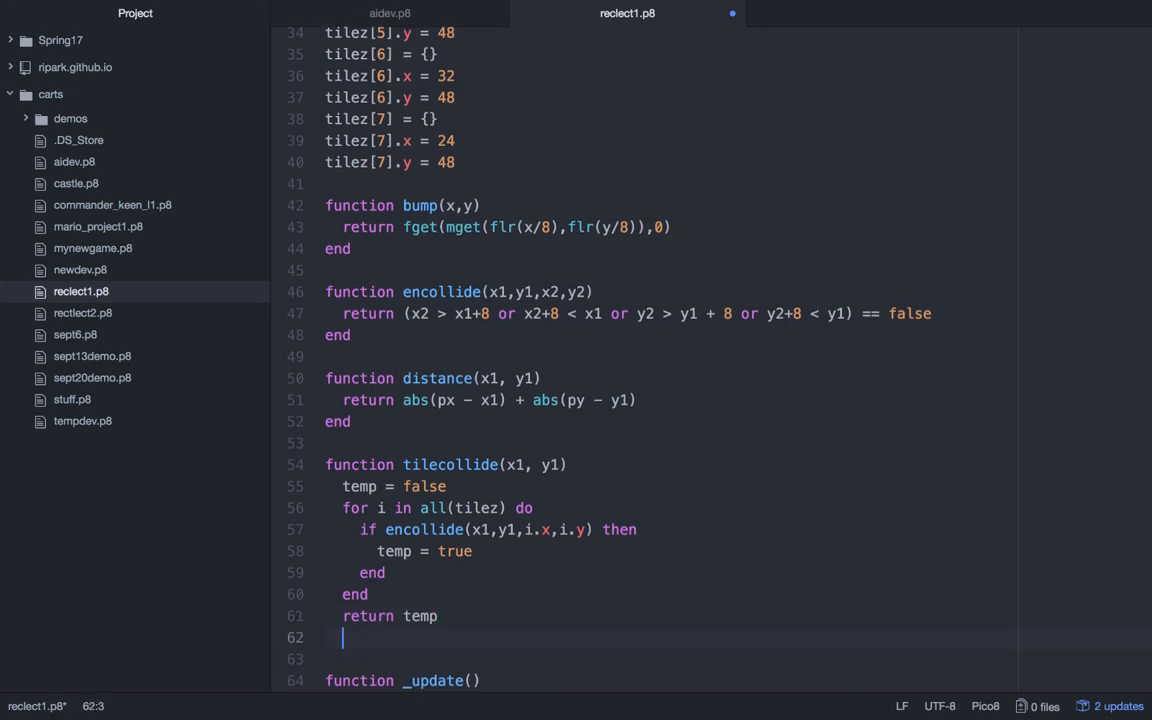
pyautogui.write('end')
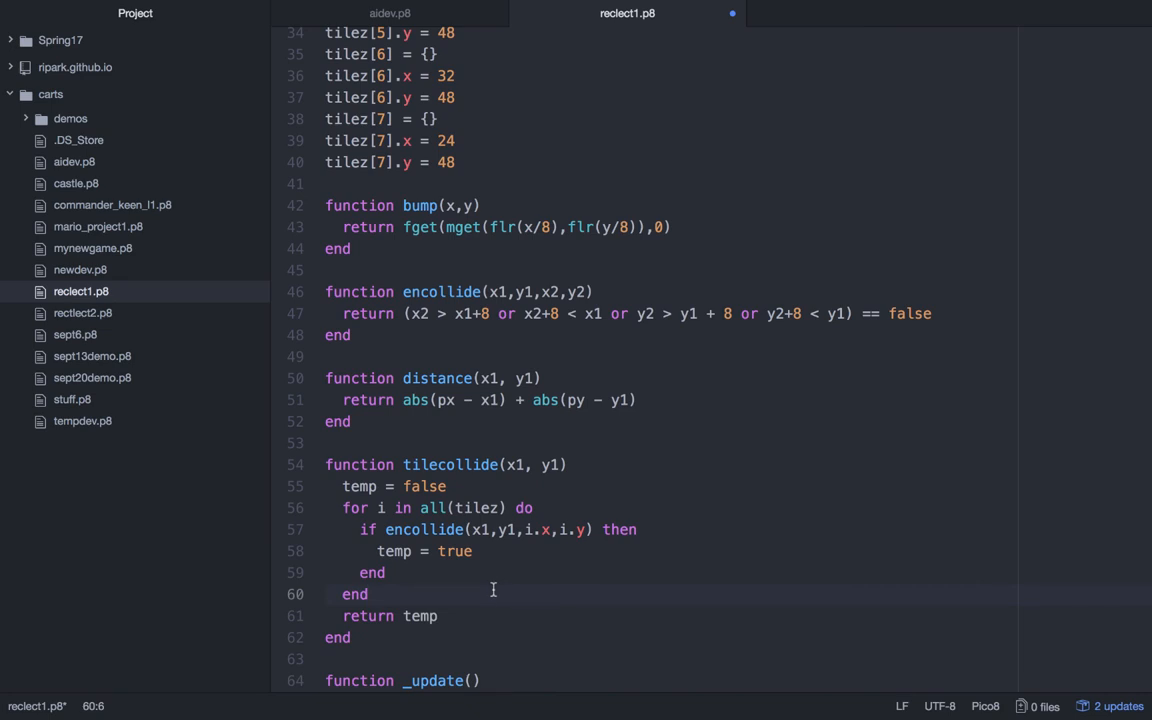
# - Save the file and place the cursor after enemy 2's px - enemies[2].x < 0 check
pyautogui.click(368, 594)
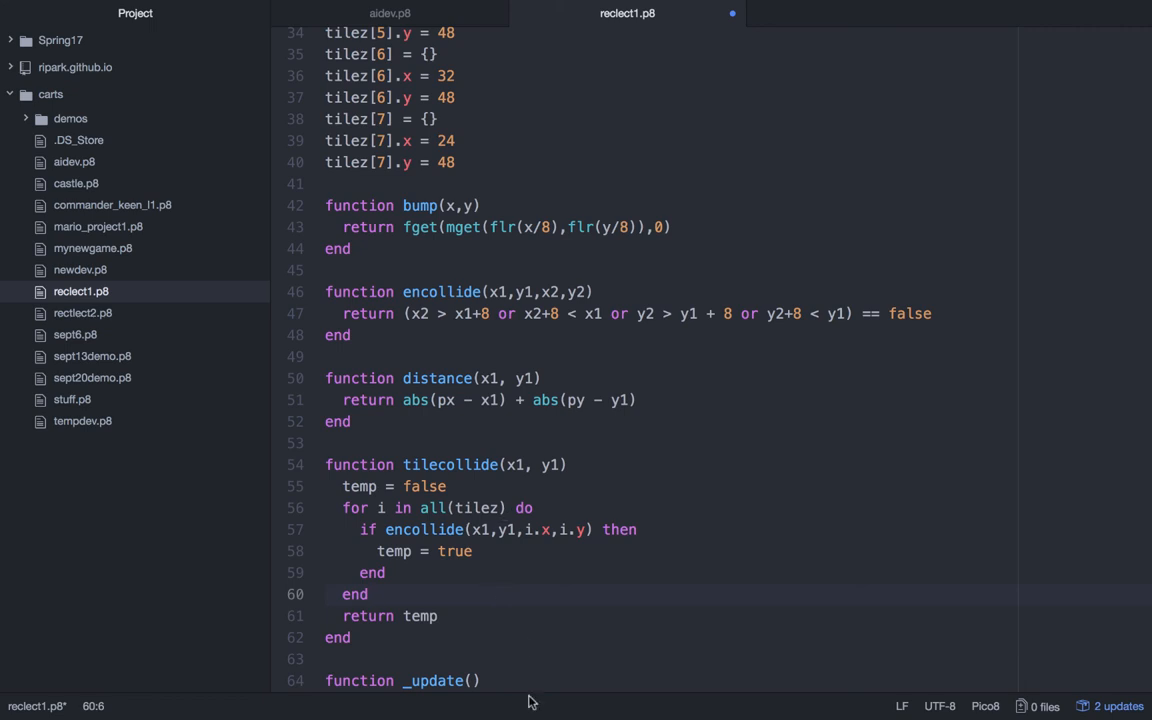
pyautogui.scroll(-3)
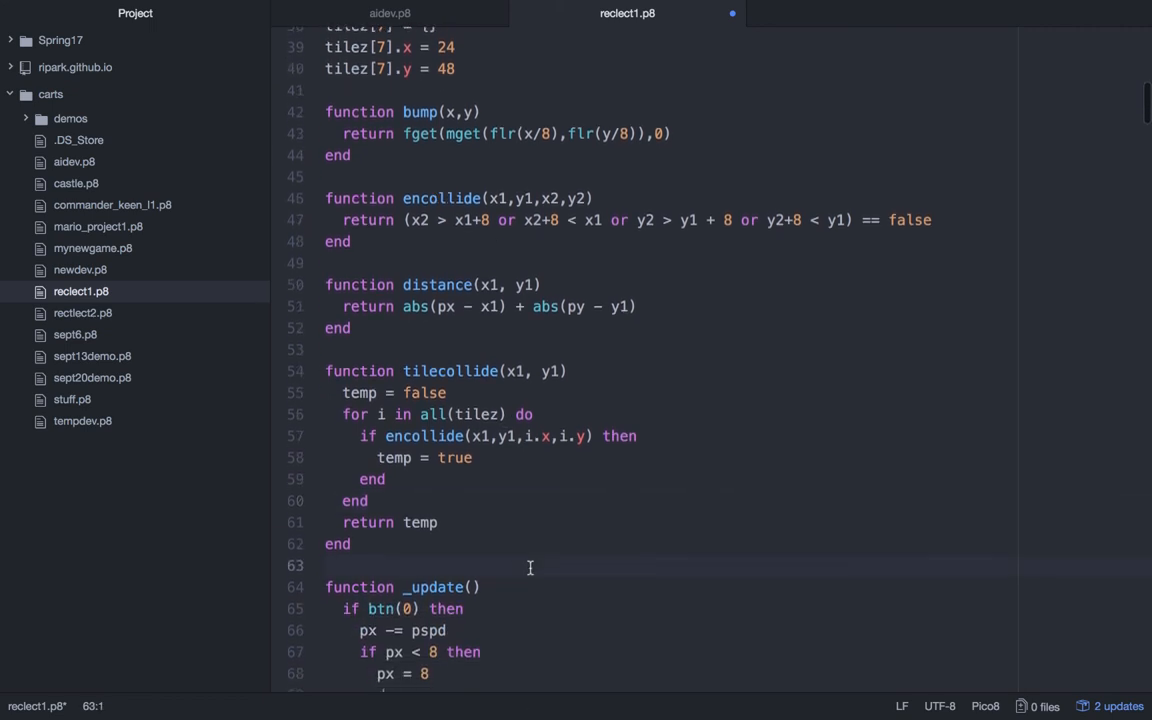
pyautogui.scroll(-3)
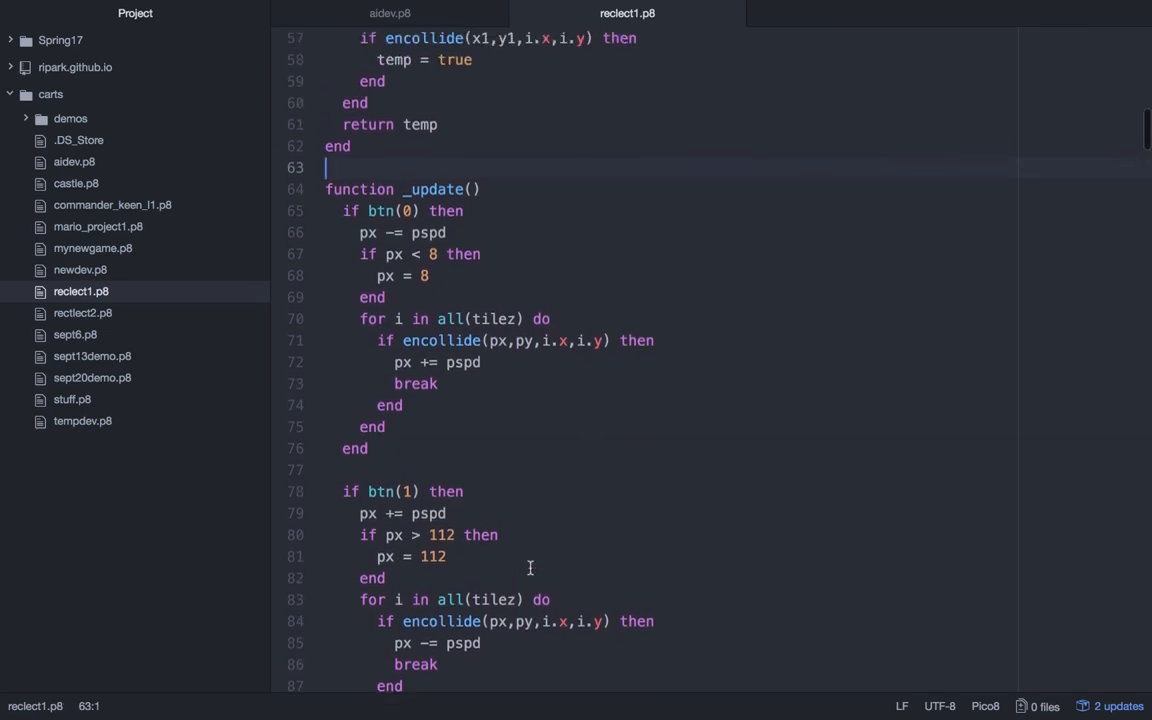
pyautogui.moveTo(476, 520)
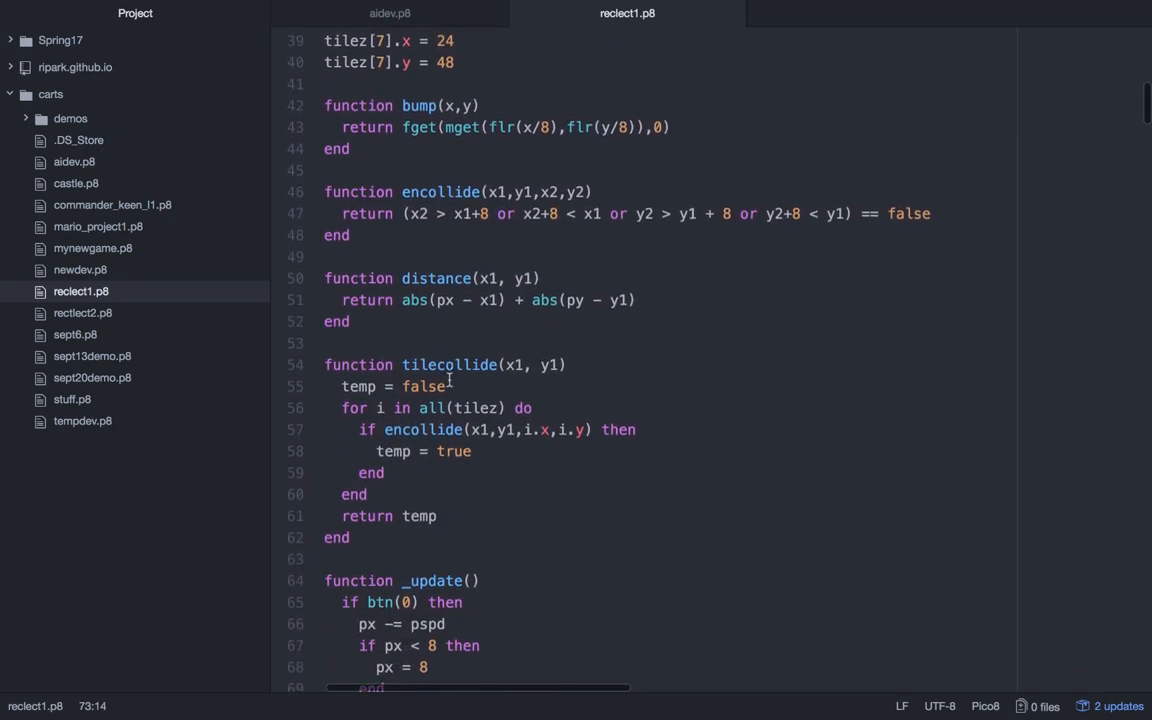
pyautogui.scroll(-3)
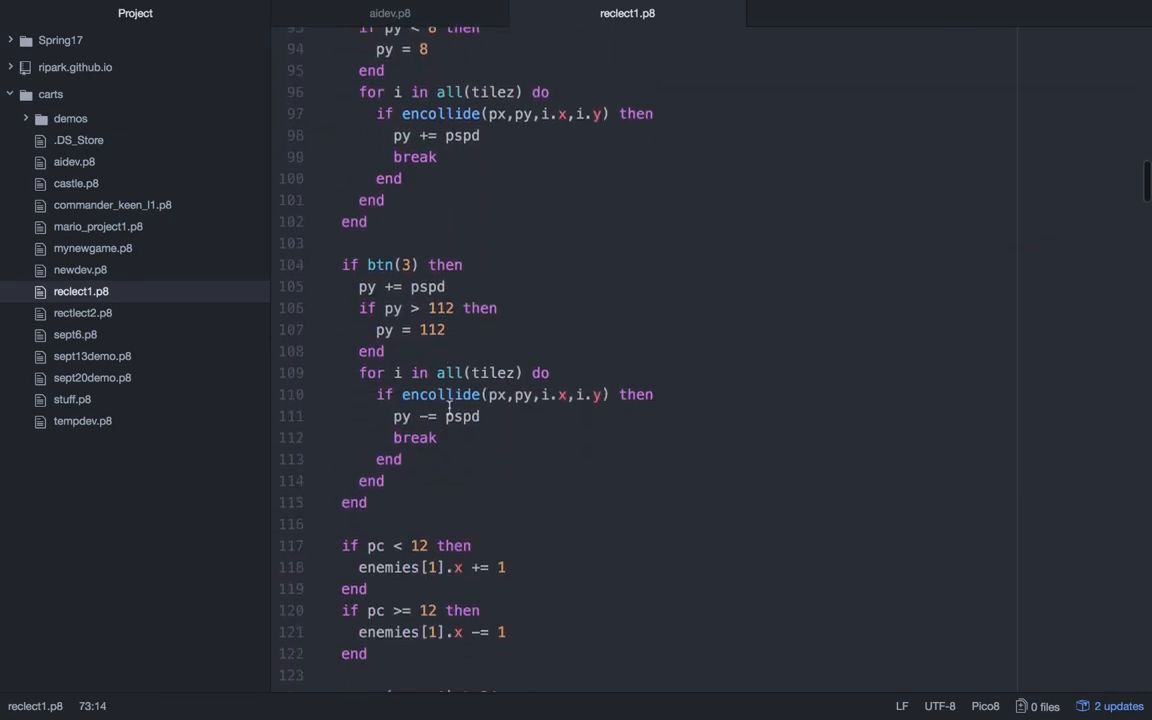
pyautogui.scroll(-3)
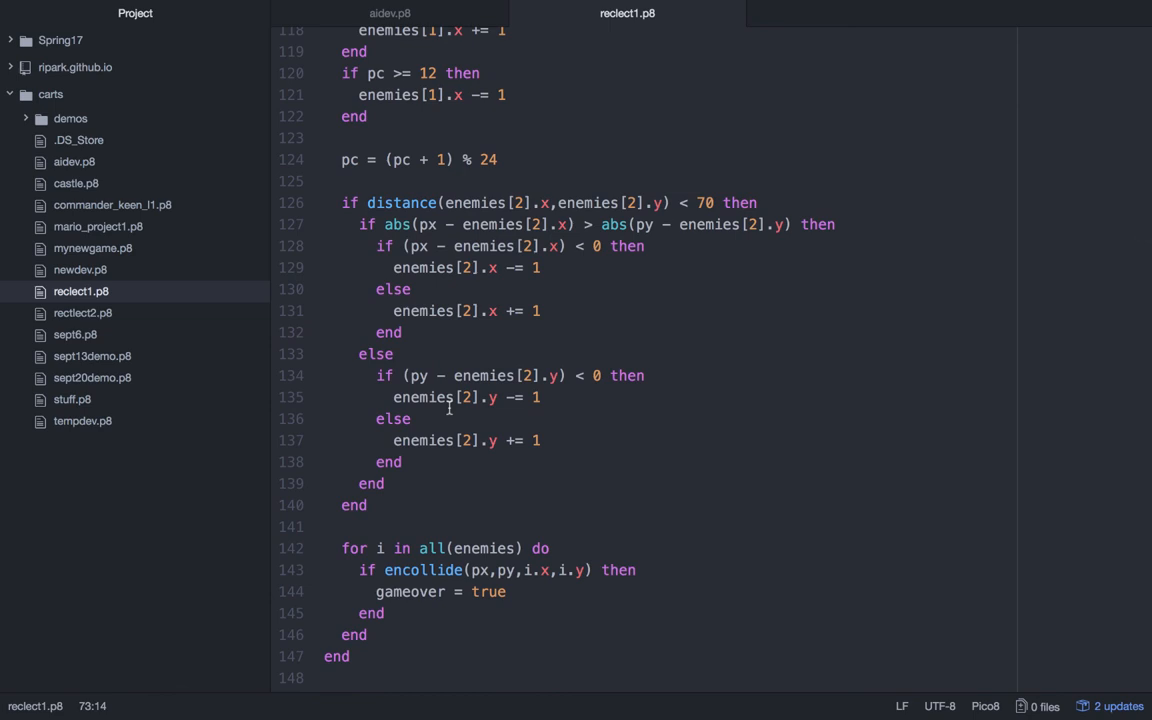
pyautogui.click(644, 246)
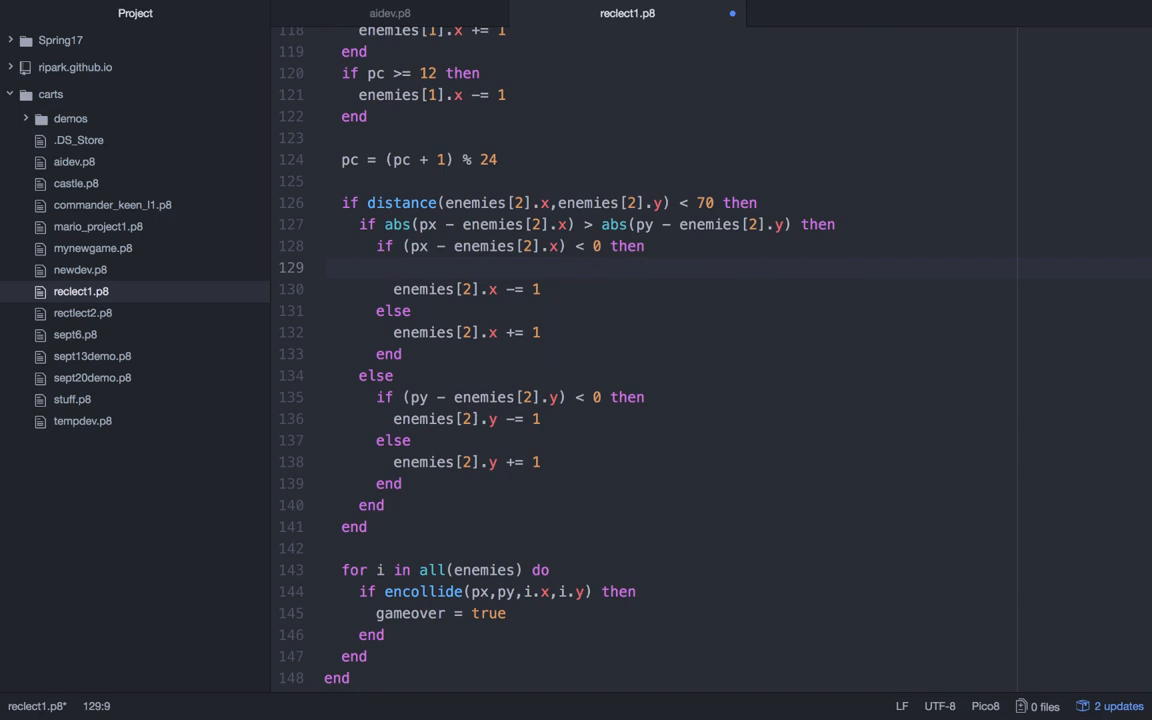
# - Wrap enemy 2's leftward move in if tilecollide(enemies[2].x, enemies[2].y)
pyautogui.click(394, 268)
pyautogui.write('if ti')
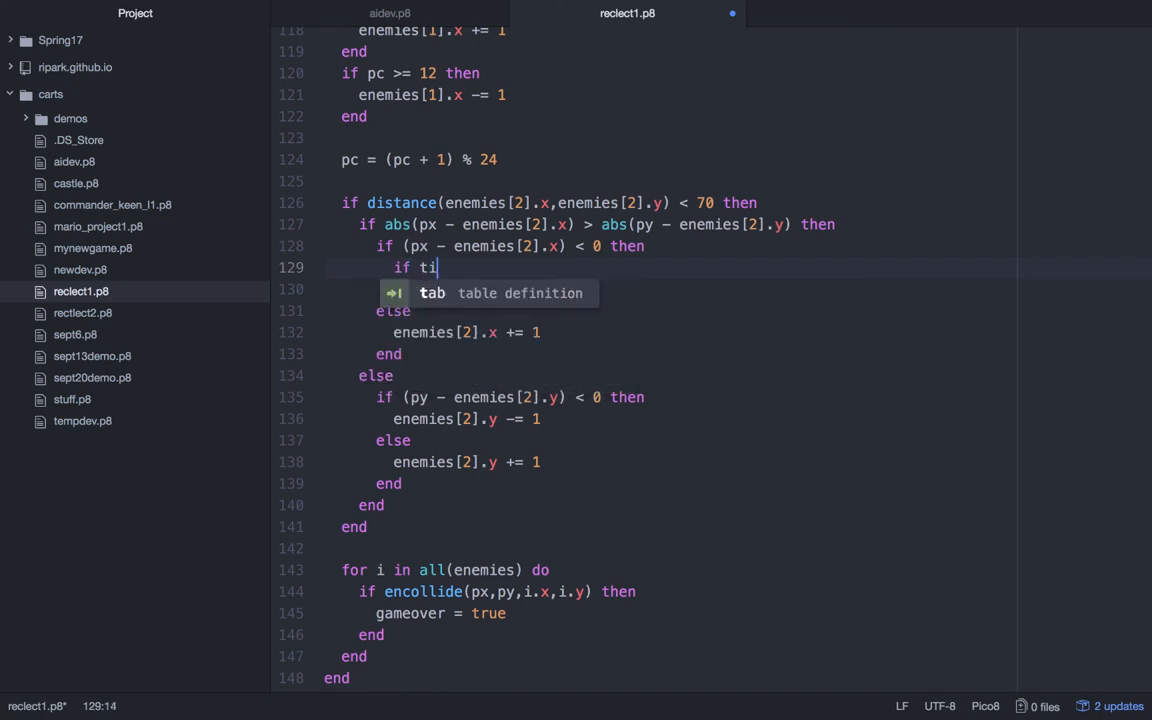
pyautogui.write('lecollide')
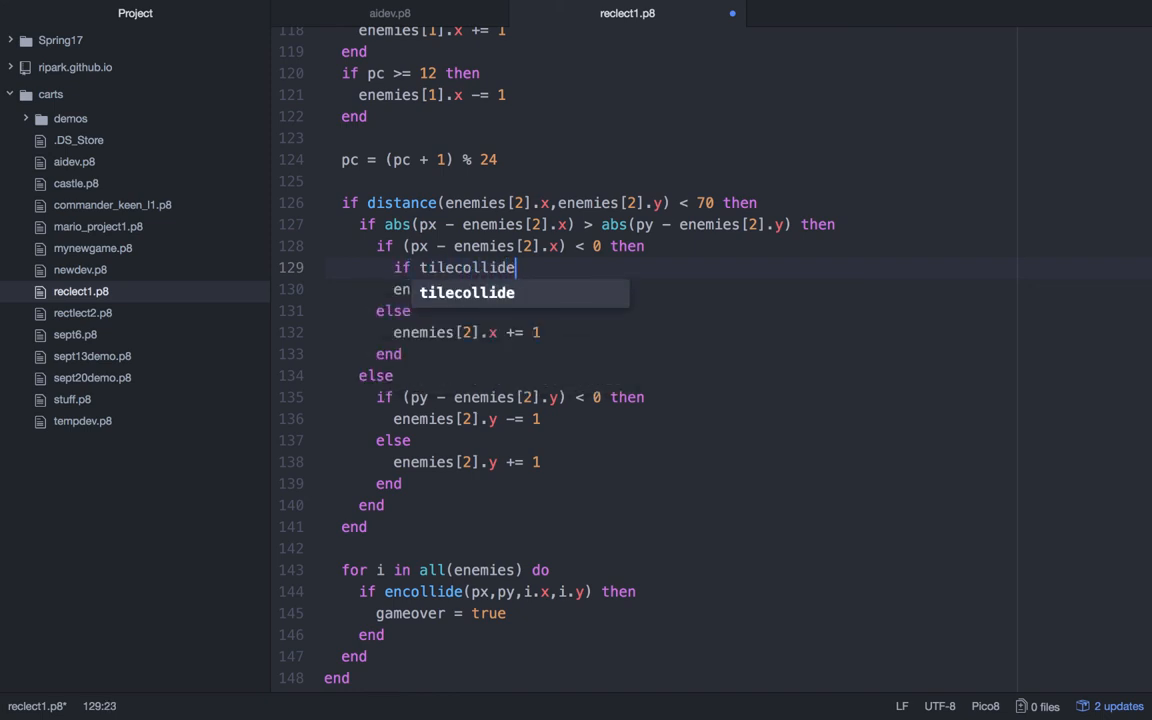
pyautogui.write('(enemies[2].x')
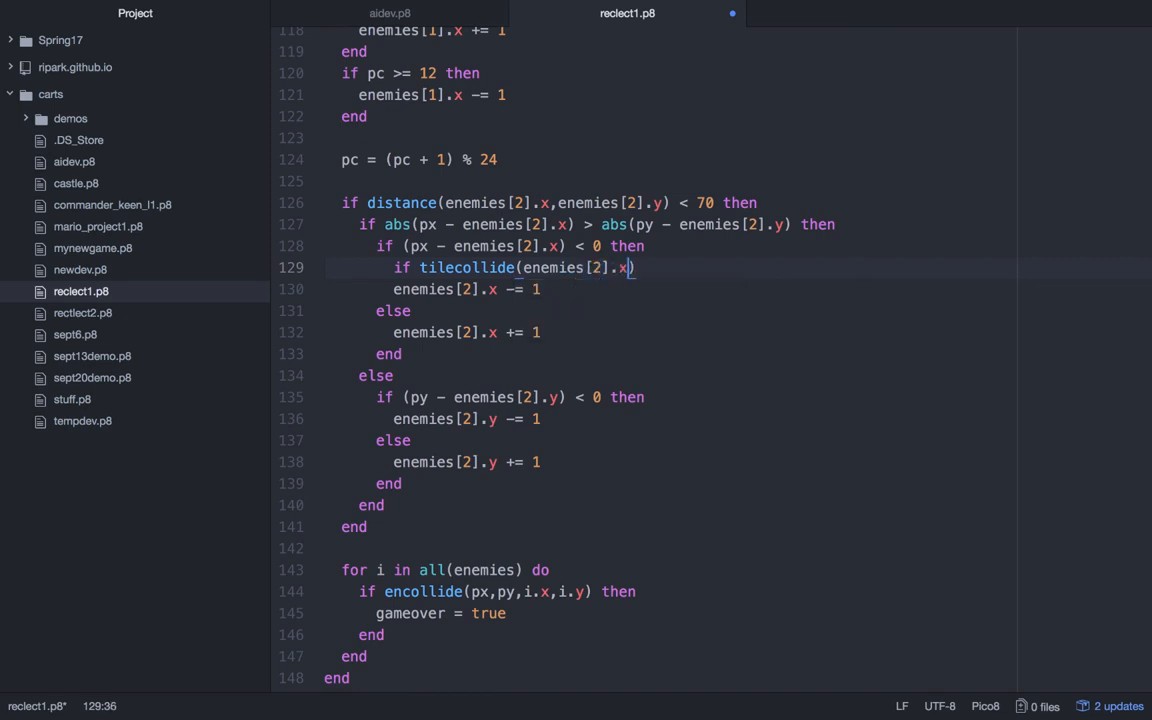
pyautogui.write(', enem')
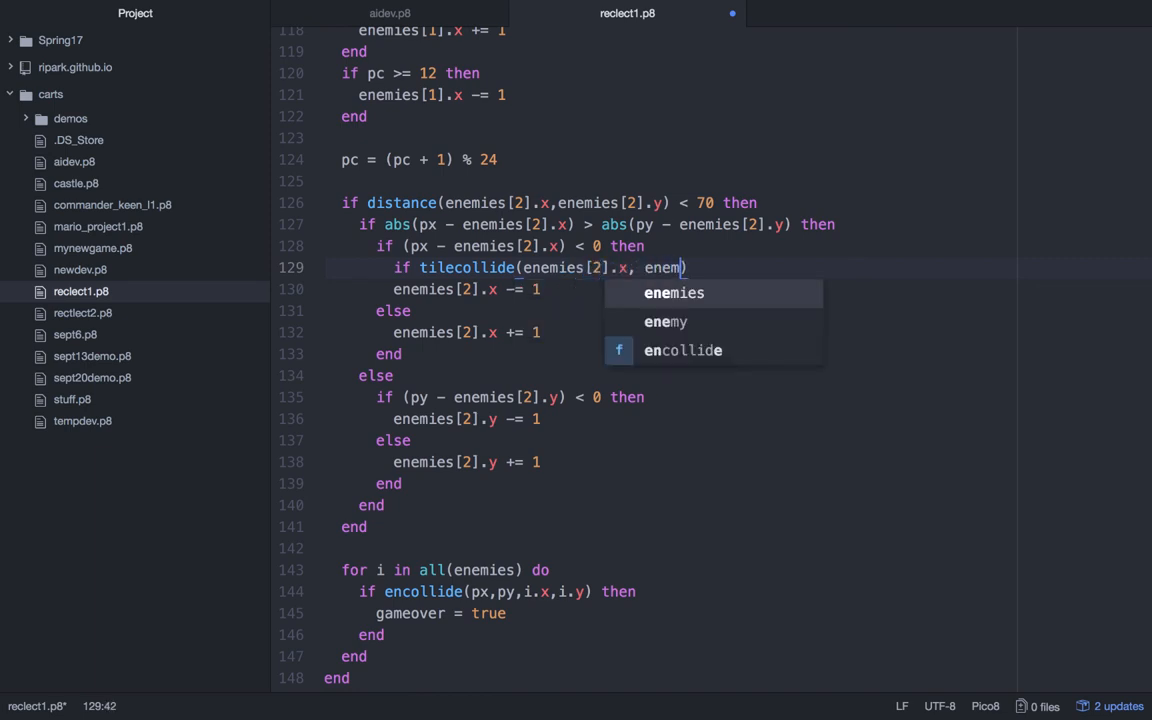
pyautogui.write('ies[2].')
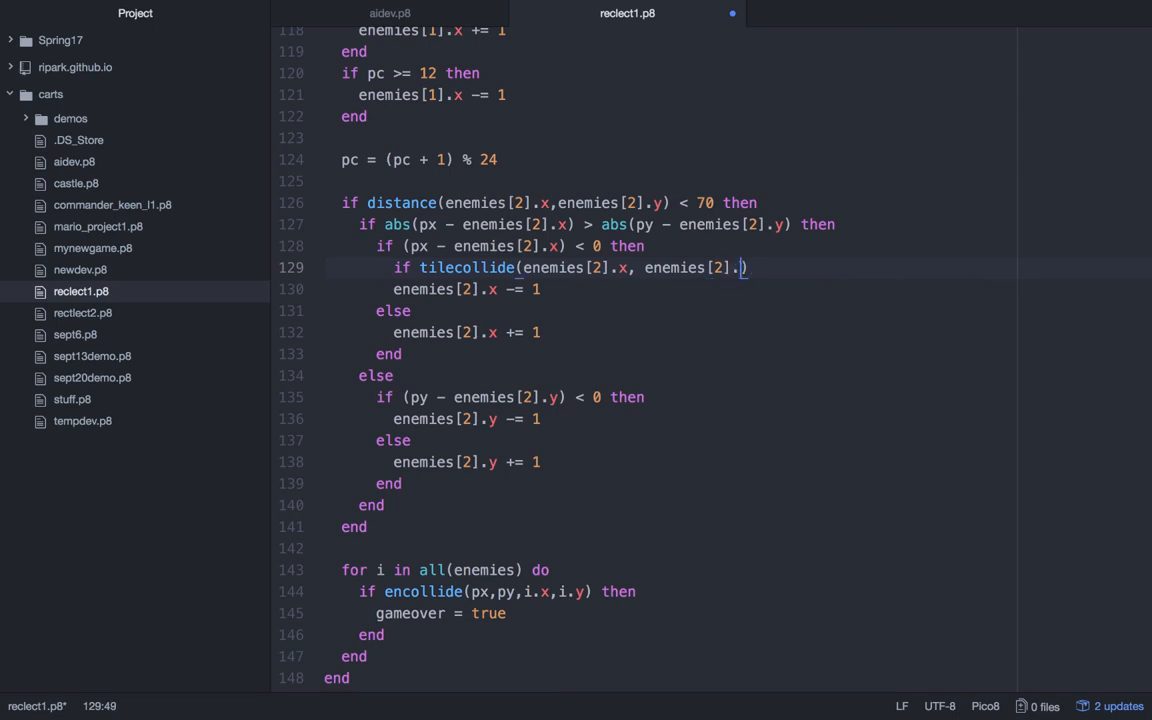
pyautogui.write('y)')
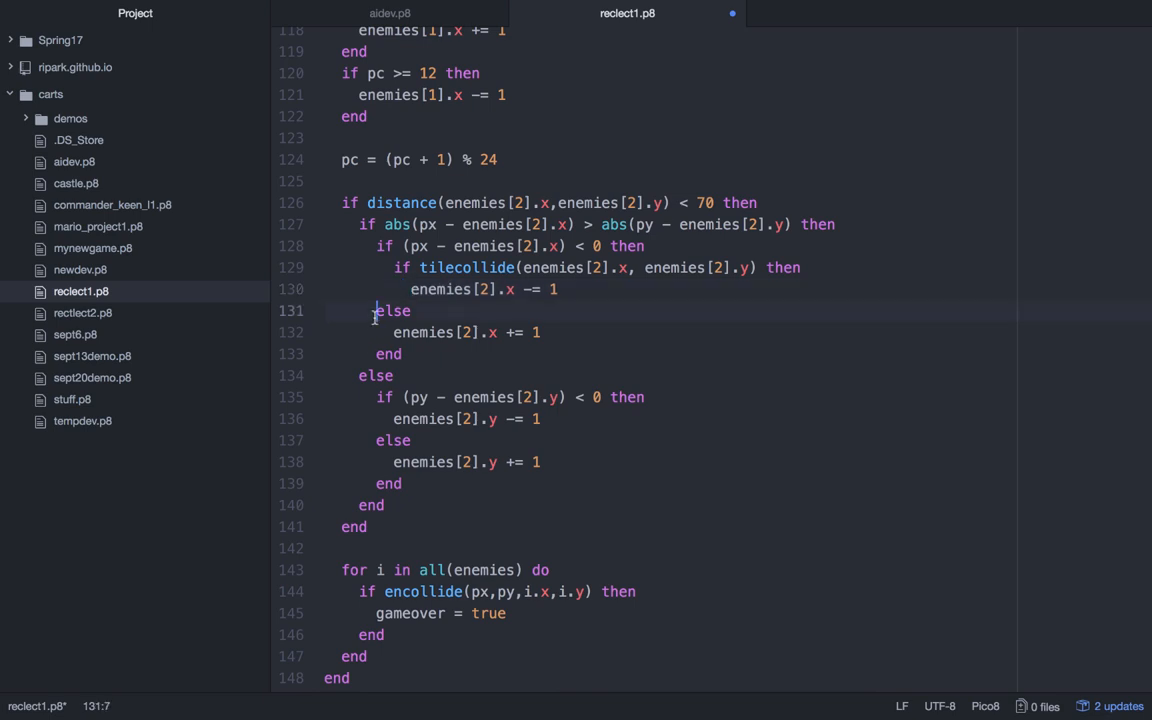
pyautogui.moveTo(420, 310)
pyautogui.write('end')
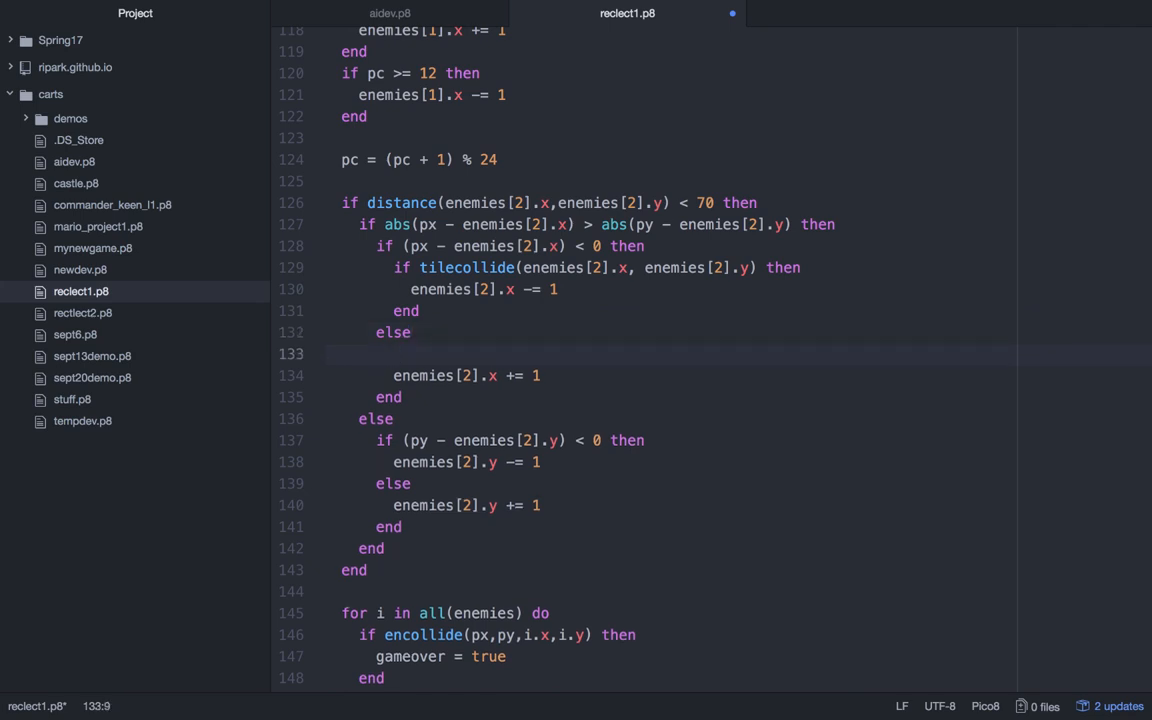
# - Add the same tilecollide check to the other three moves, each requiring == false
pyautogui.write('if tilecollide(enemies[2].x, enemies[2].y) then')
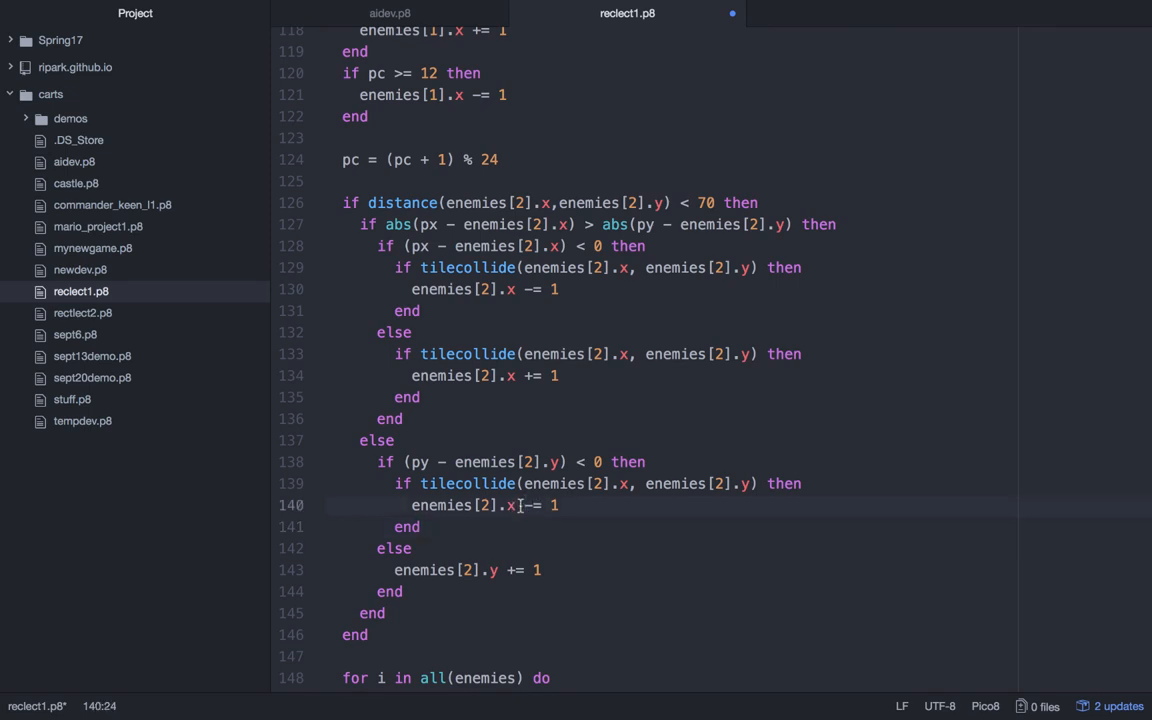
pyautogui.write('y')
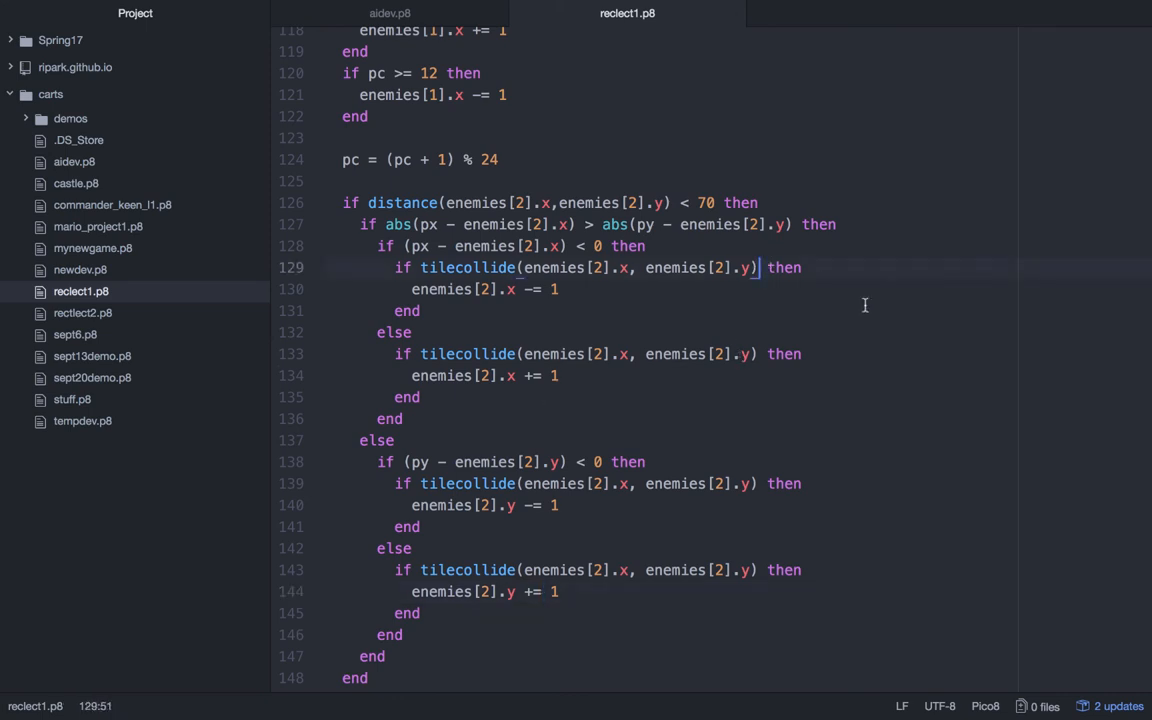
pyautogui.write('== false')
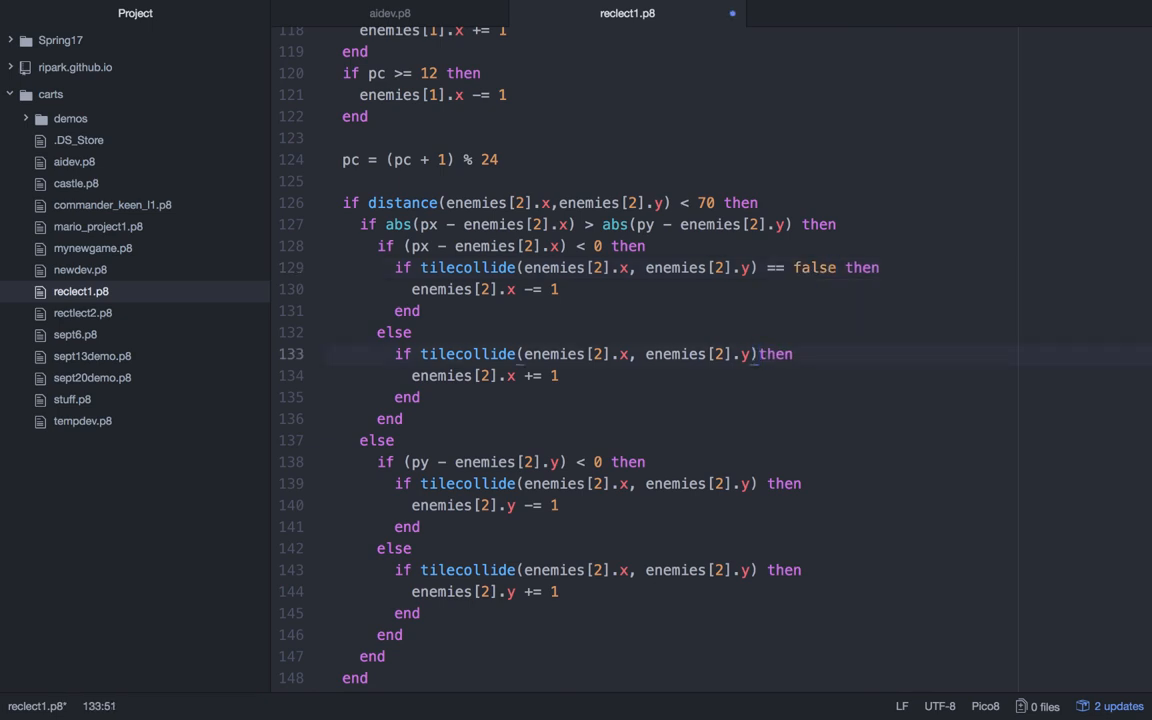
pyautogui.write('== false')
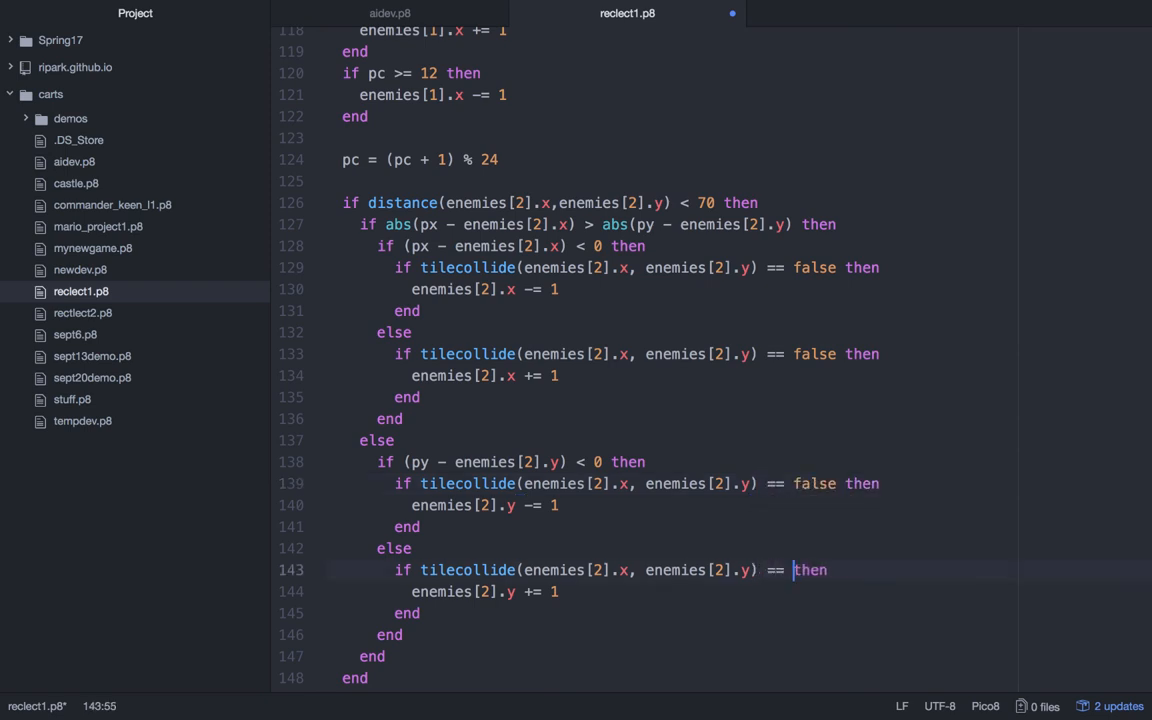
pyautogui.write('false')
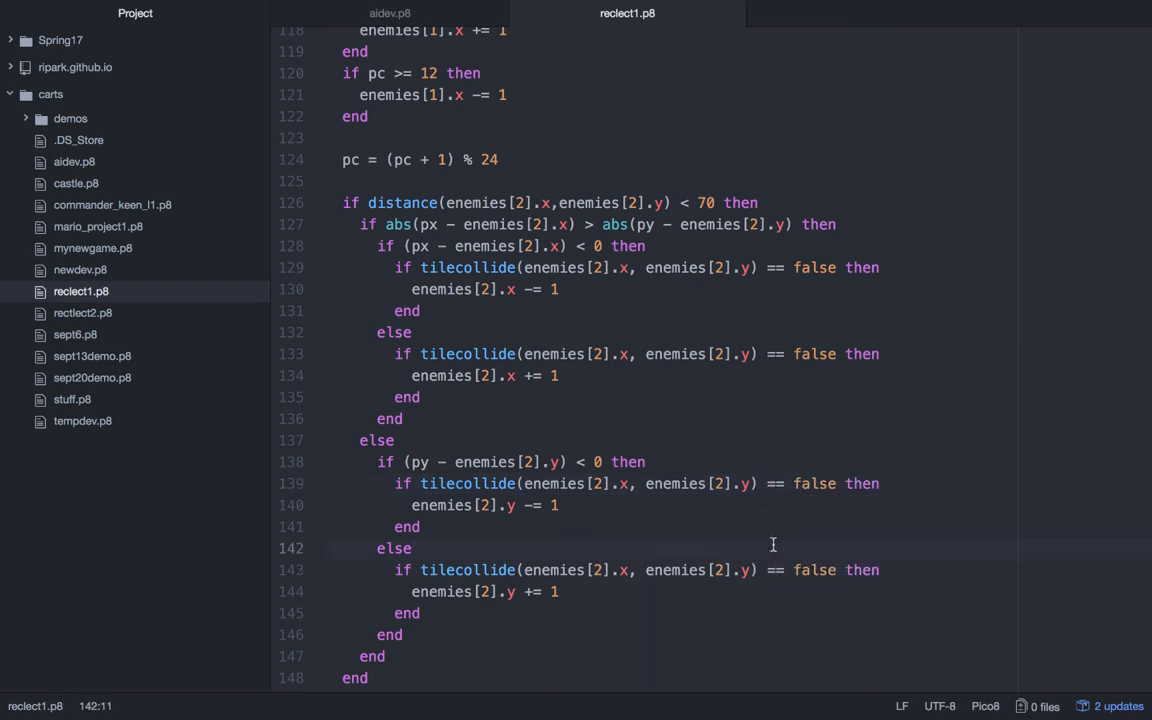
pyautogui.scroll(-3)
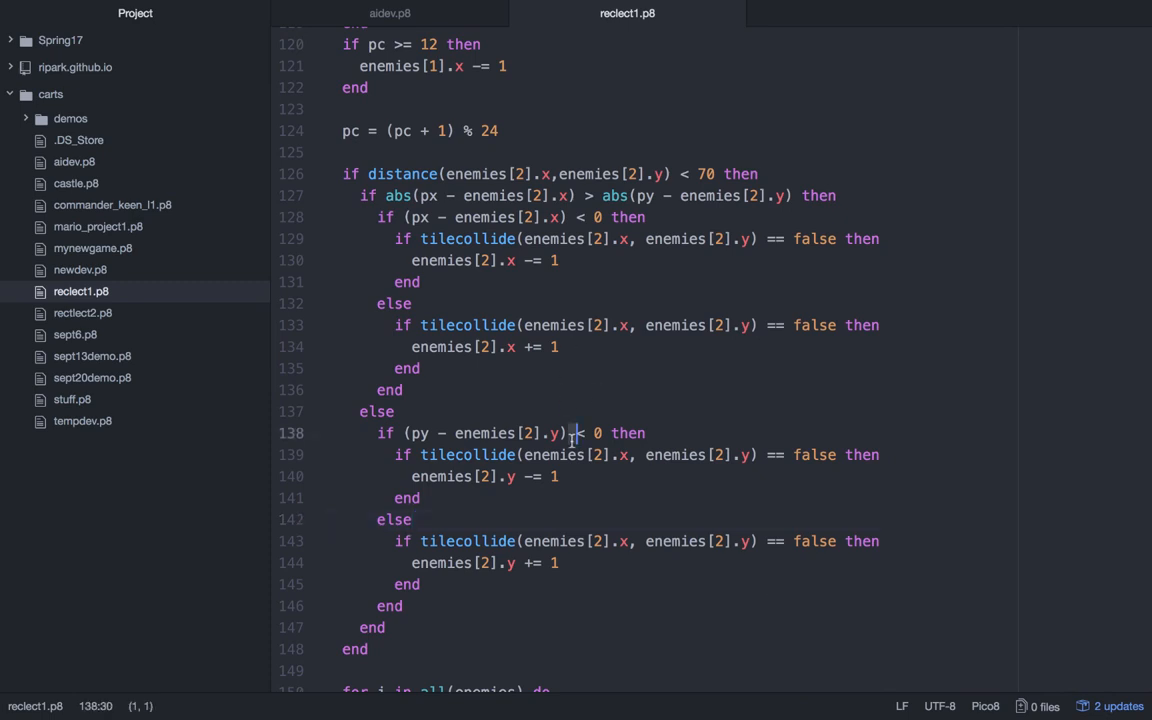
pyautogui.scroll(-3)
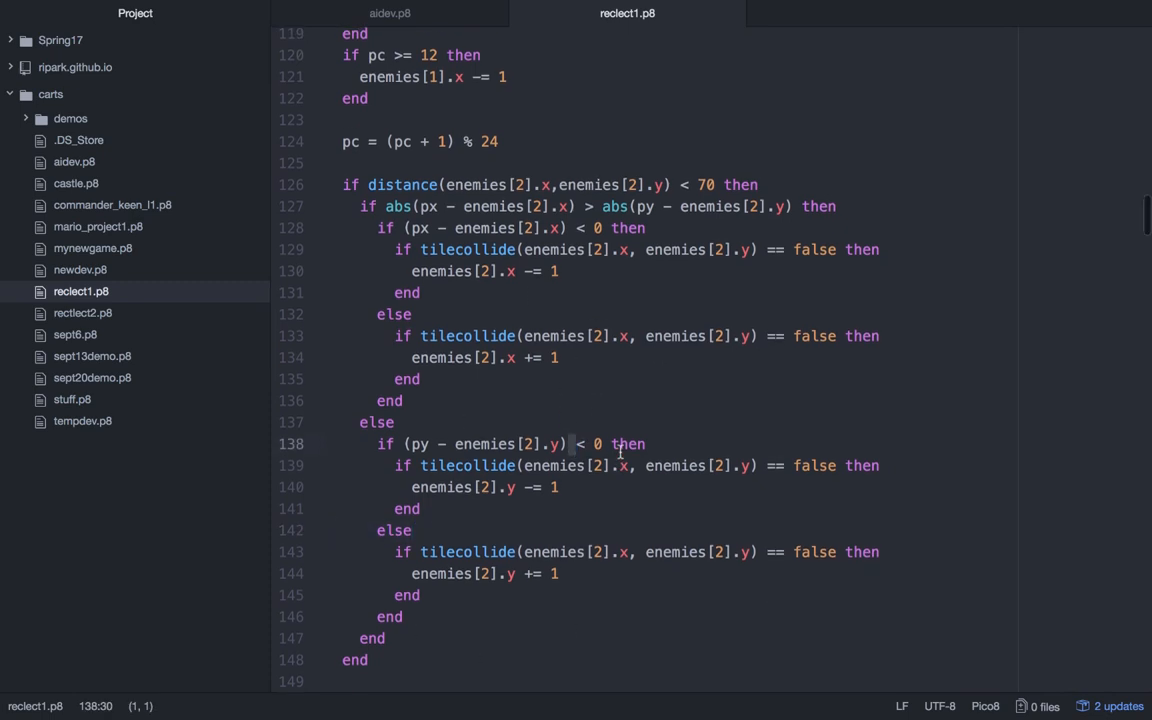